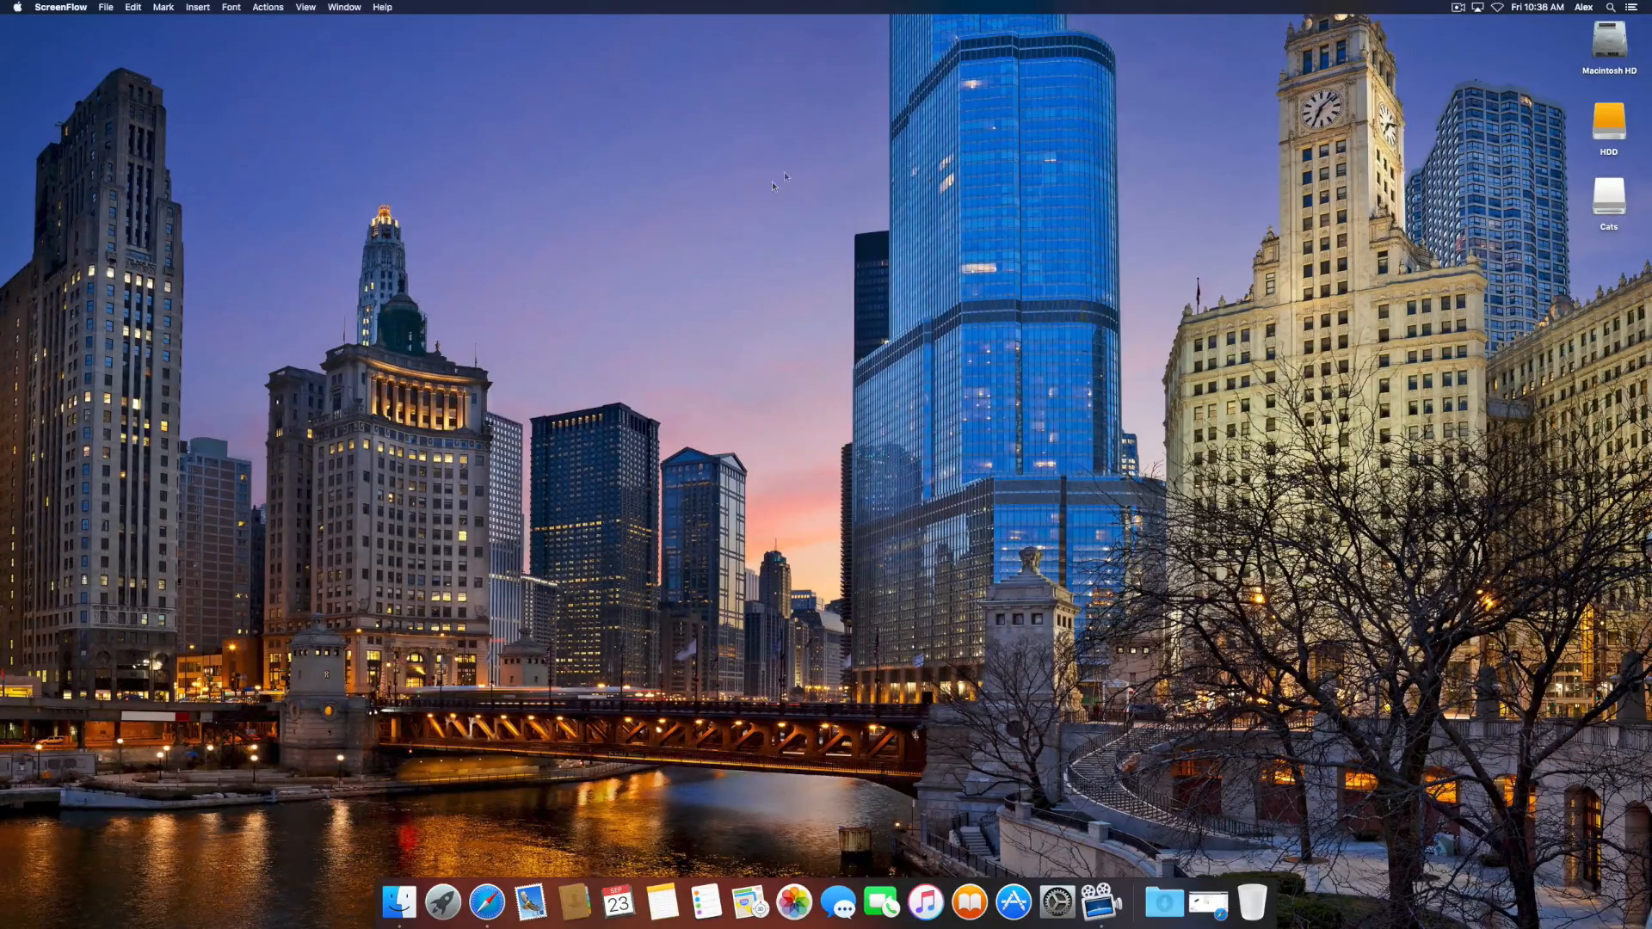
mouse_move(785, 175)
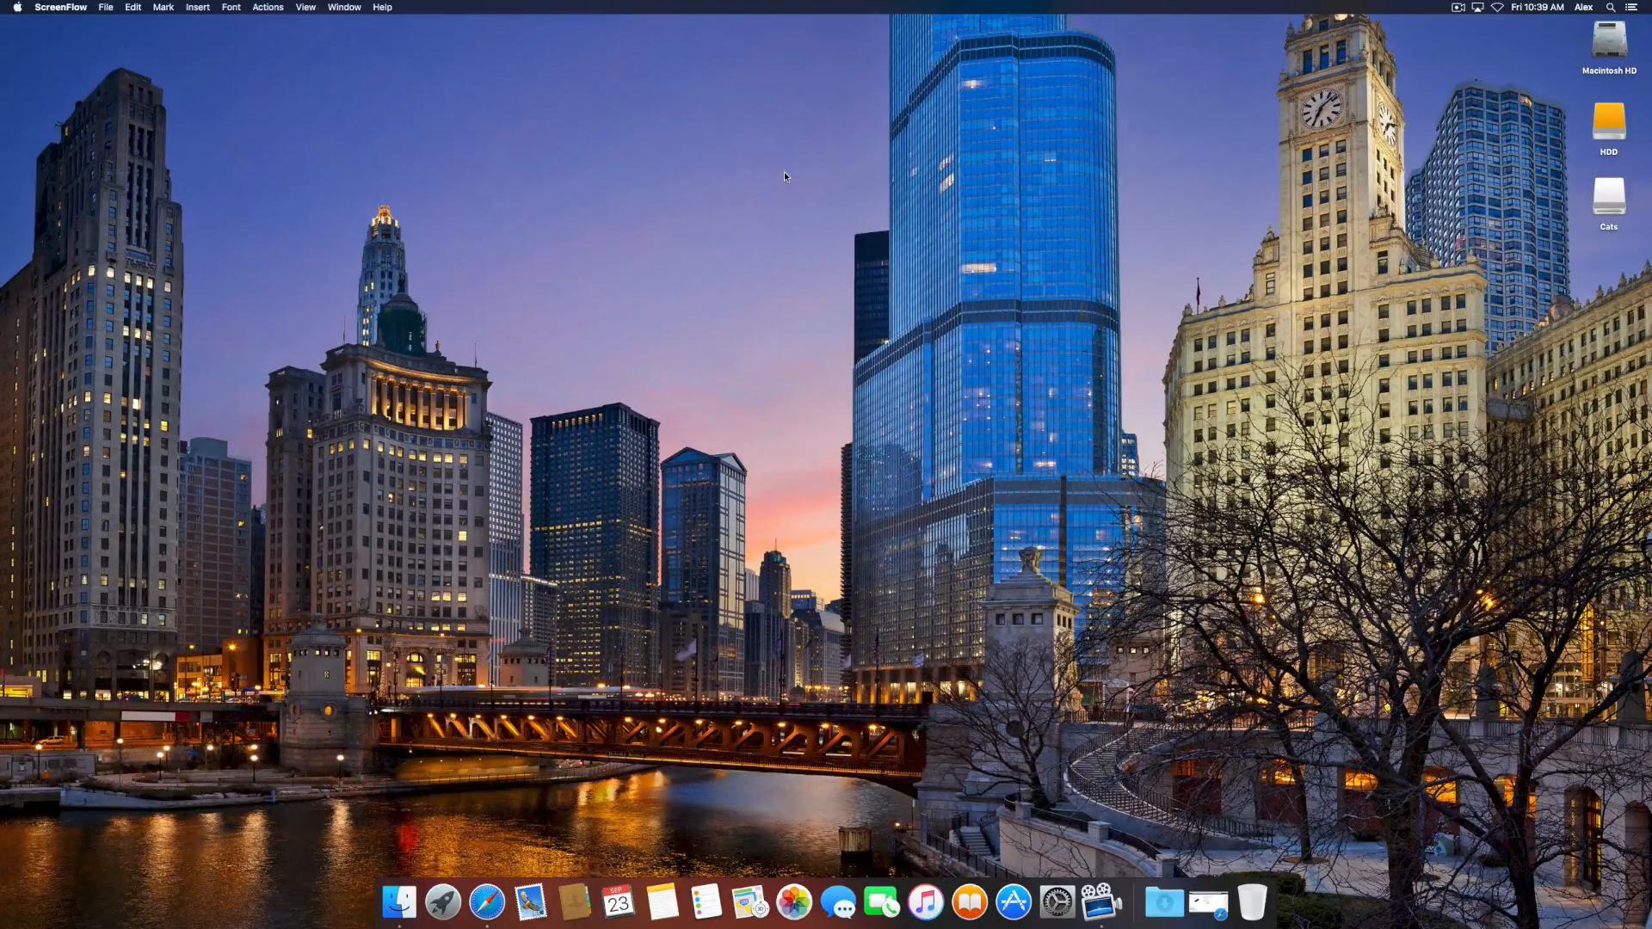
mouse_move(651, 753)
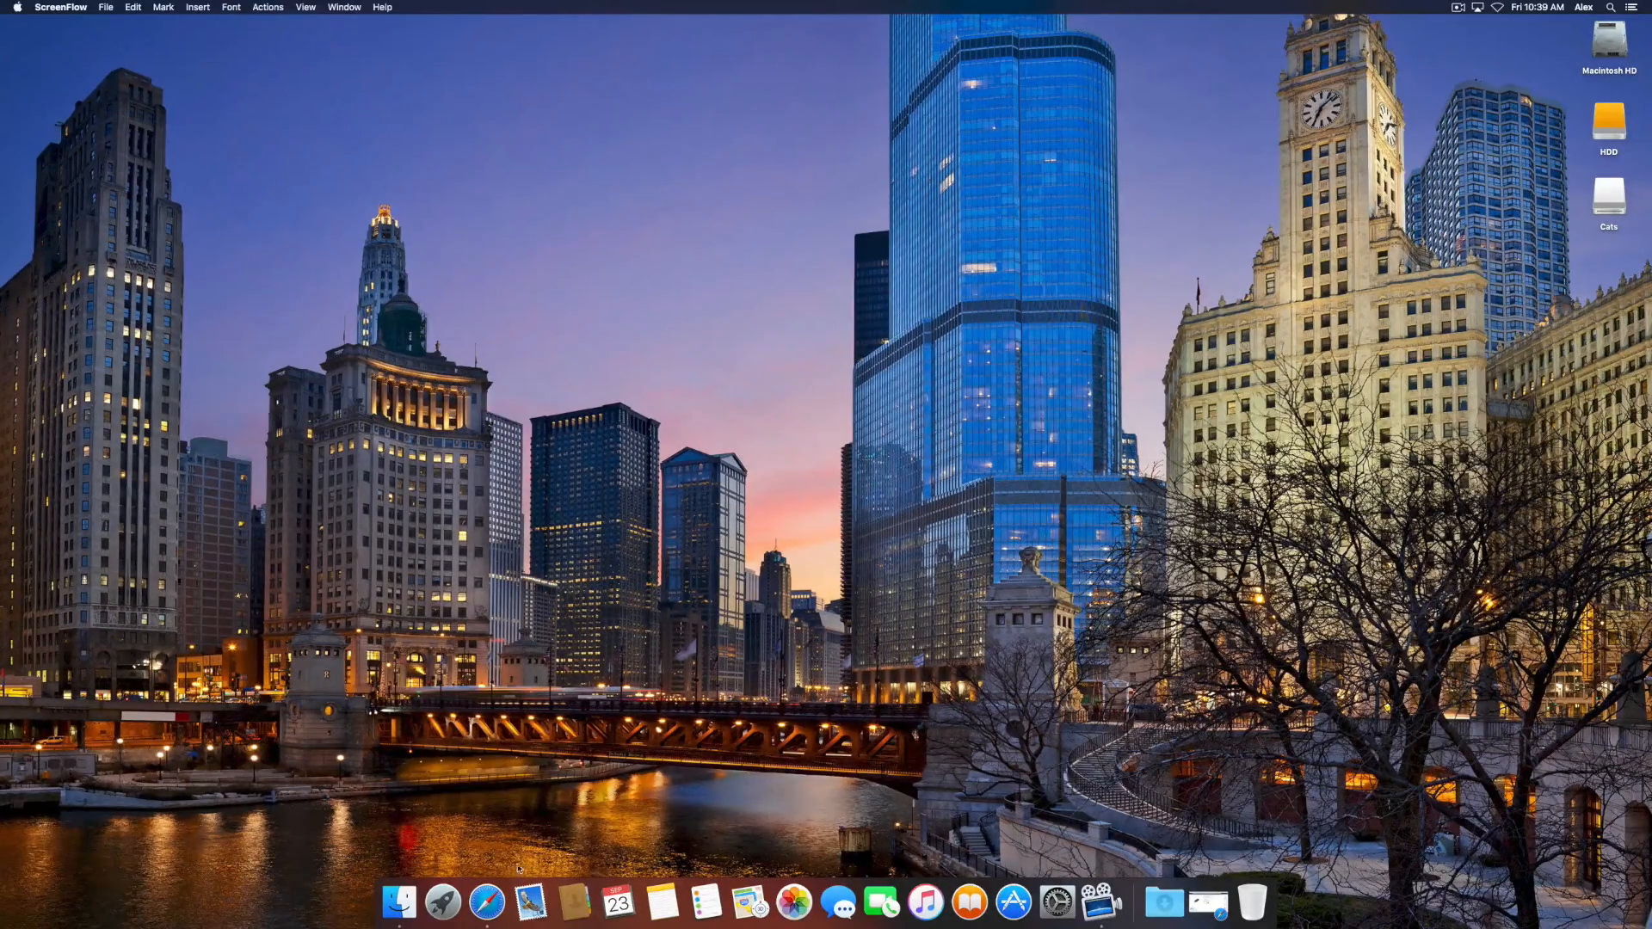
mouse_move(487, 903)
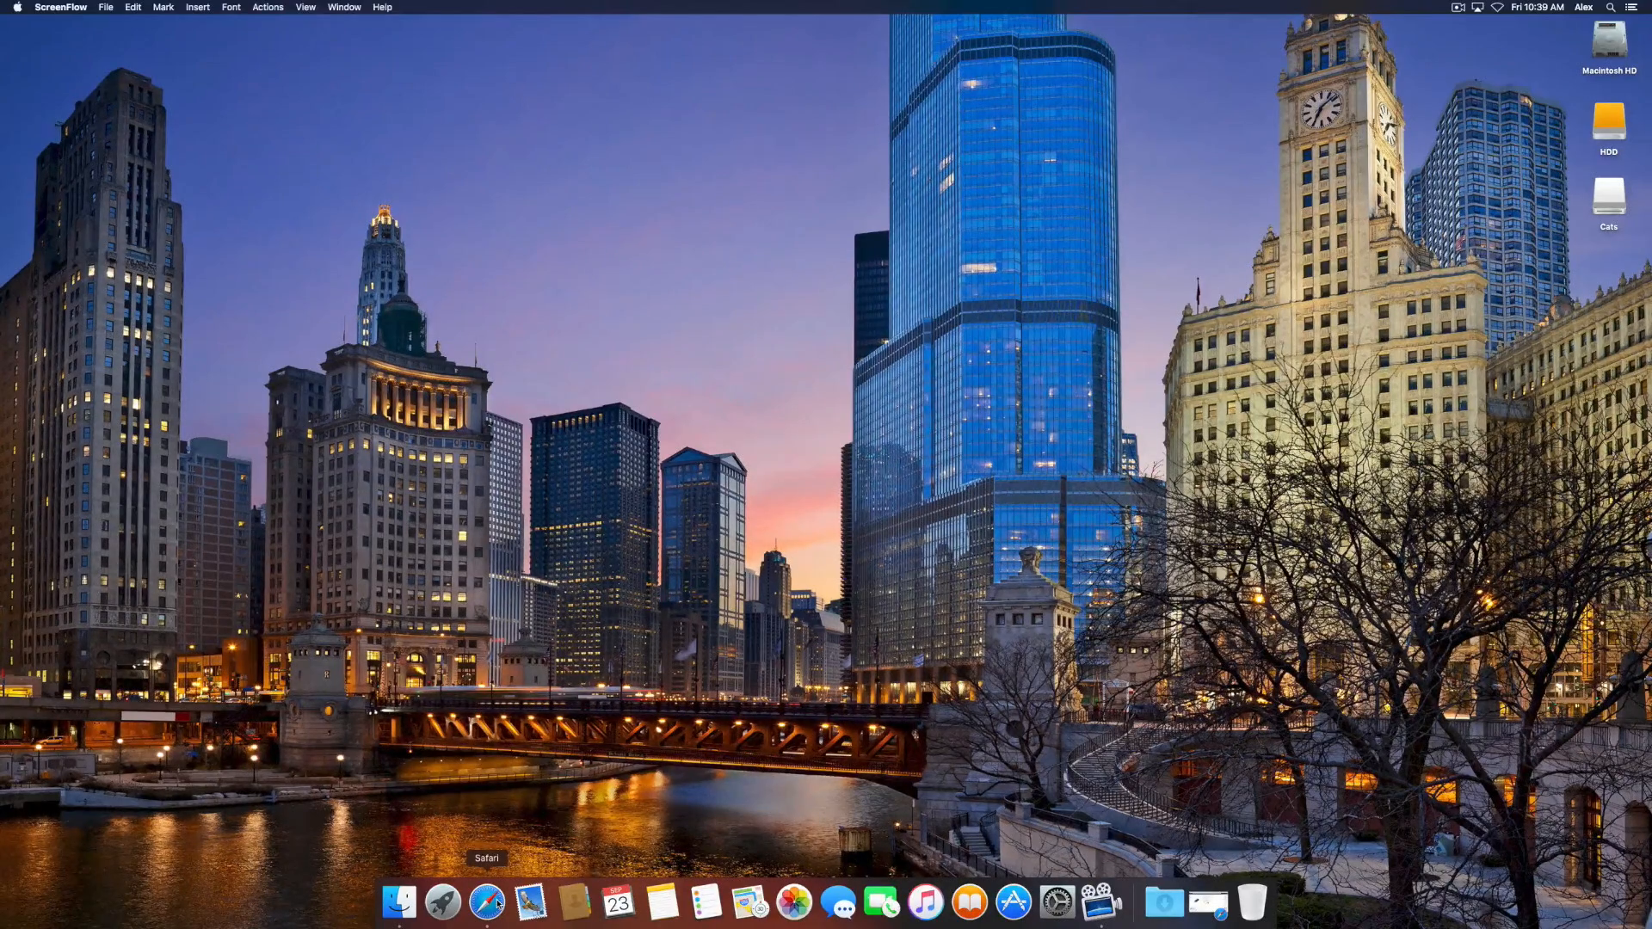
Launch the Mac App Store from the Dock and start a store search
click(485, 900)
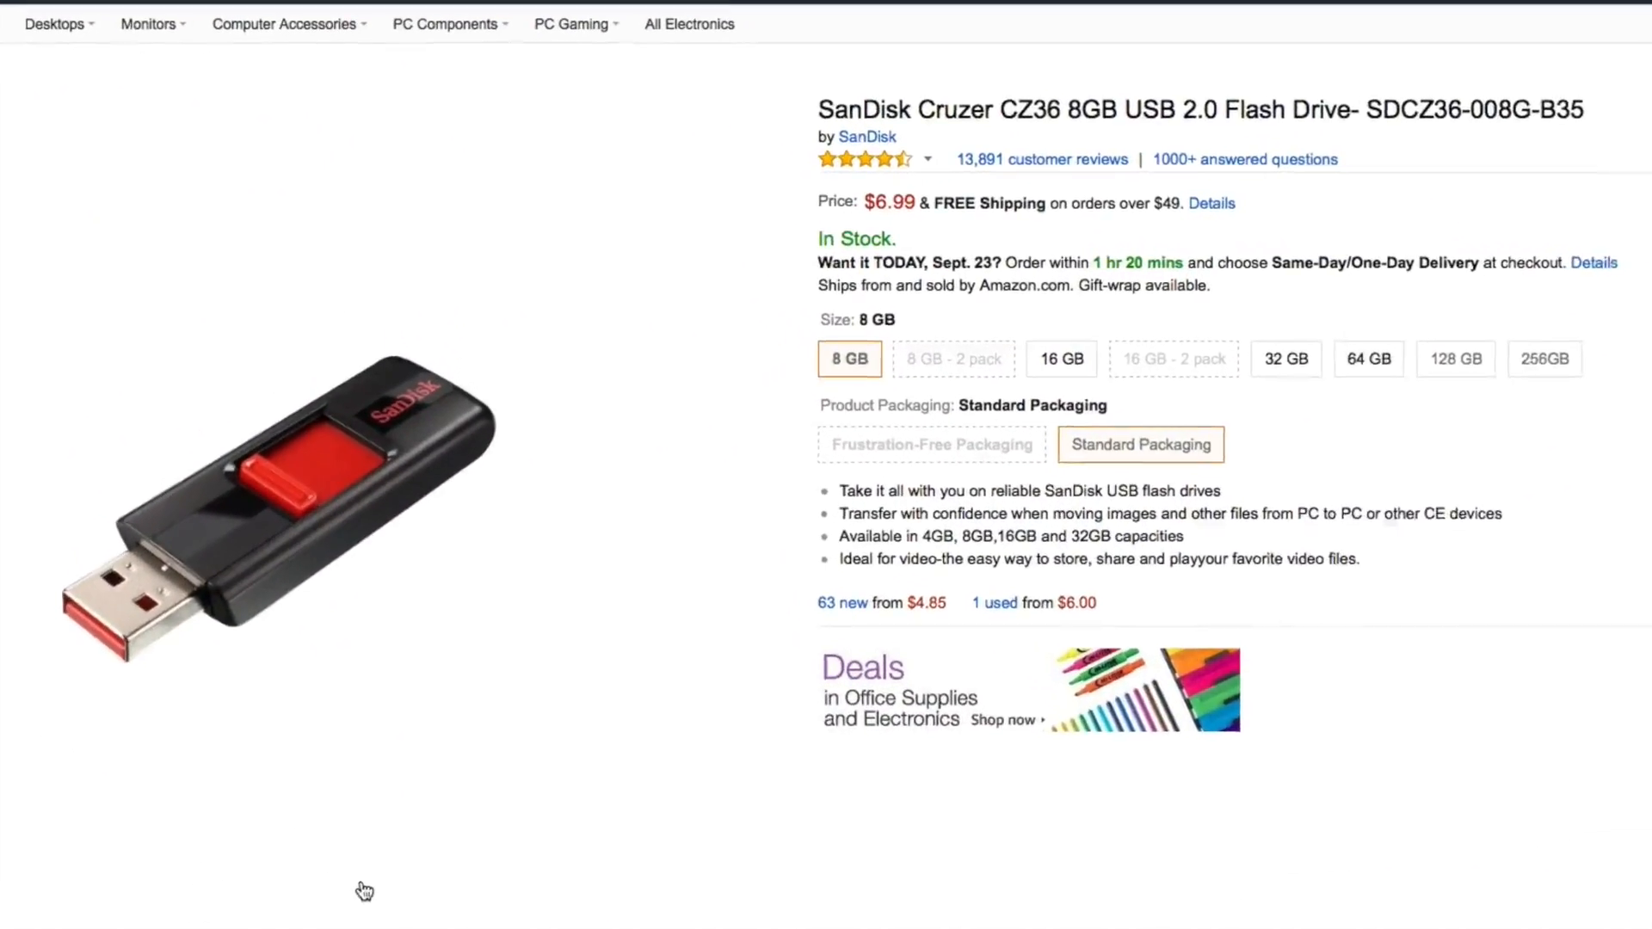
click(931, 158)
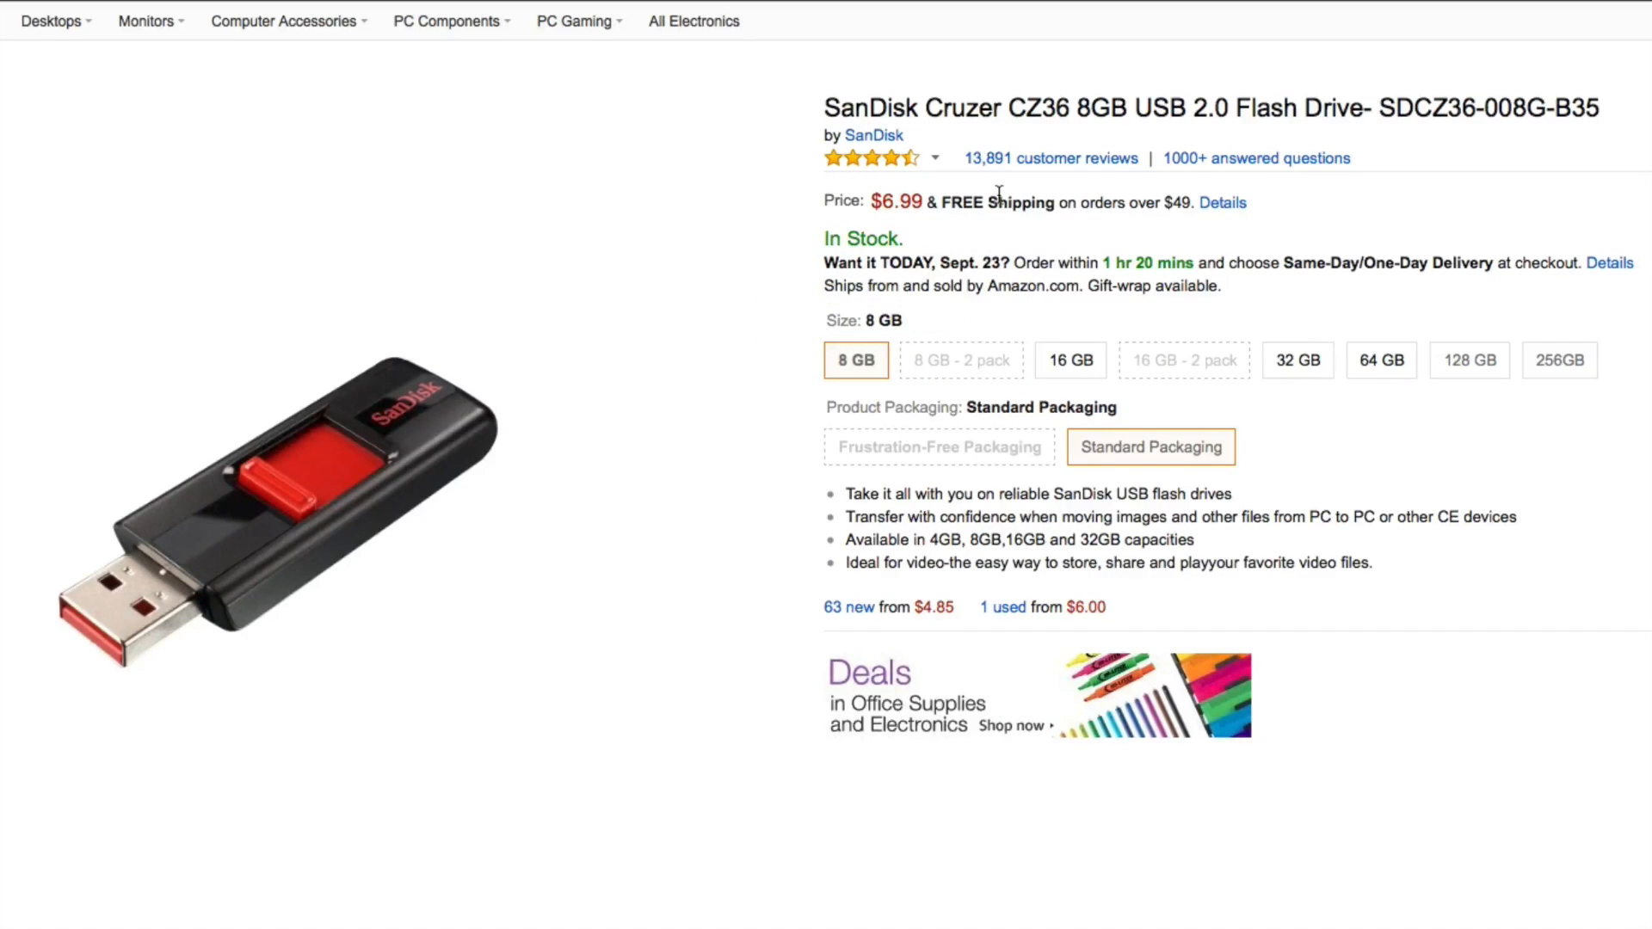
mouse_move(880, 158)
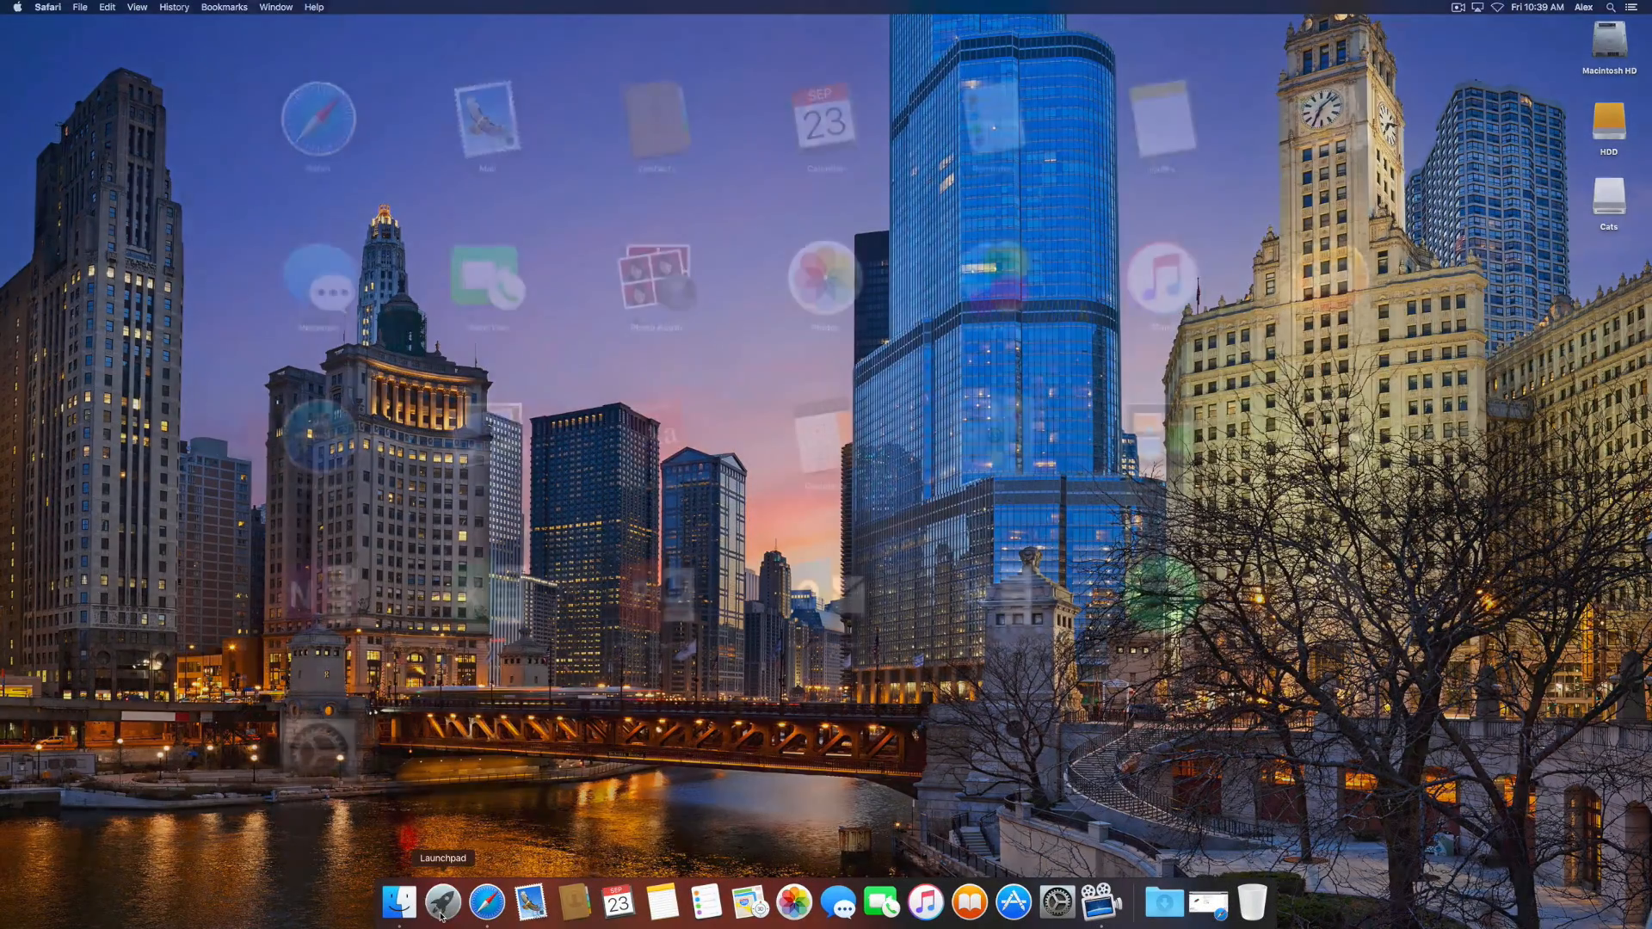
click(444, 900)
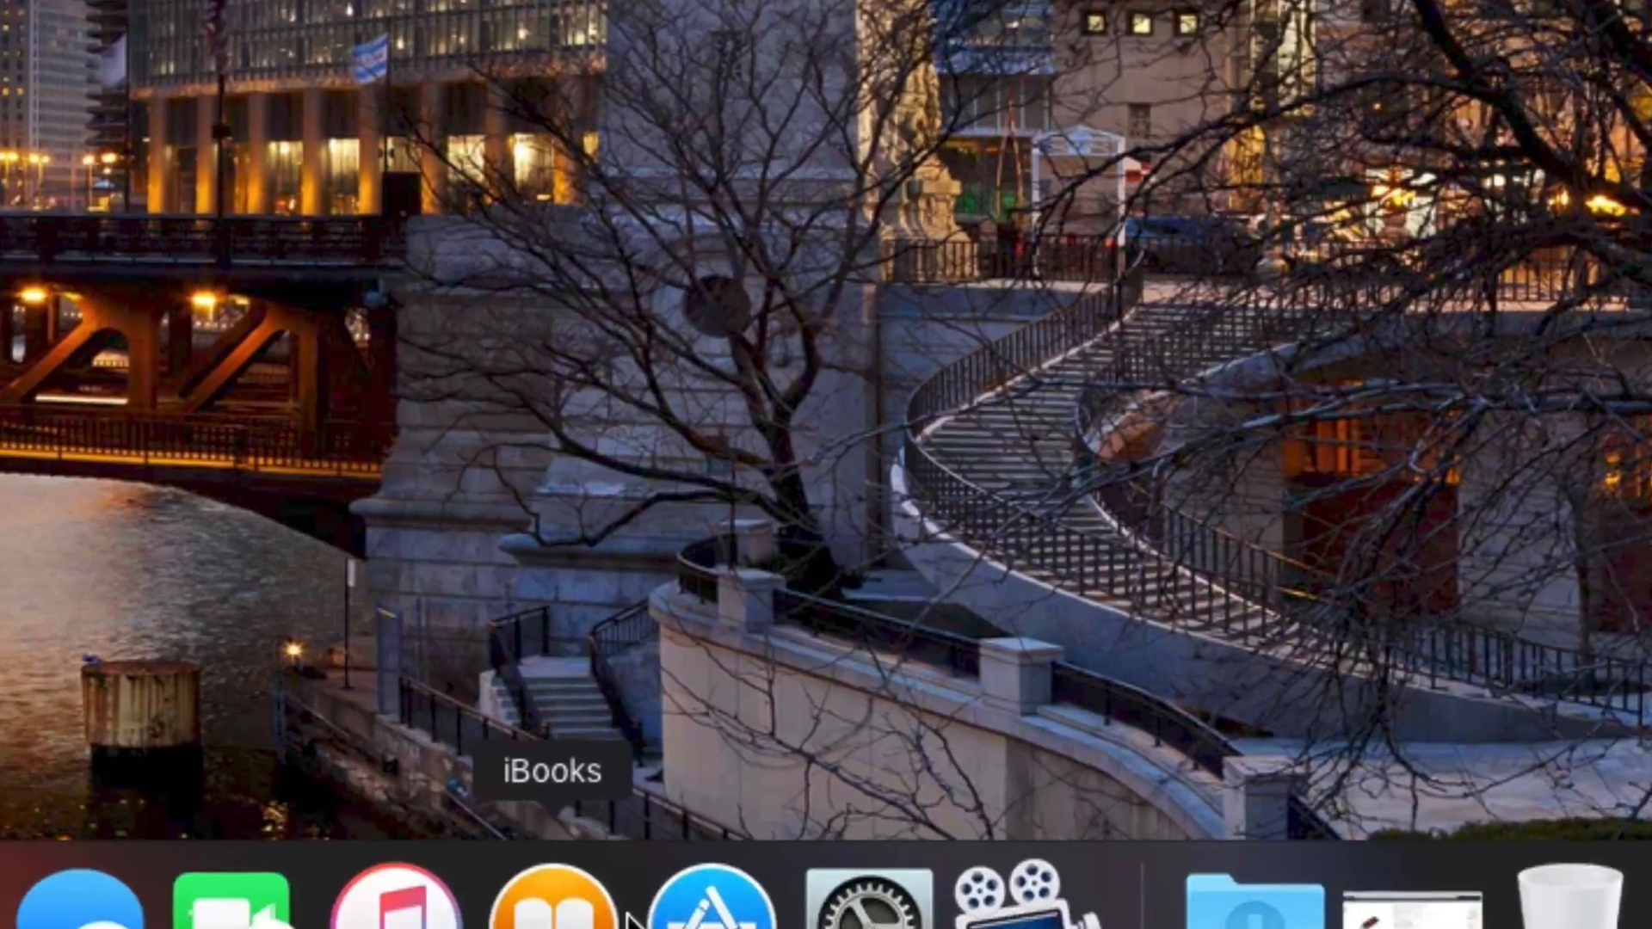
click(707, 904)
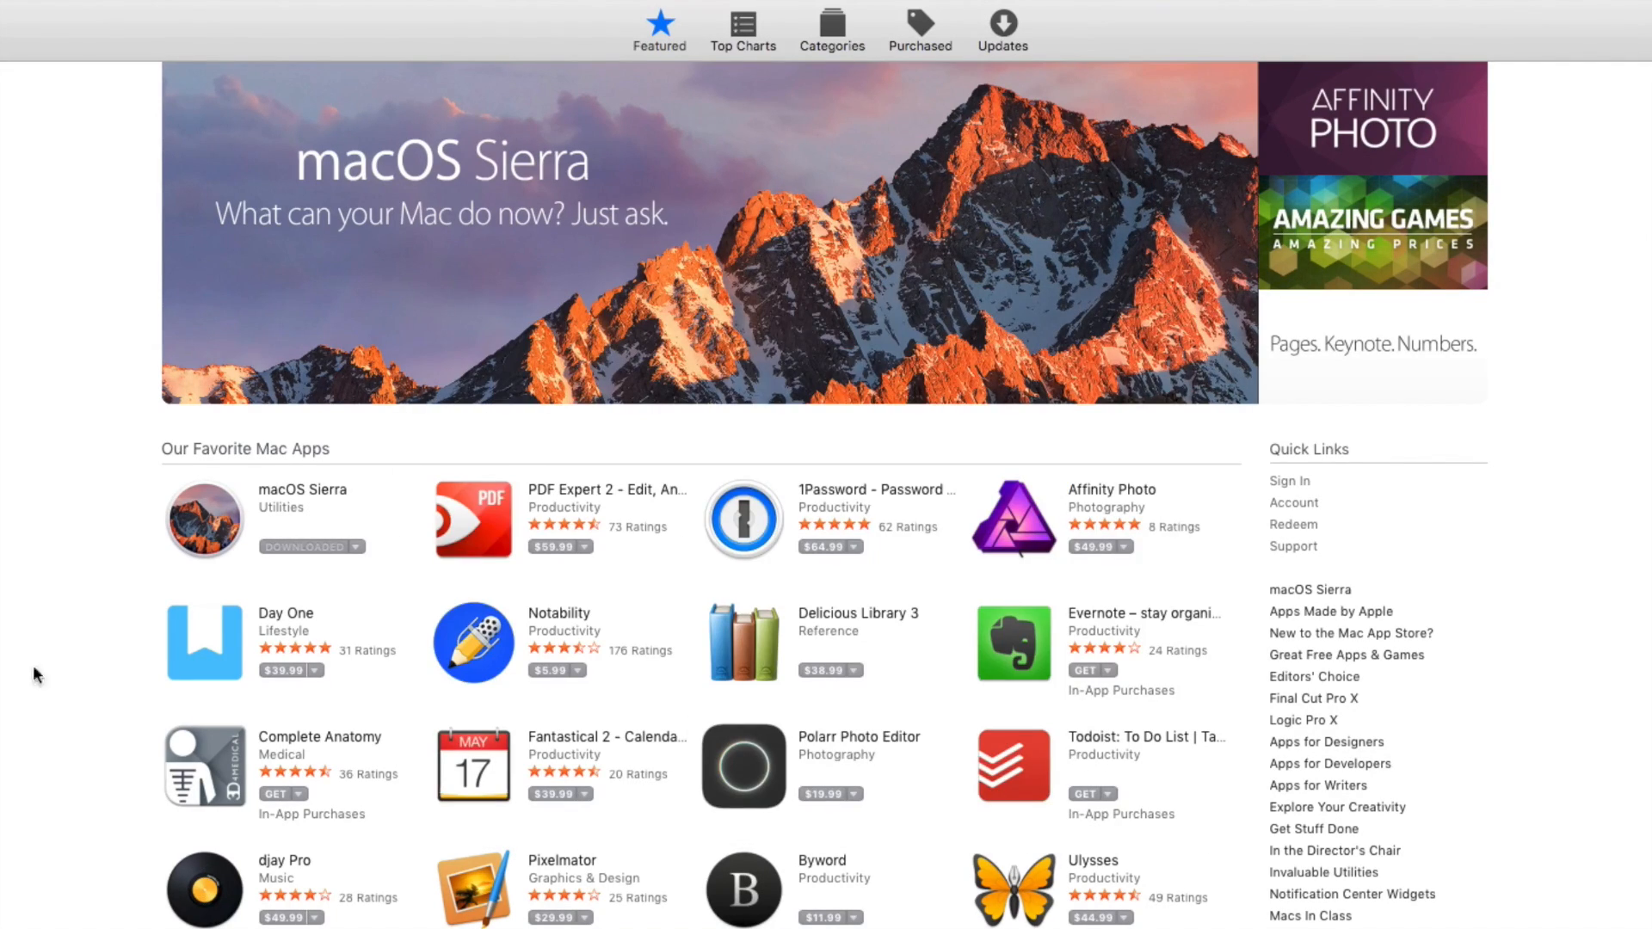
mouse_move(472, 170)
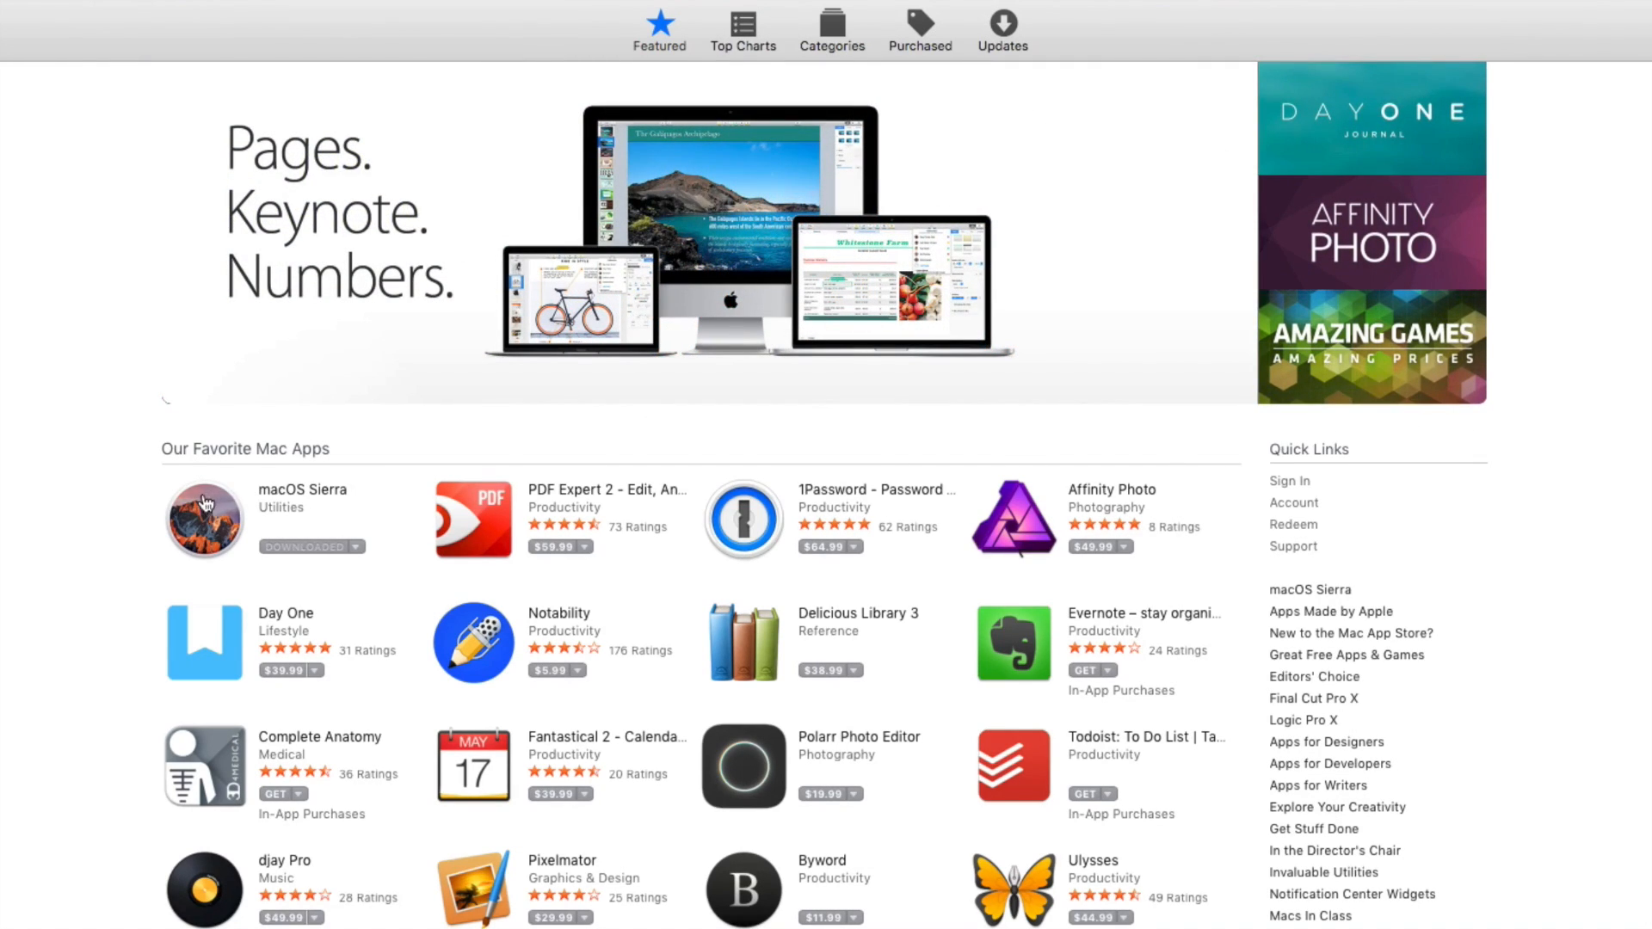
mouse_move(323, 491)
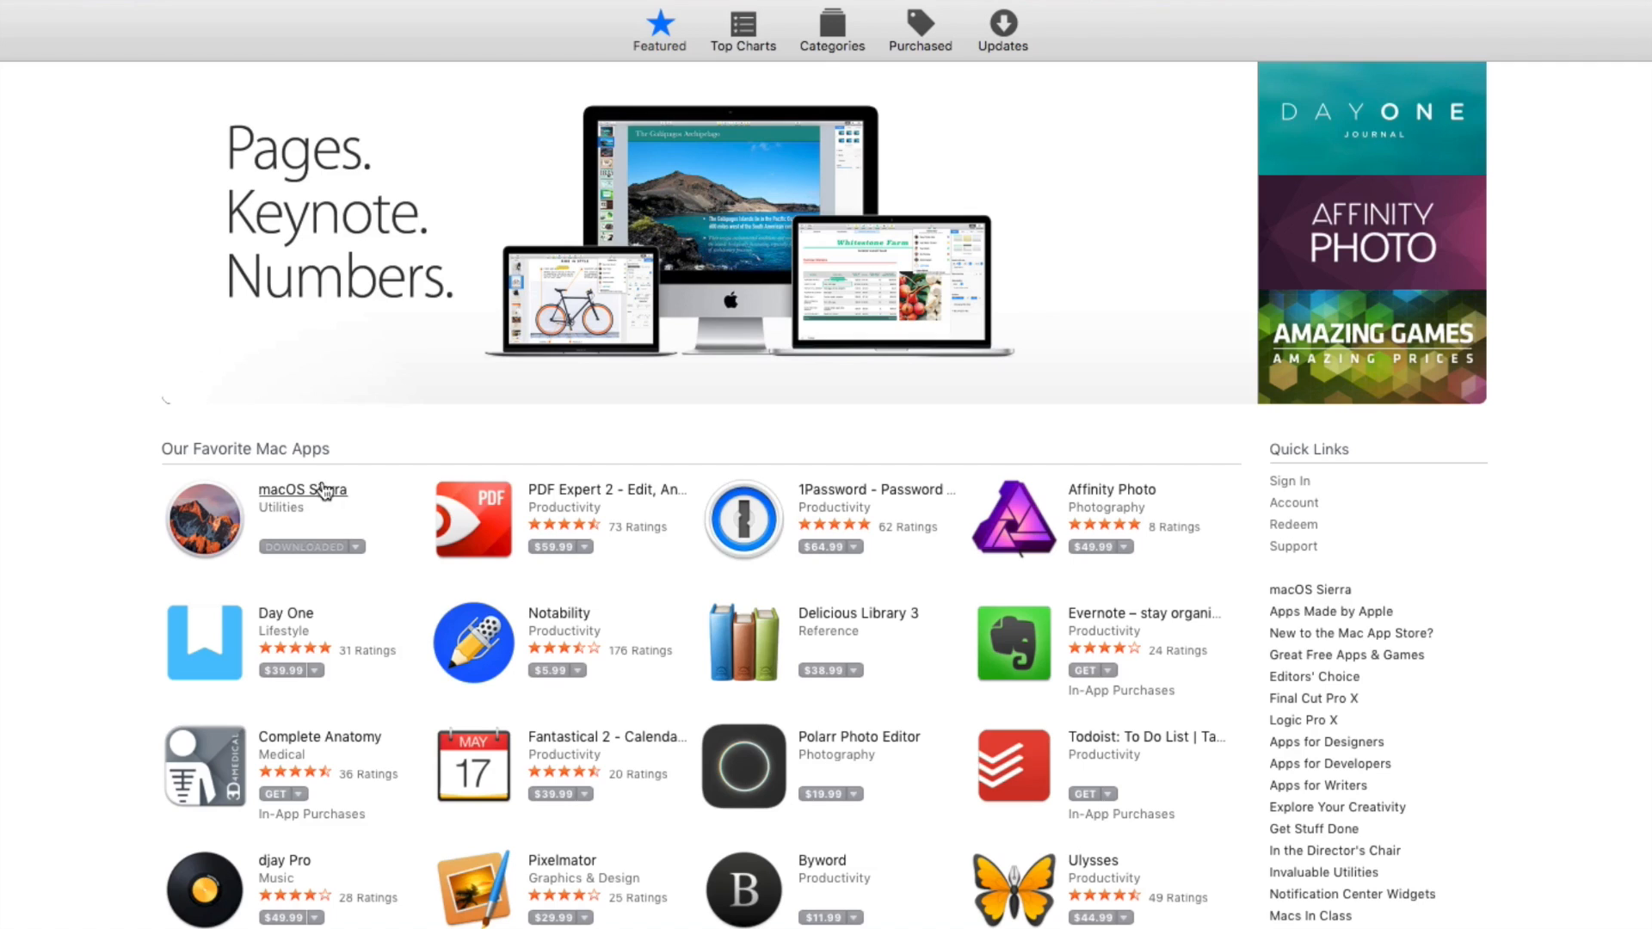
mouse_move(391, 516)
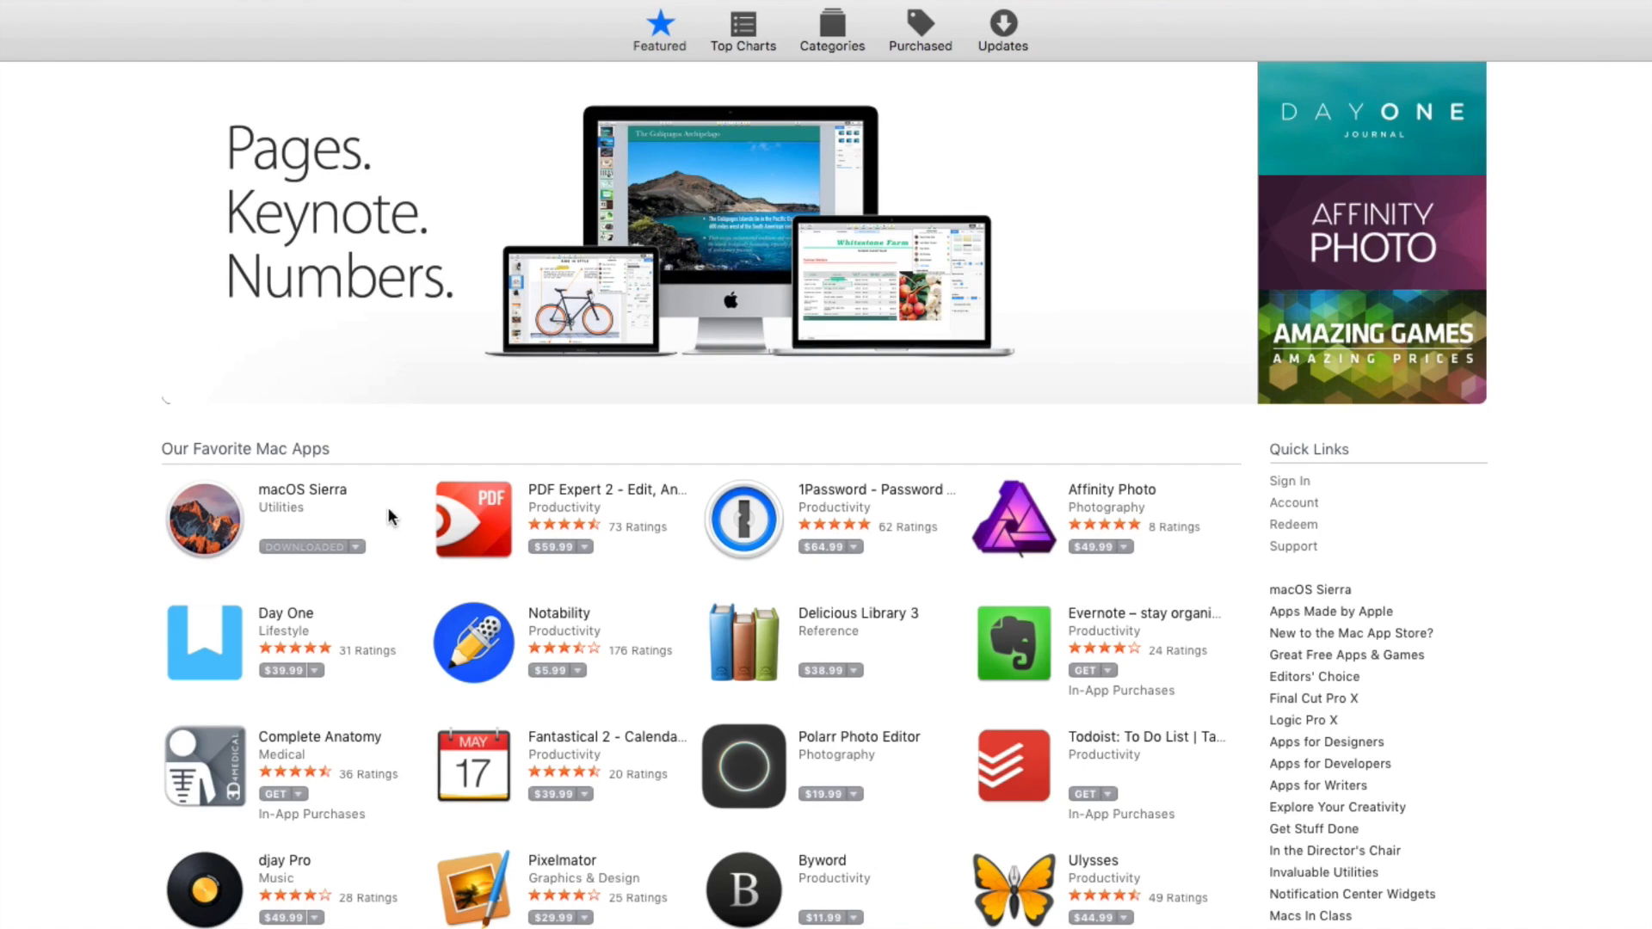
click(1371, 346)
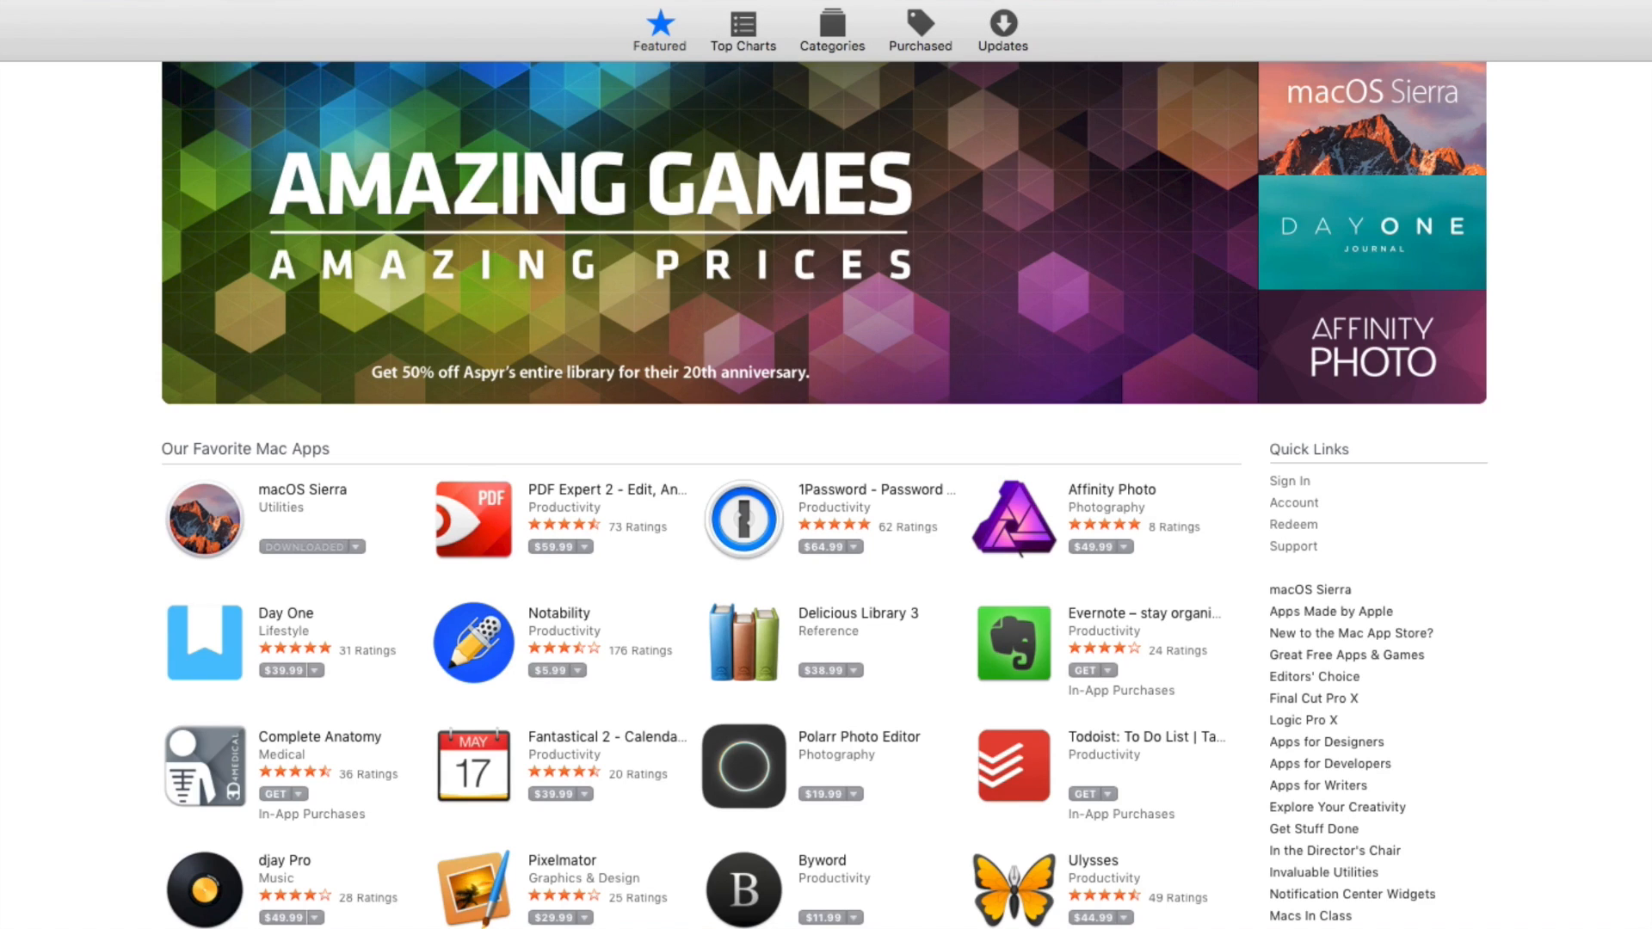
Search the store for 'sierra' to reach the macOS Sierra product page
text(sierra)
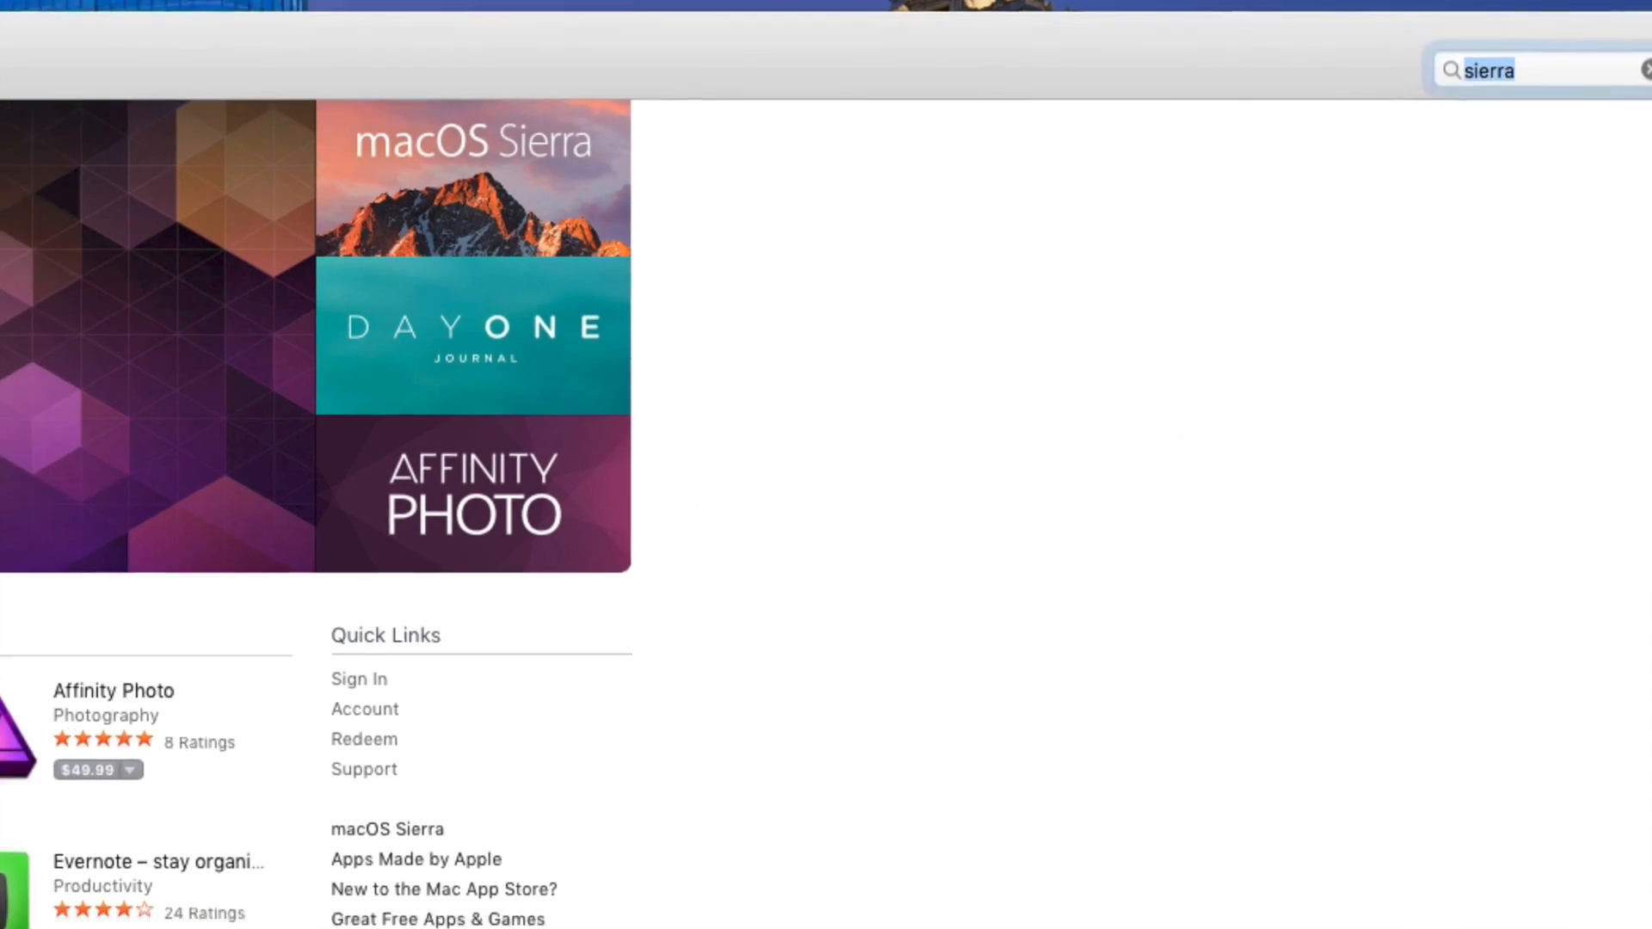
key(Return)
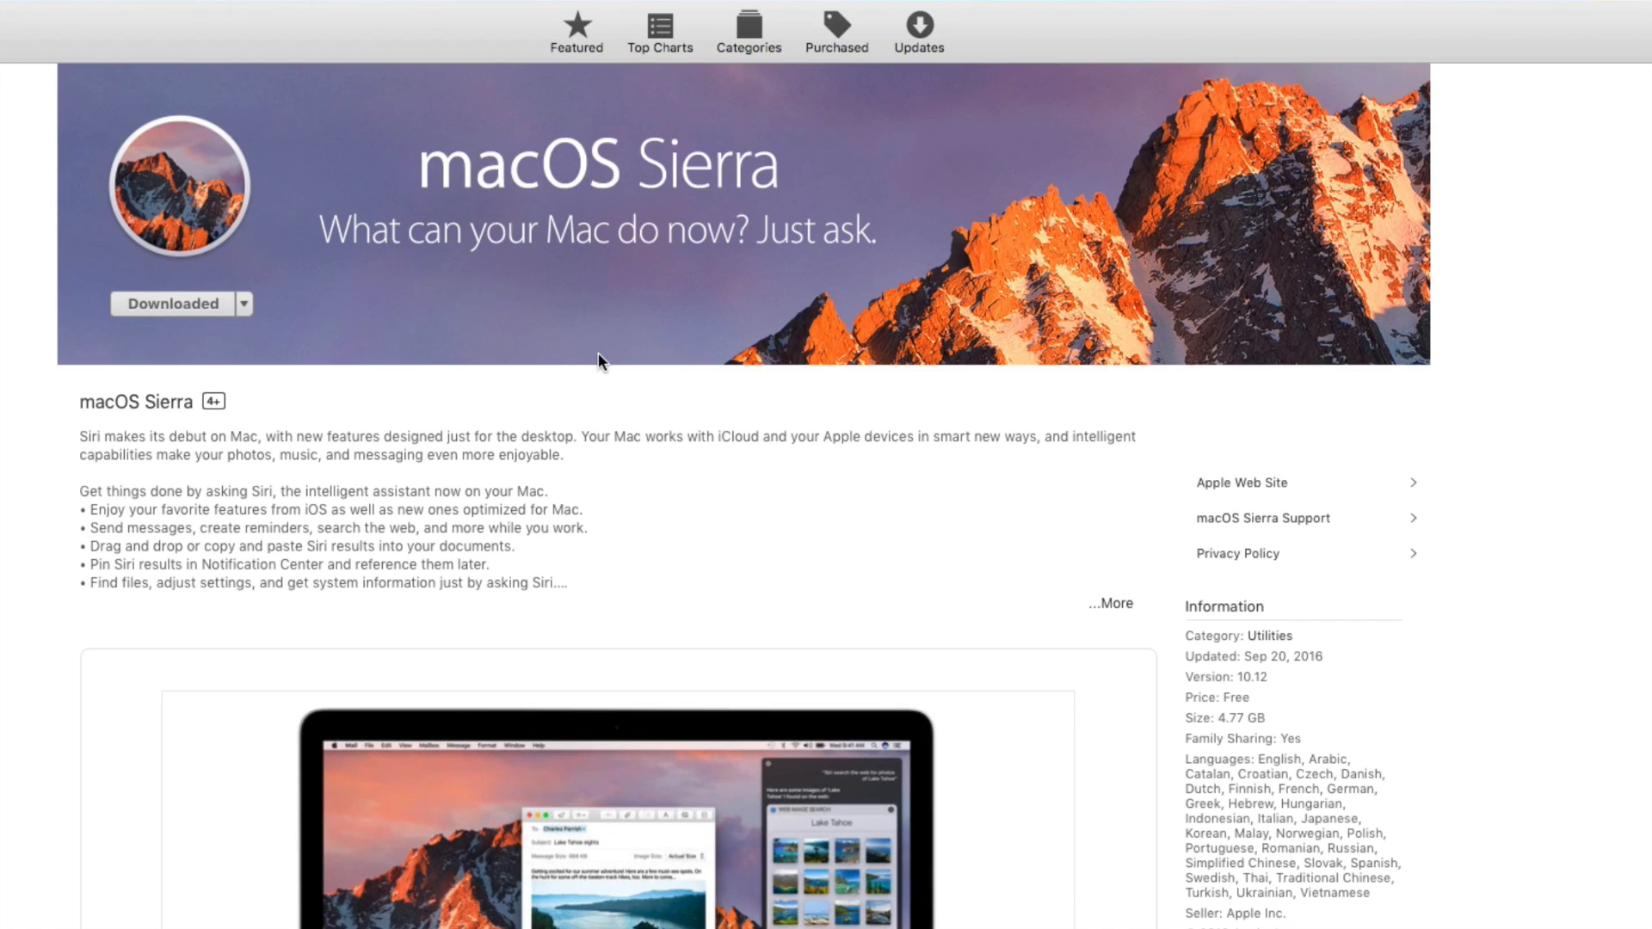
mouse_move(562, 385)
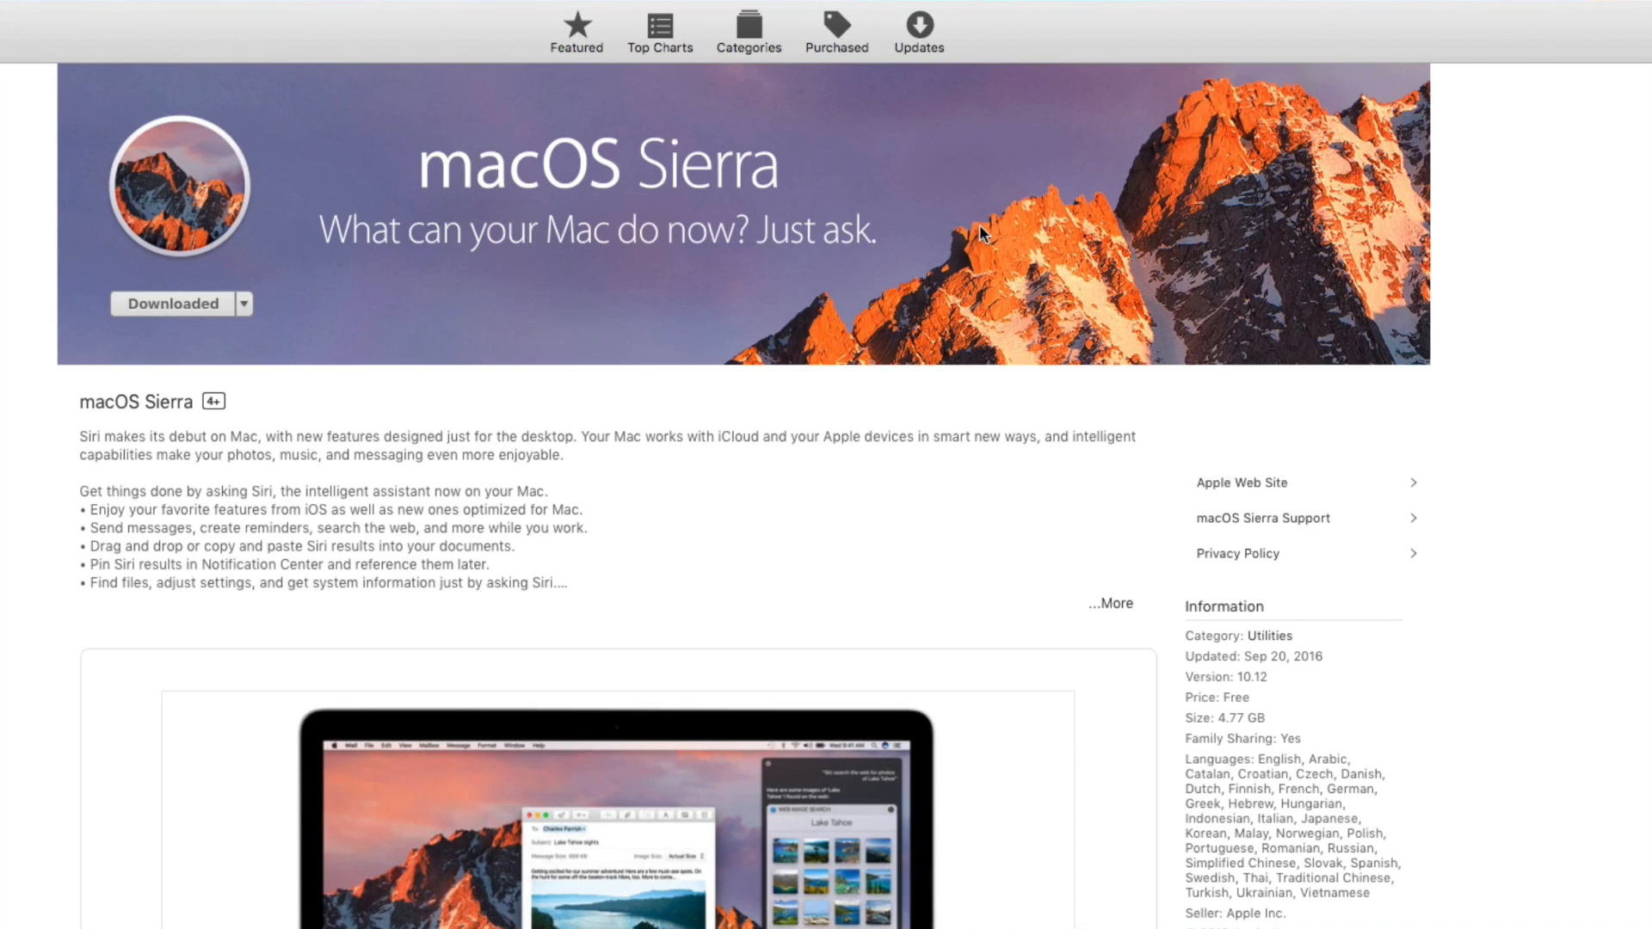
mouse_move(722, 293)
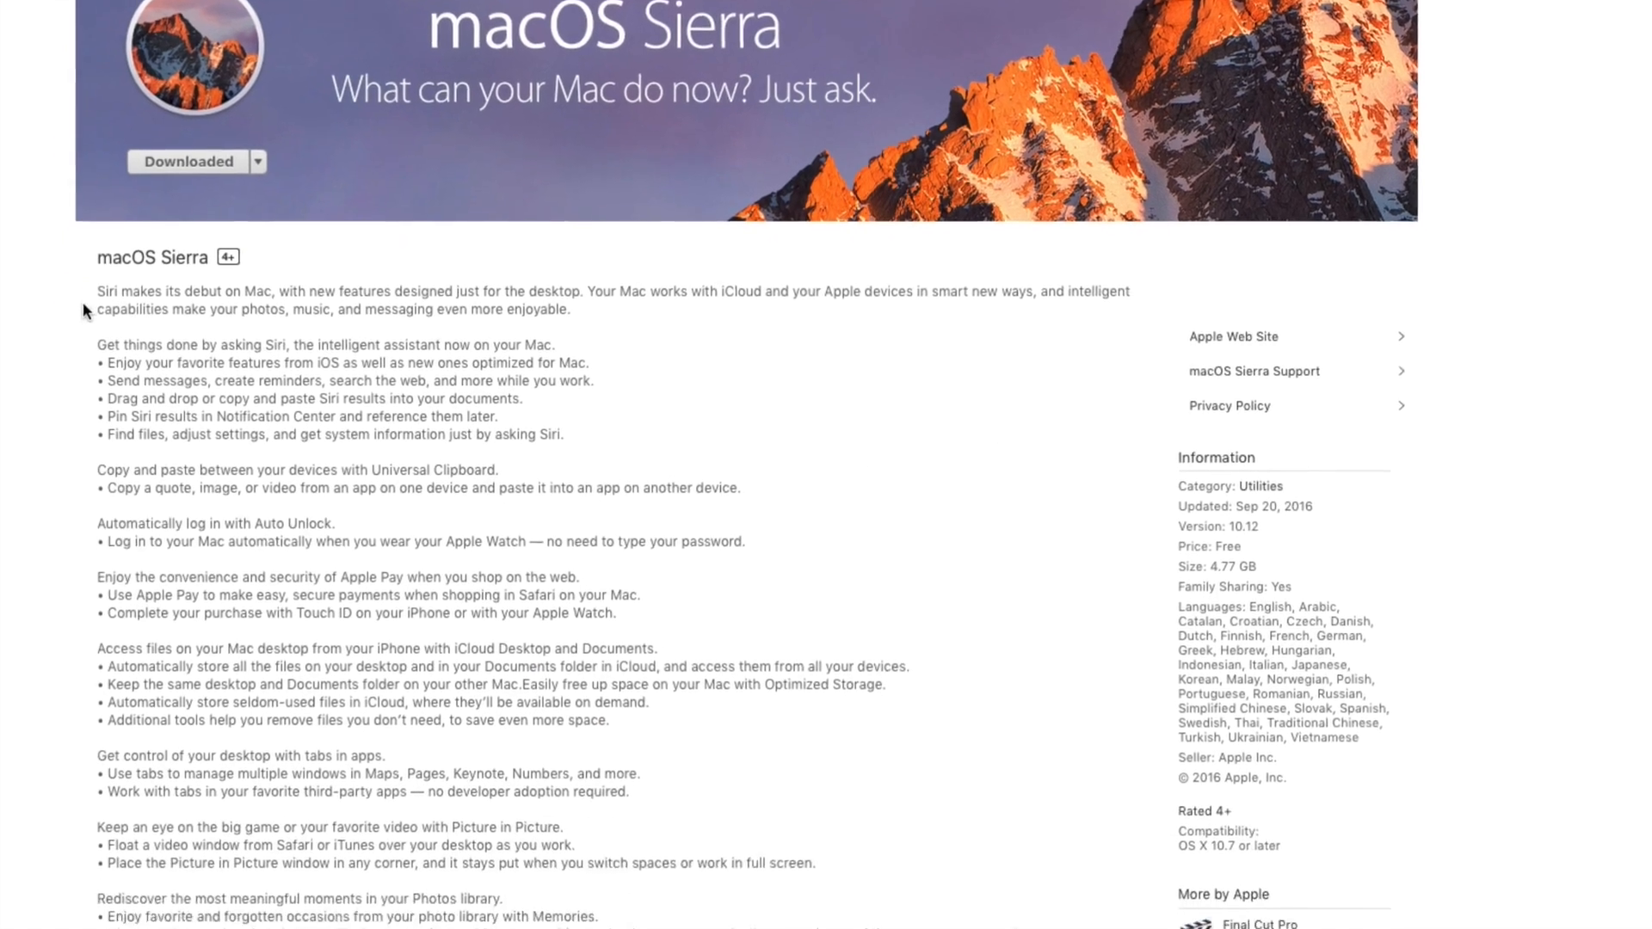
Scroll the macOS Sierra page down to its Information section showing version 10.12, 4.77 GB
scroll(down, 3)
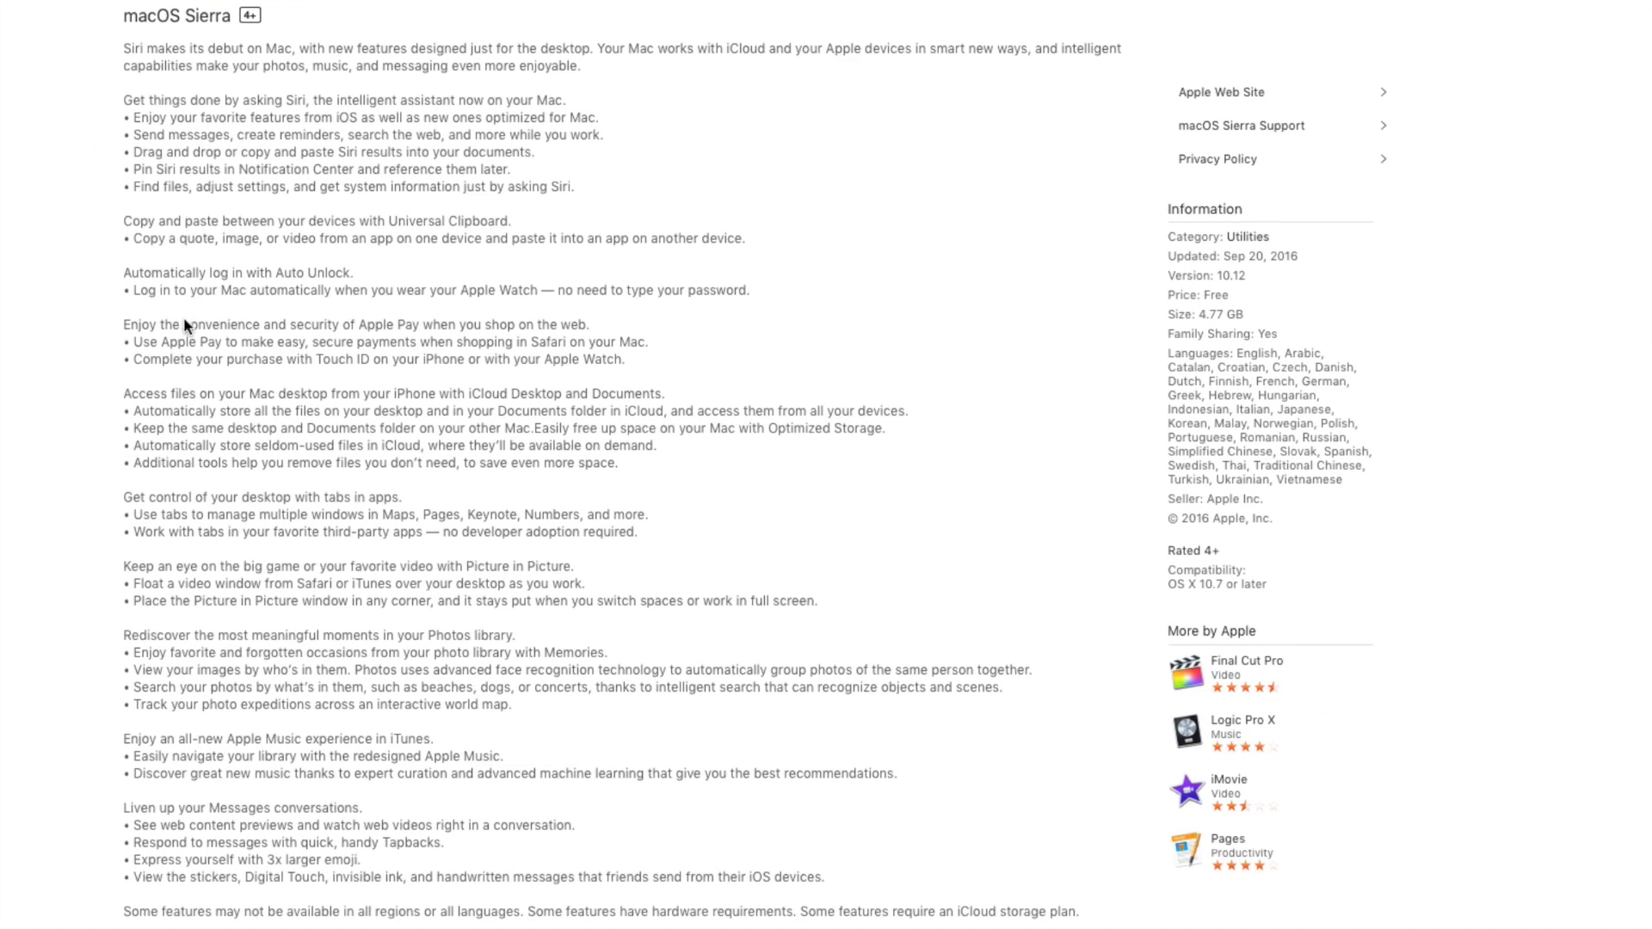
mouse_move(184, 327)
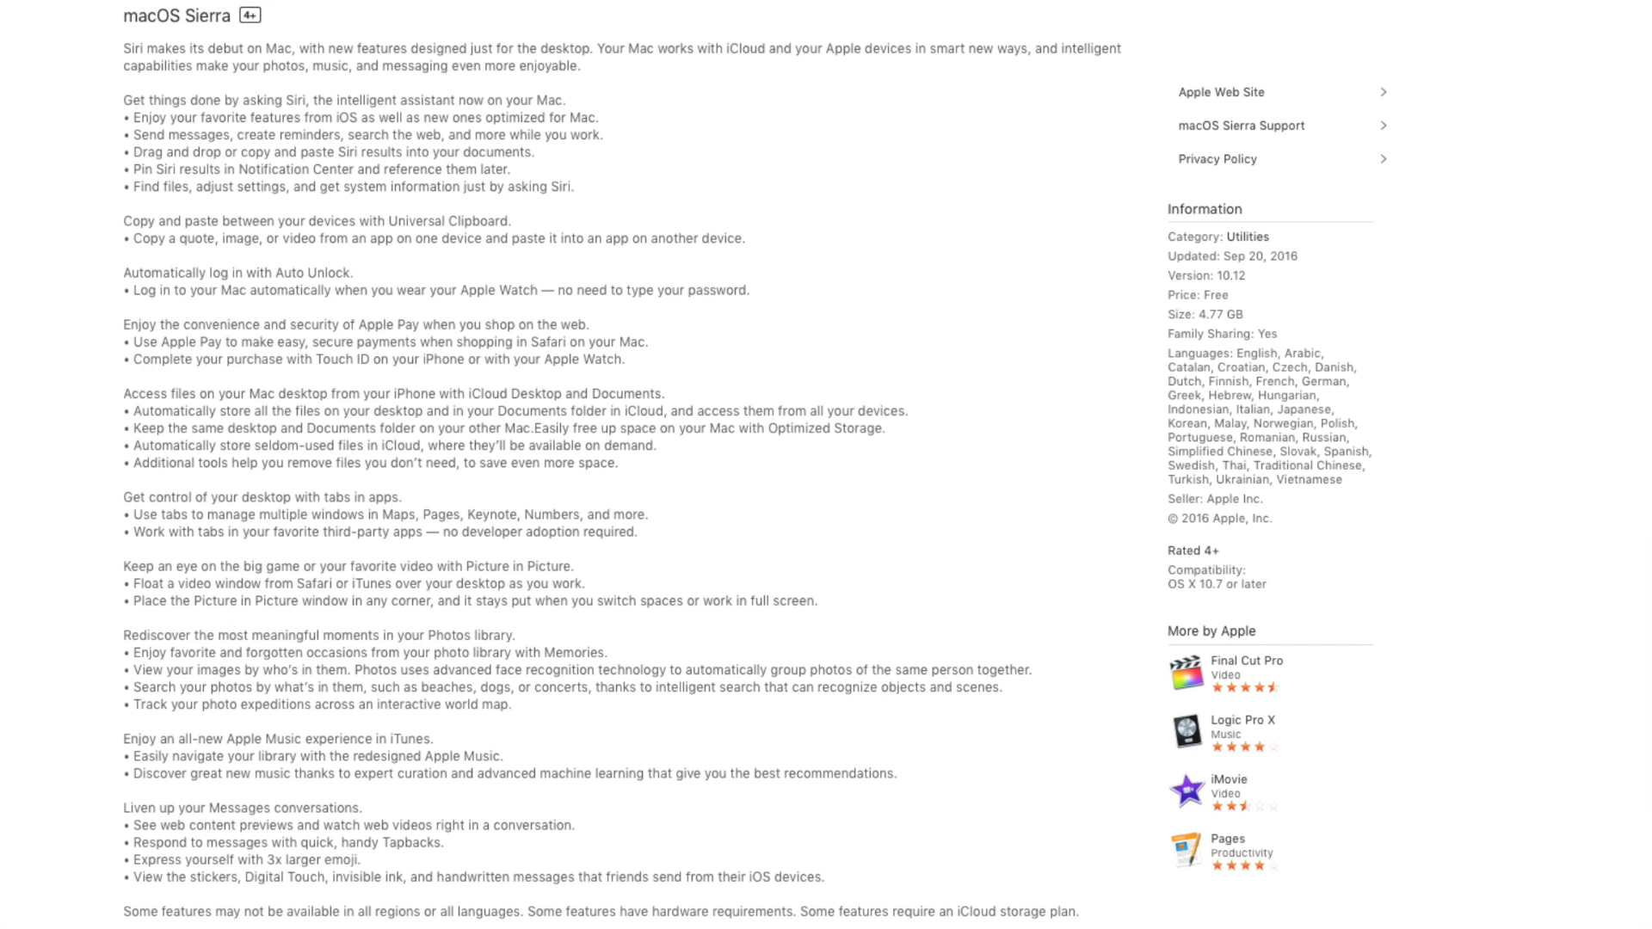
mouse_move(1150, 358)
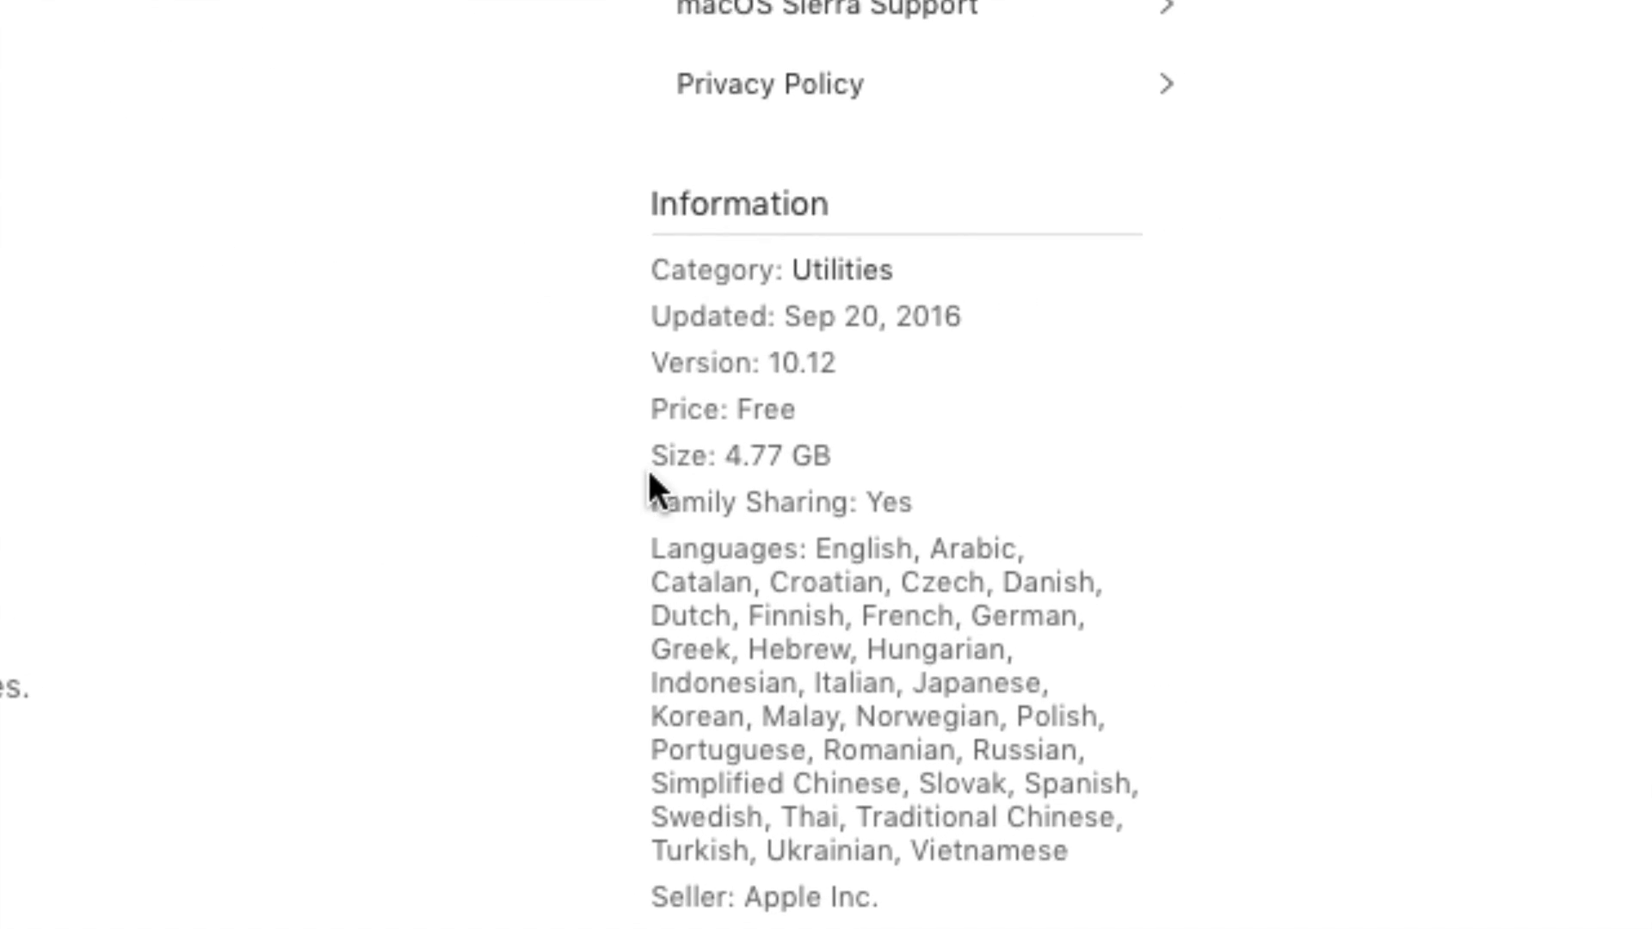
mouse_move(721, 480)
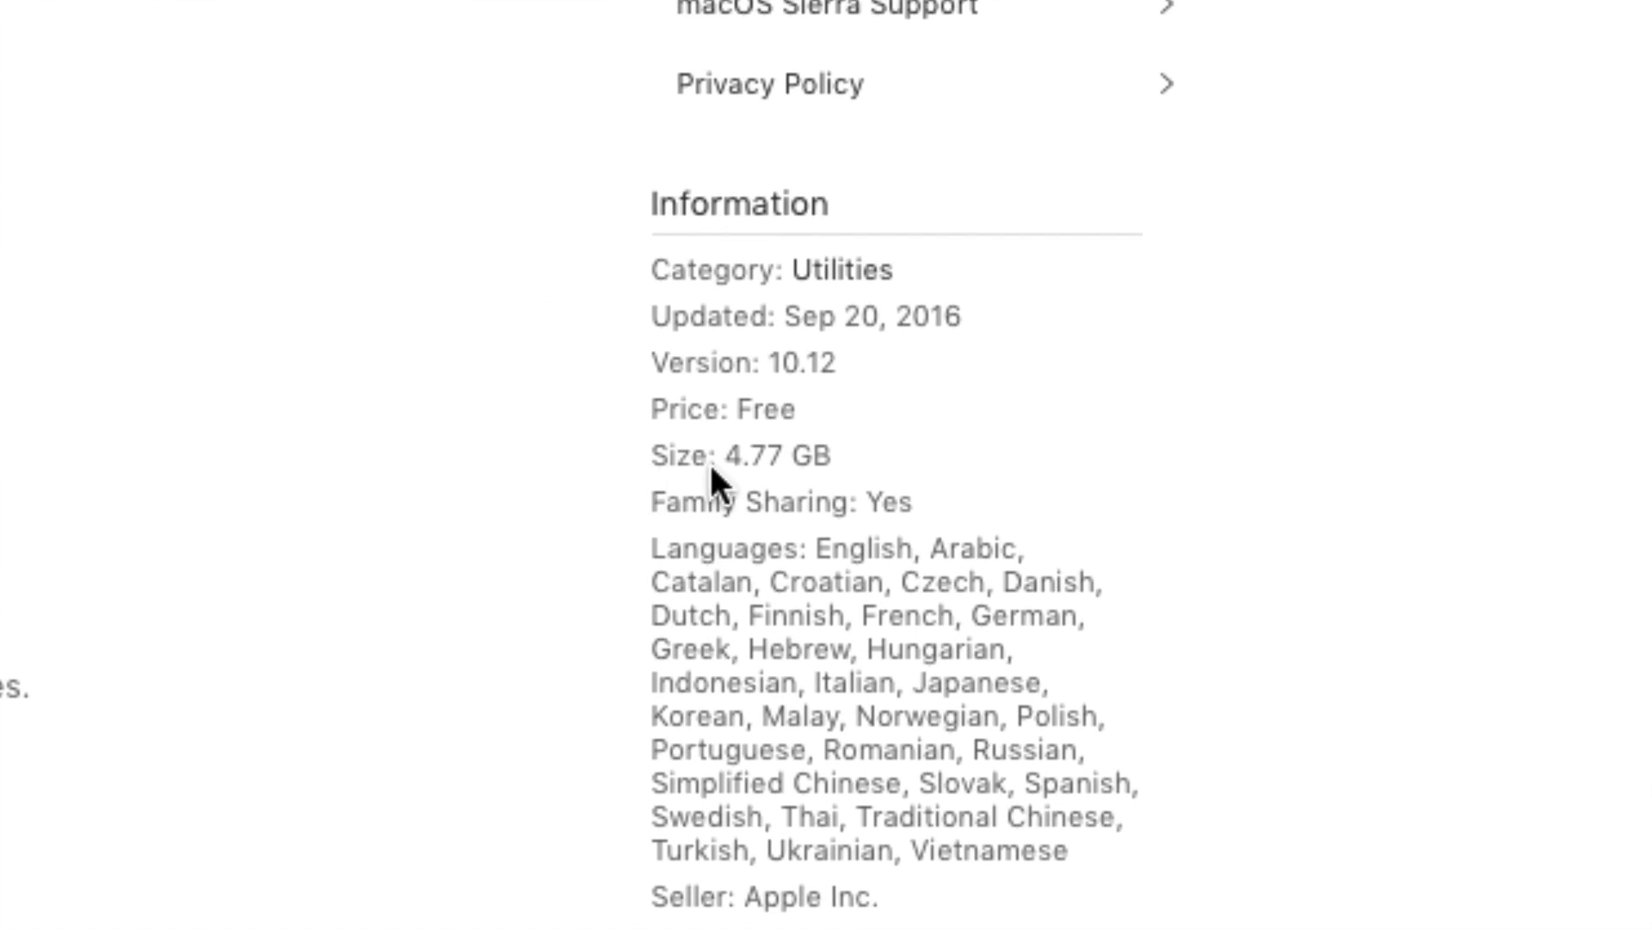
mouse_move(761, 495)
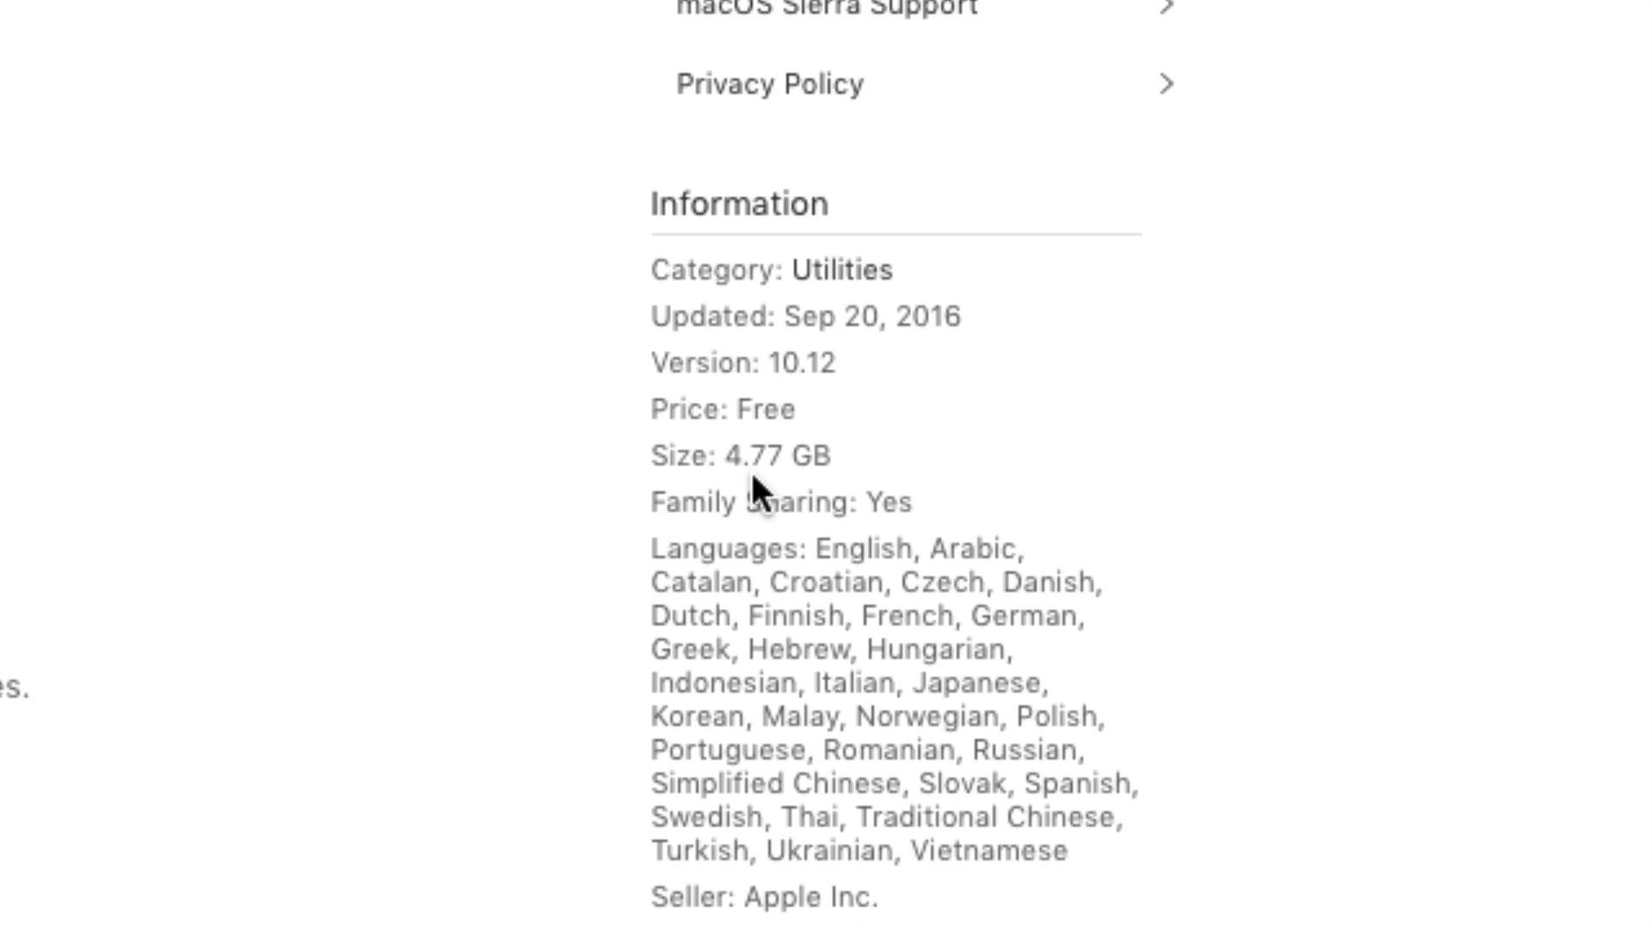
mouse_move(779, 494)
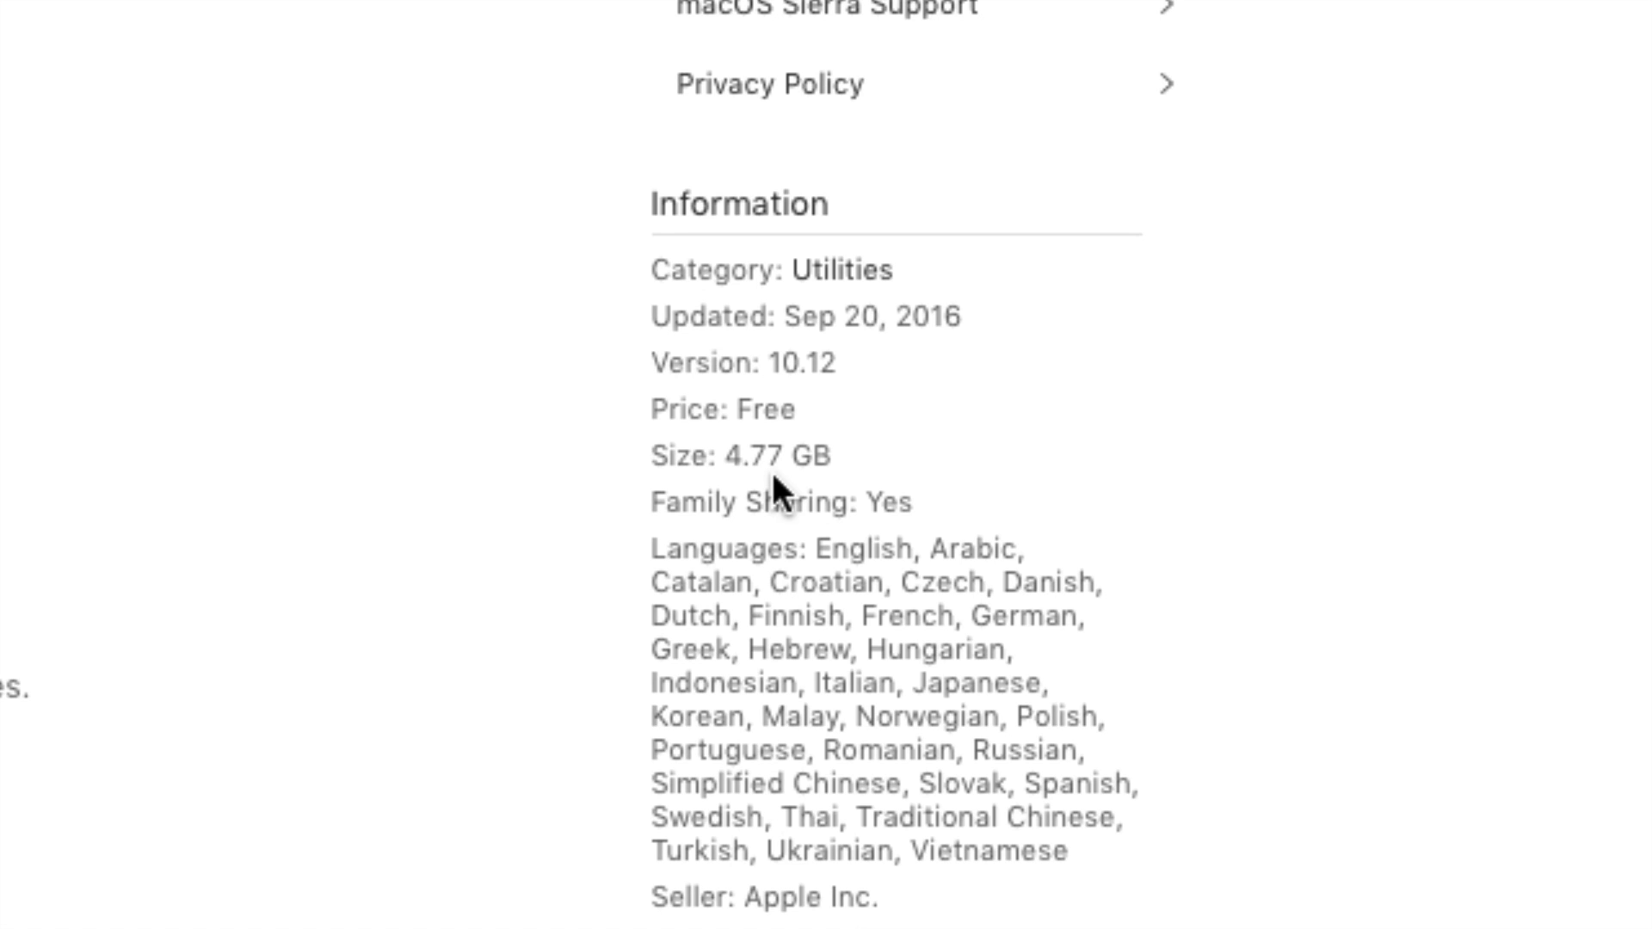
mouse_move(642, 391)
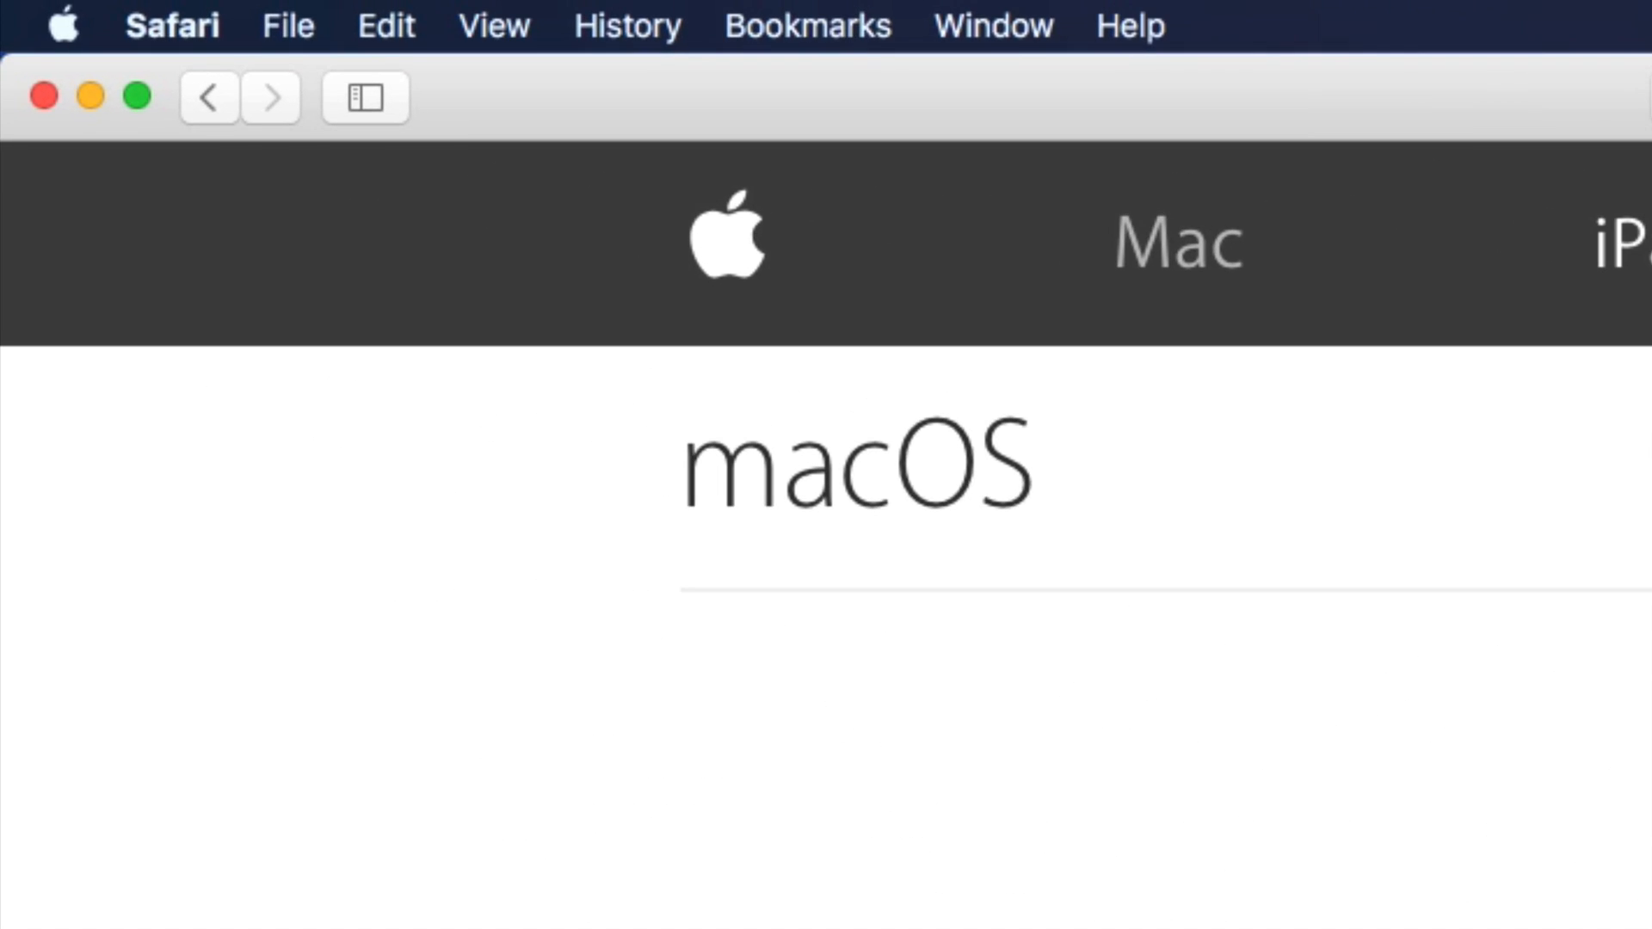
Show About This Mac from the Apple menu, confirming OS X El Capitan 10.11.6
click(62, 26)
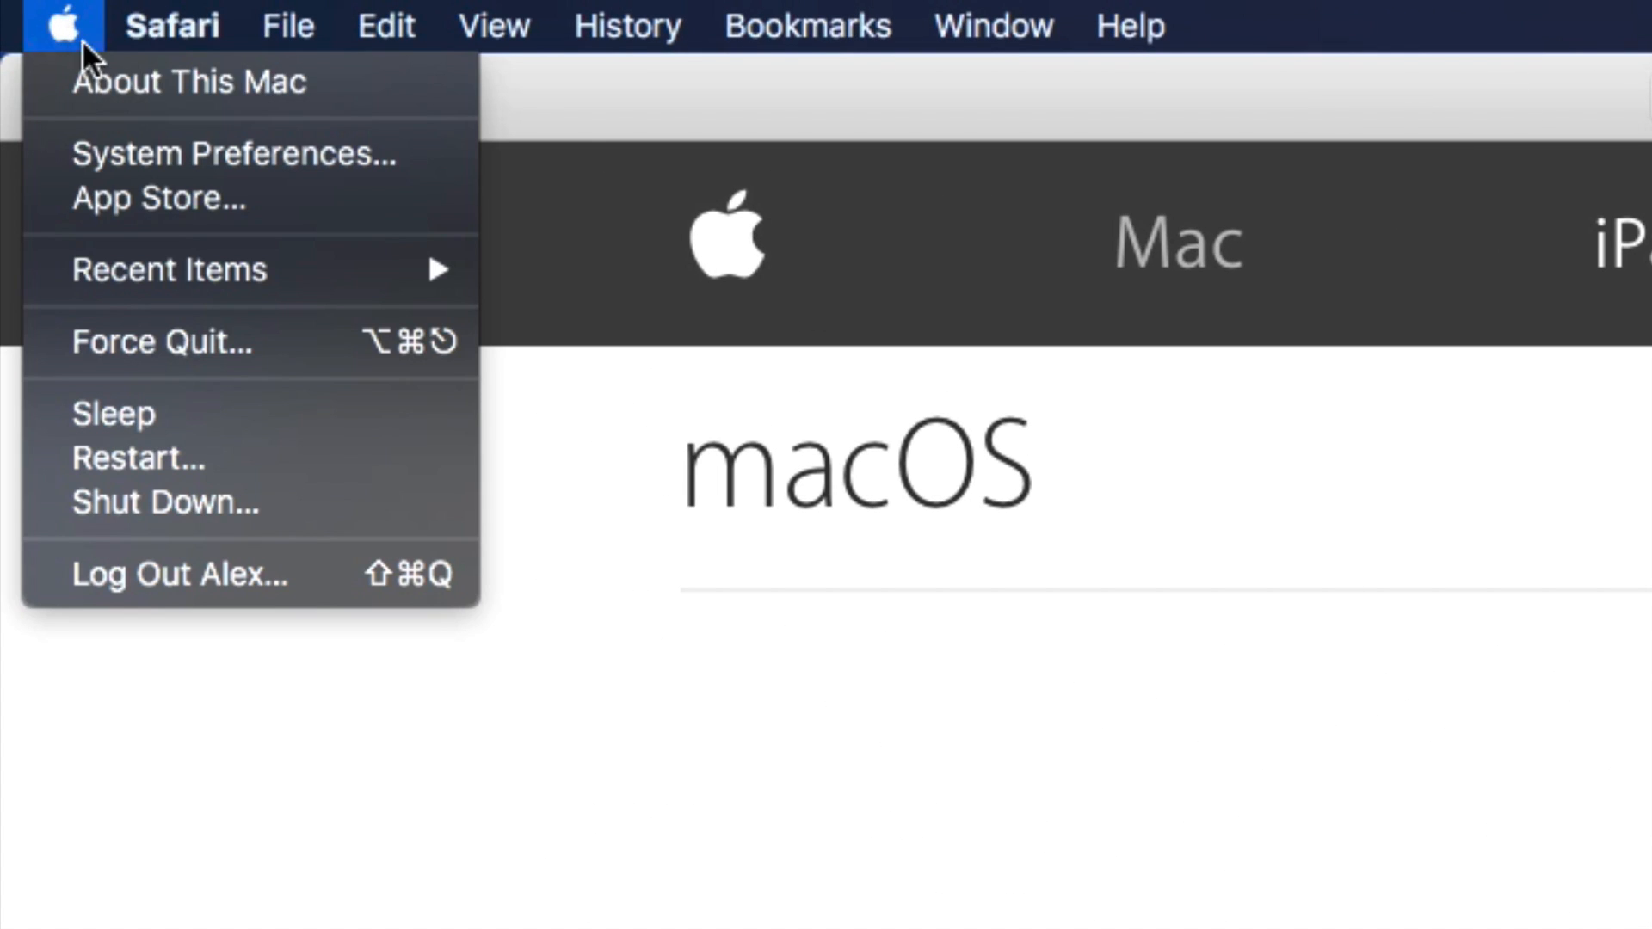
click(190, 81)
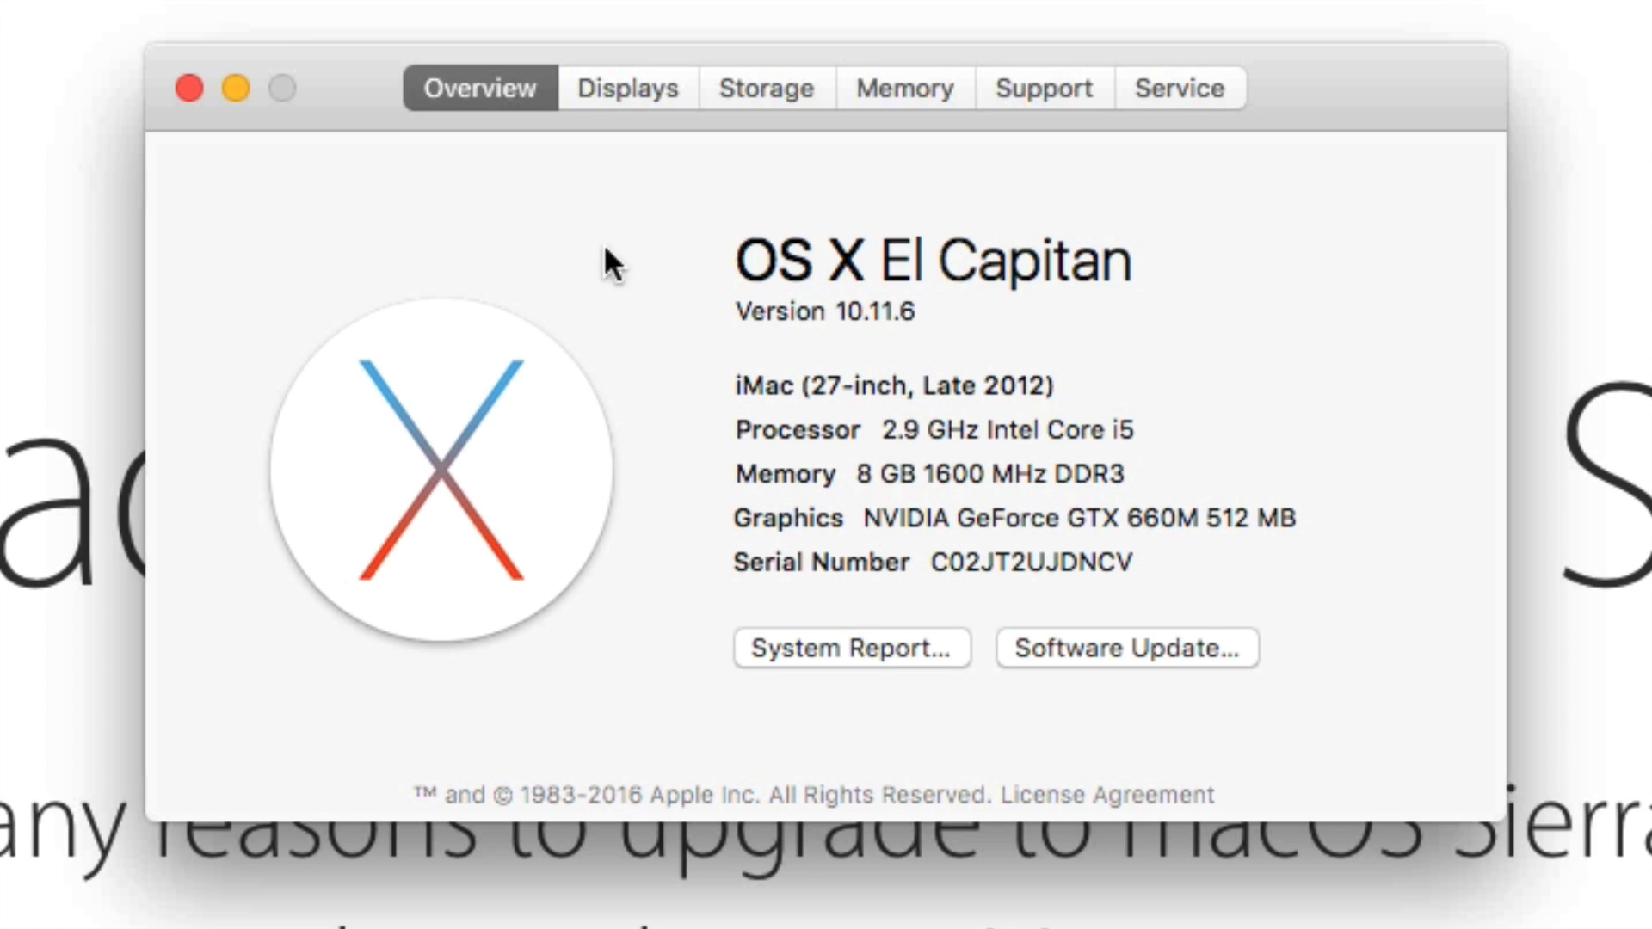
mouse_move(764, 333)
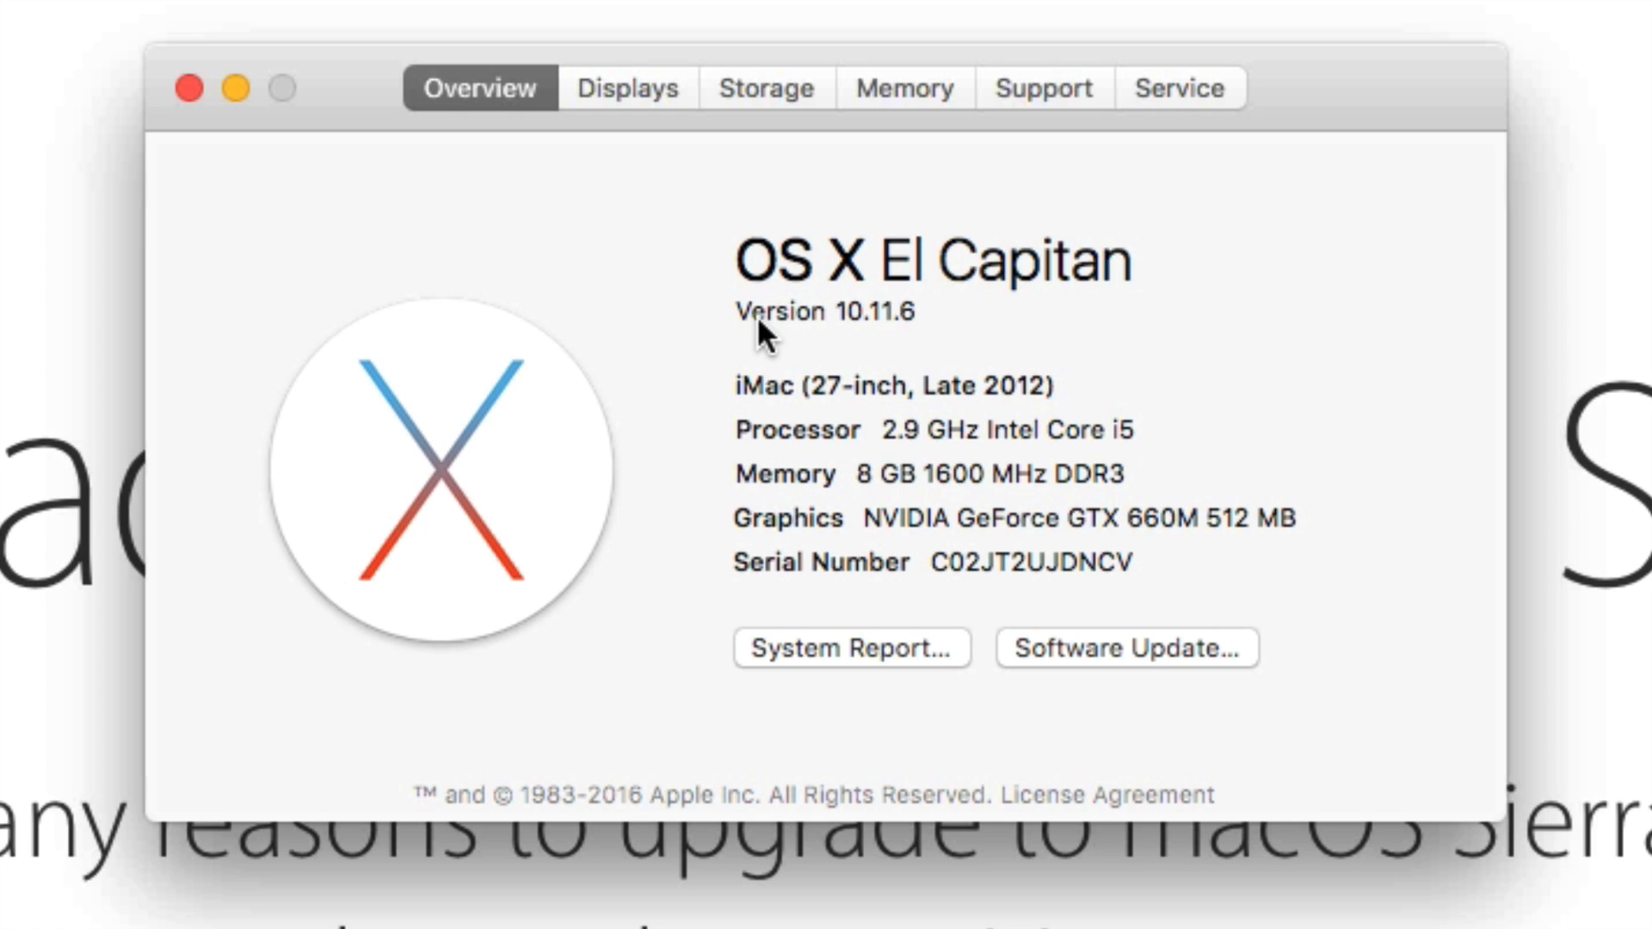
mouse_move(984, 335)
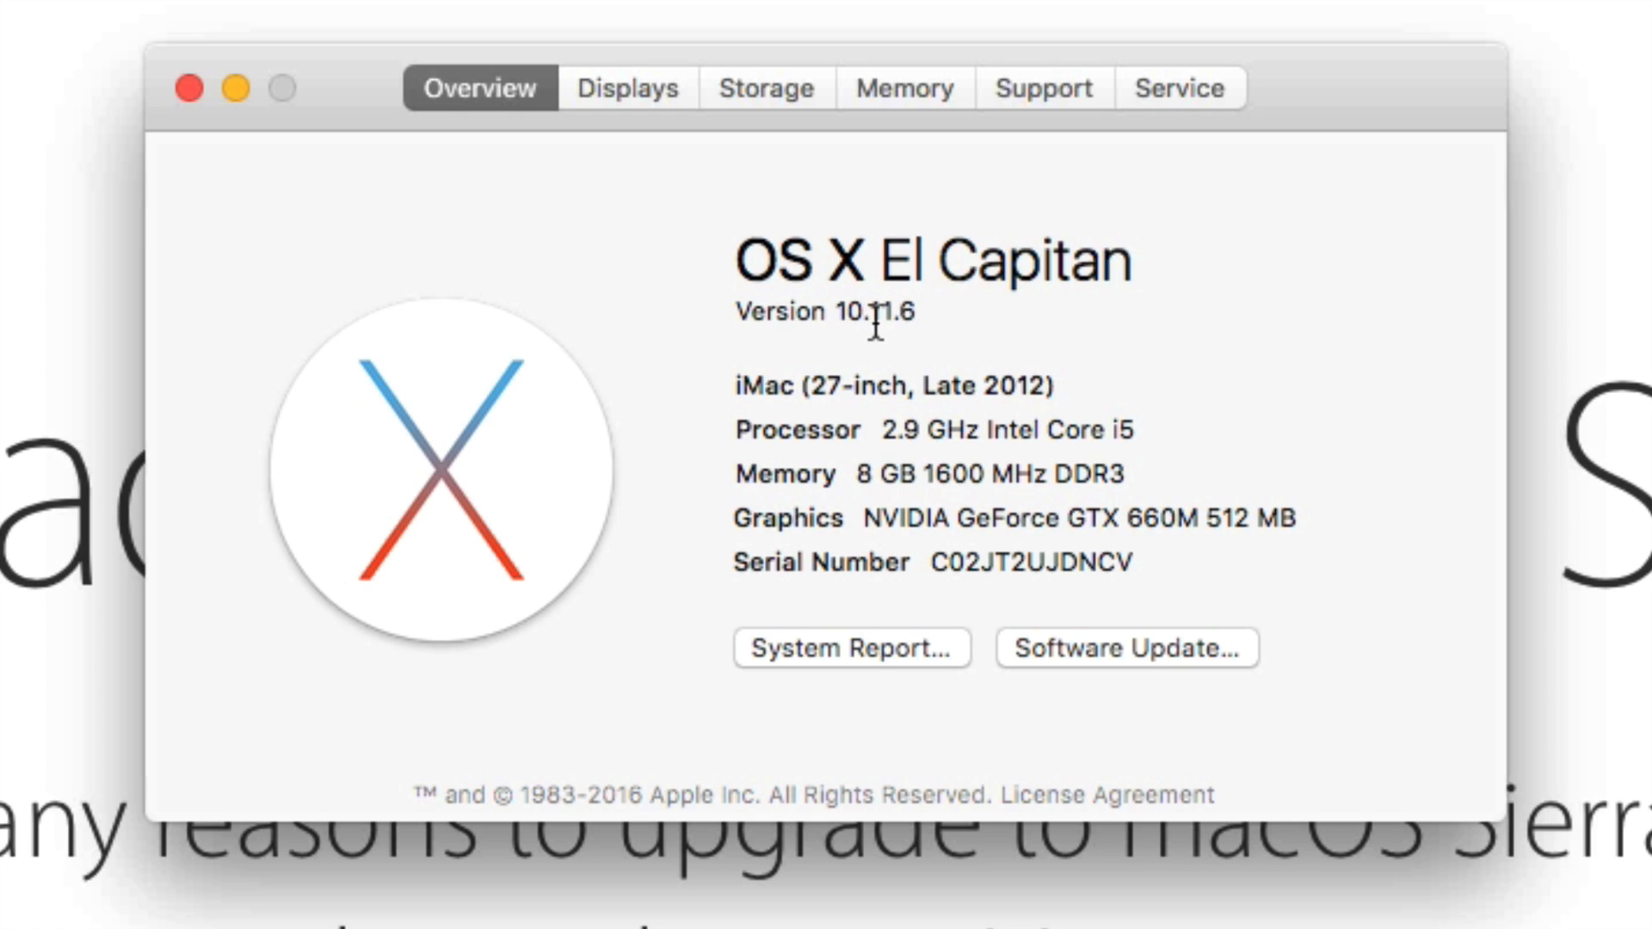
mouse_move(732, 385)
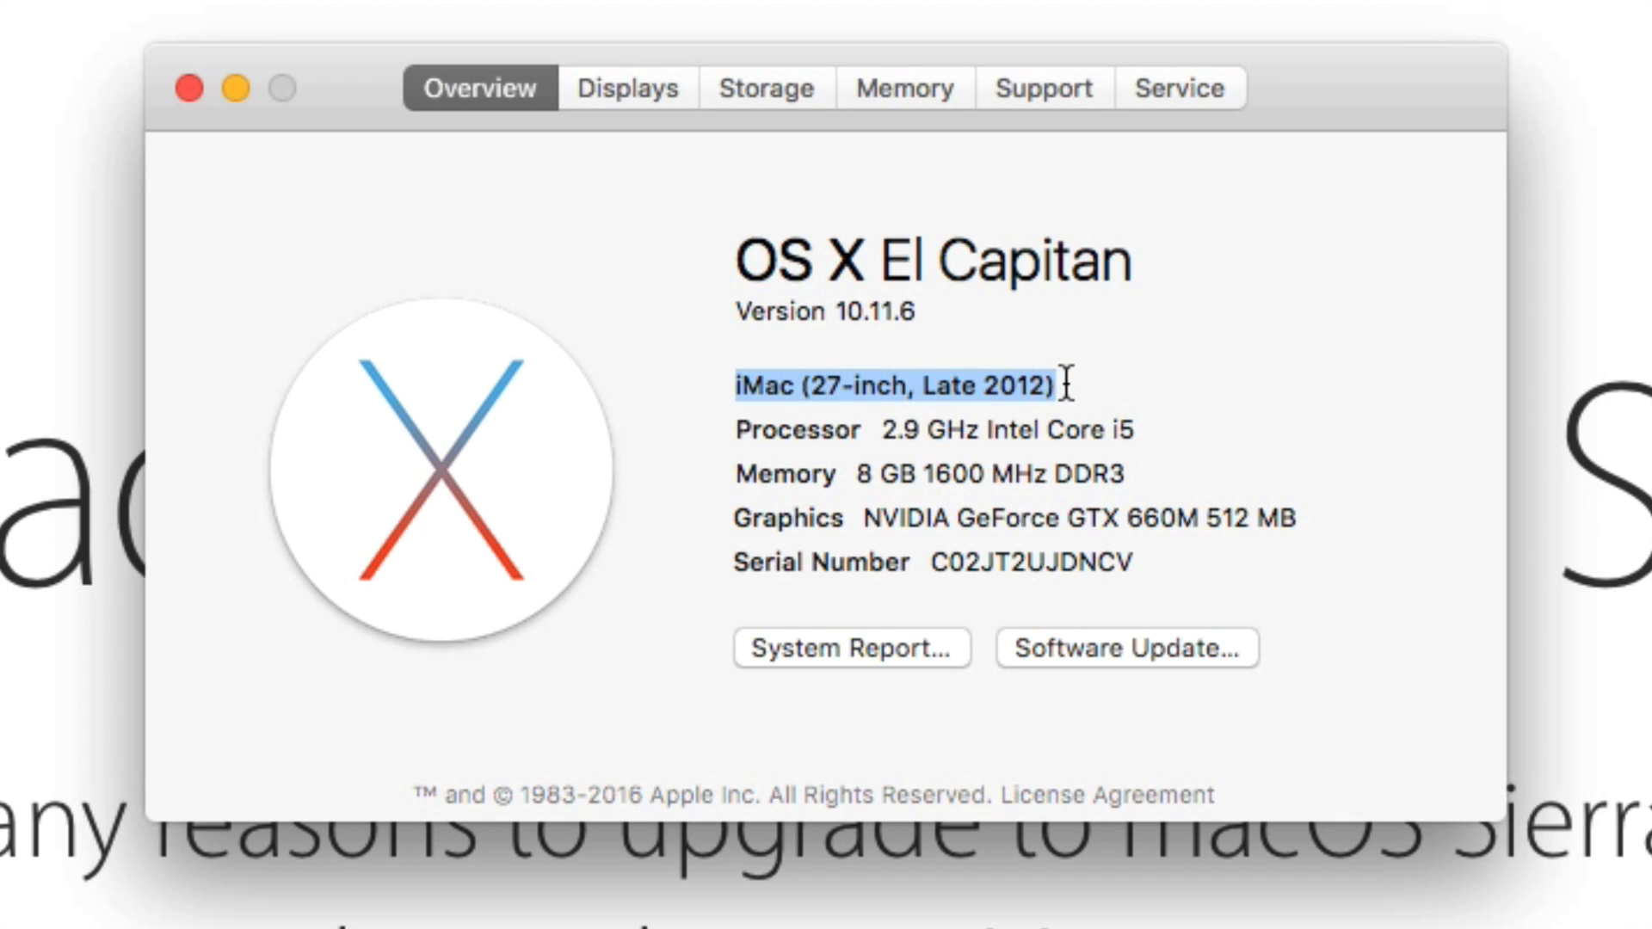
mouse_move(783, 482)
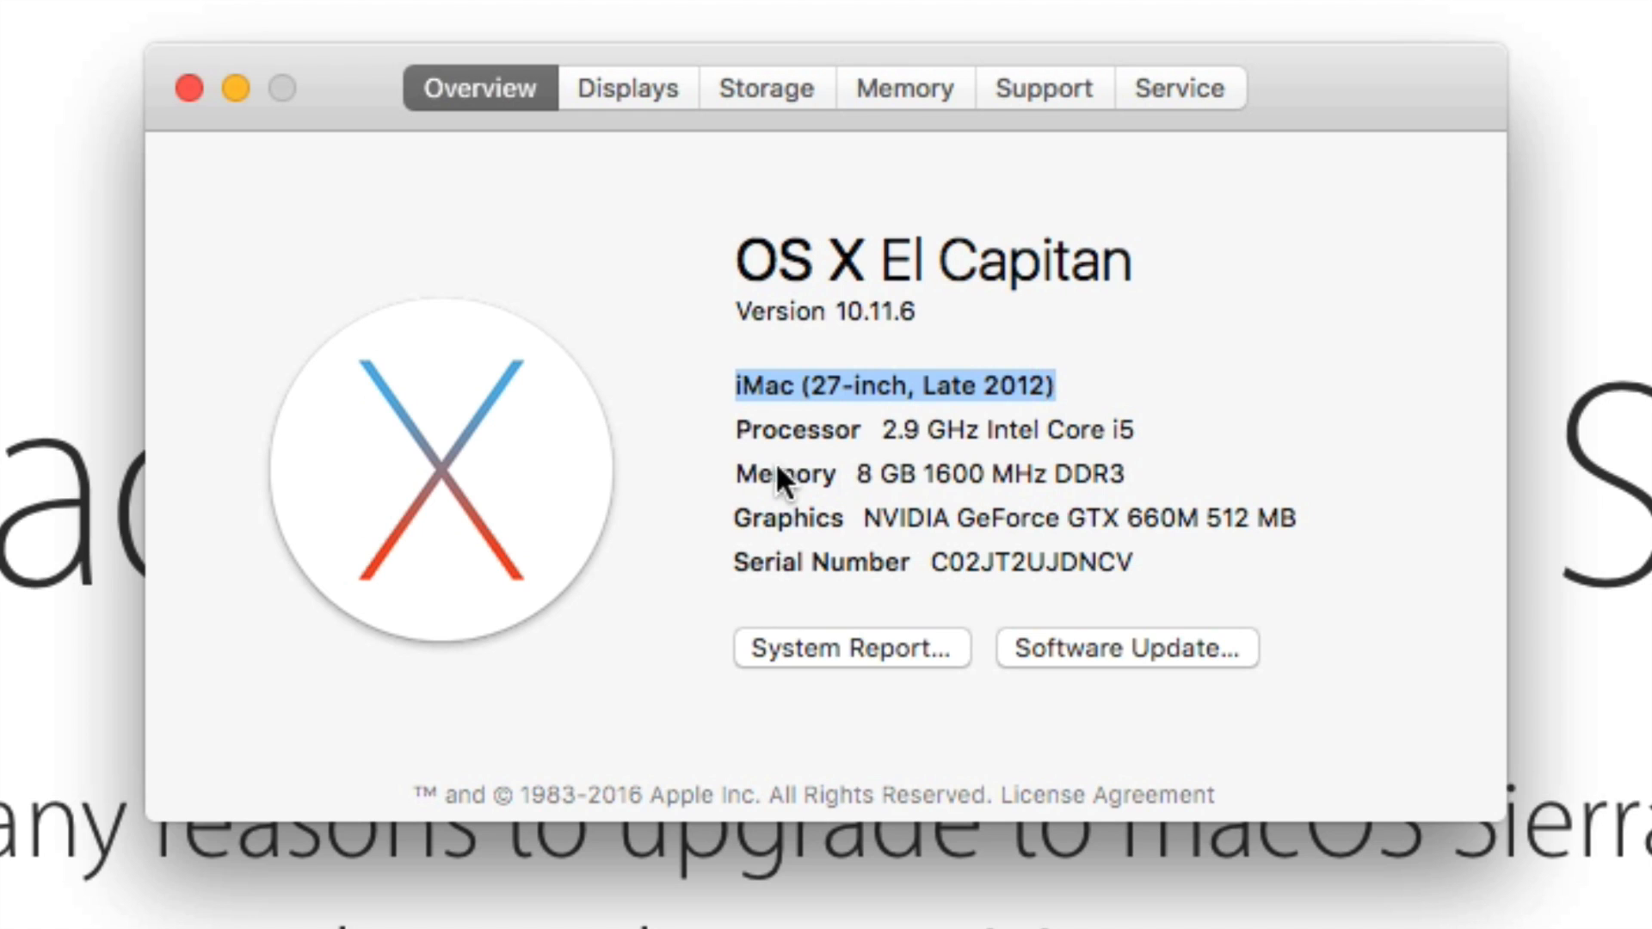
mouse_move(189, 93)
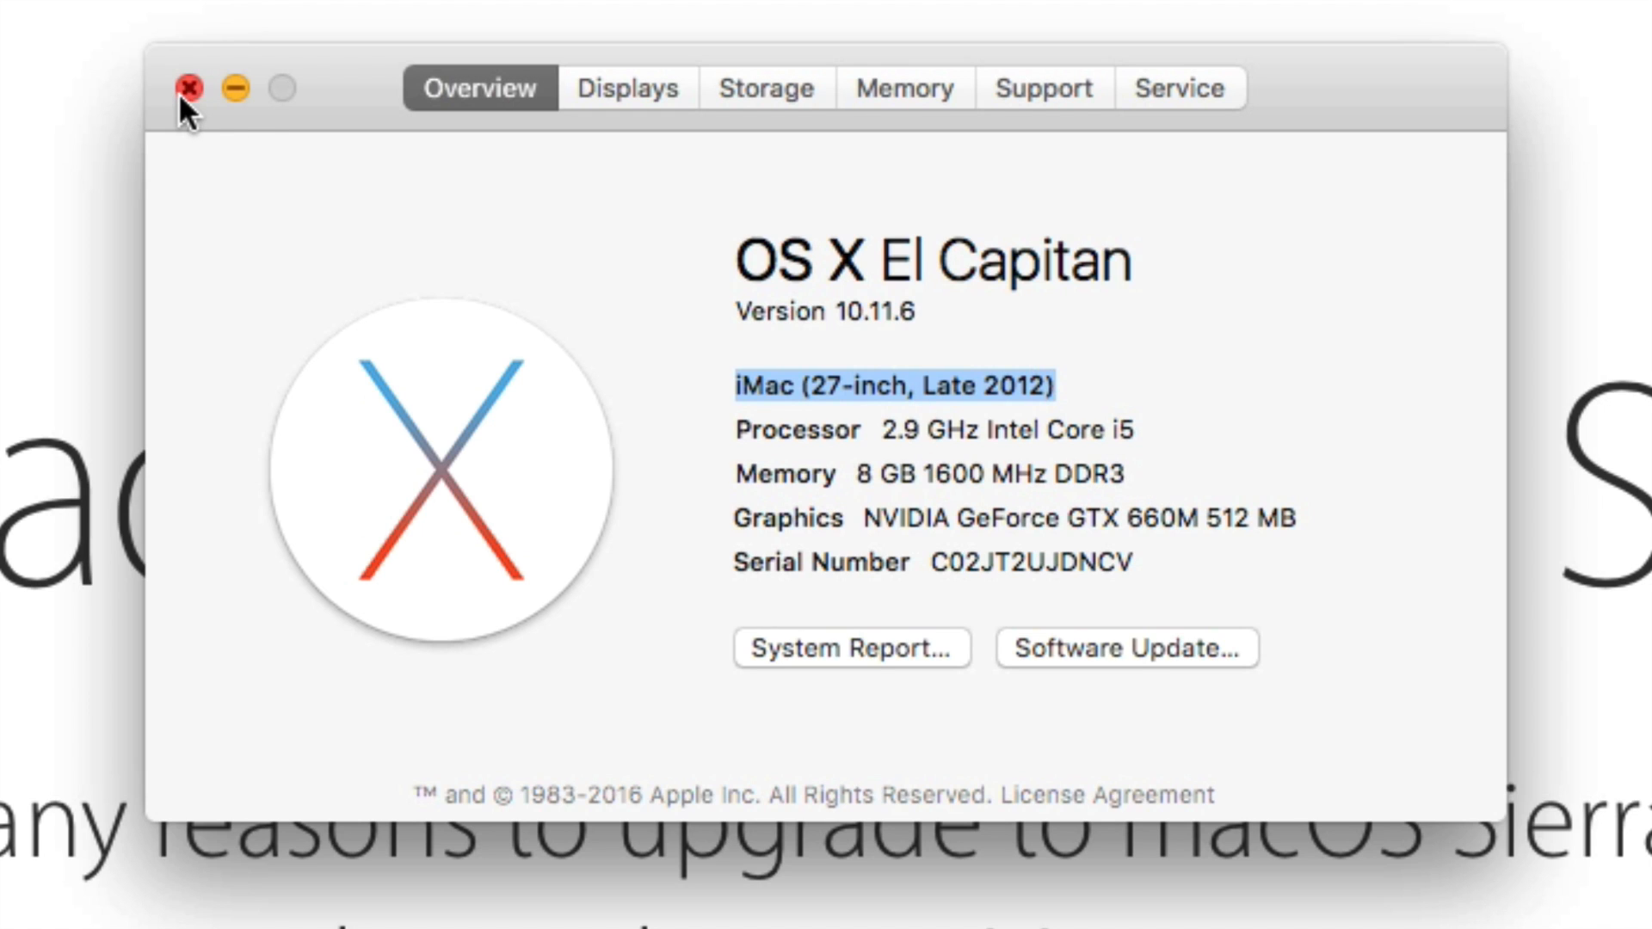
Dismiss About This Mac and read Sierra's general and hardware requirements on apple.com
click(189, 88)
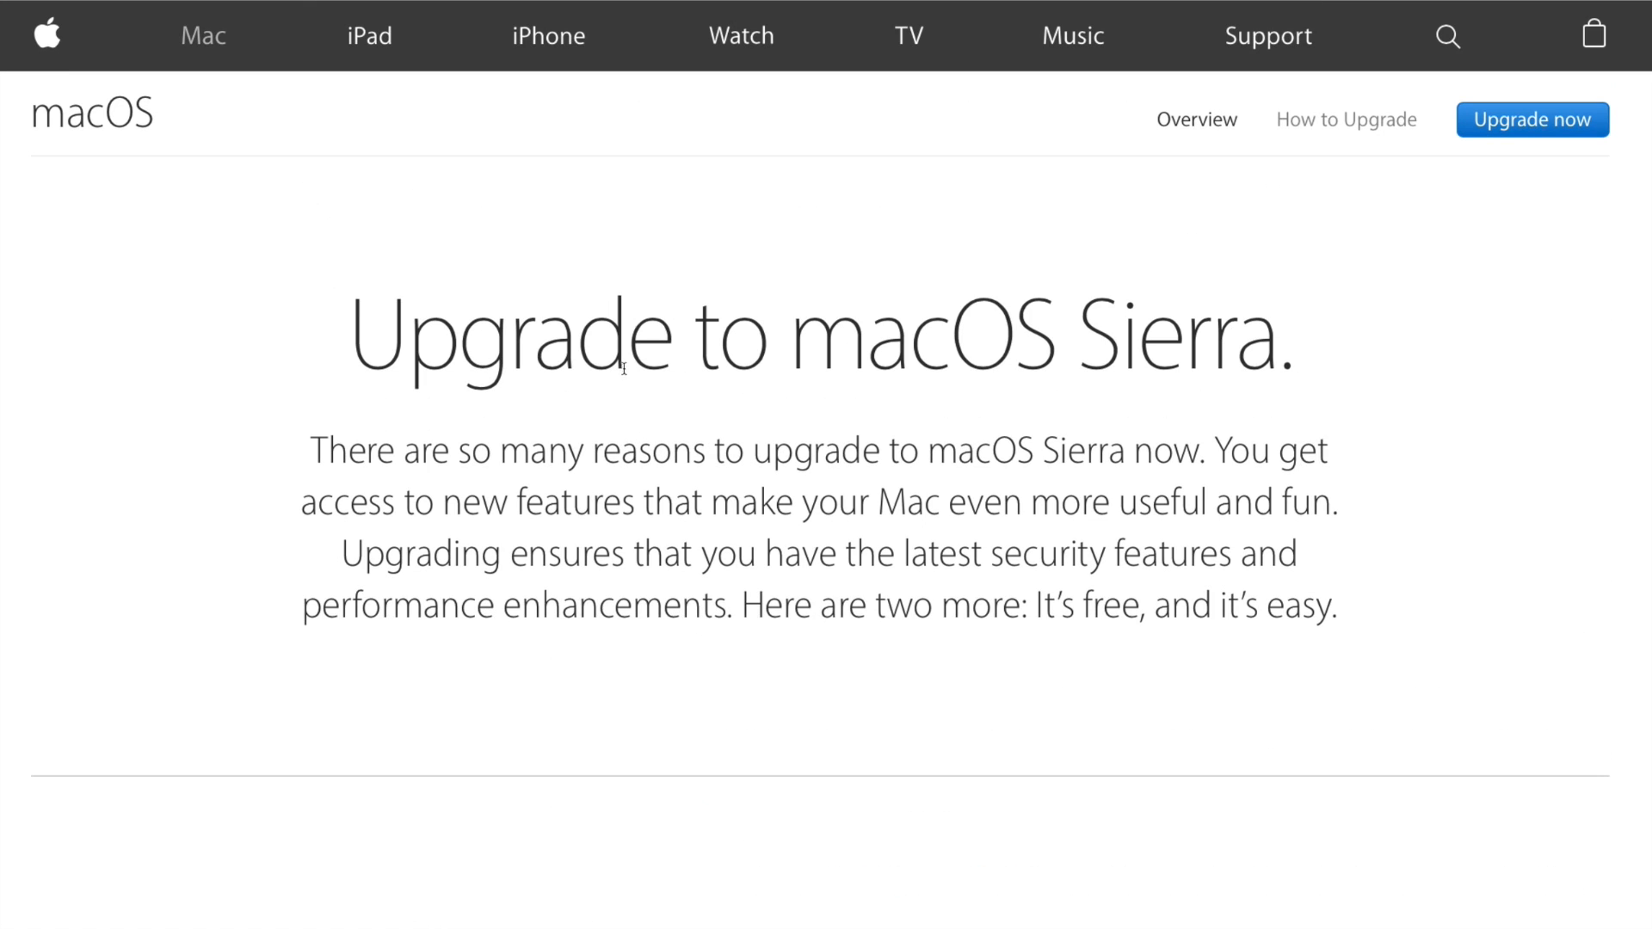
mouse_move(790, 363)
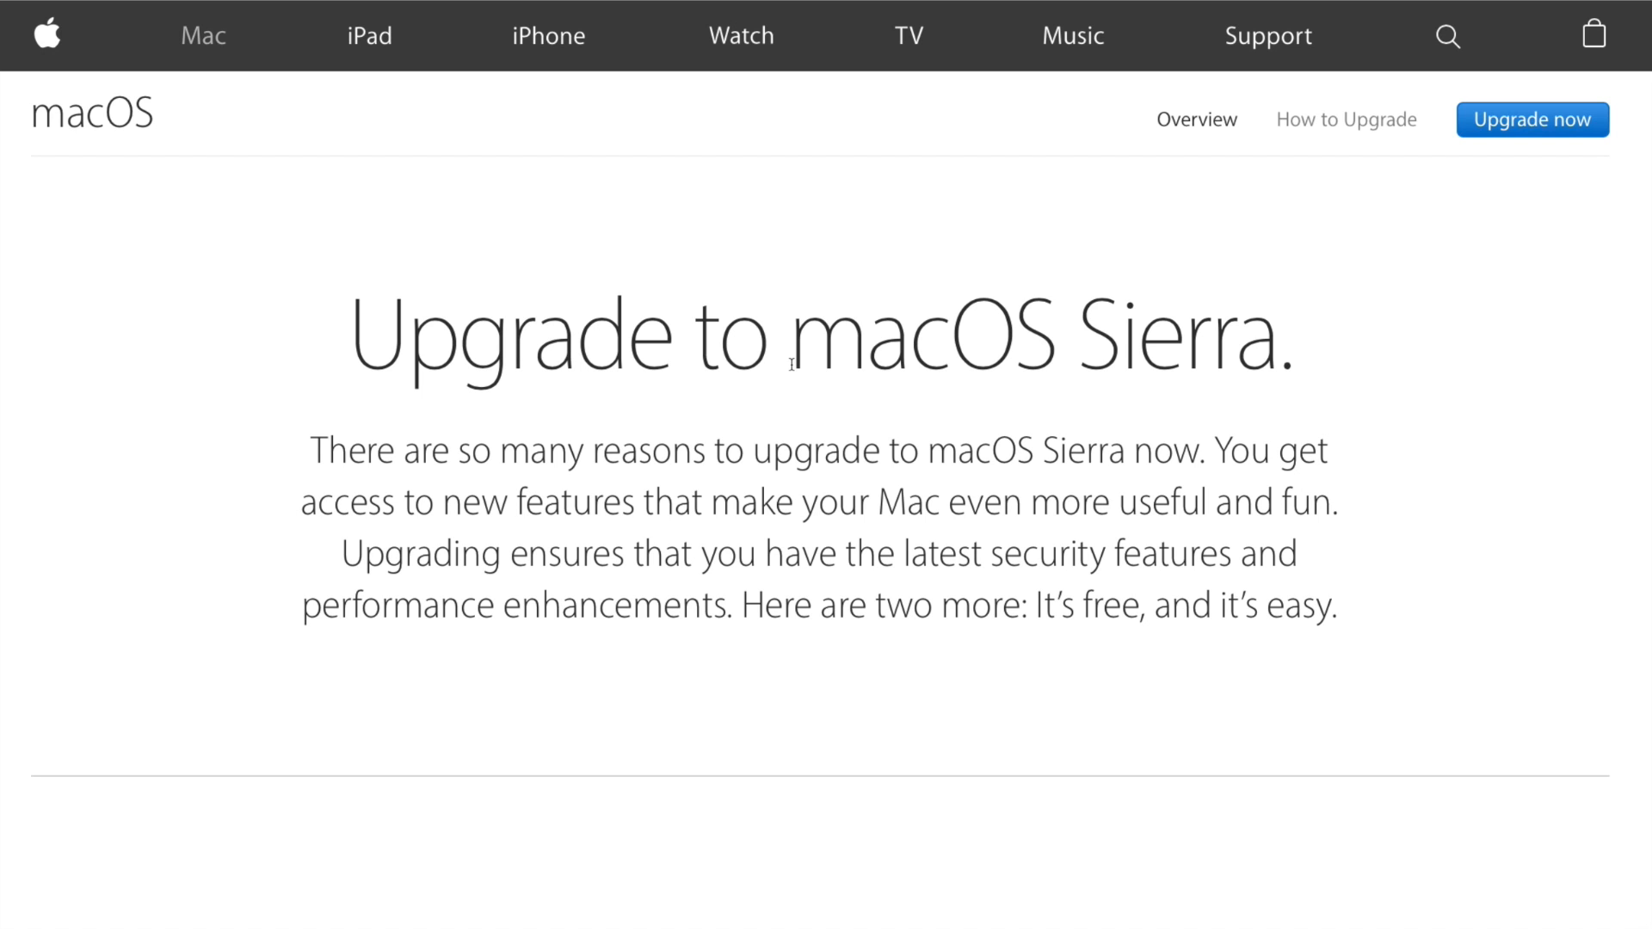
scroll(down, 3)
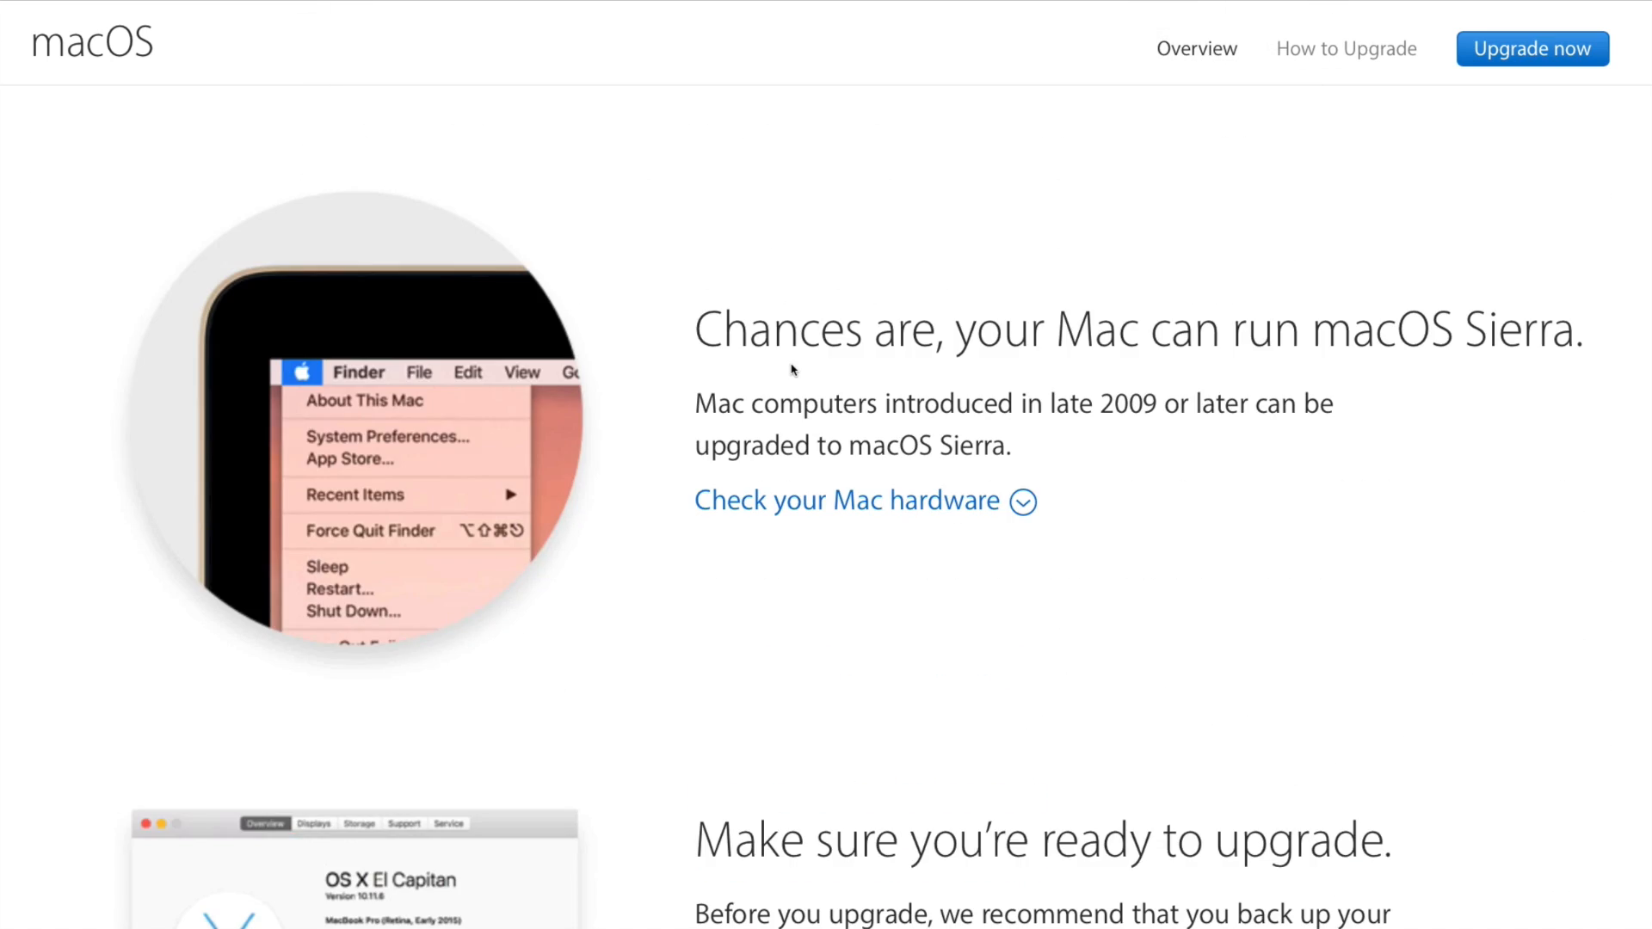
scroll(down, 3)
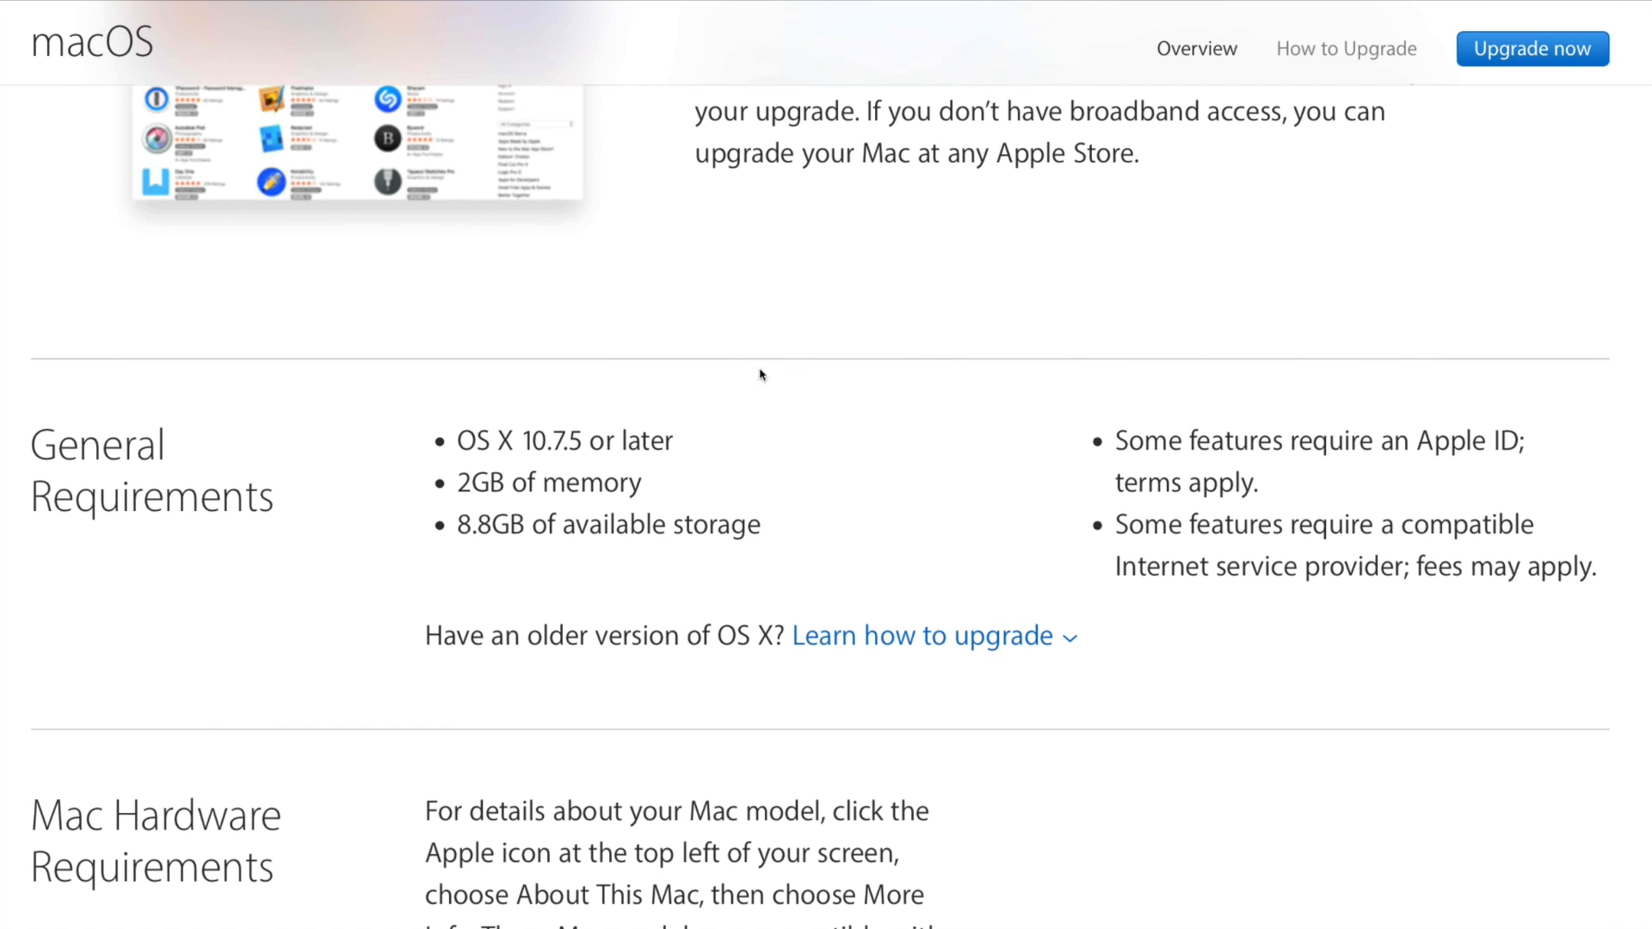
scroll(down, 3)
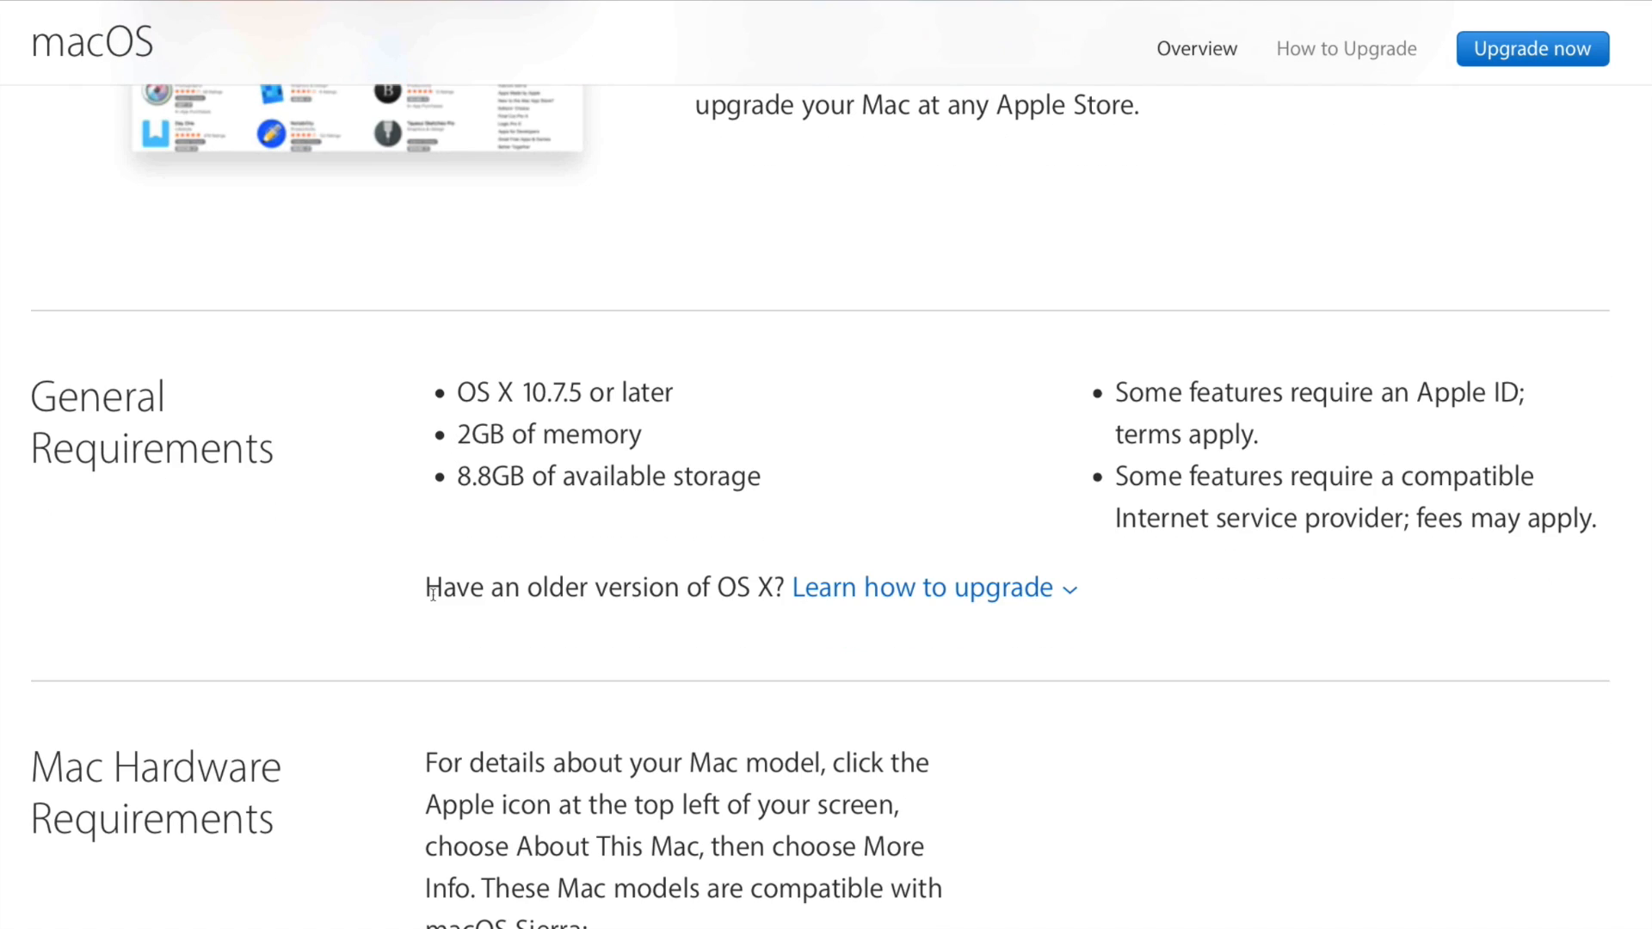
mouse_move(922, 587)
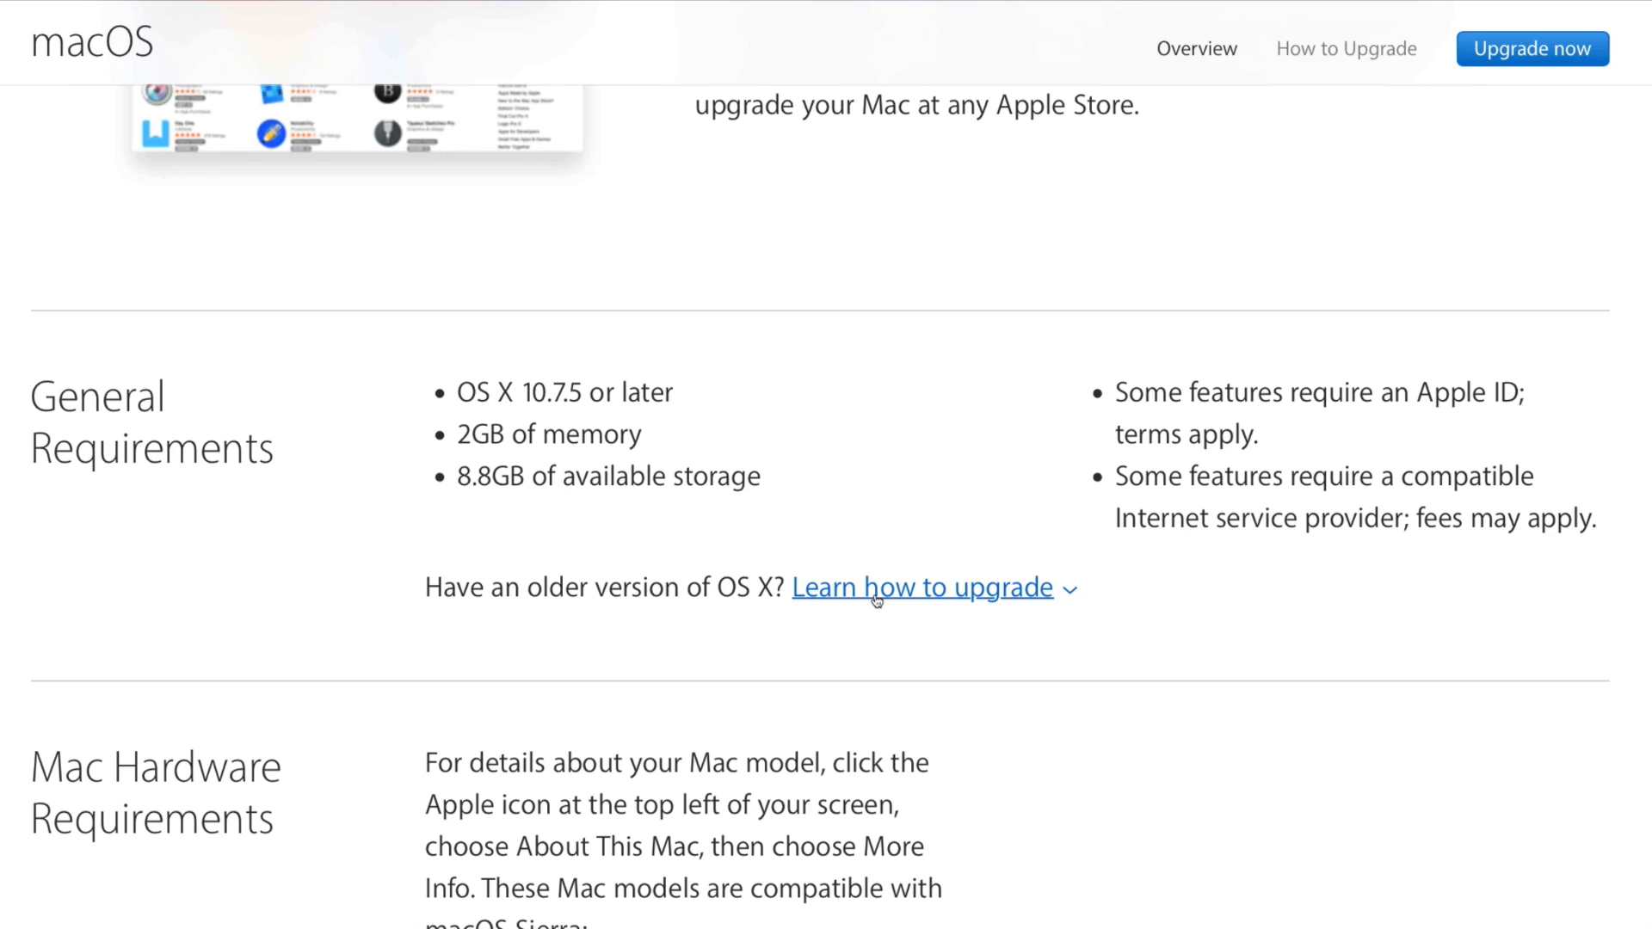
mouse_move(830, 601)
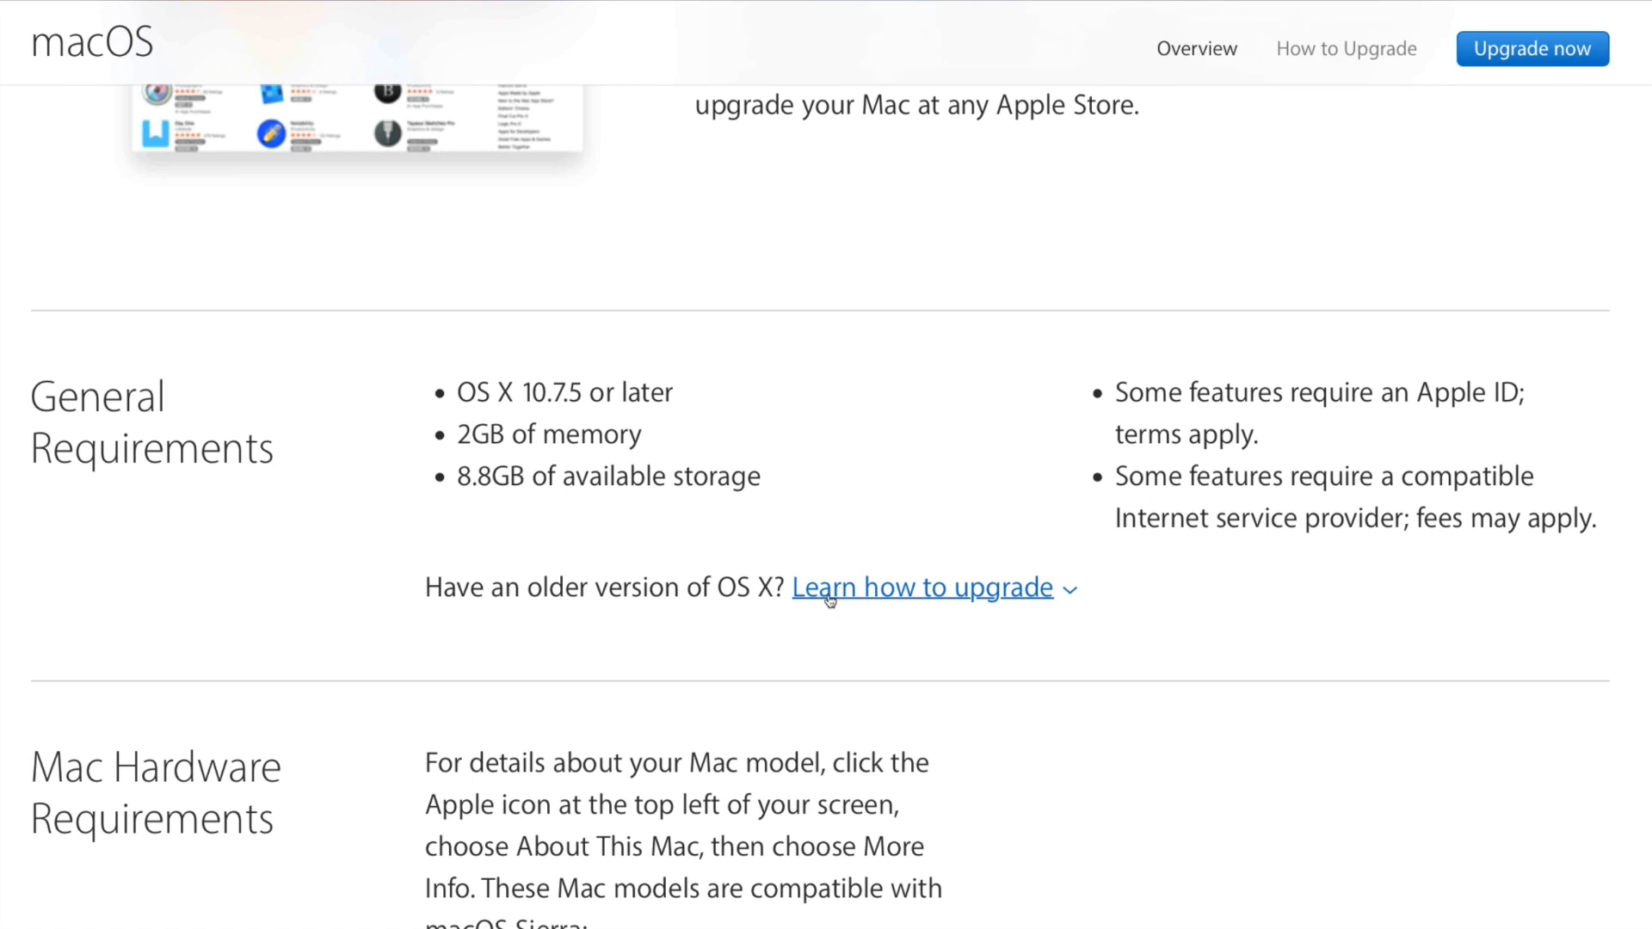
mouse_move(761, 596)
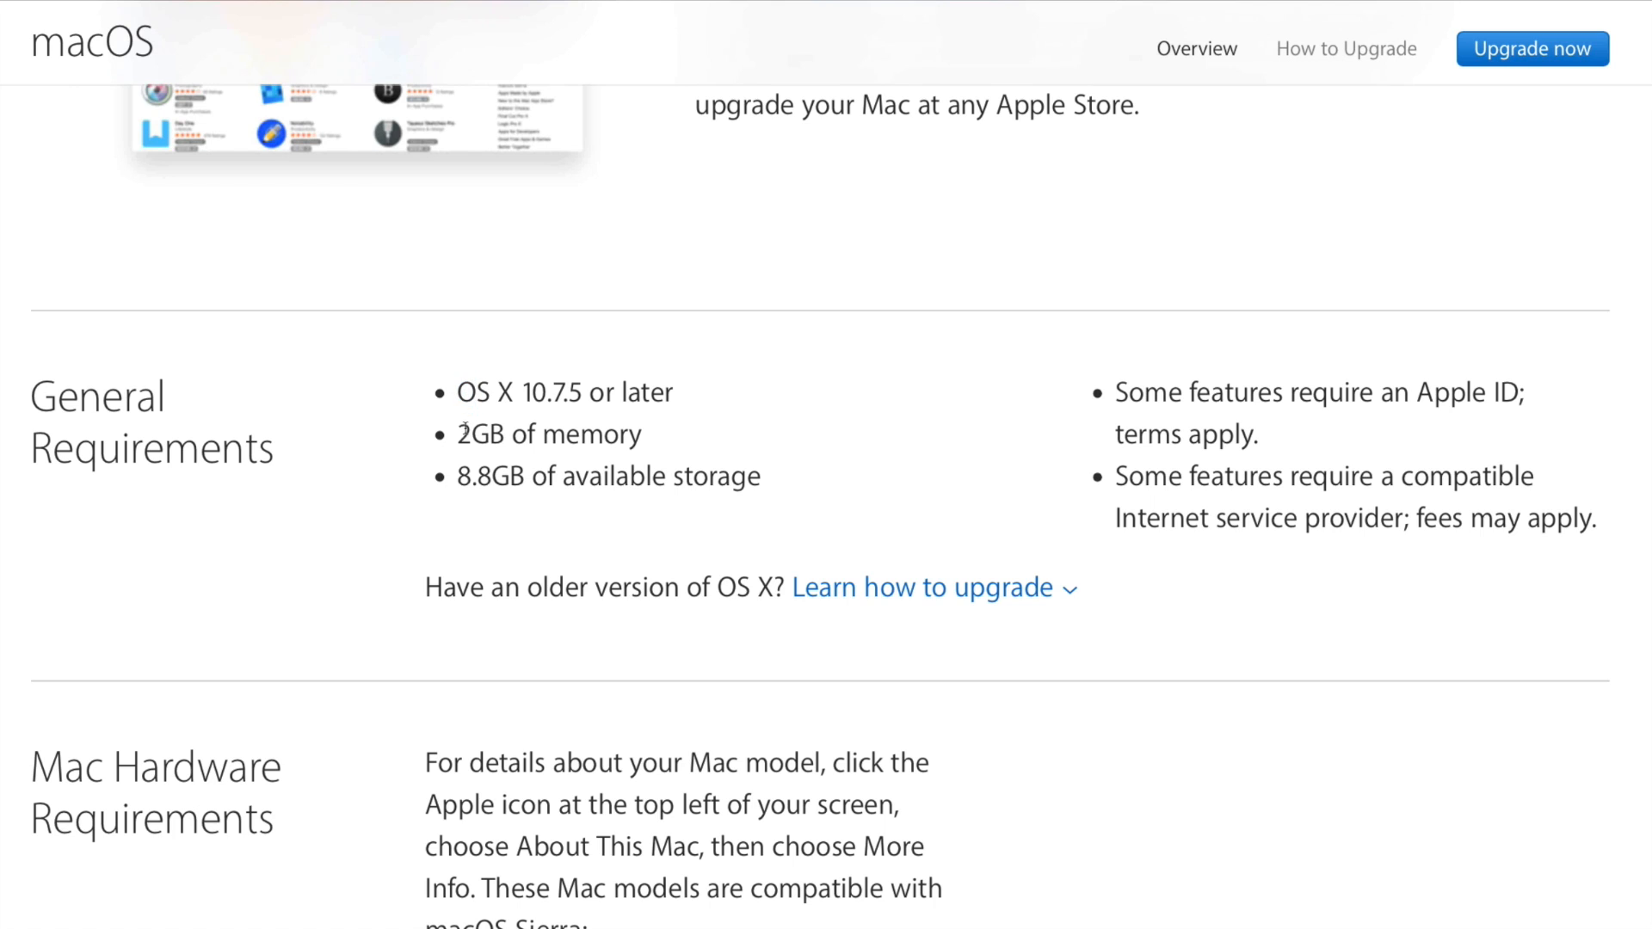
scroll(down, 3)
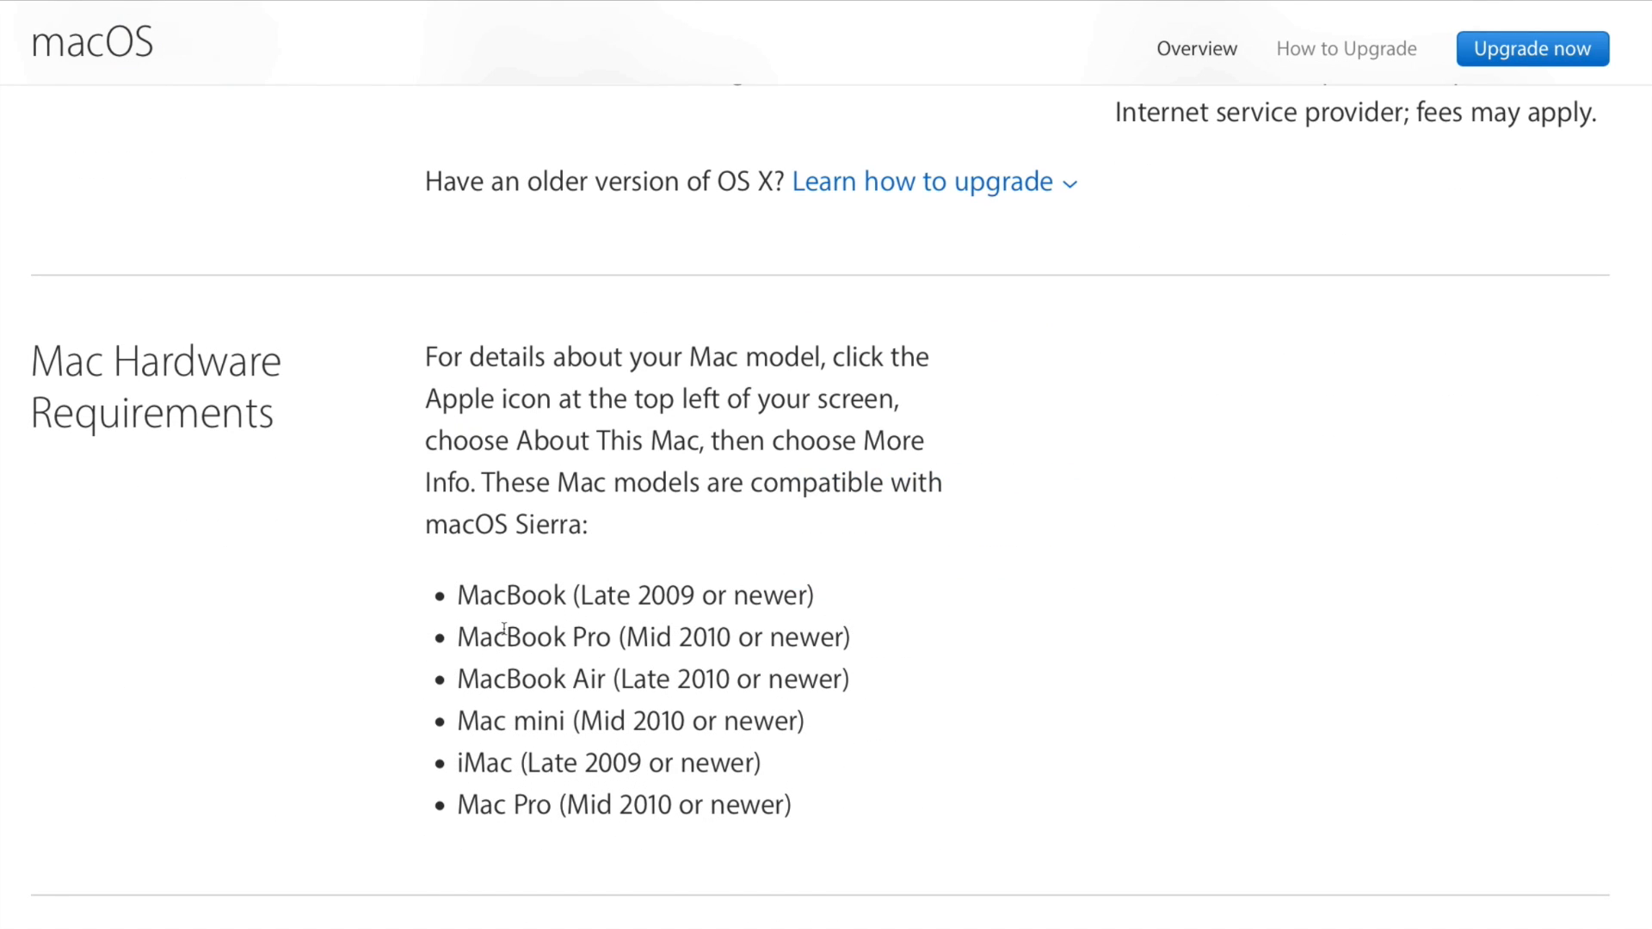
scroll(down, 3)
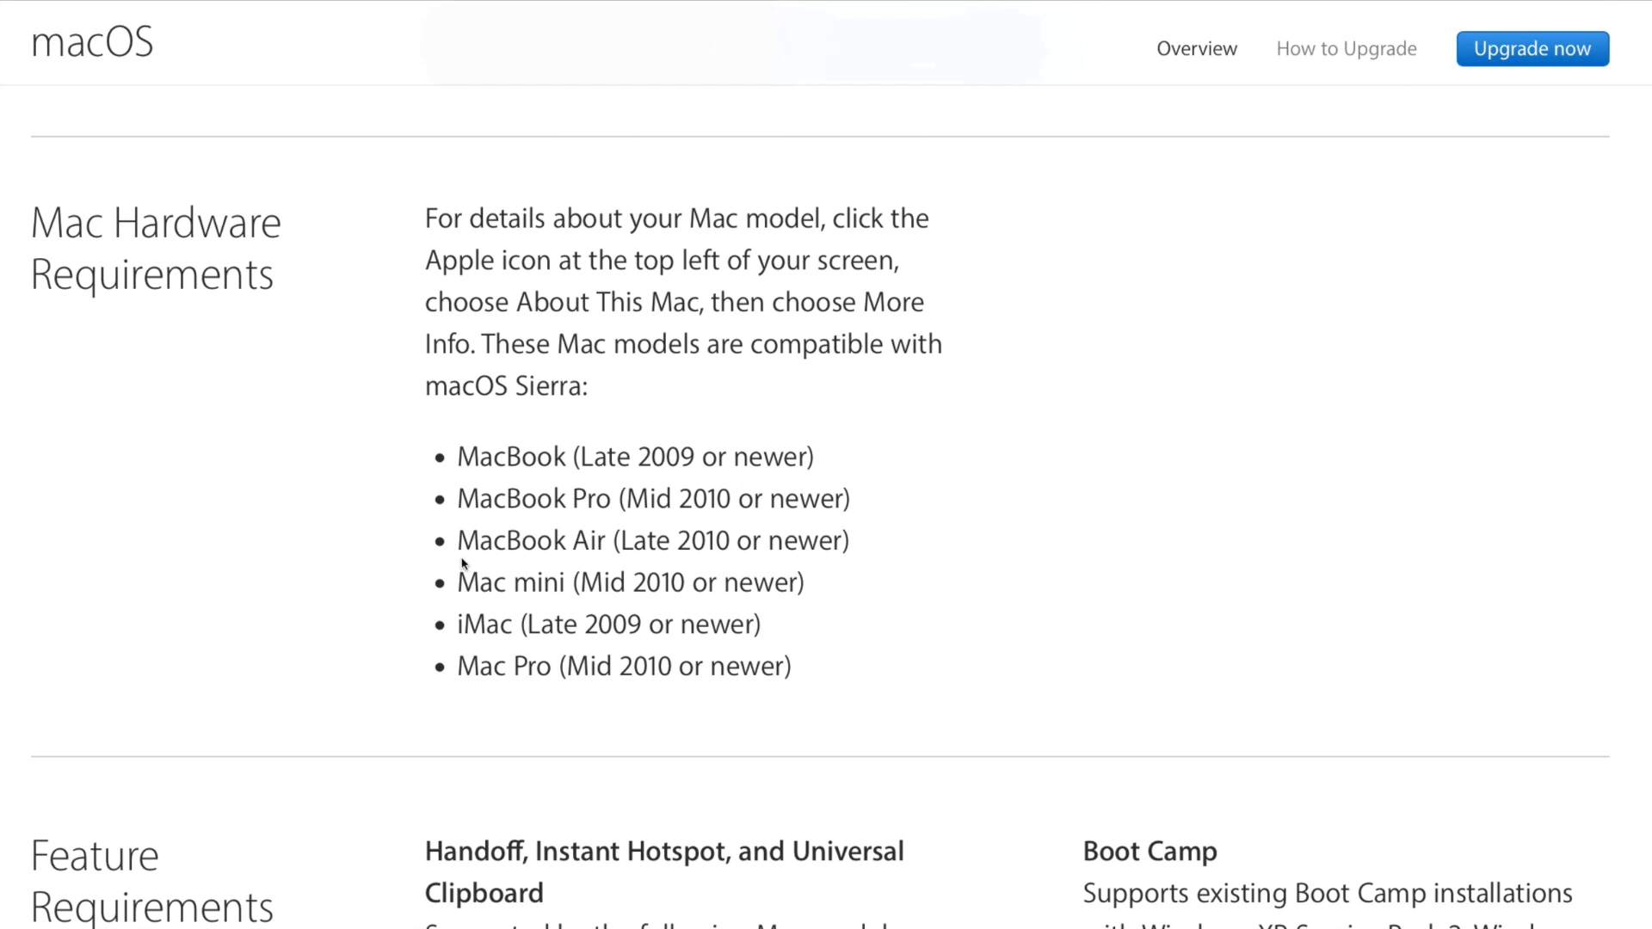
mouse_move(788, 661)
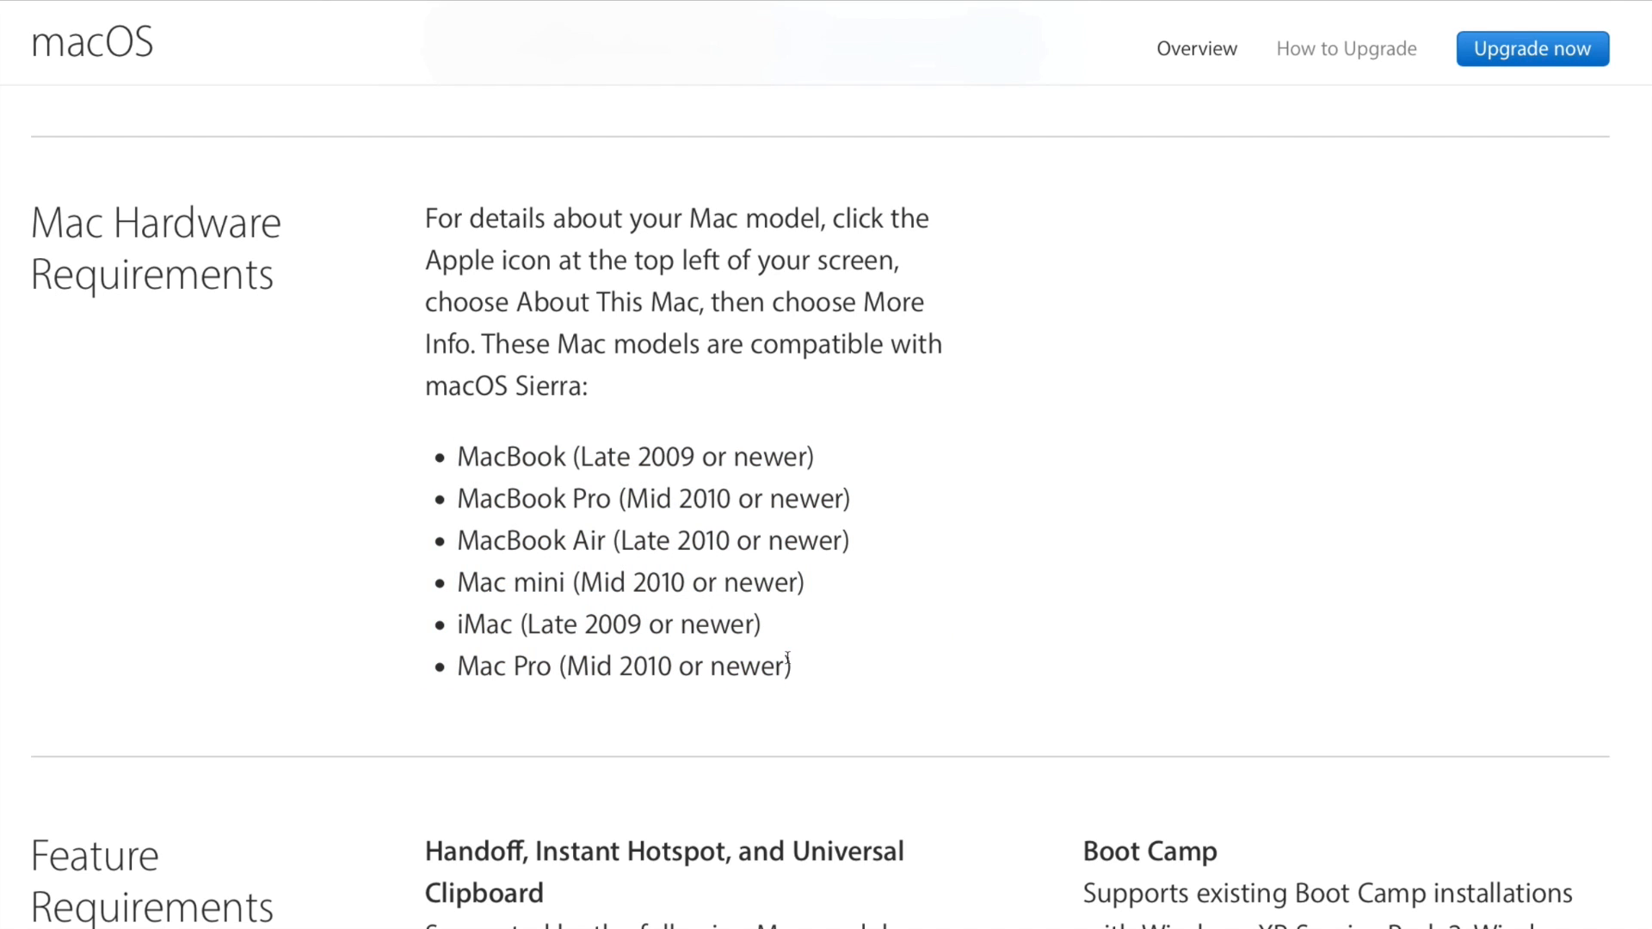
Read through the feature requirements and close the macOS upgrade page
scroll(down, 3)
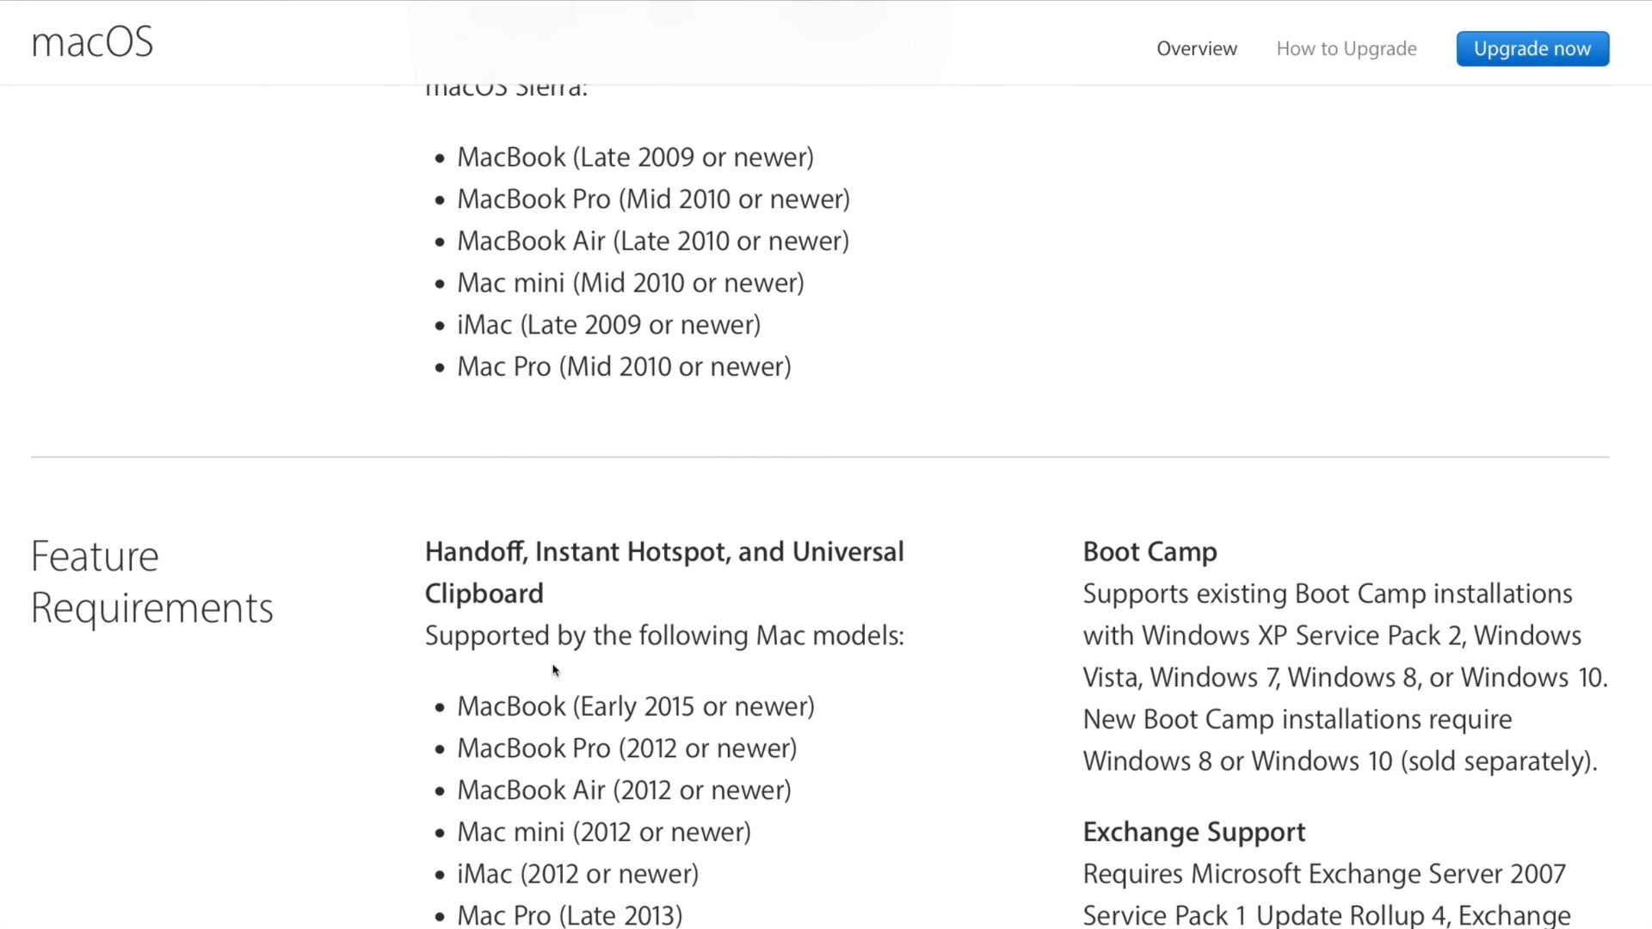
scroll(down, 3)
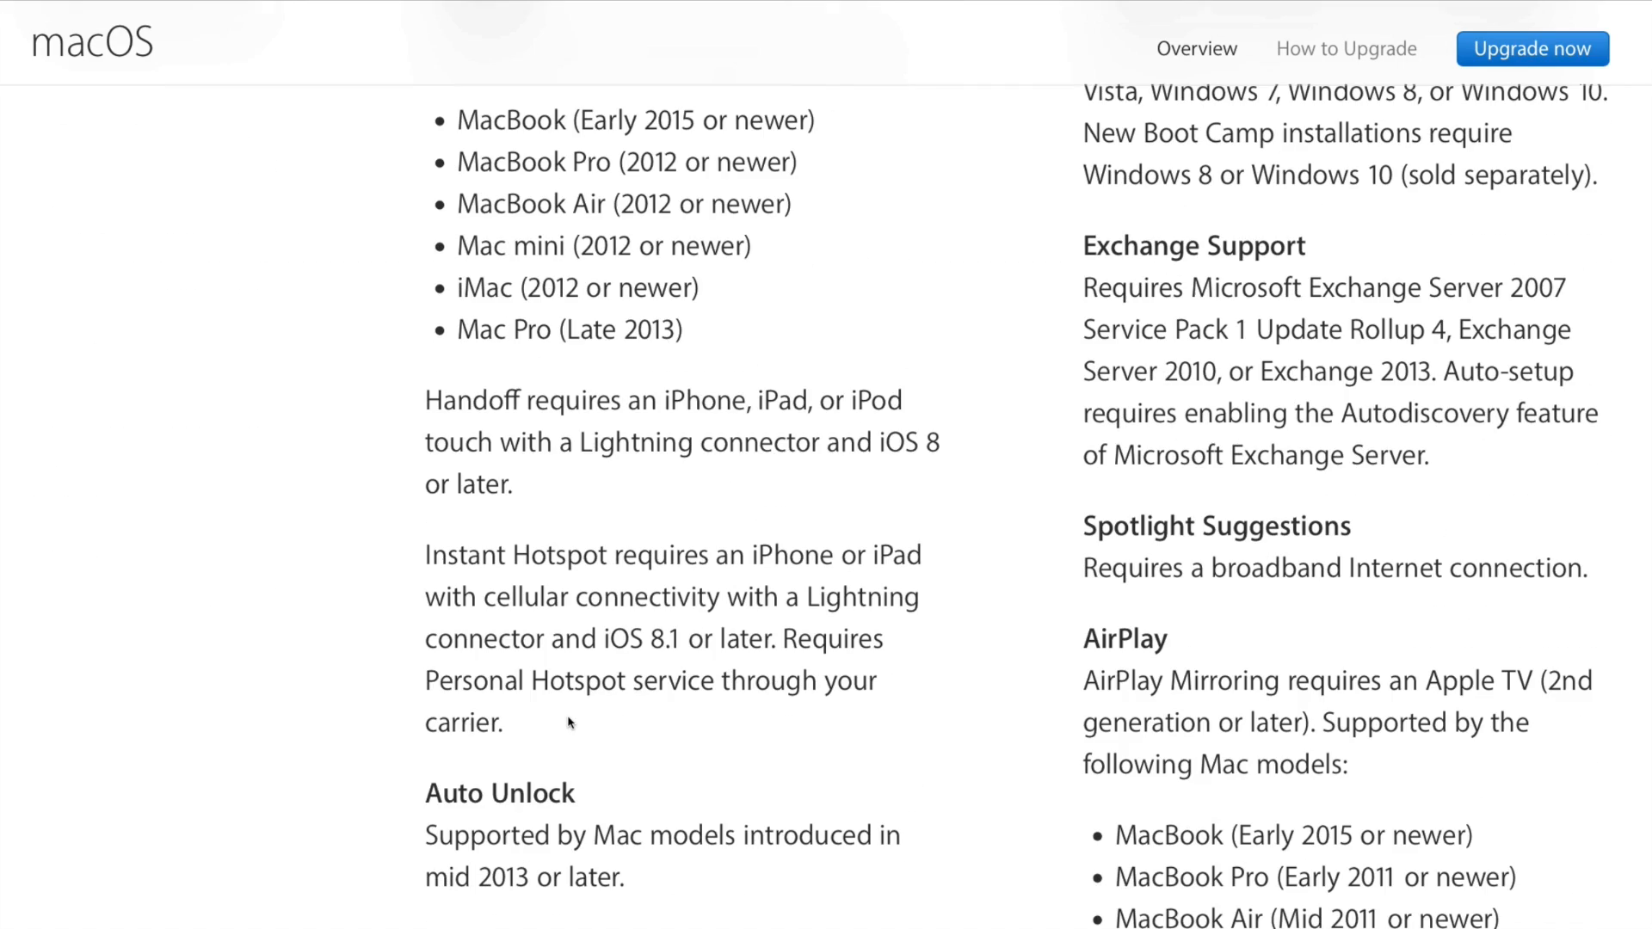
scroll(down, 3)
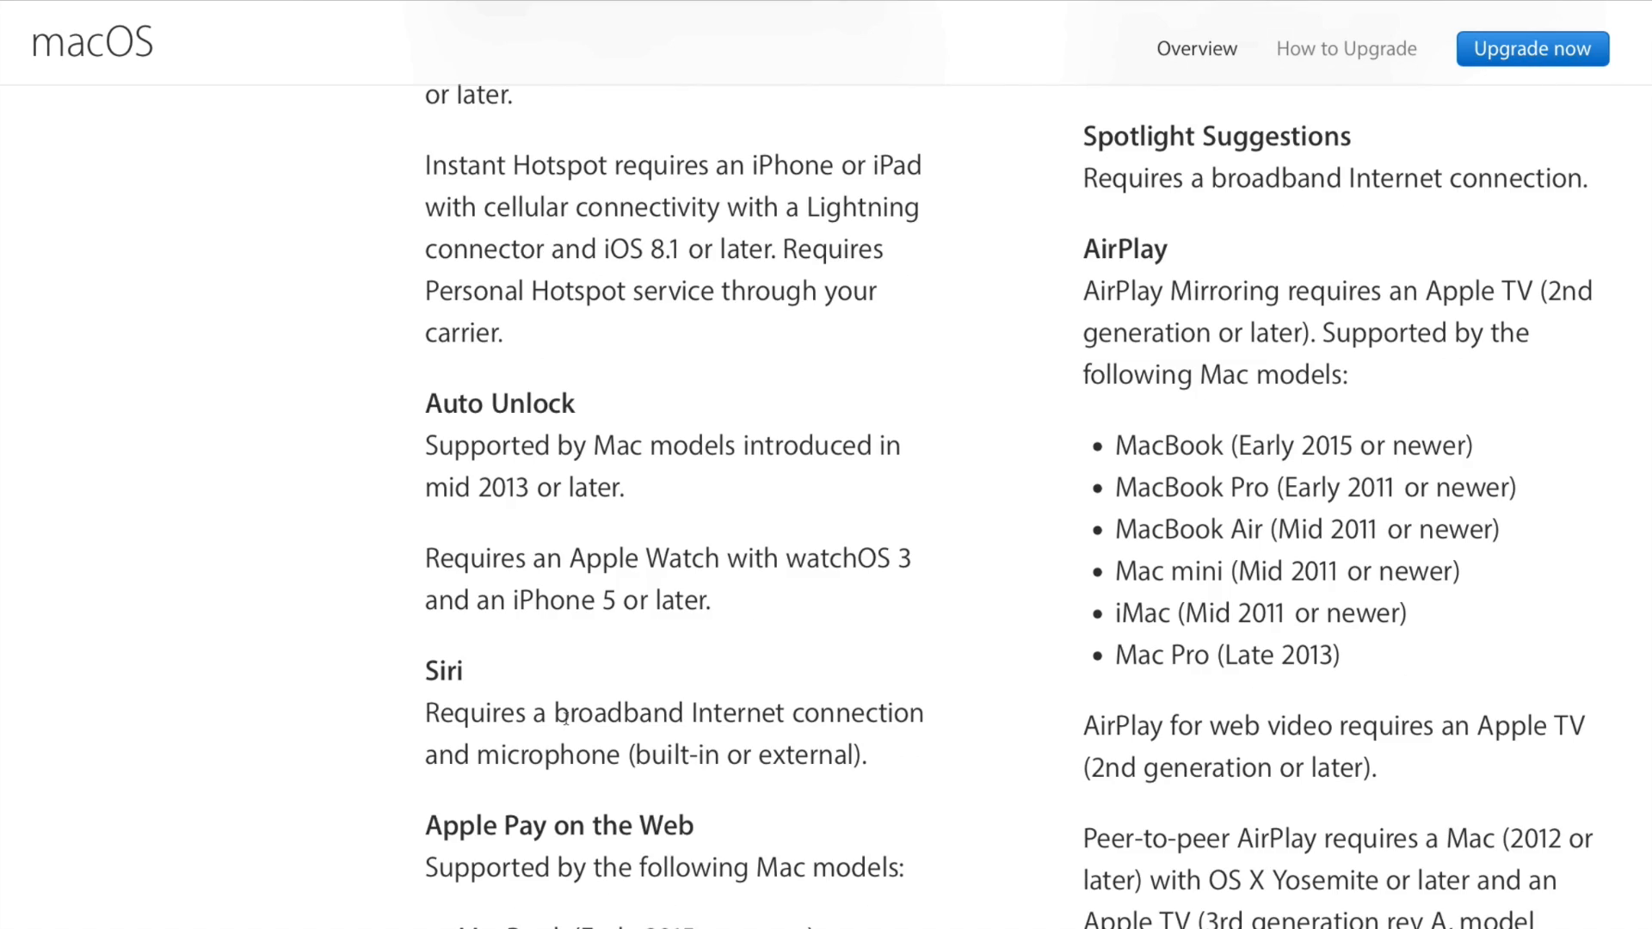
click(420, 902)
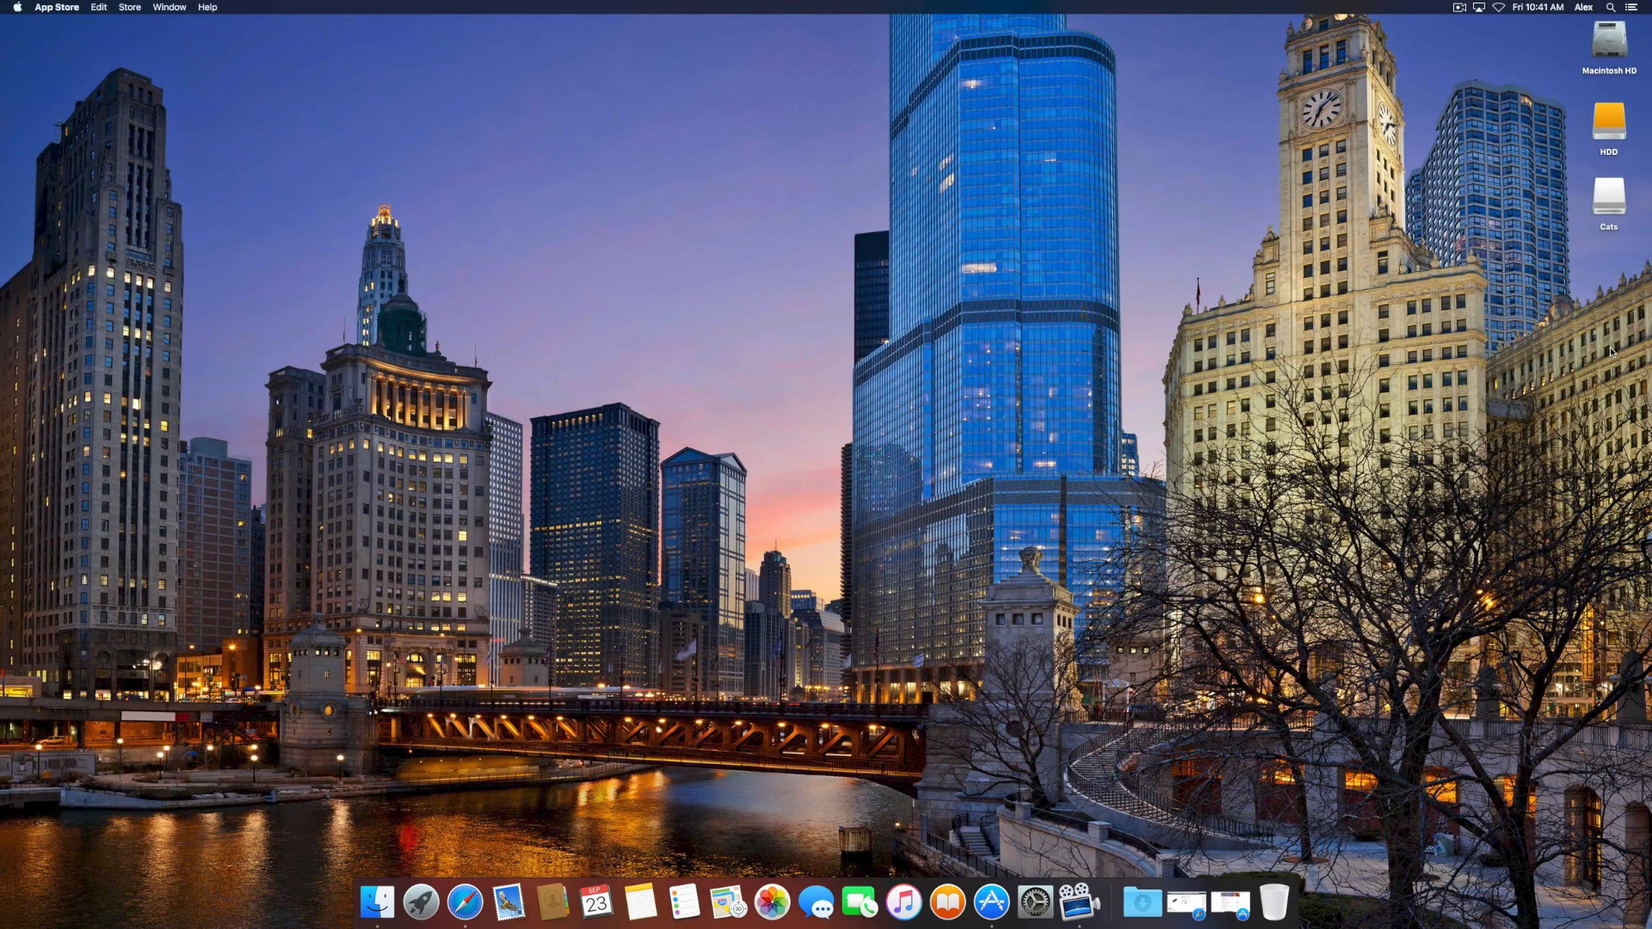
mouse_move(1610, 187)
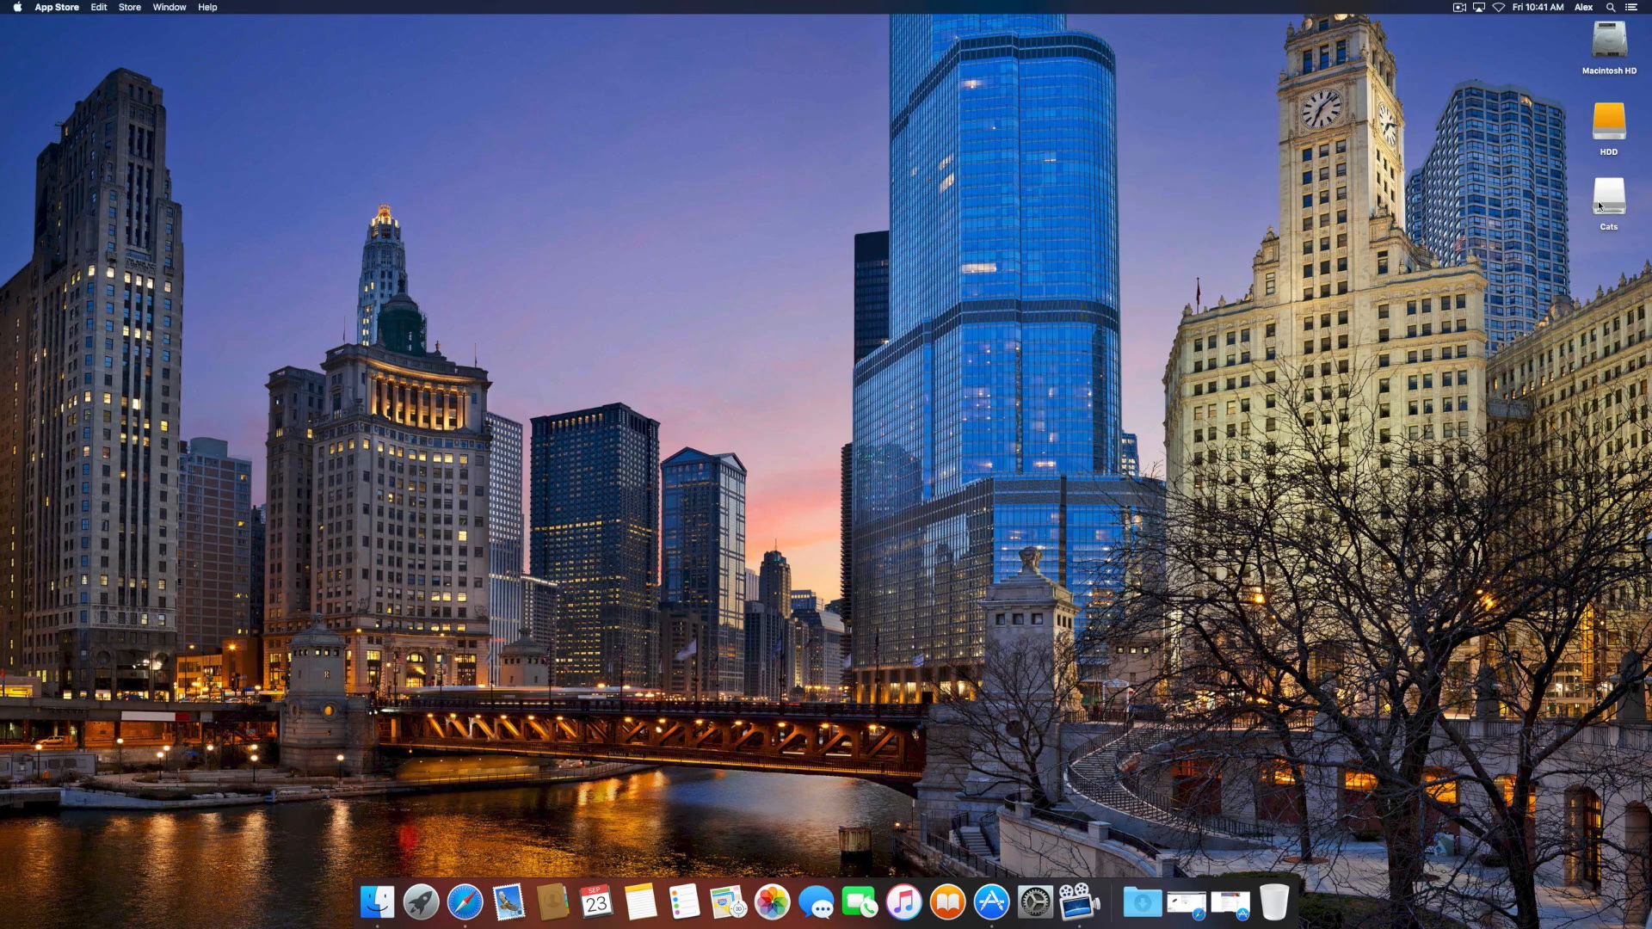
Browse the Cats drive's four cat photos in Cover Flow view, then deselect them
double_click(1607, 199)
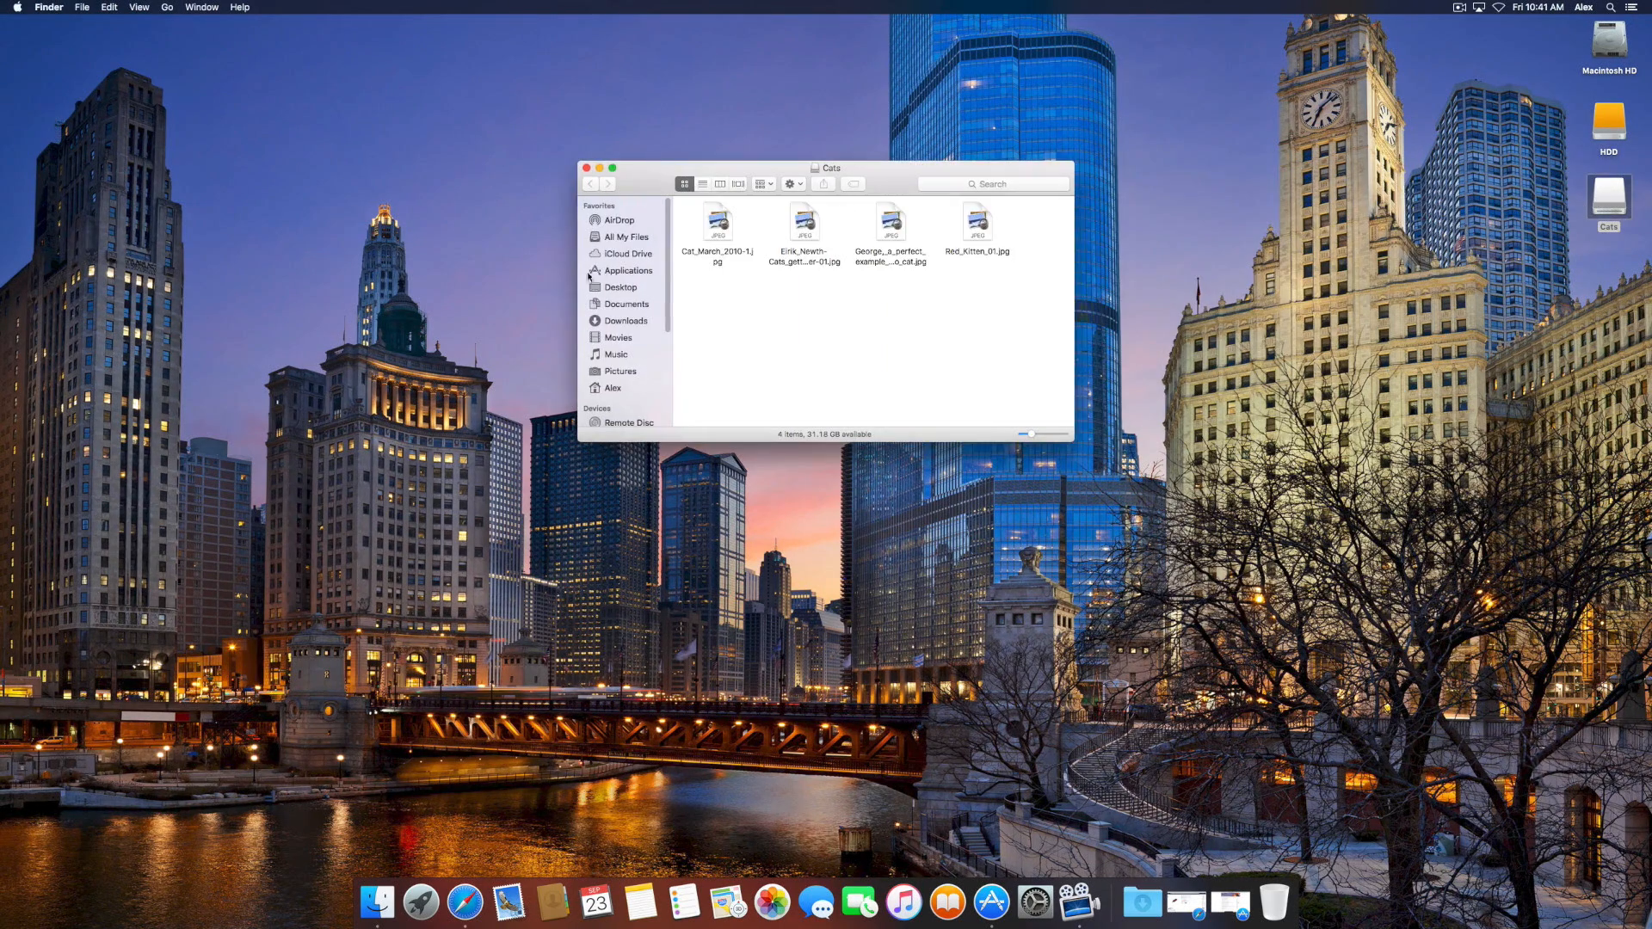
click(721, 184)
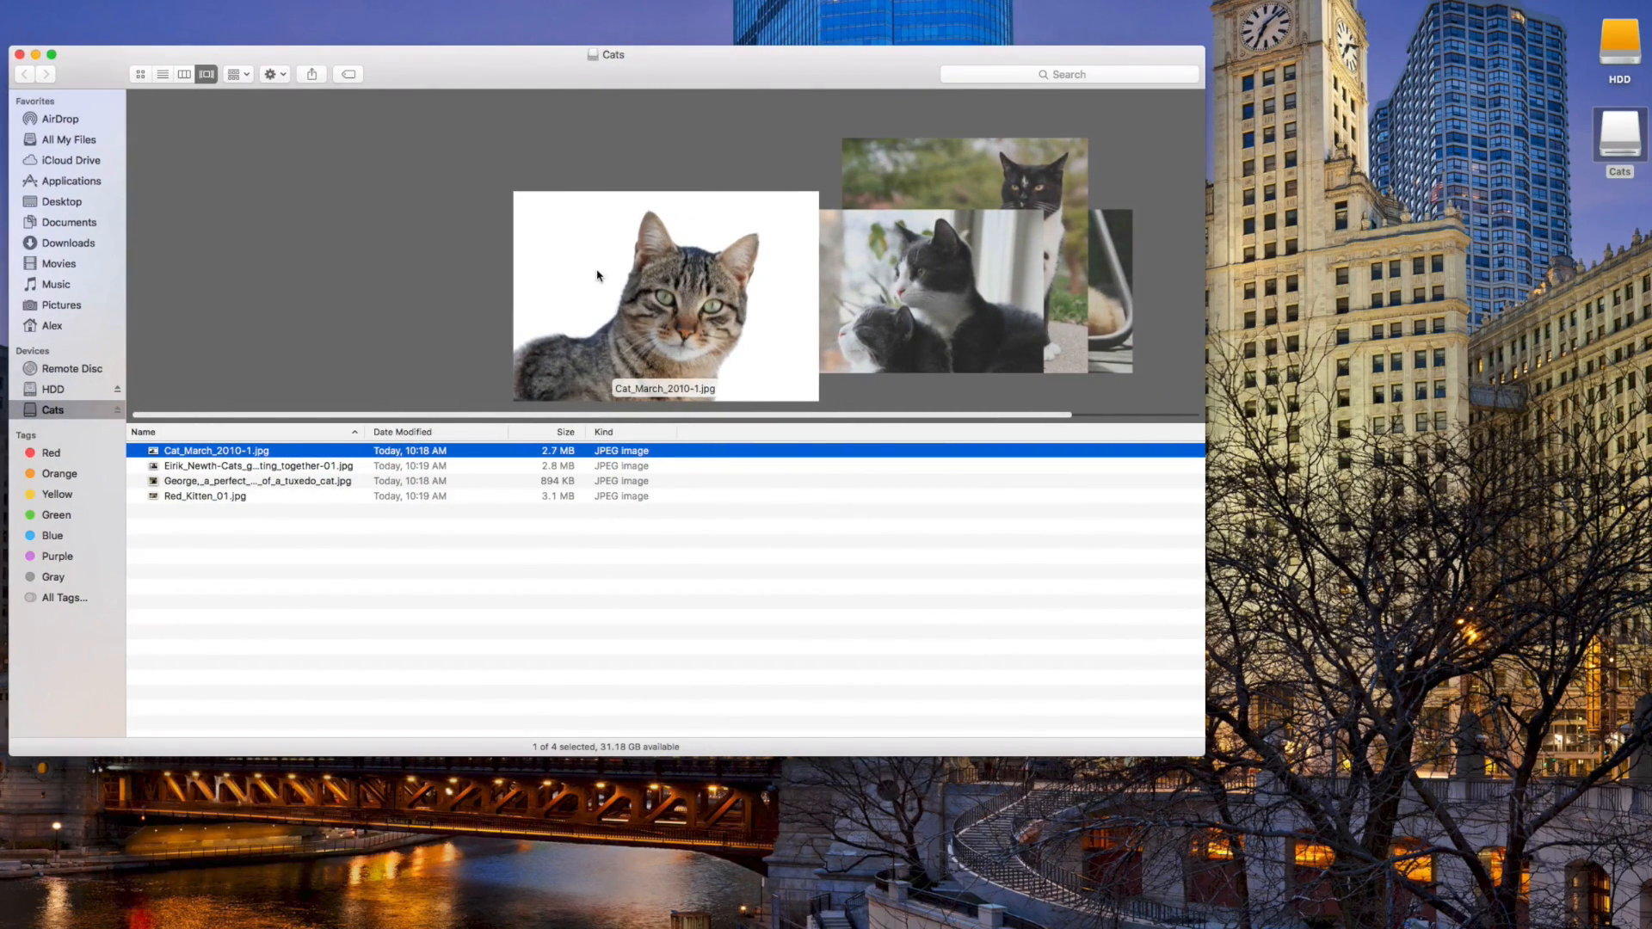
mouse_move(276, 490)
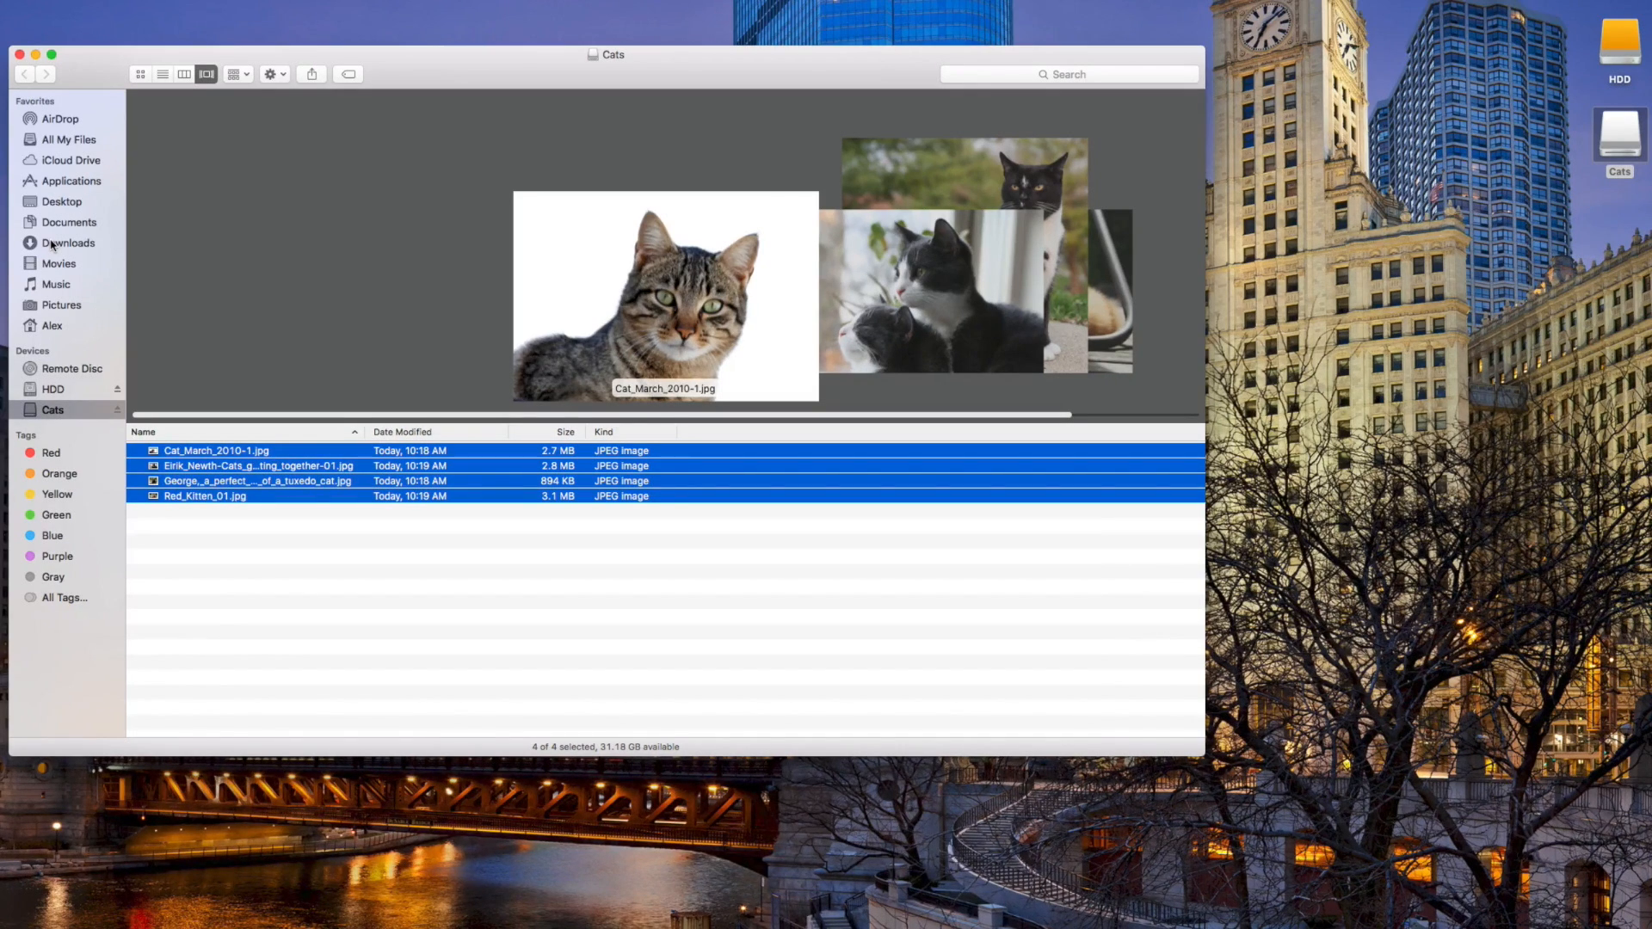
mouse_move(97, 182)
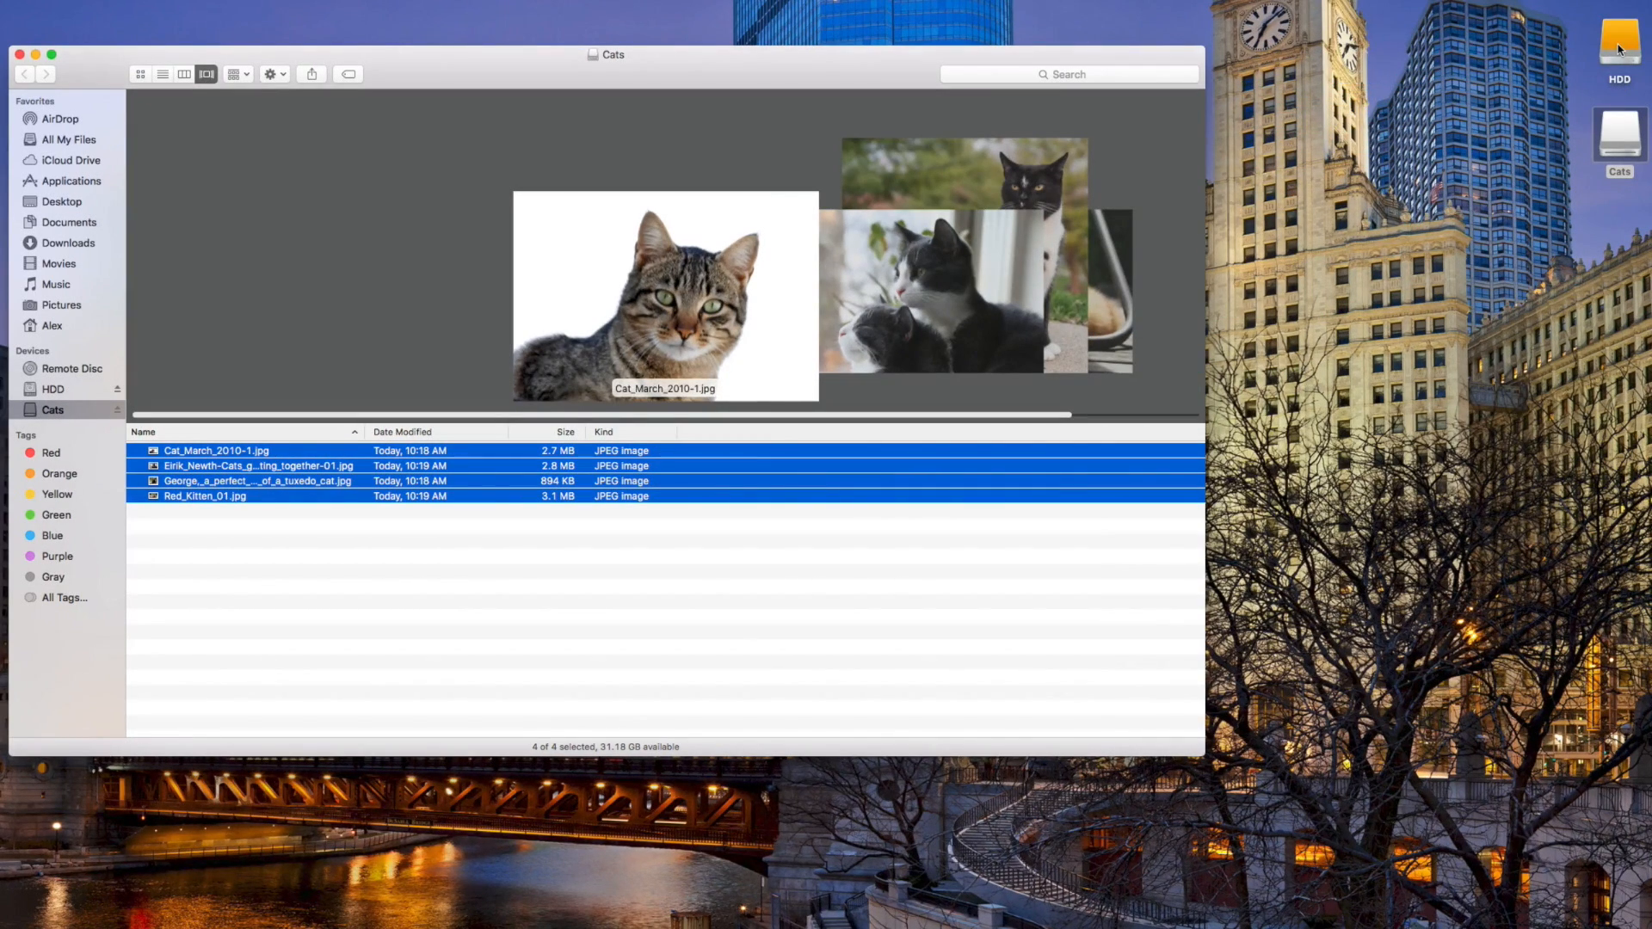
mouse_move(184, 477)
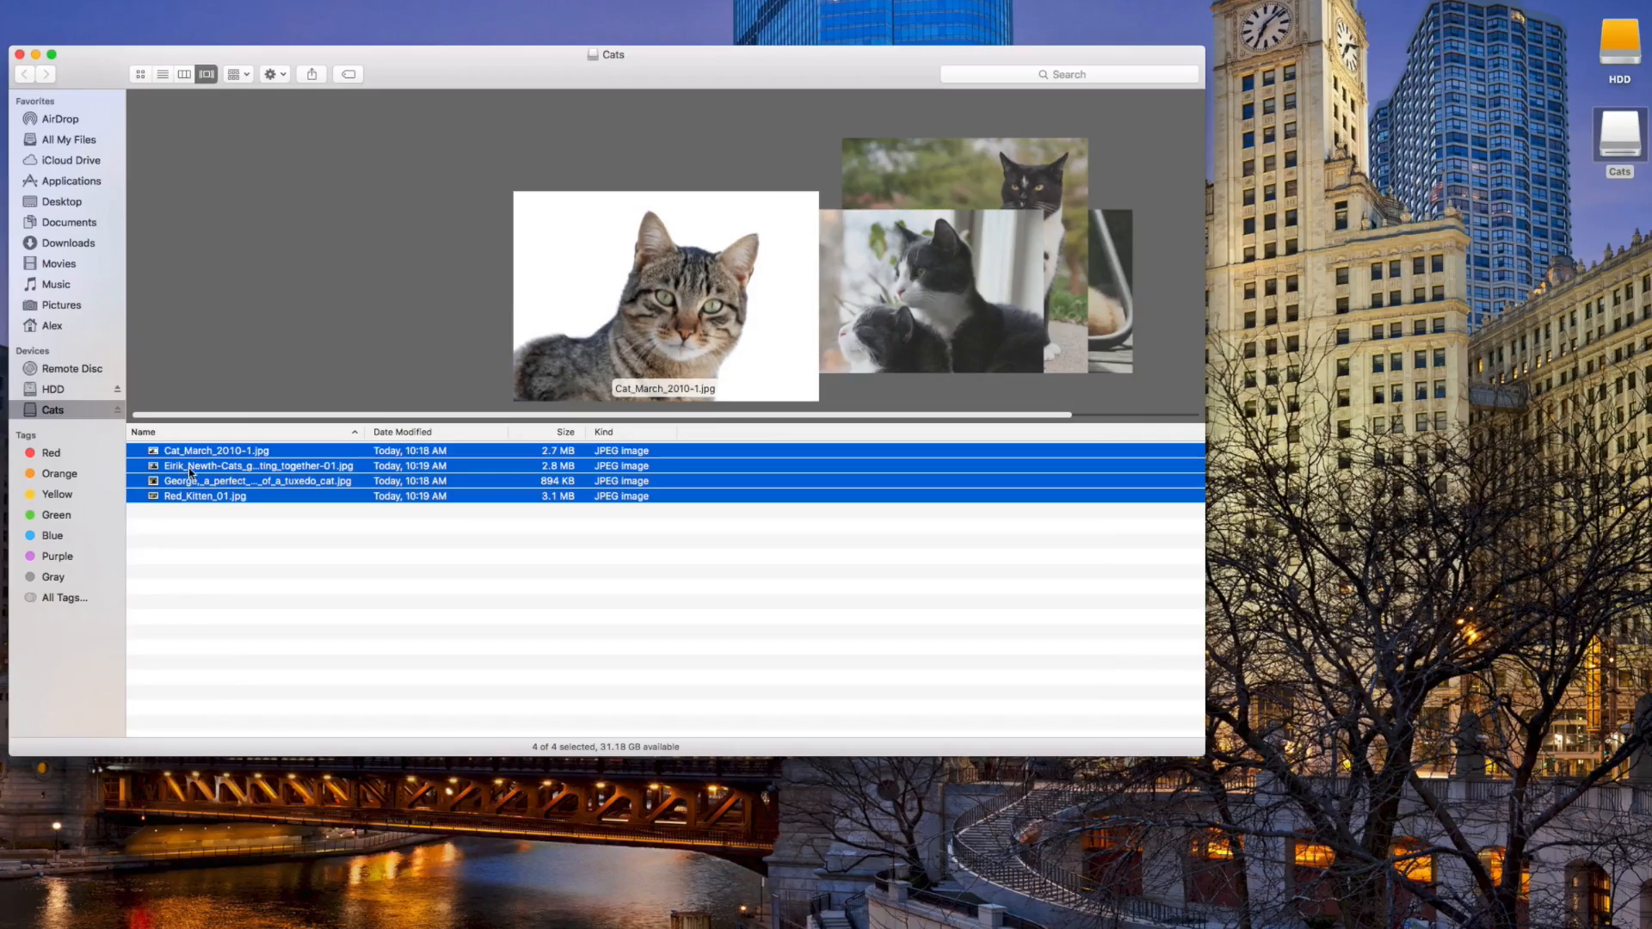
click(664, 611)
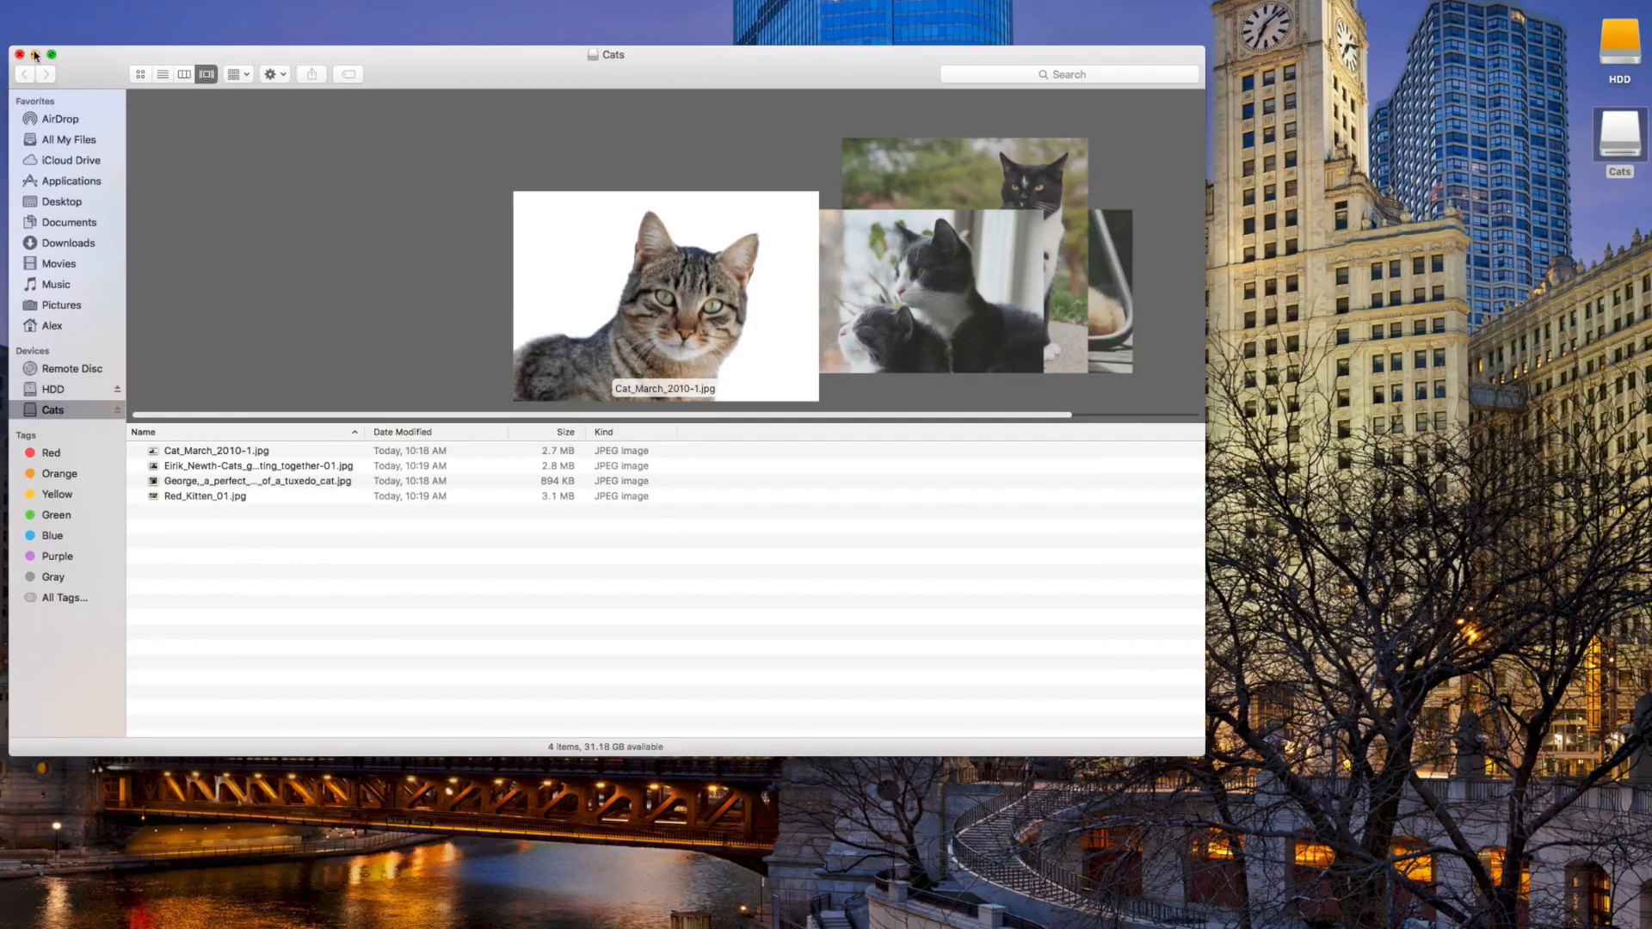
Launch Disk Utility and select the SanDisk Cruzer Media disk under External
click(18, 55)
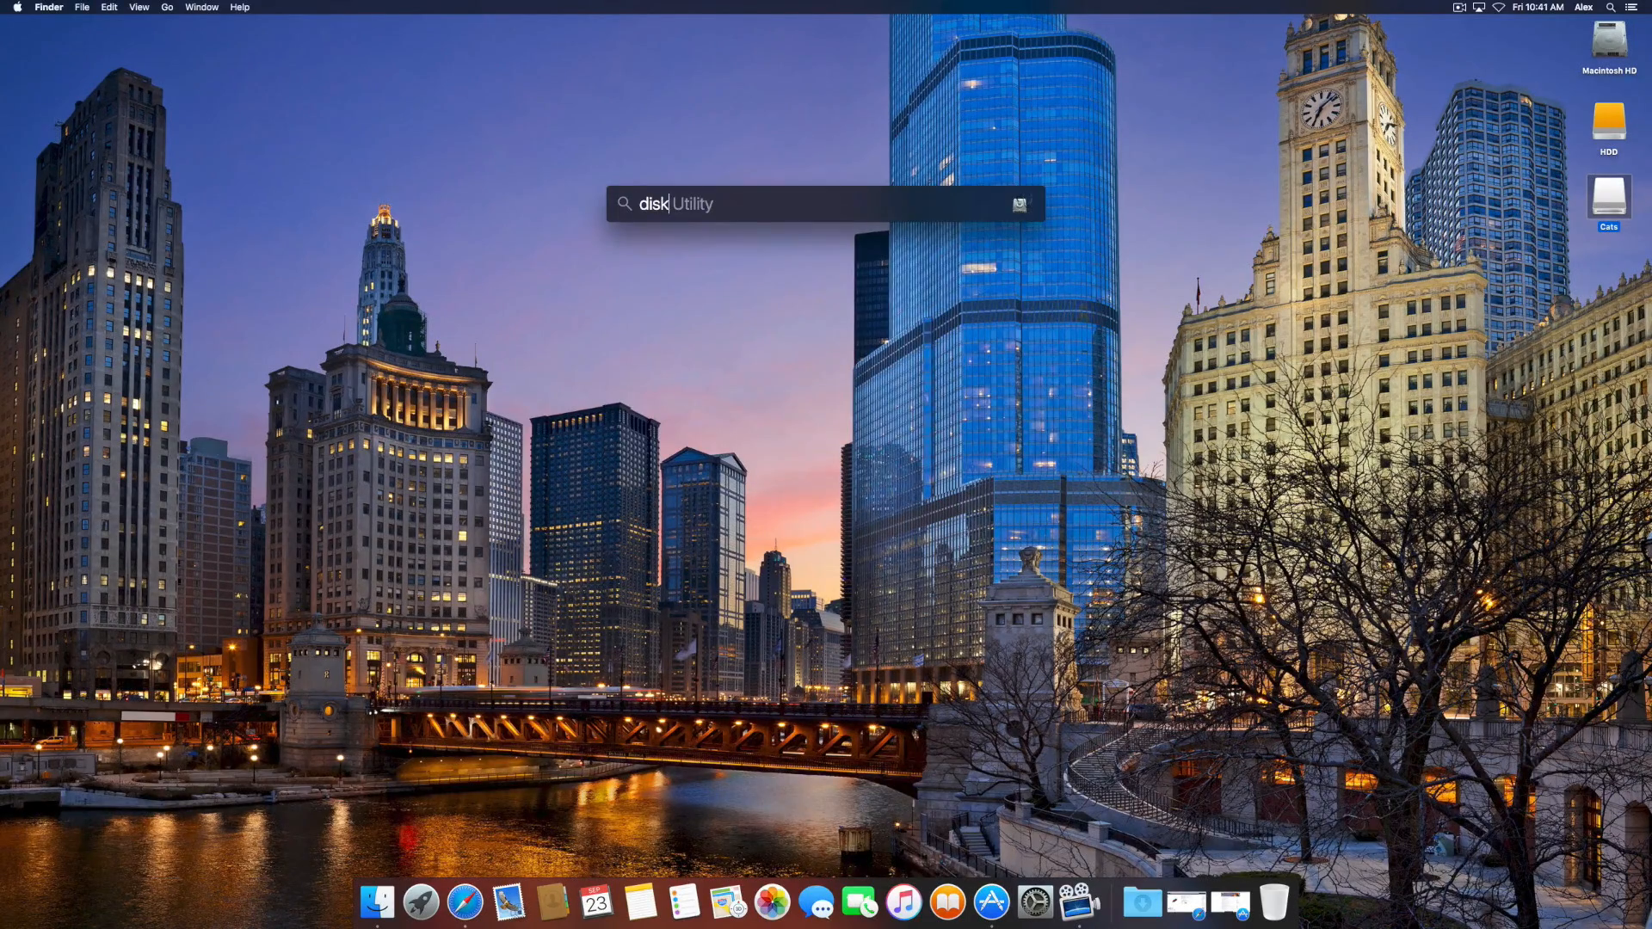
key(Return)
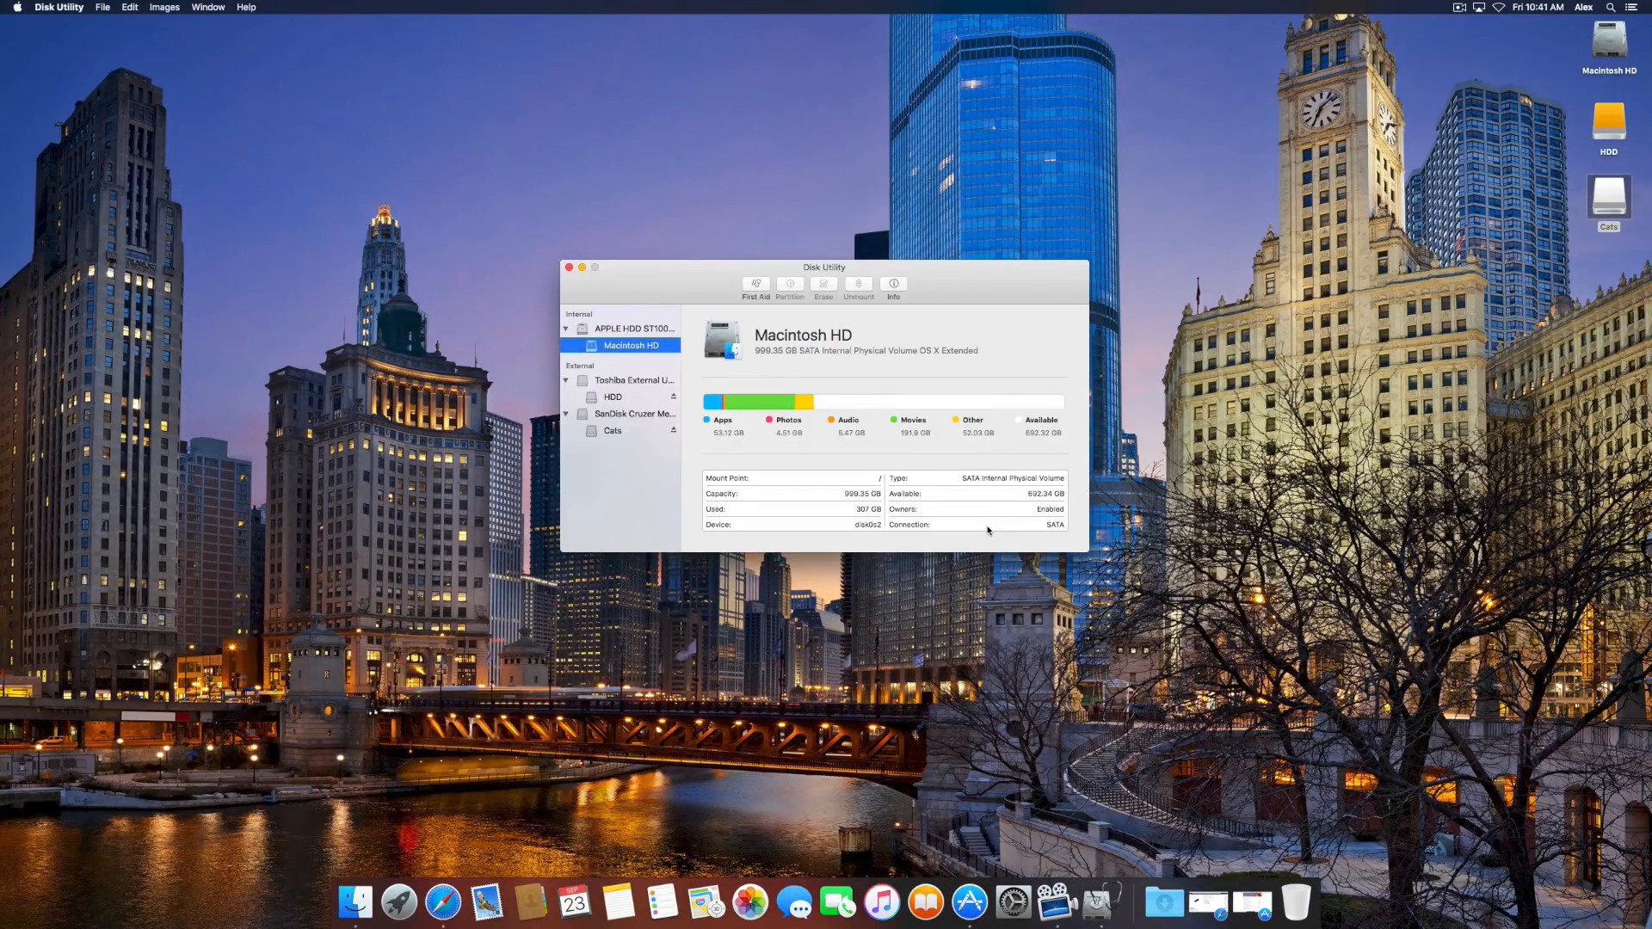
click(1611, 7)
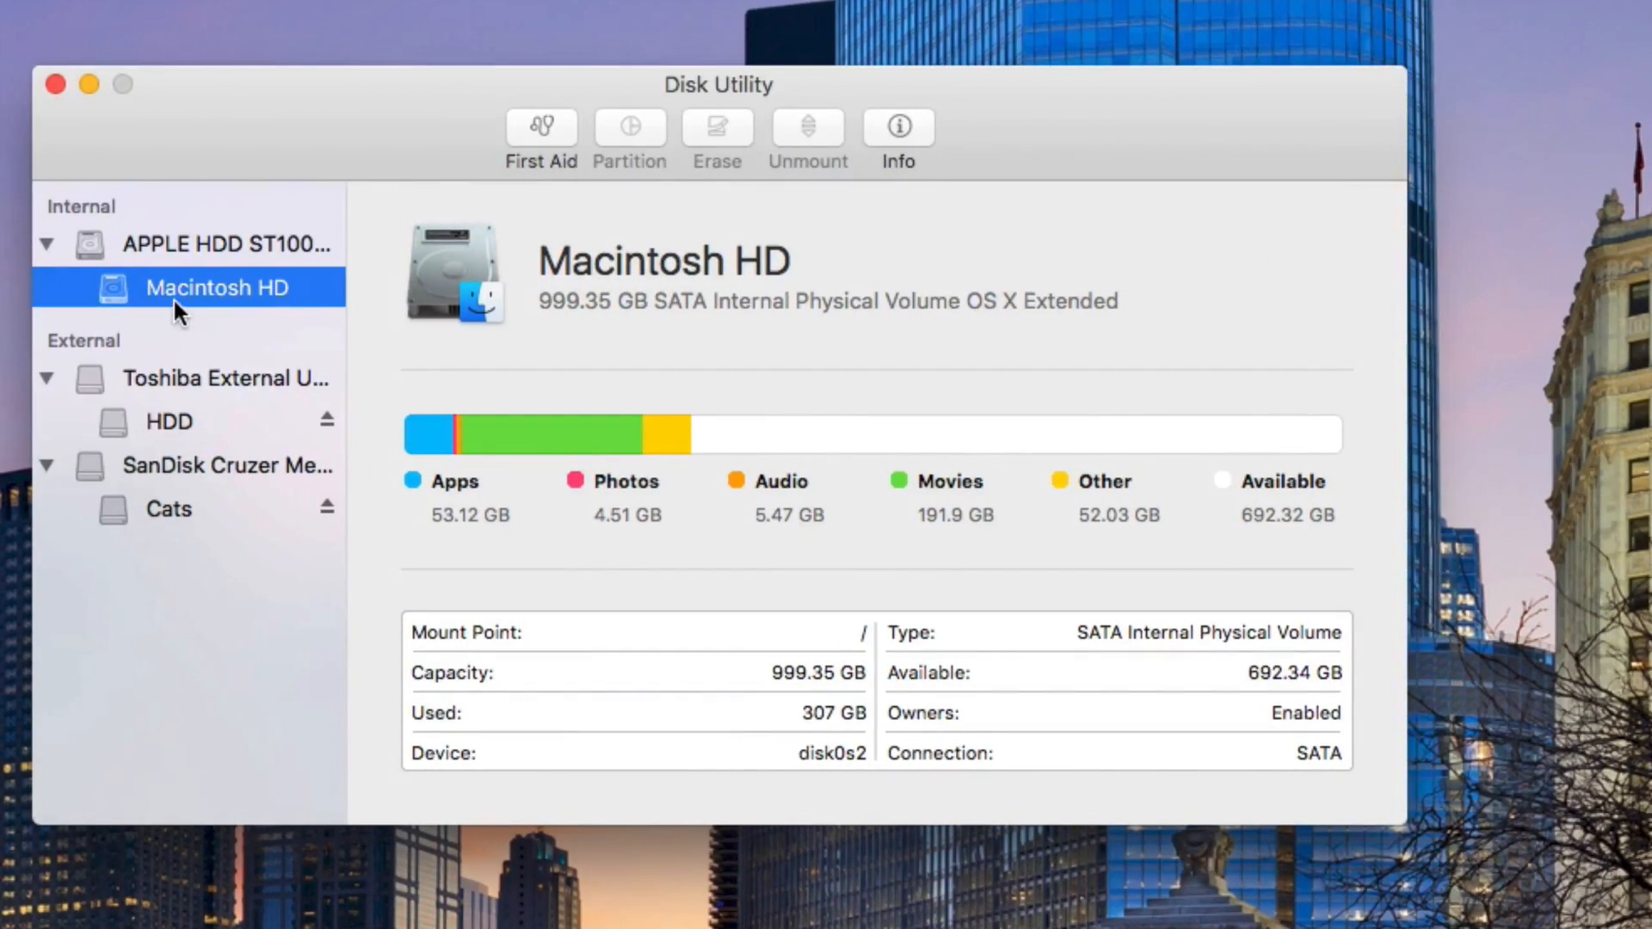
mouse_move(174, 306)
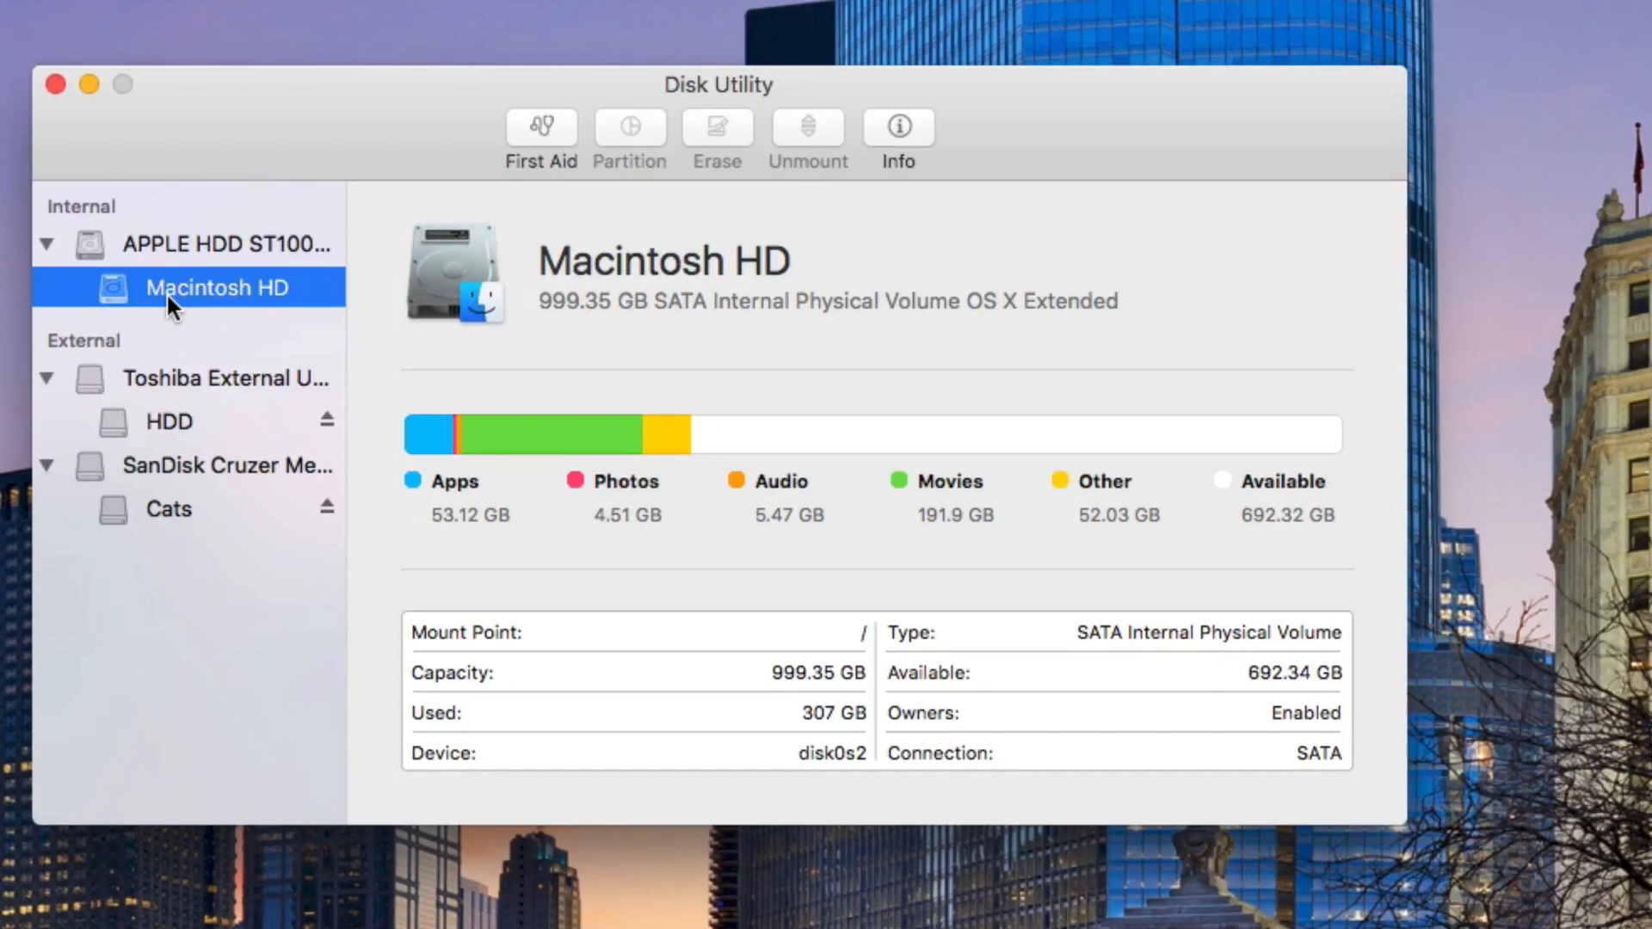
mouse_move(190, 377)
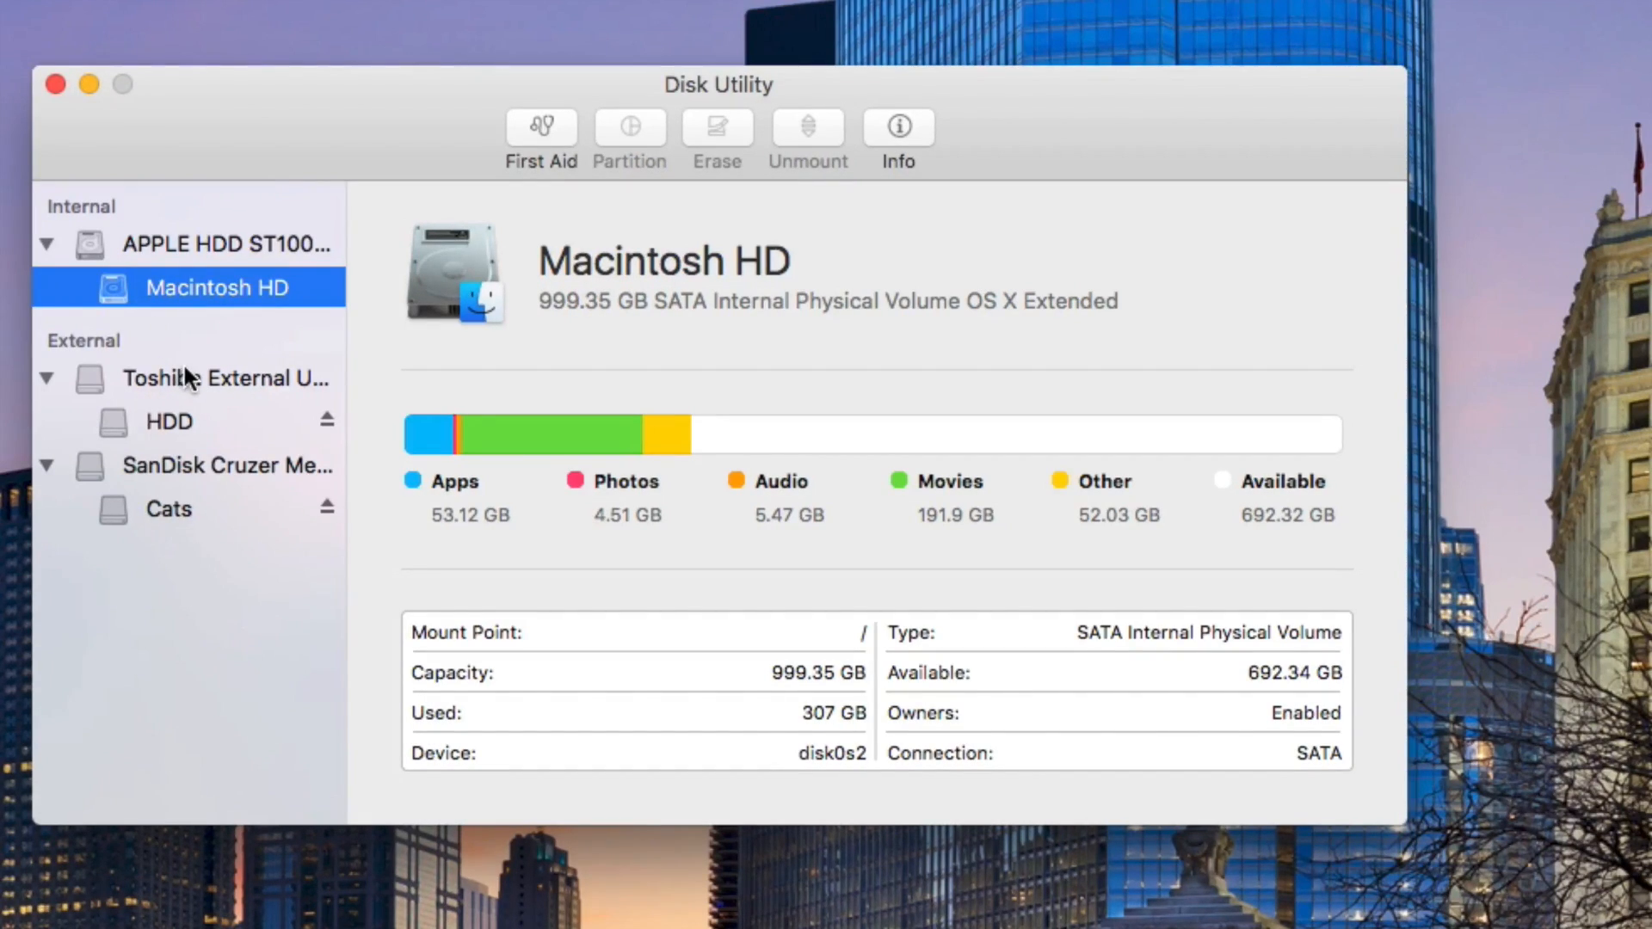
mouse_move(186, 377)
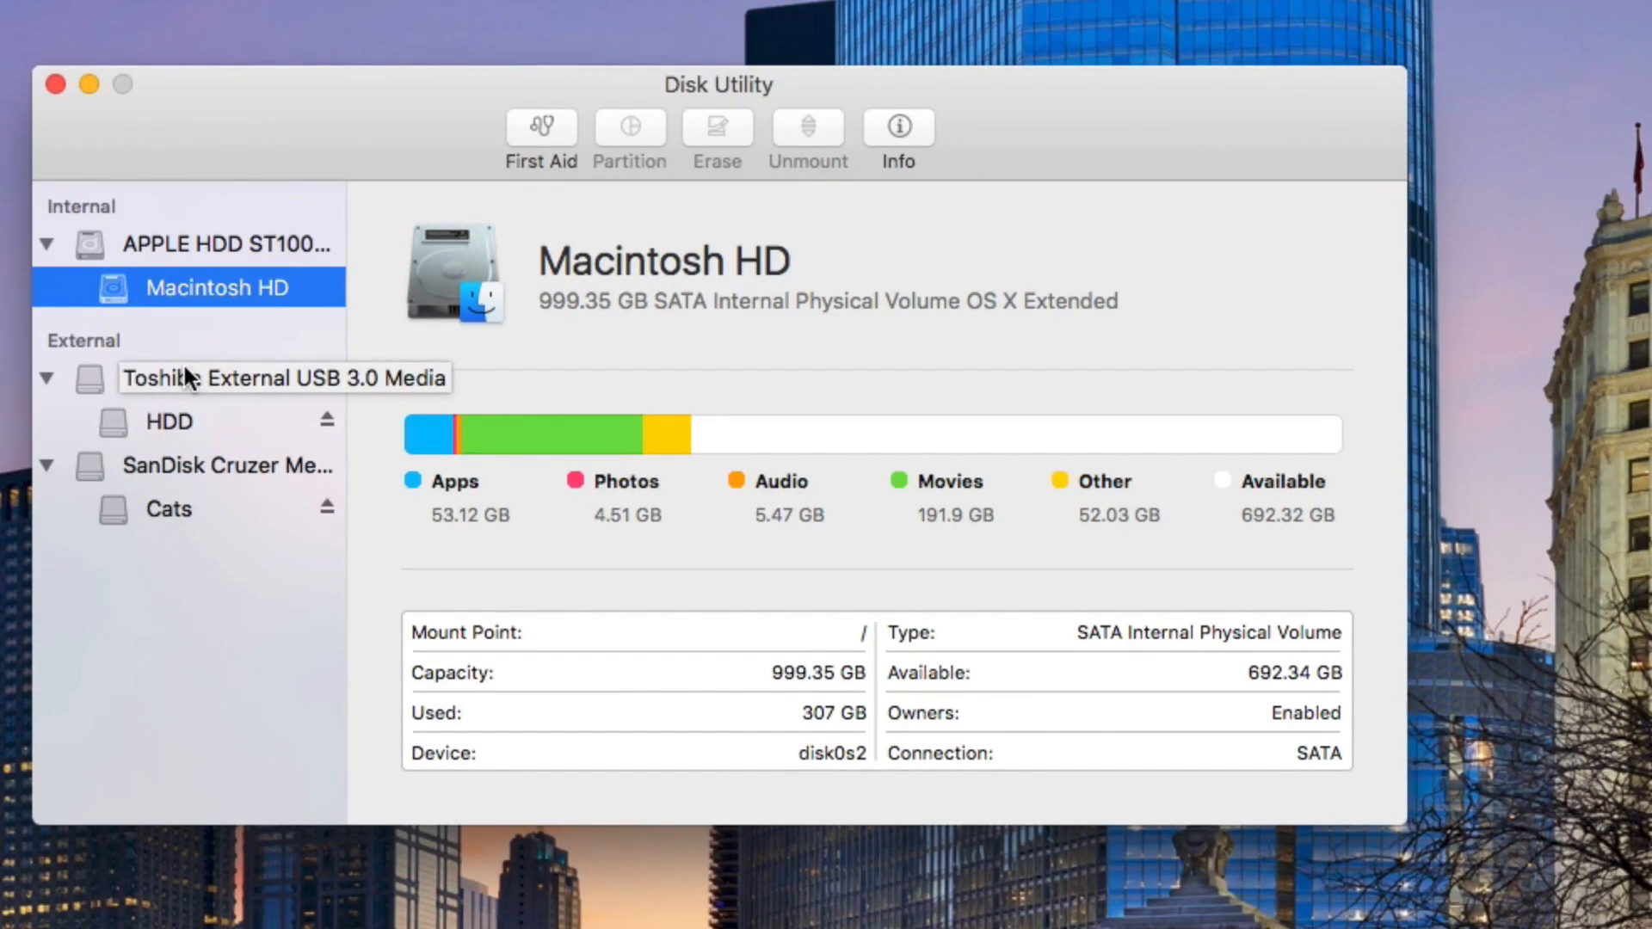
mouse_move(262, 420)
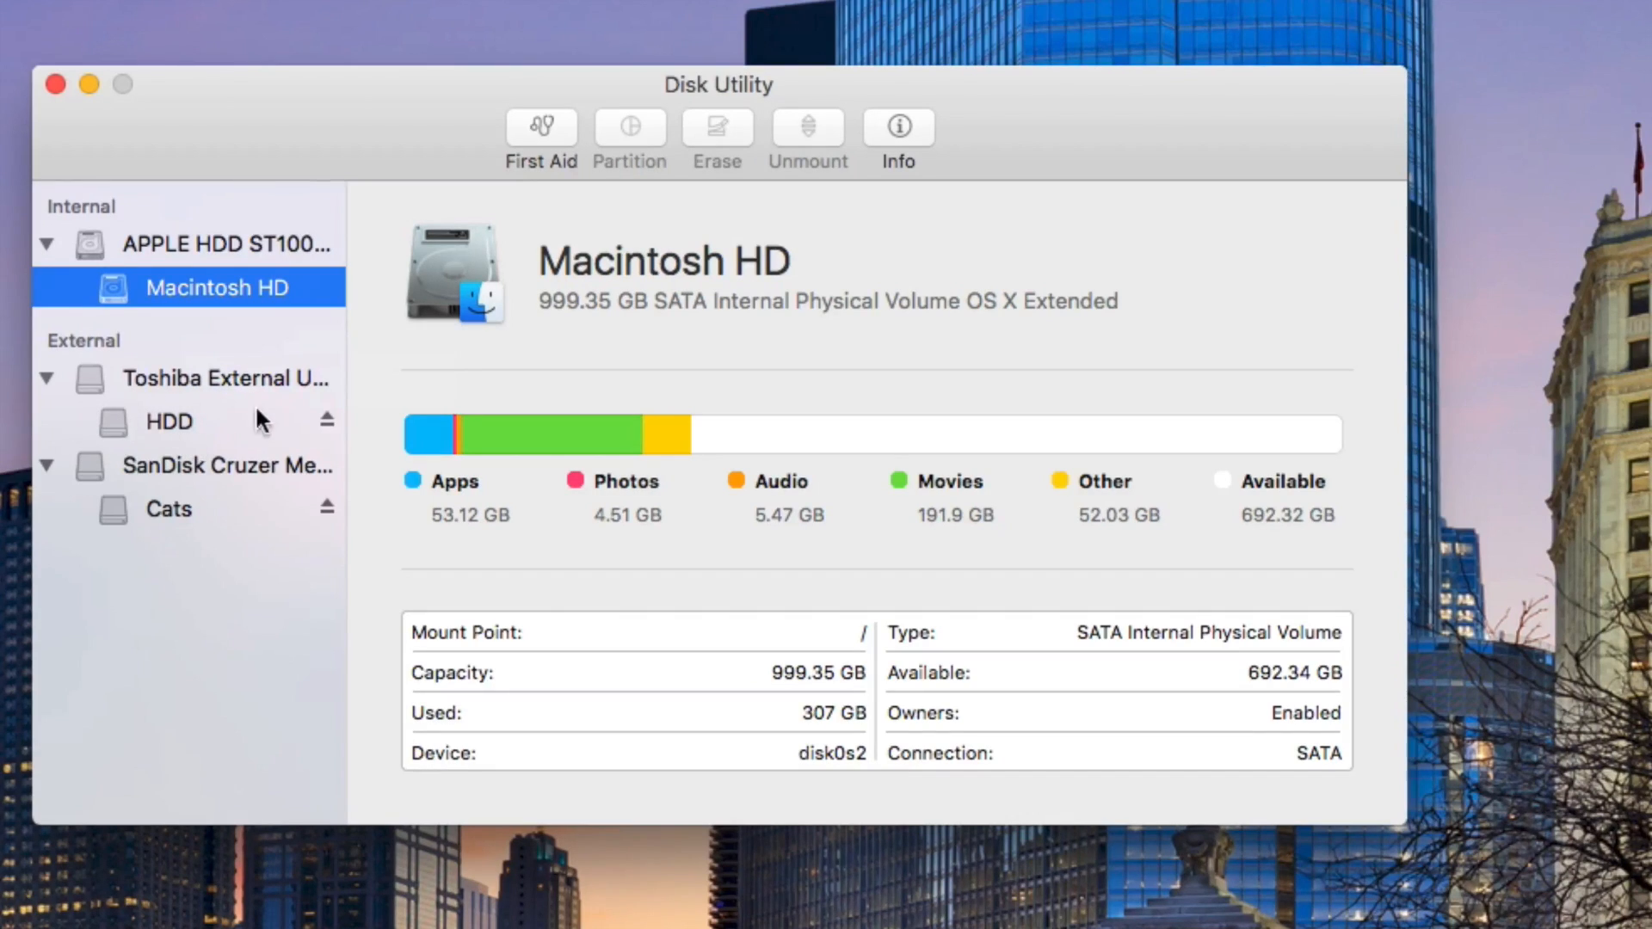
mouse_move(327, 422)
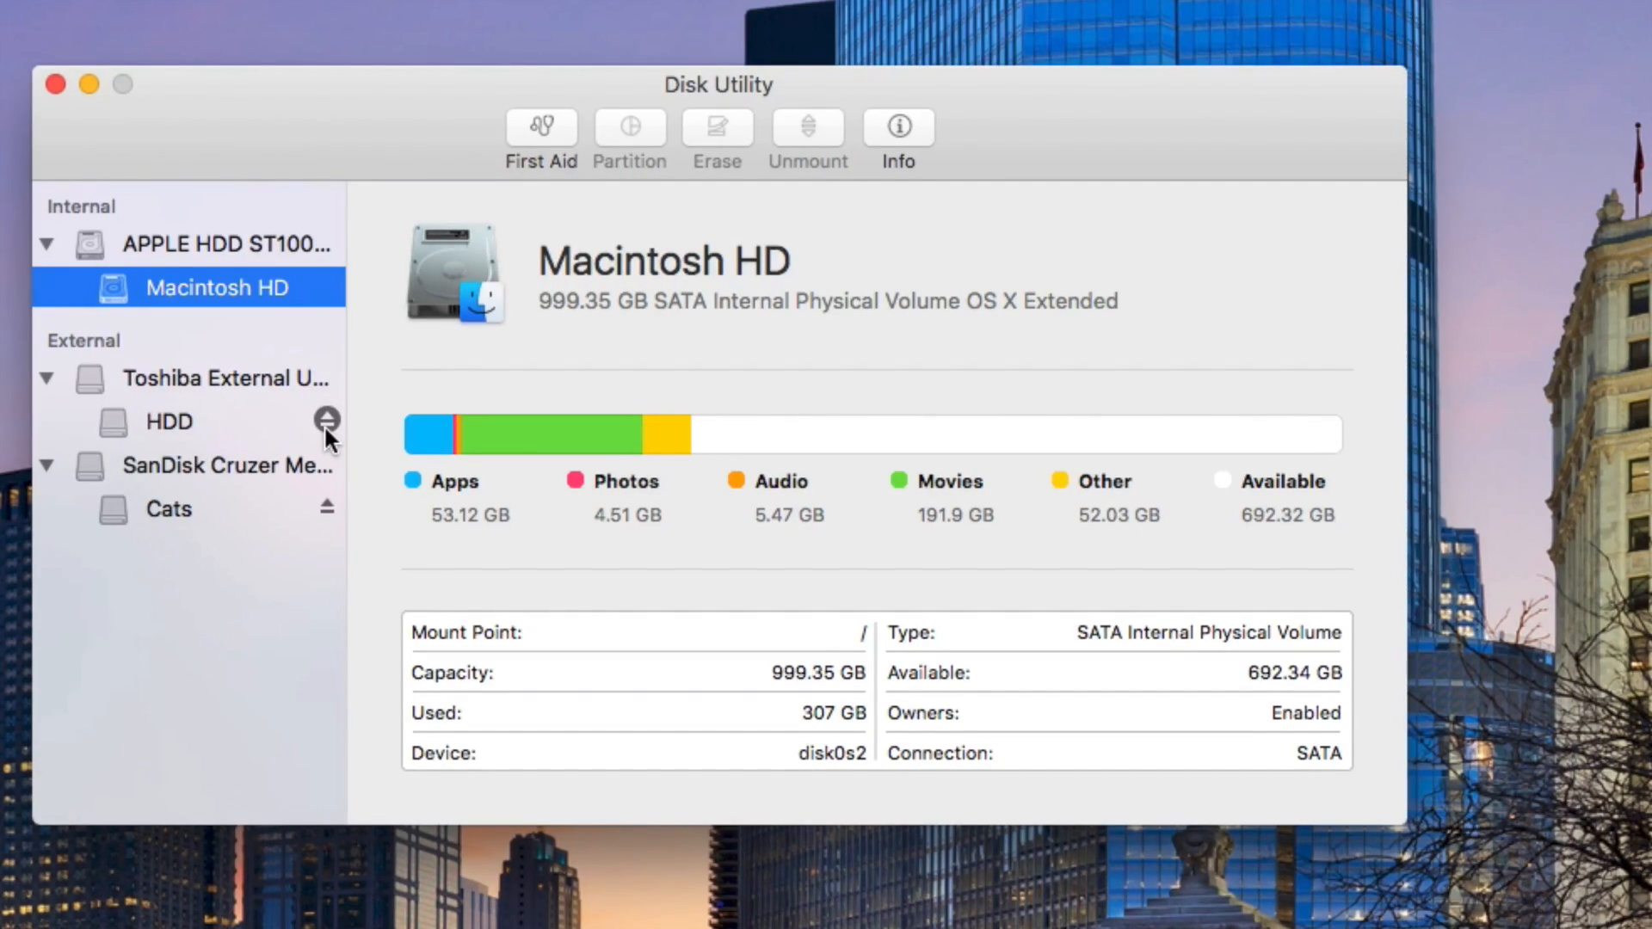
mouse_move(156, 378)
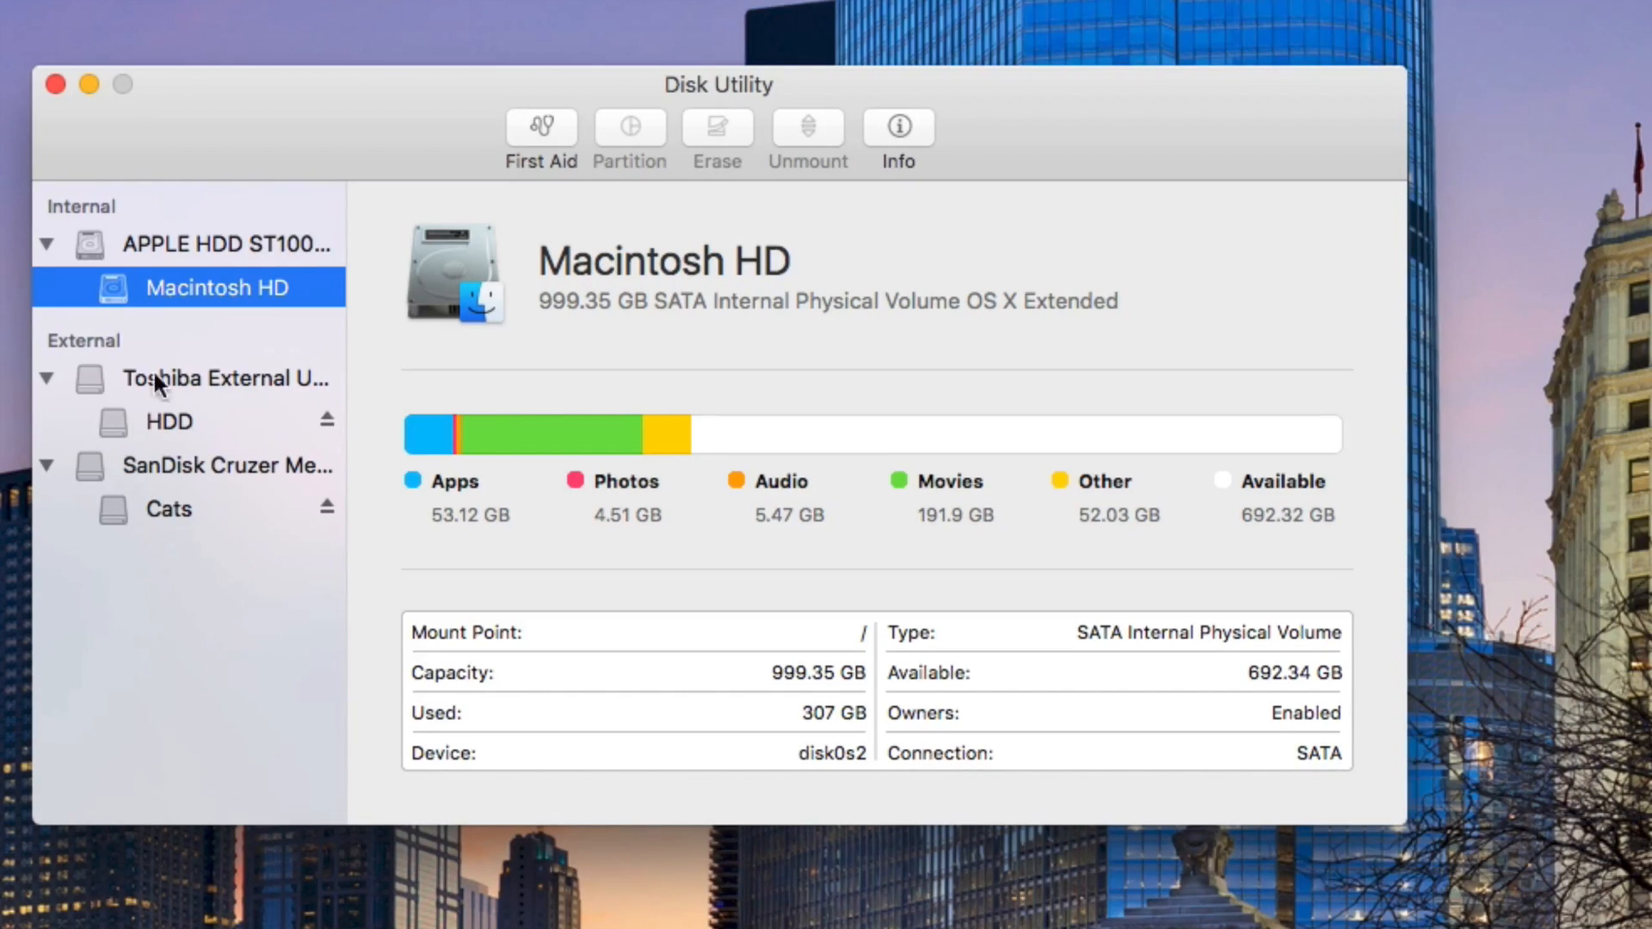
mouse_move(234, 411)
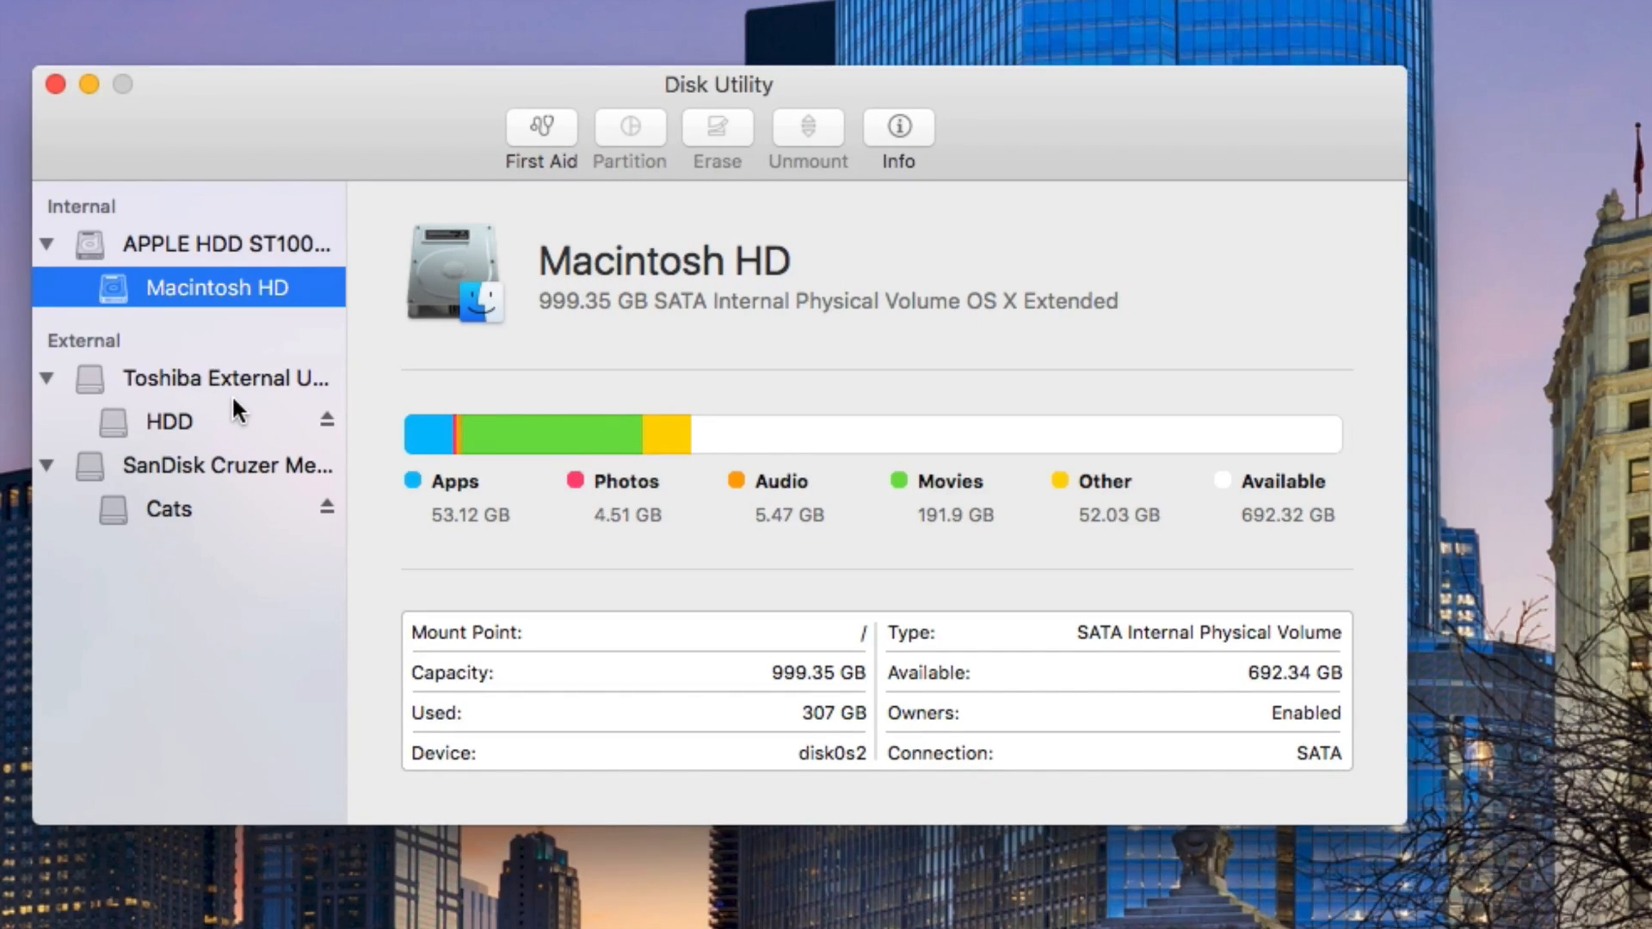
mouse_move(281, 439)
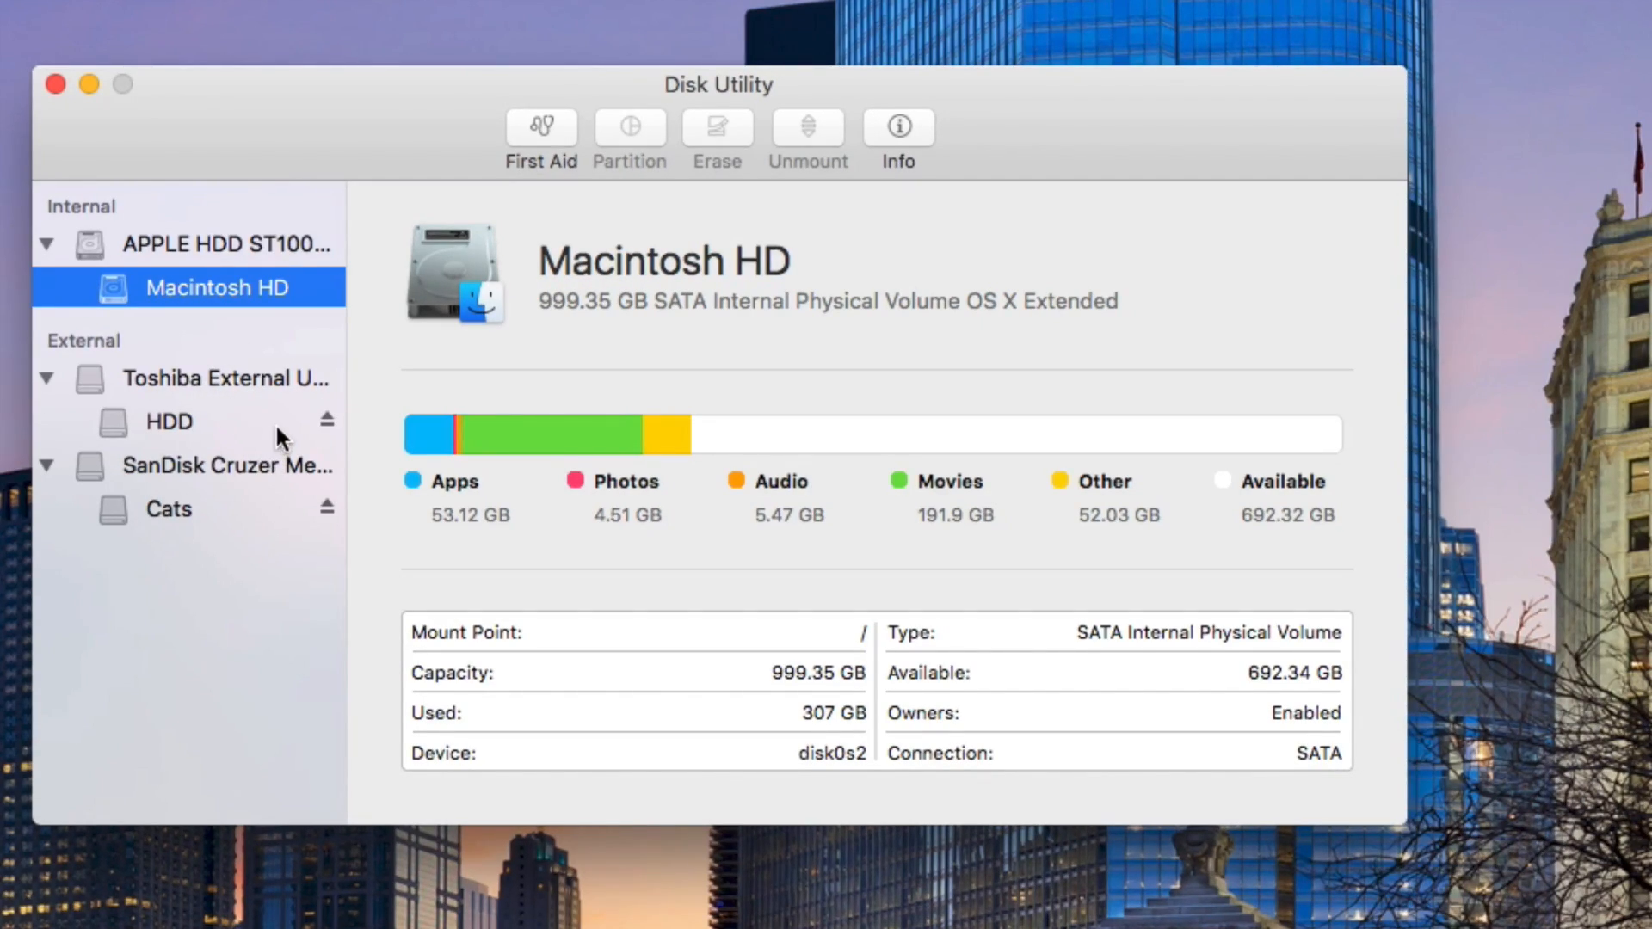
mouse_move(149, 468)
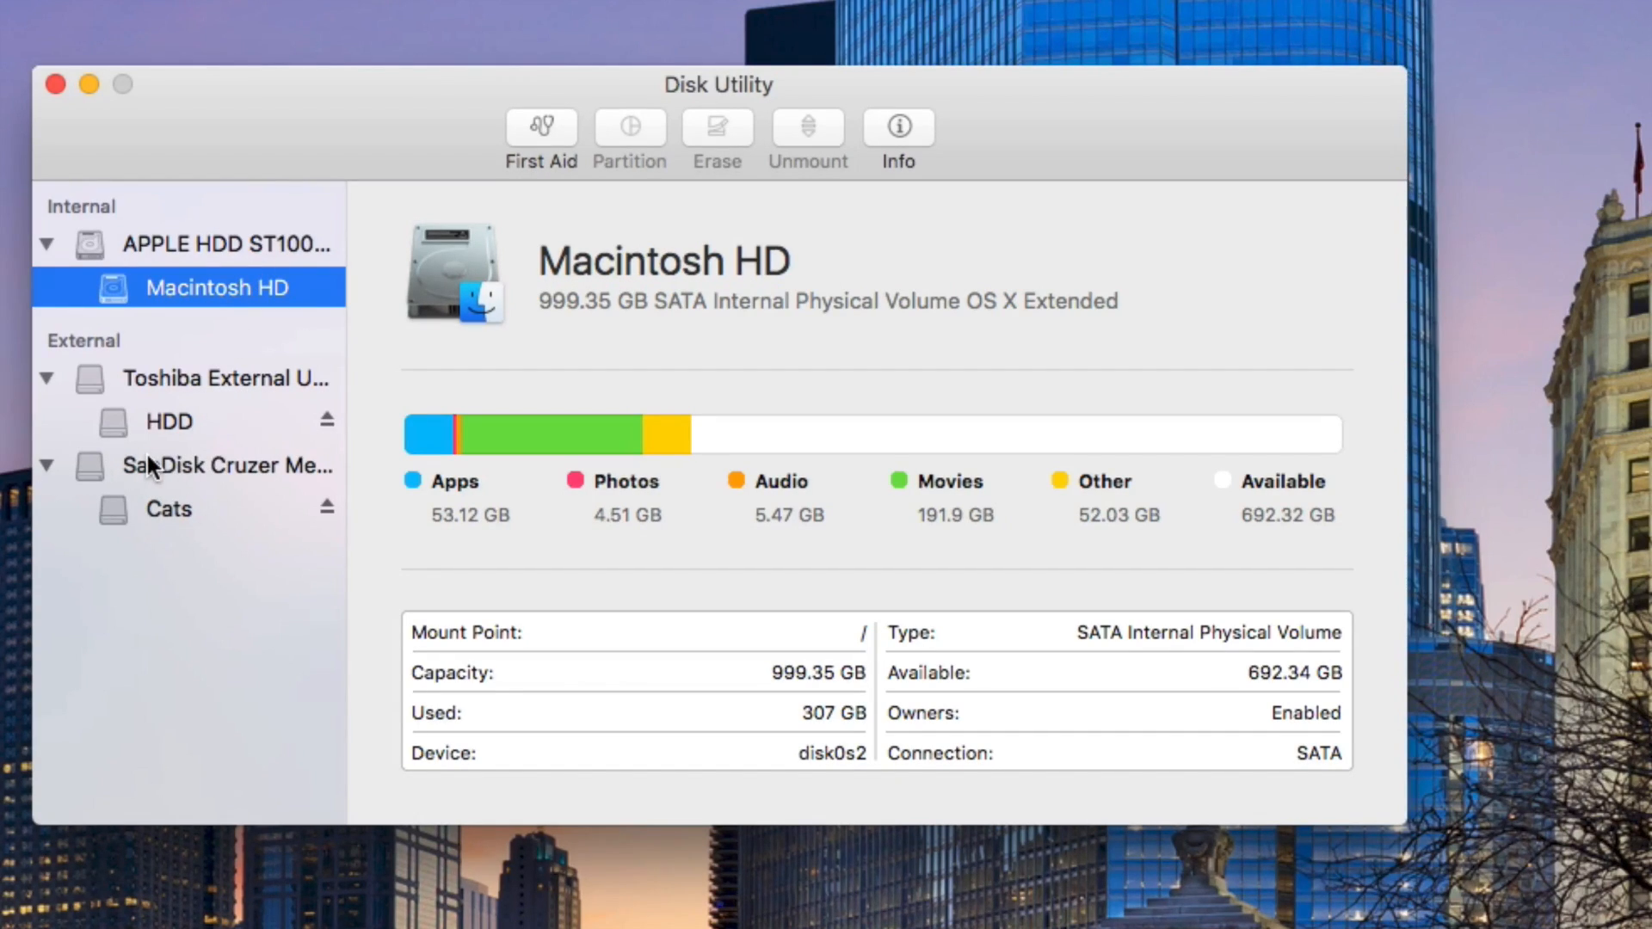
click(228, 464)
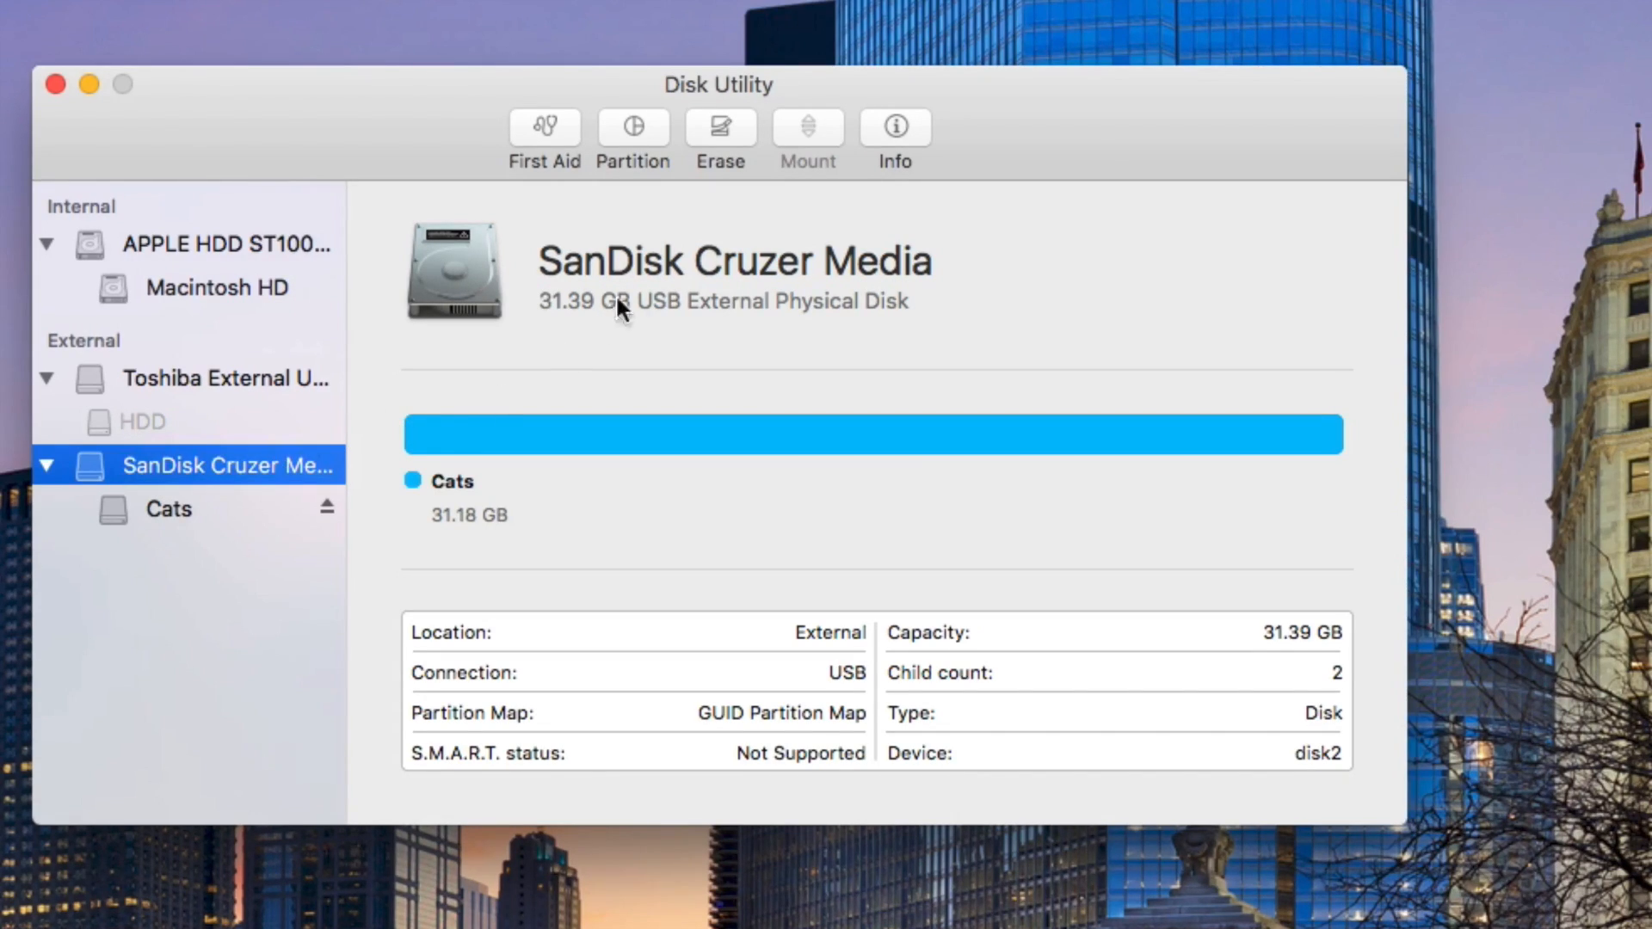
Erase the flash drive as OS X Extended (Journaled), GUID Partition Map, named Untitled
click(719, 138)
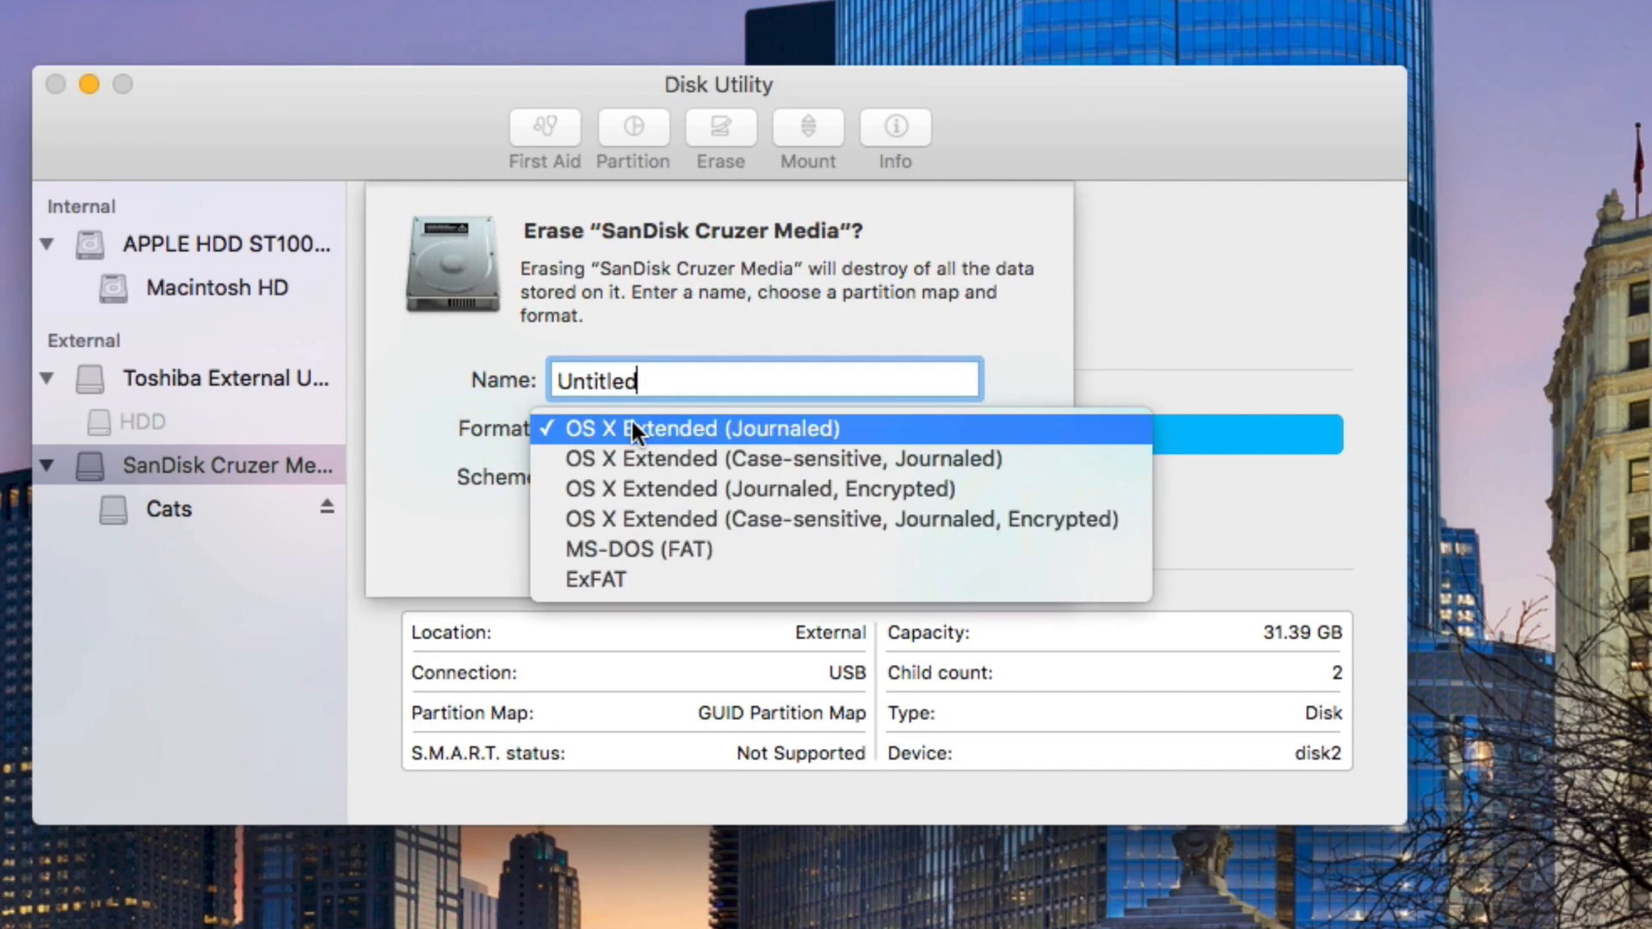
click(700, 429)
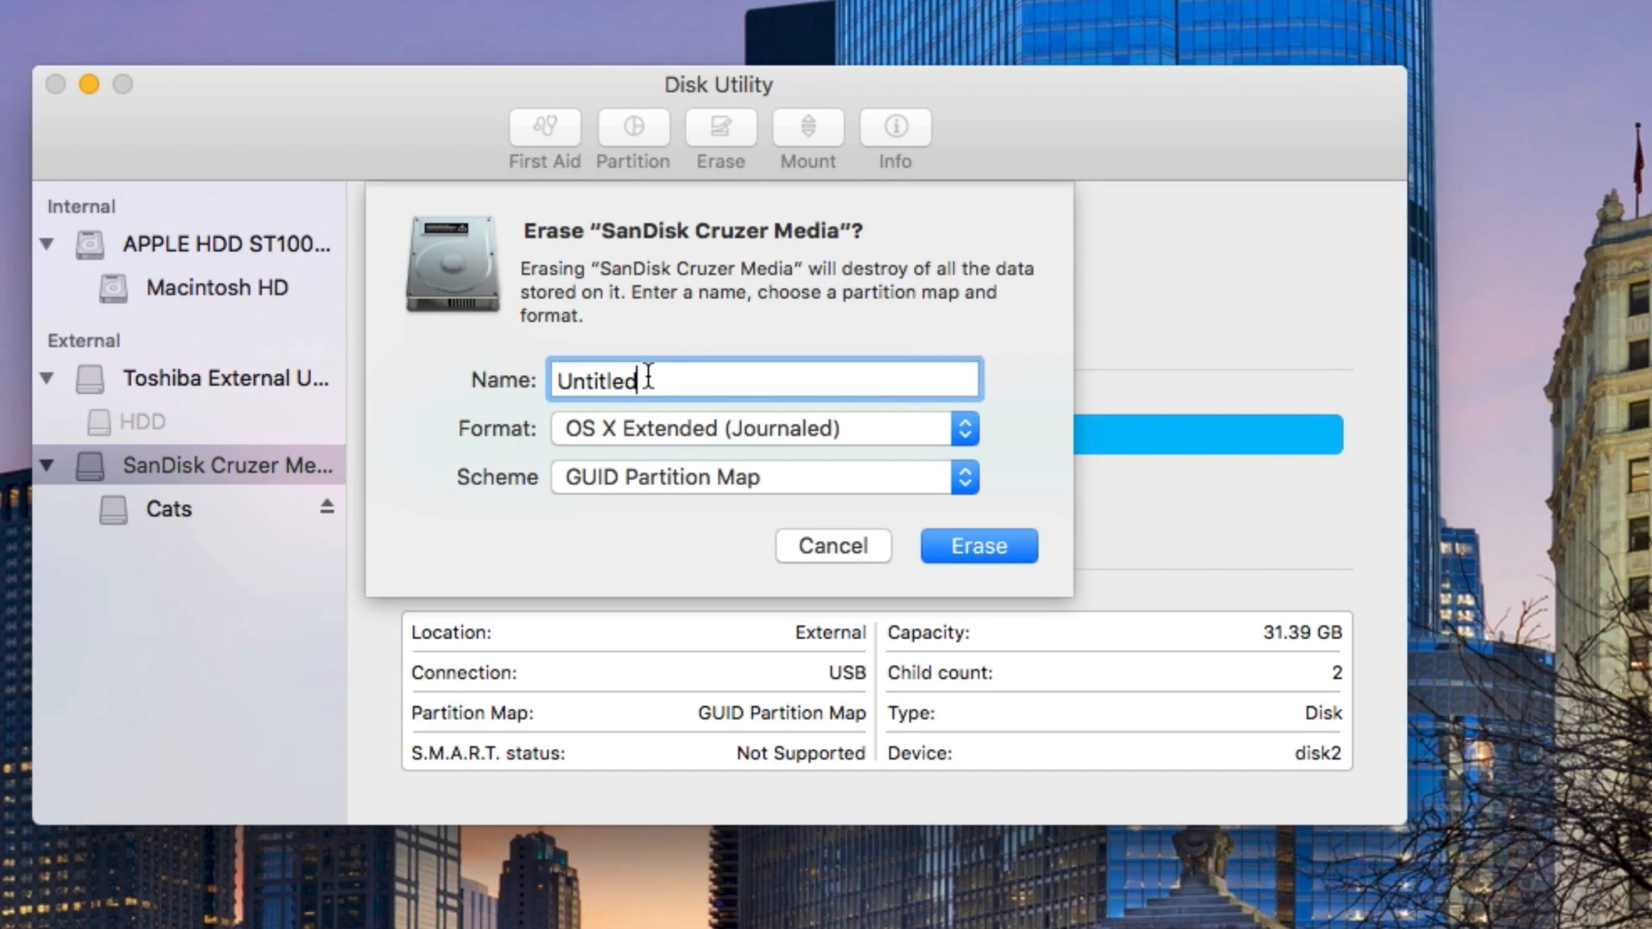
click(977, 545)
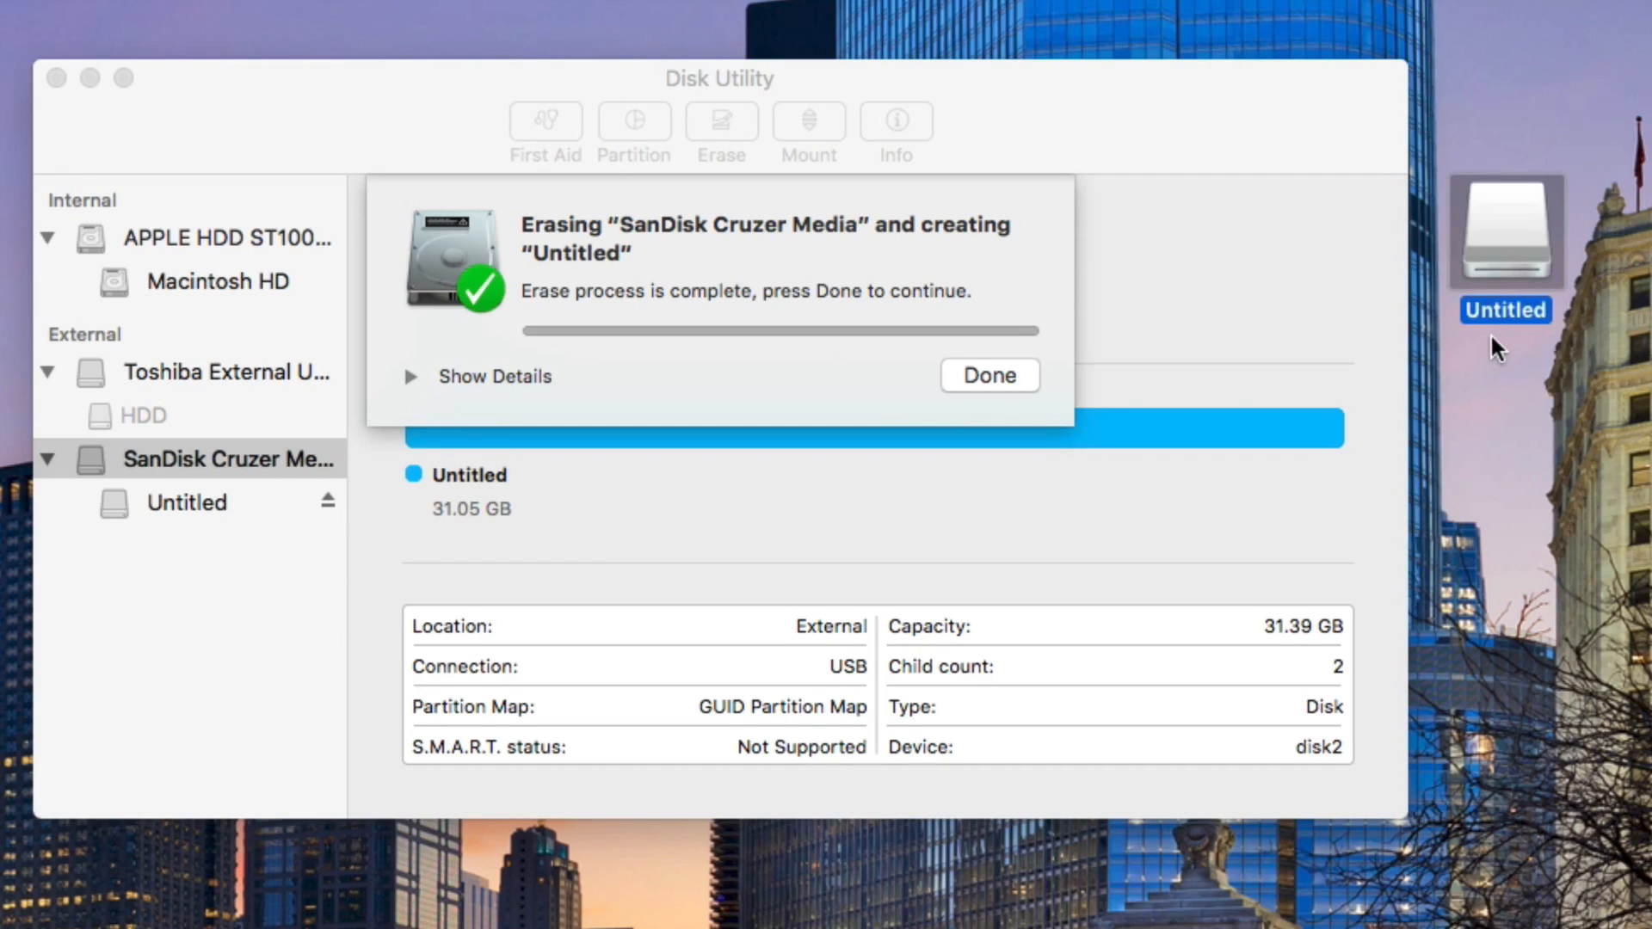
click(988, 375)
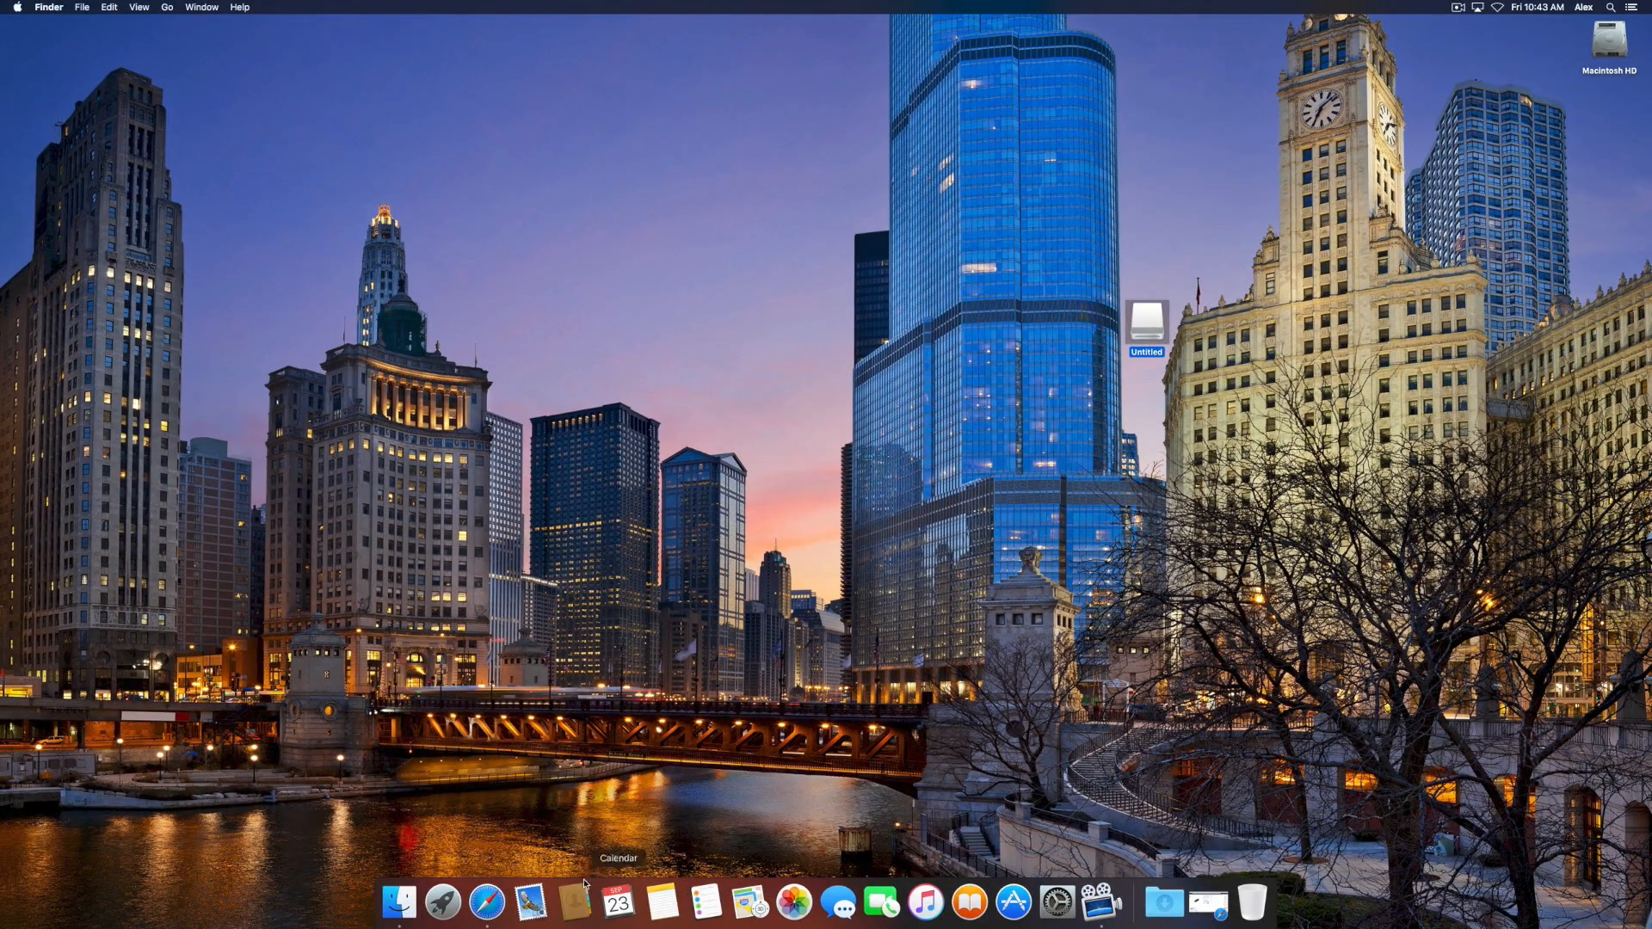
Switch to Safari showing the Macworld bootable Sierra installer article
click(508, 900)
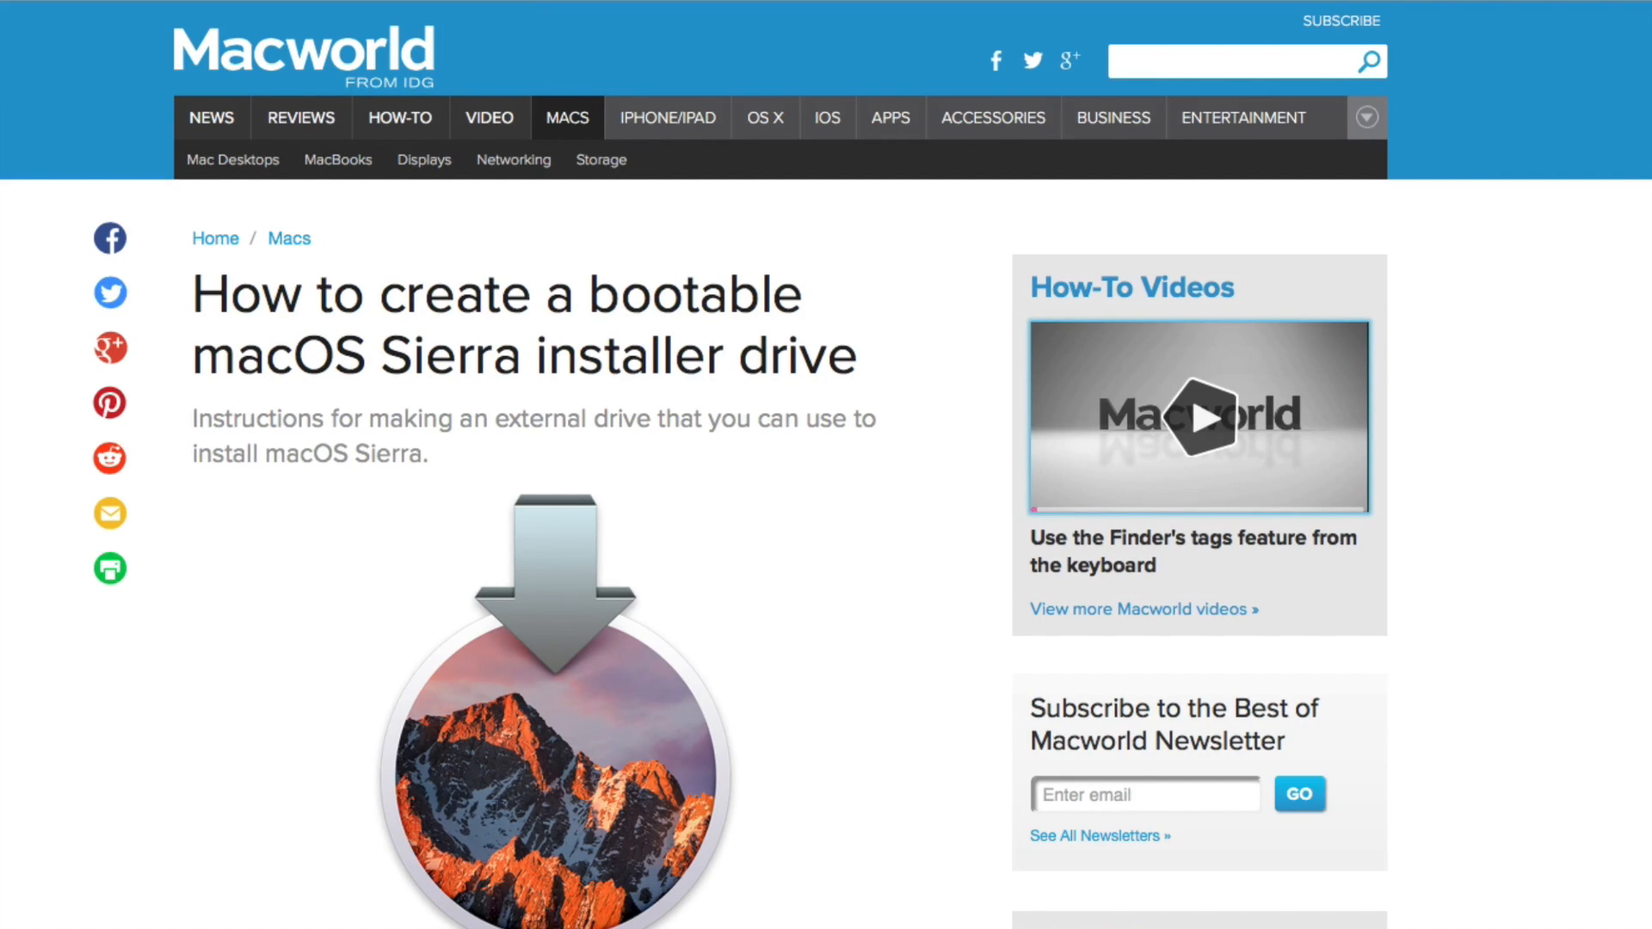
Scroll to step 3 and copy the sudo createinstallmedia command
scroll(down, 3)
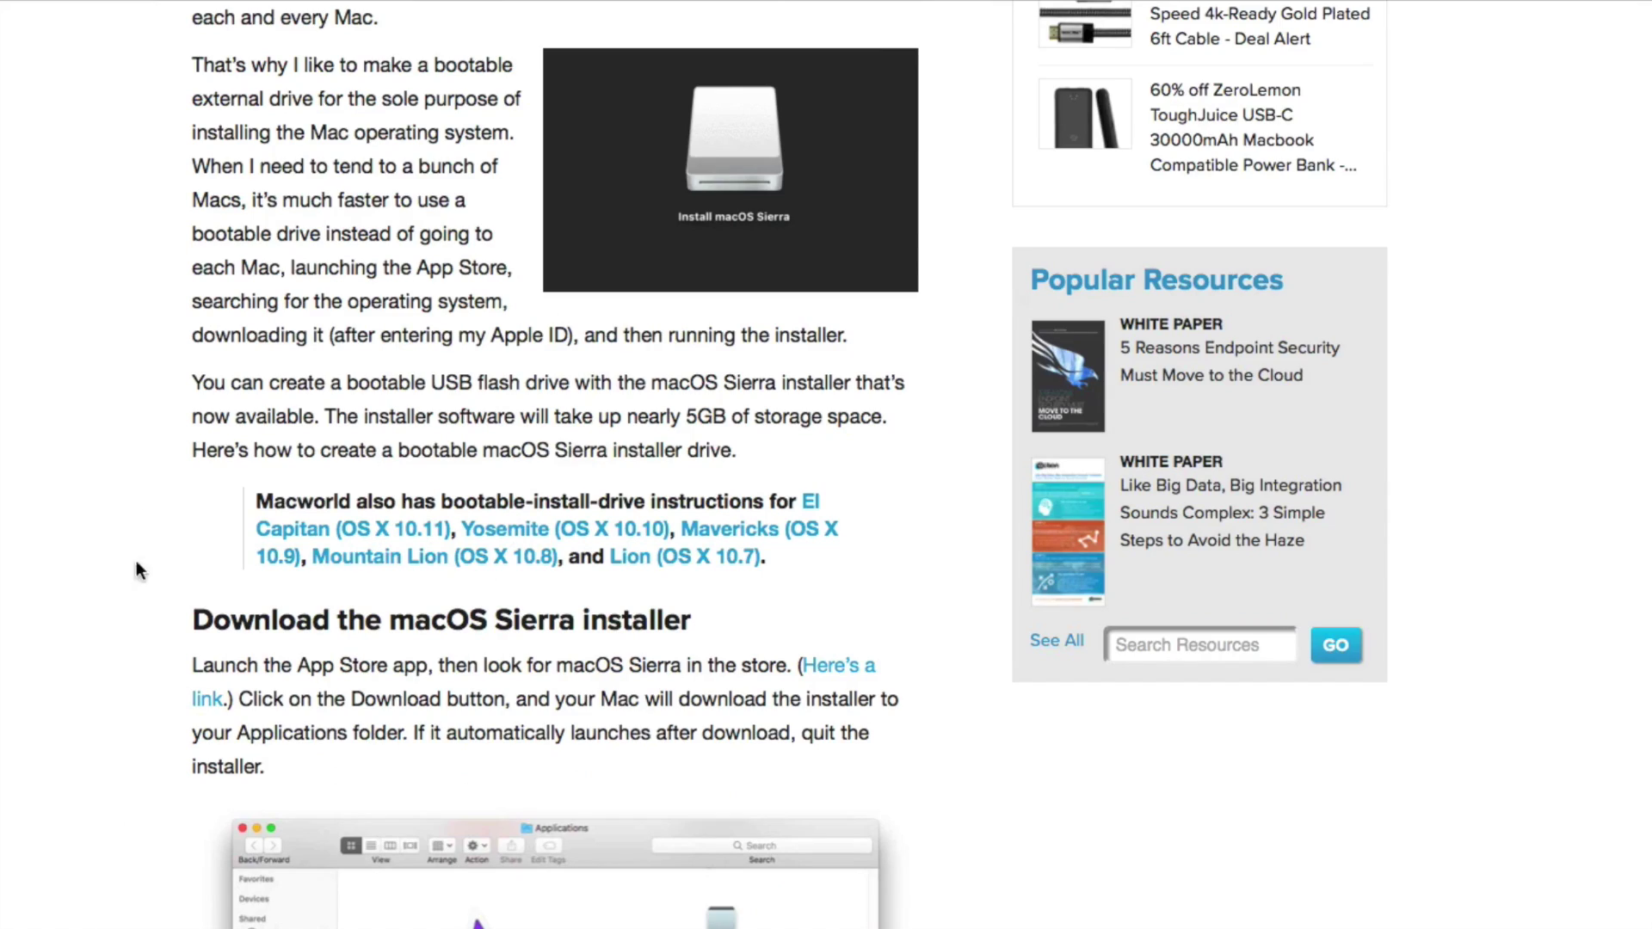
scroll(down, 3)
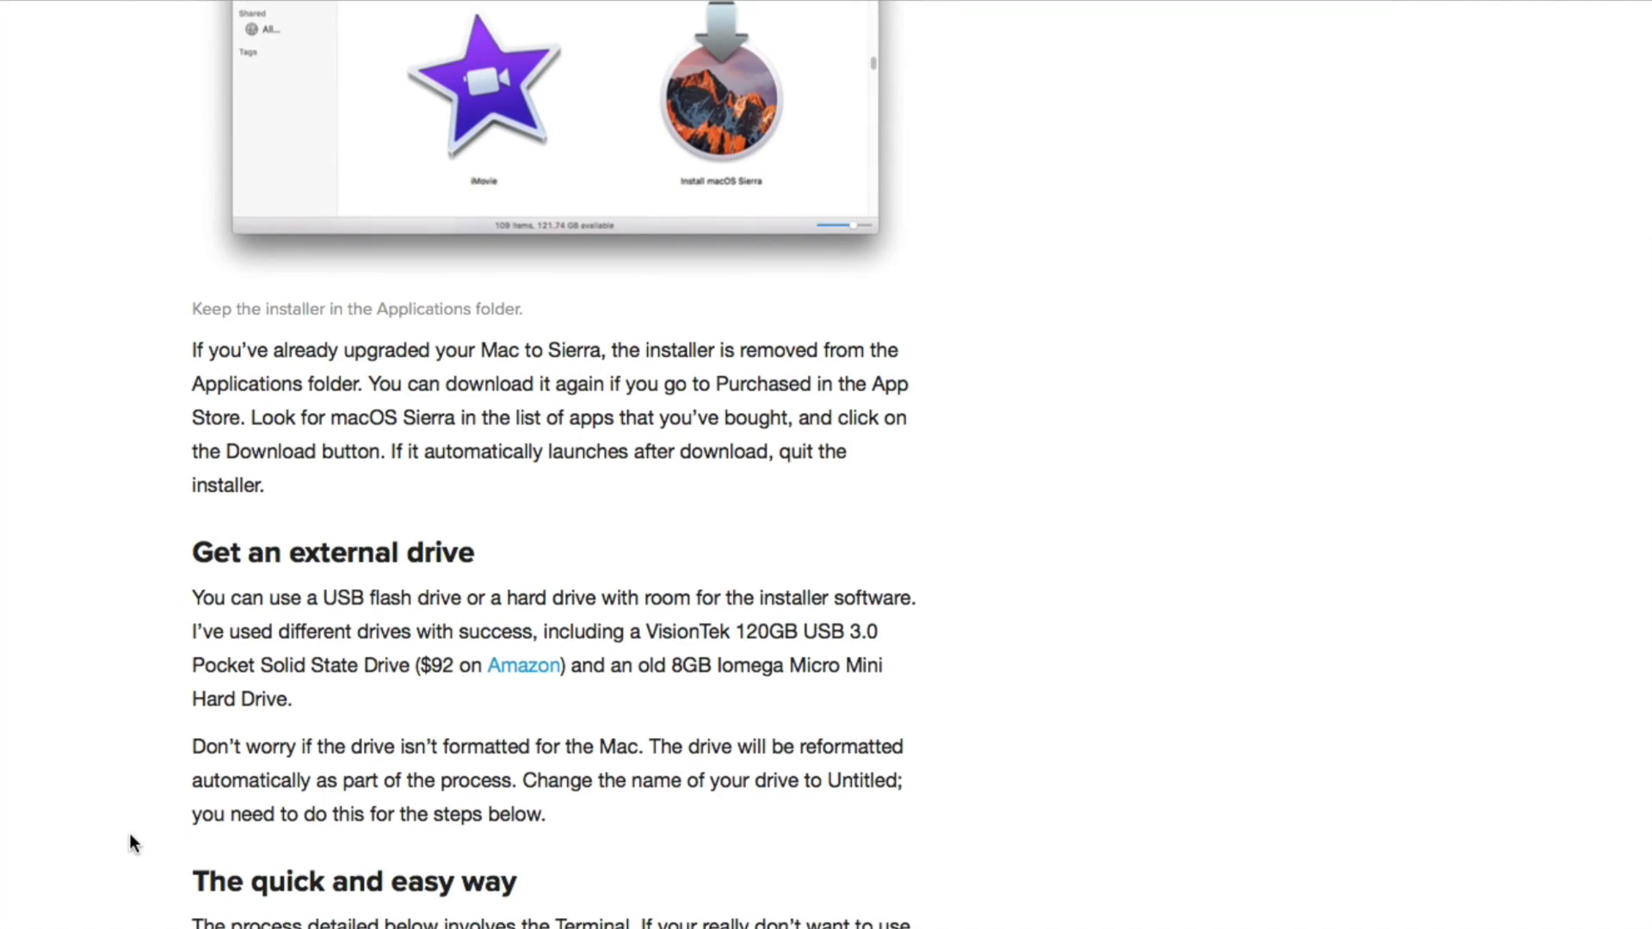
scroll(down, 3)
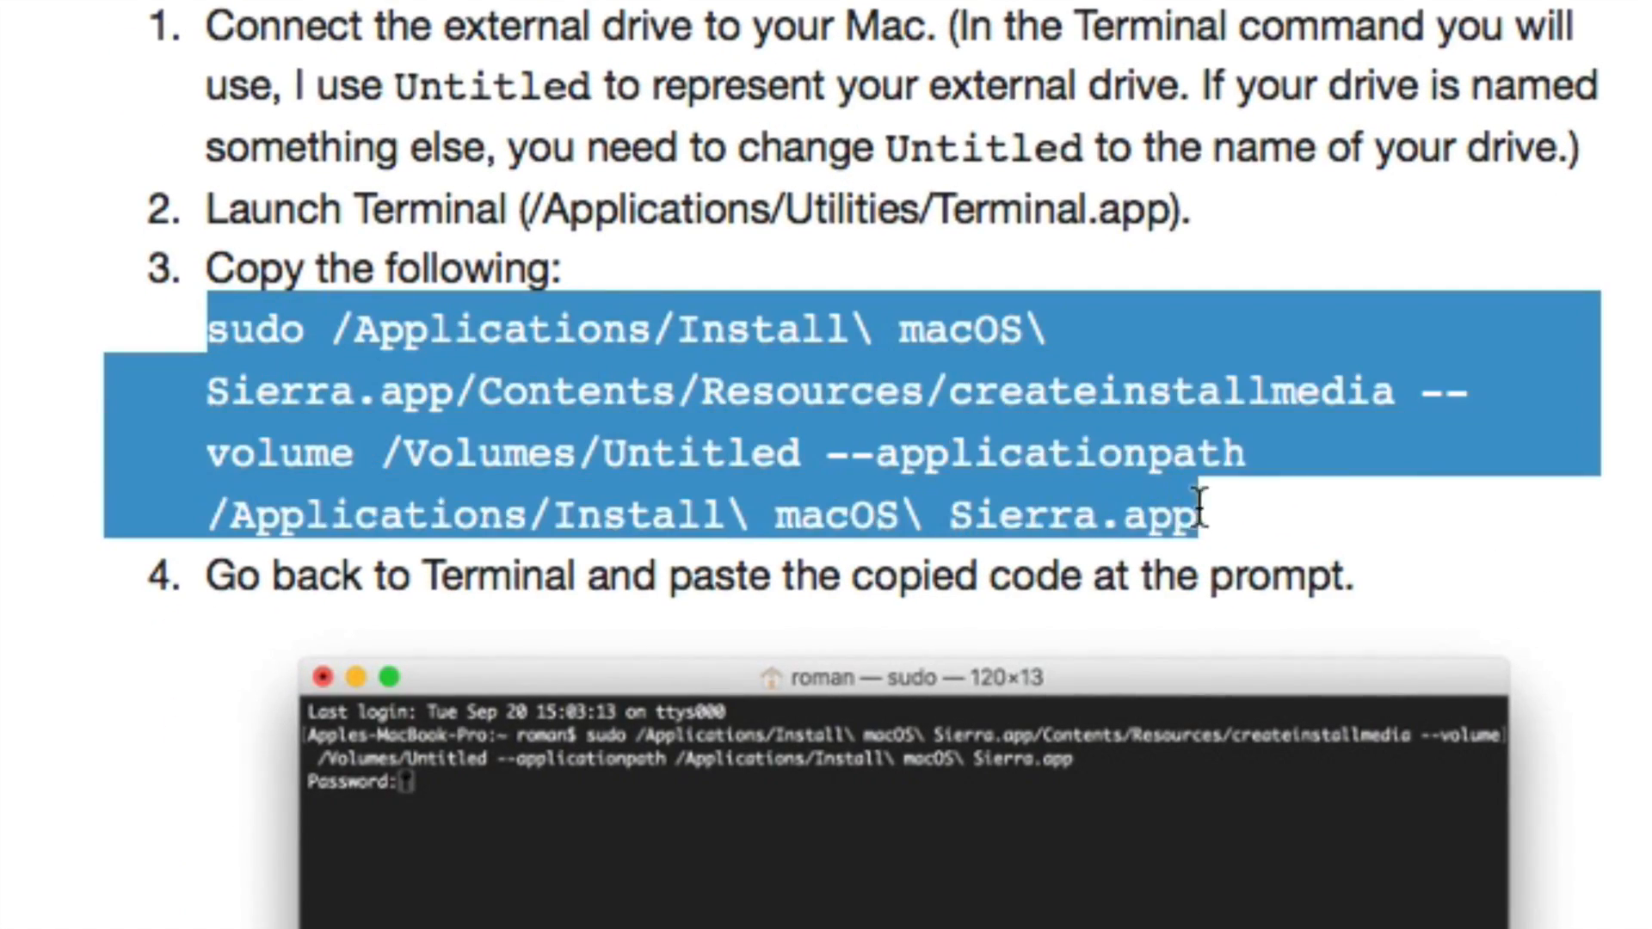
mouse_move(1365, 511)
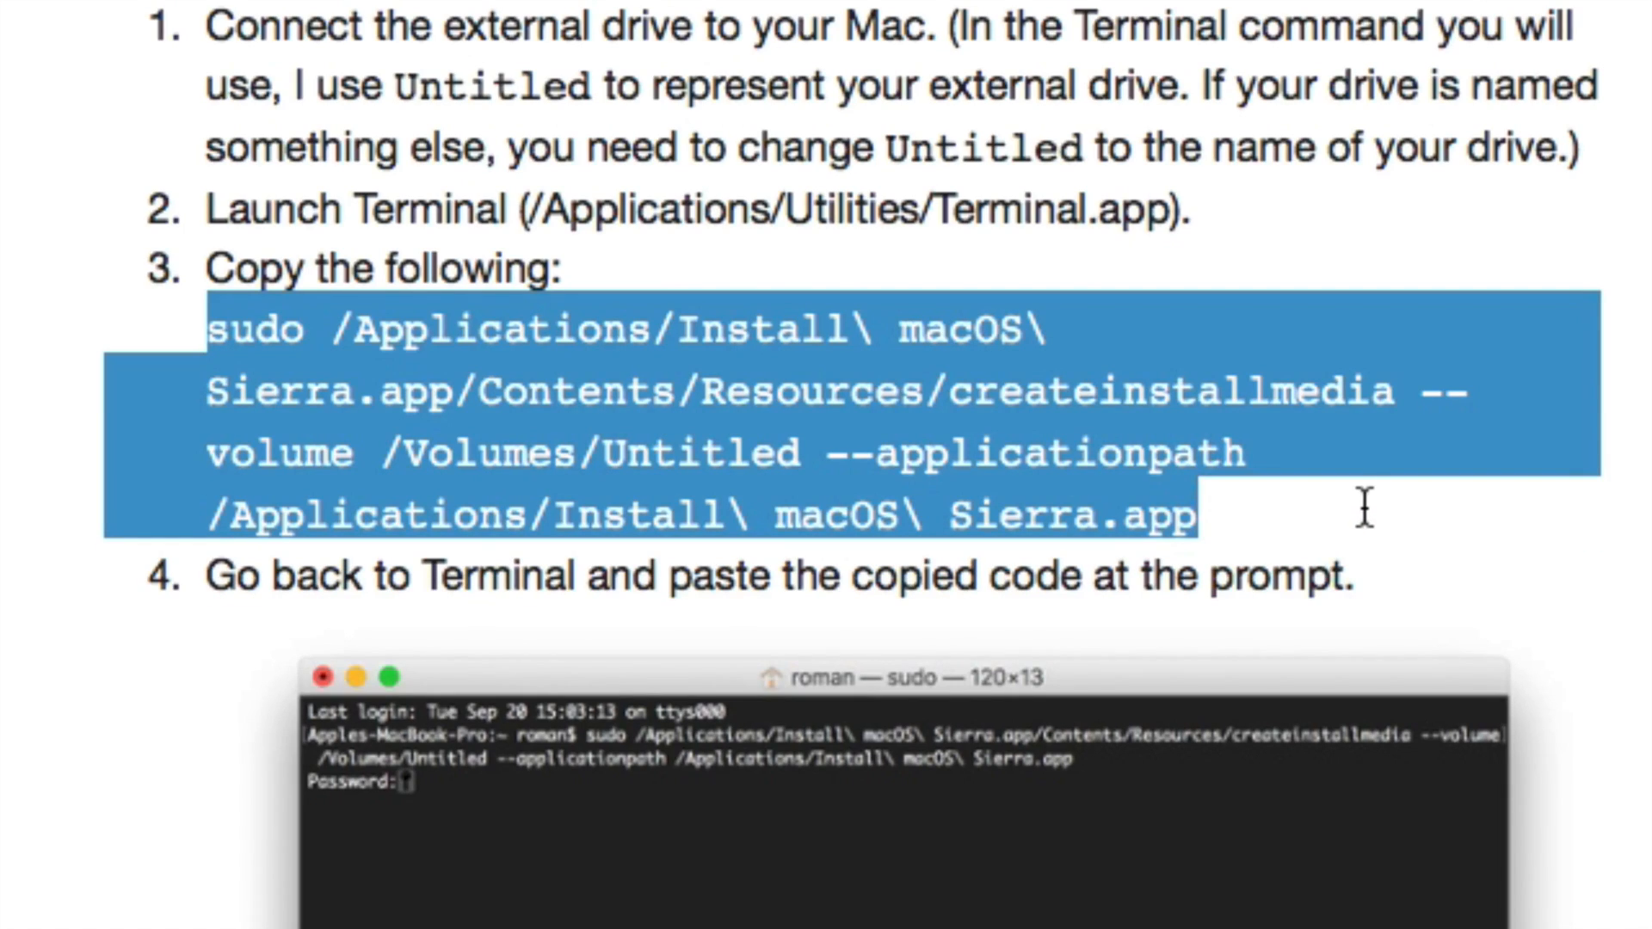
mouse_move(1365, 496)
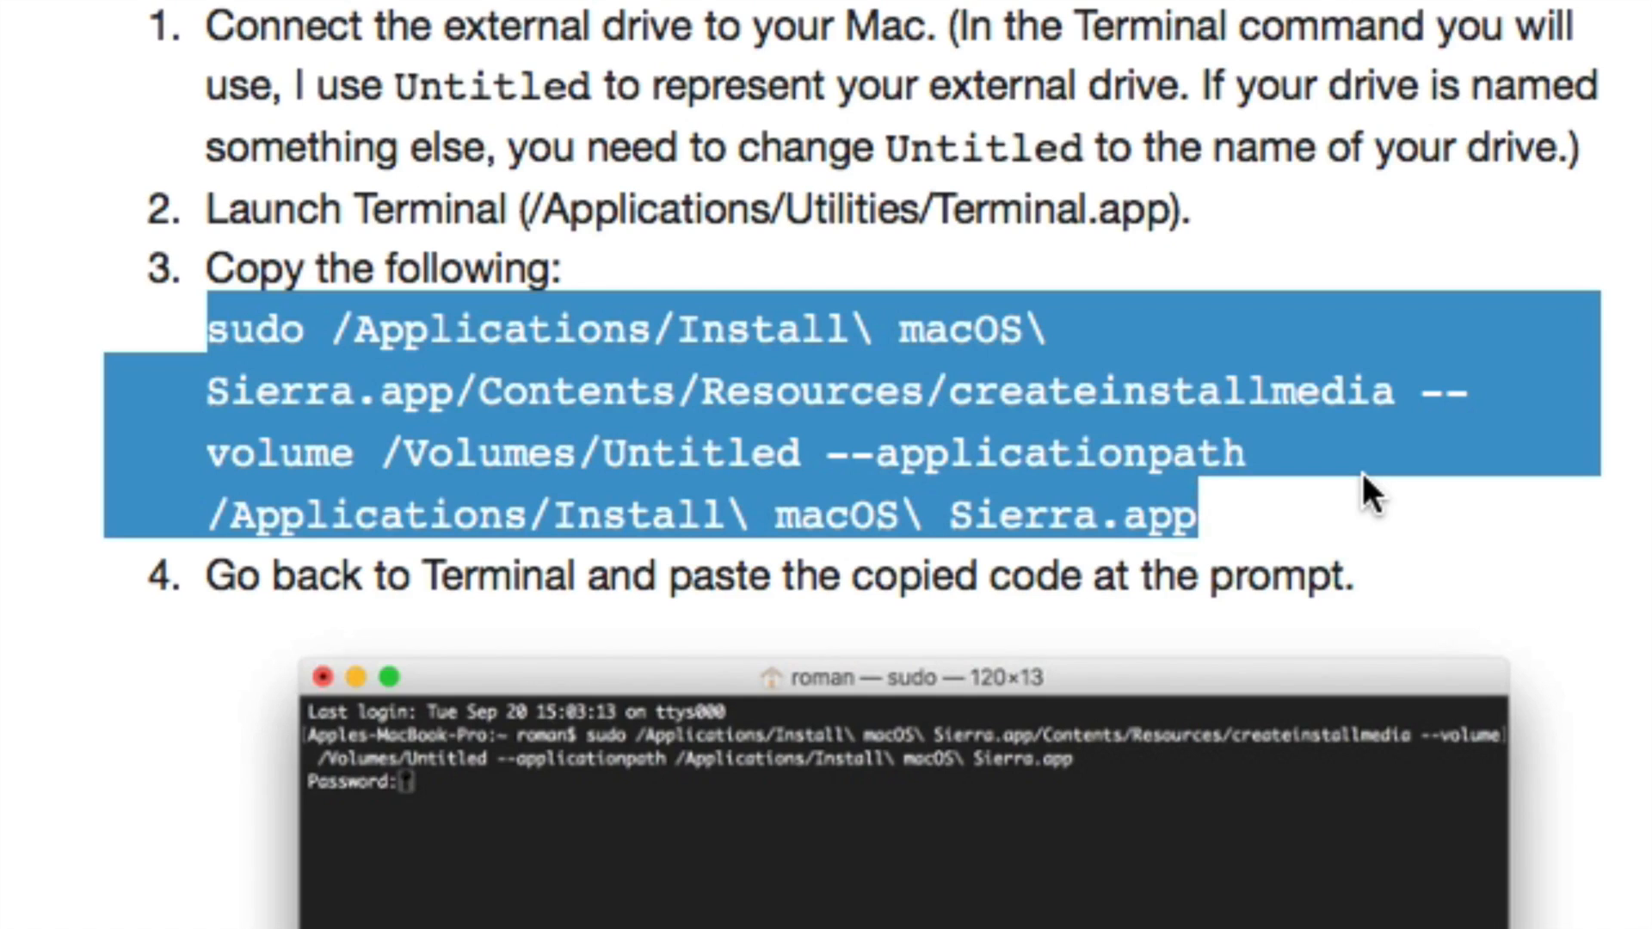
mouse_move(1423, 480)
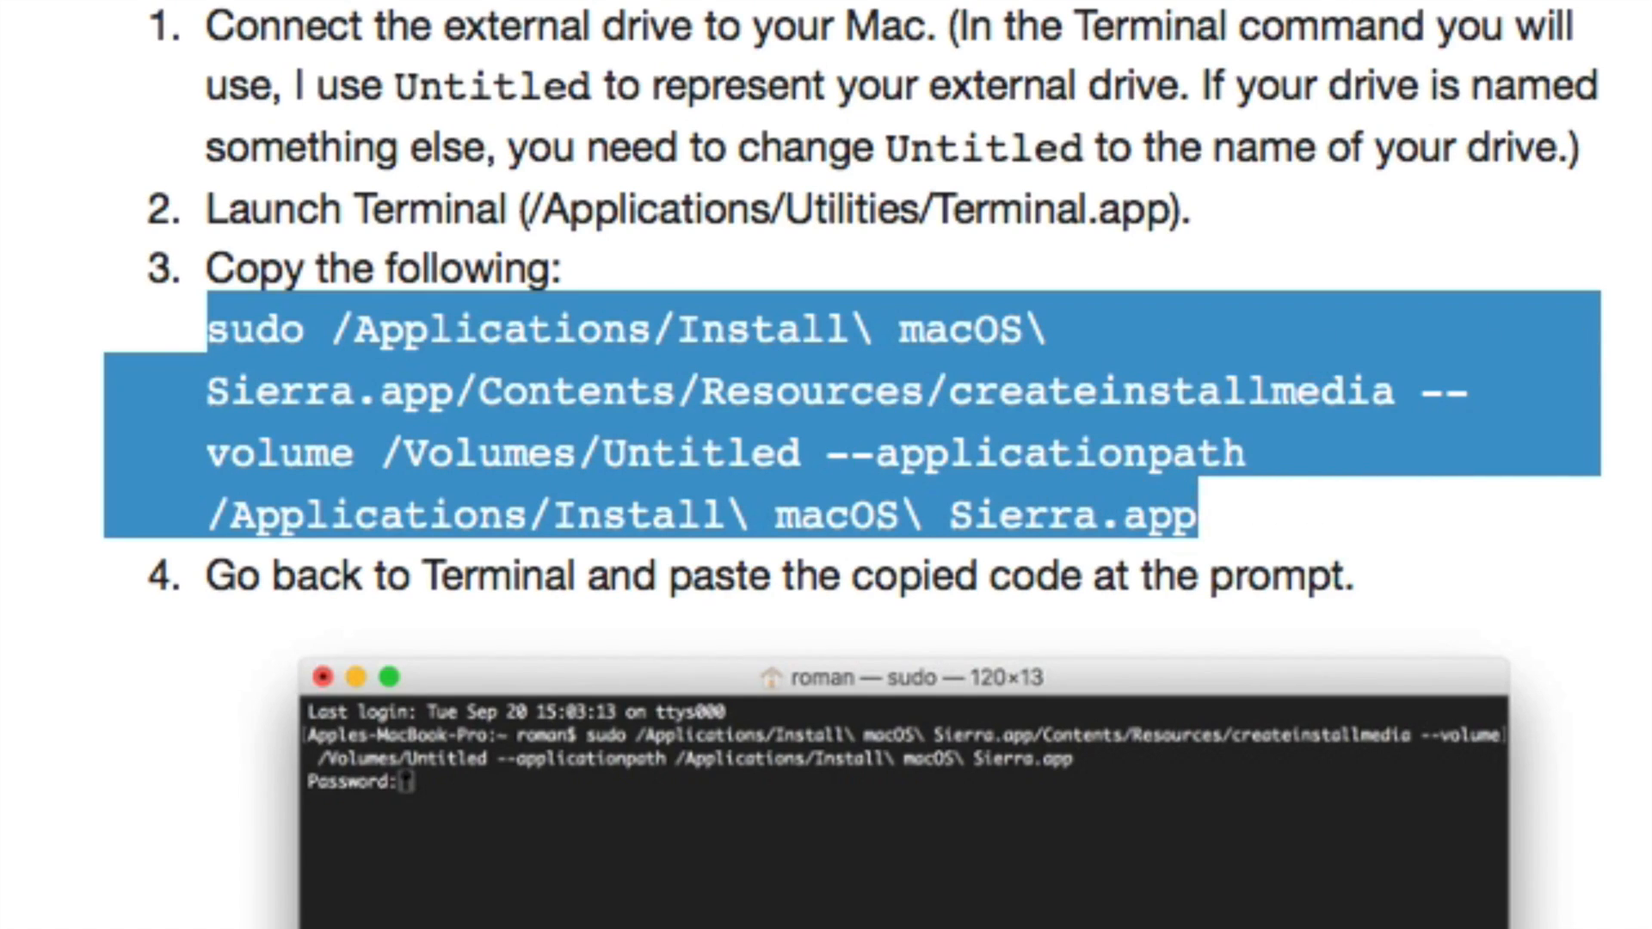
mouse_move(224, 330)
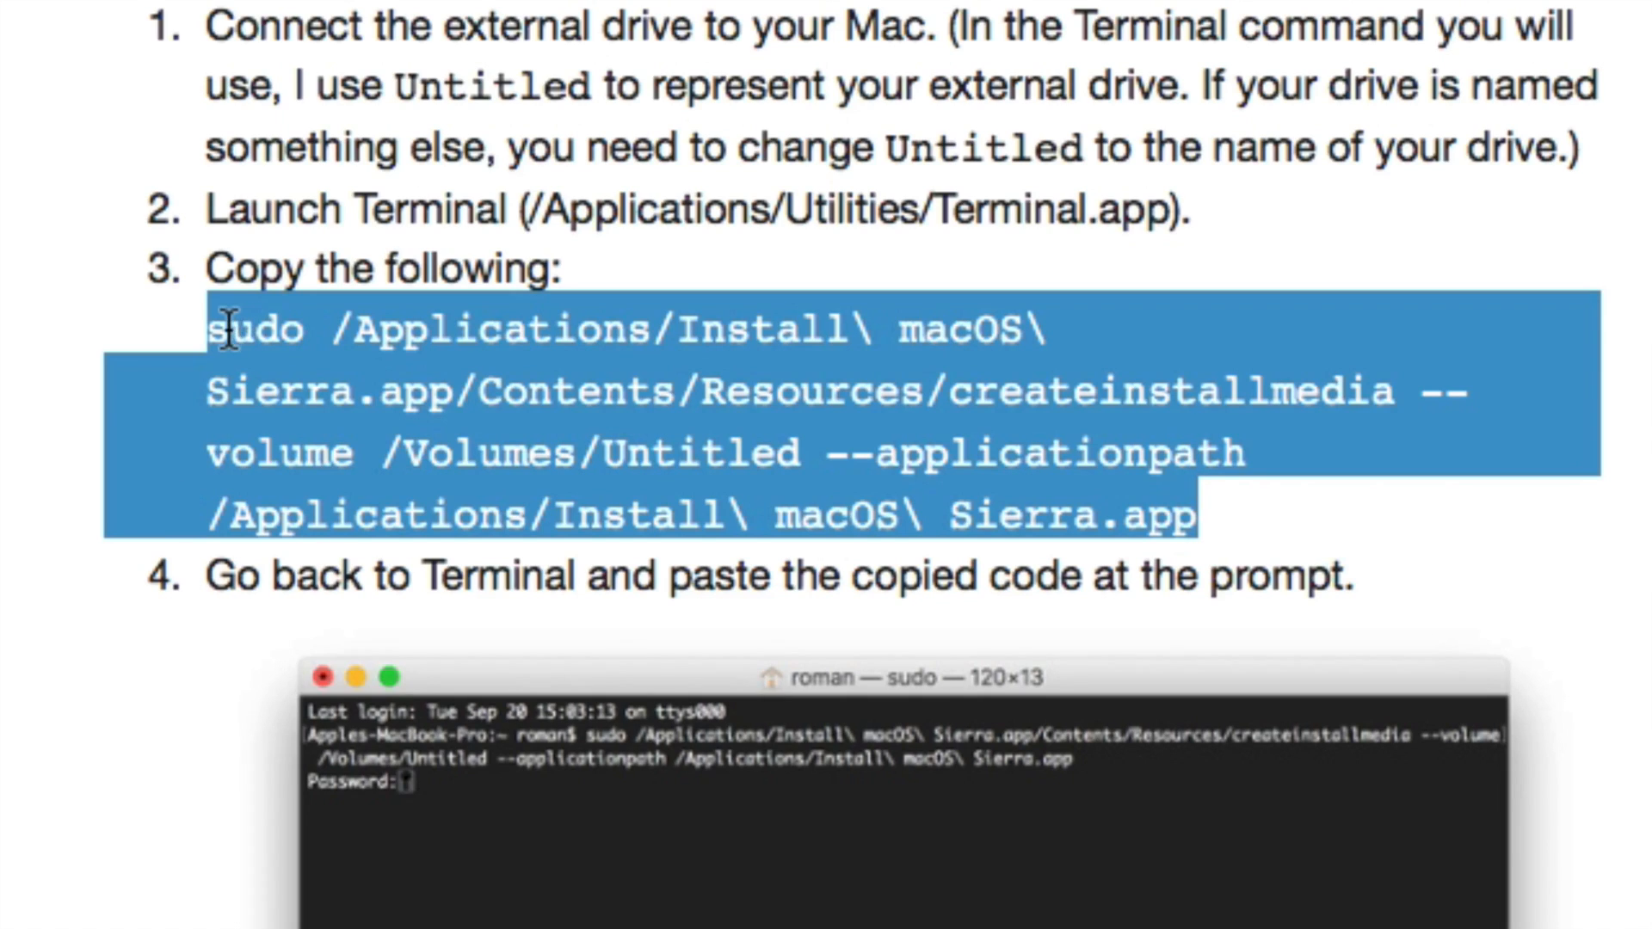
mouse_move(532, 391)
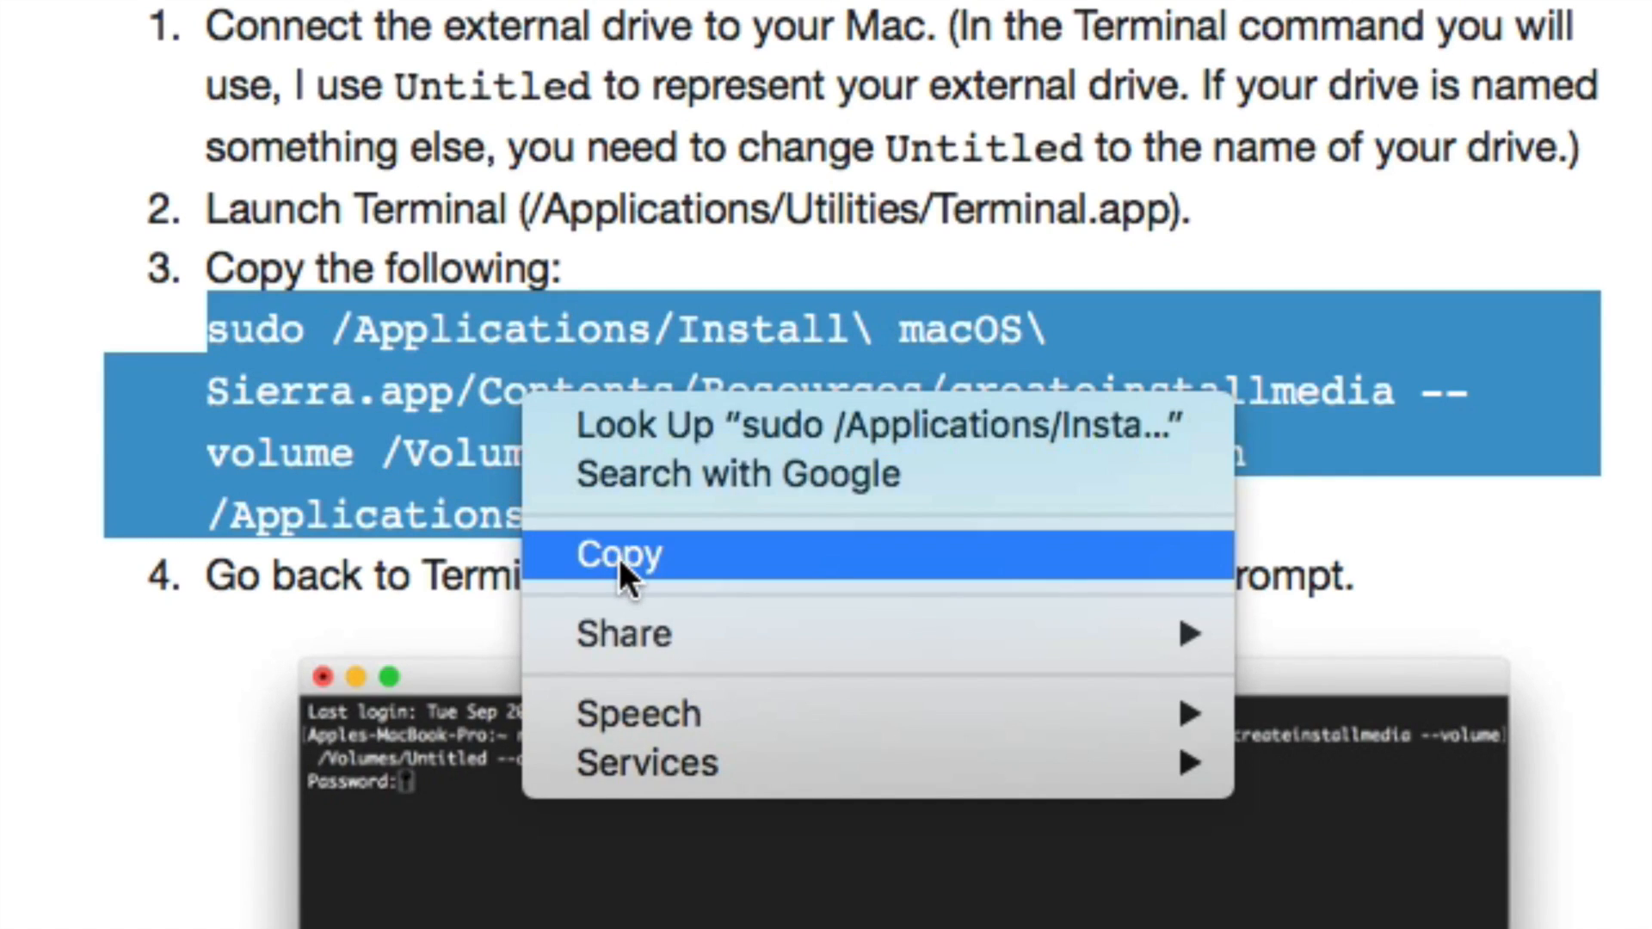
click(619, 552)
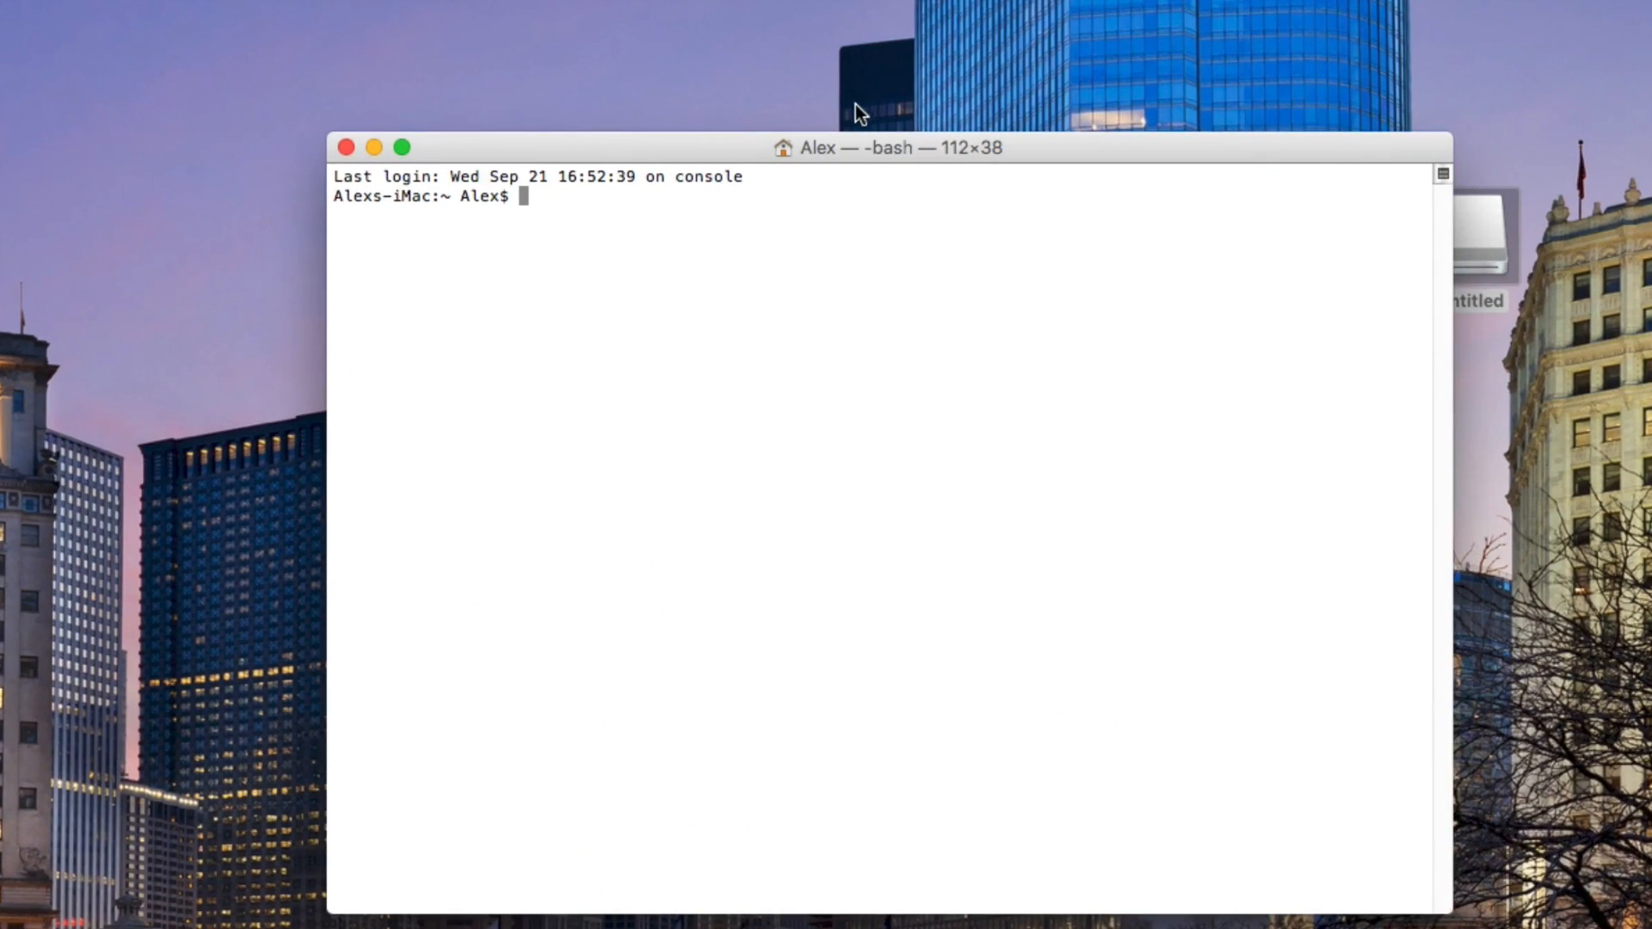
Run the sudo createinstallmedia command from the Install macOS Sierra app and supply the admin password
text(sudo /Applications/Install\ macOS\ Sierra.app/Contents/Resources/createinstallmedia --volume /Volumes/Untitled --applicationpath /Applications/Install\ macOS\ Sierra.app)
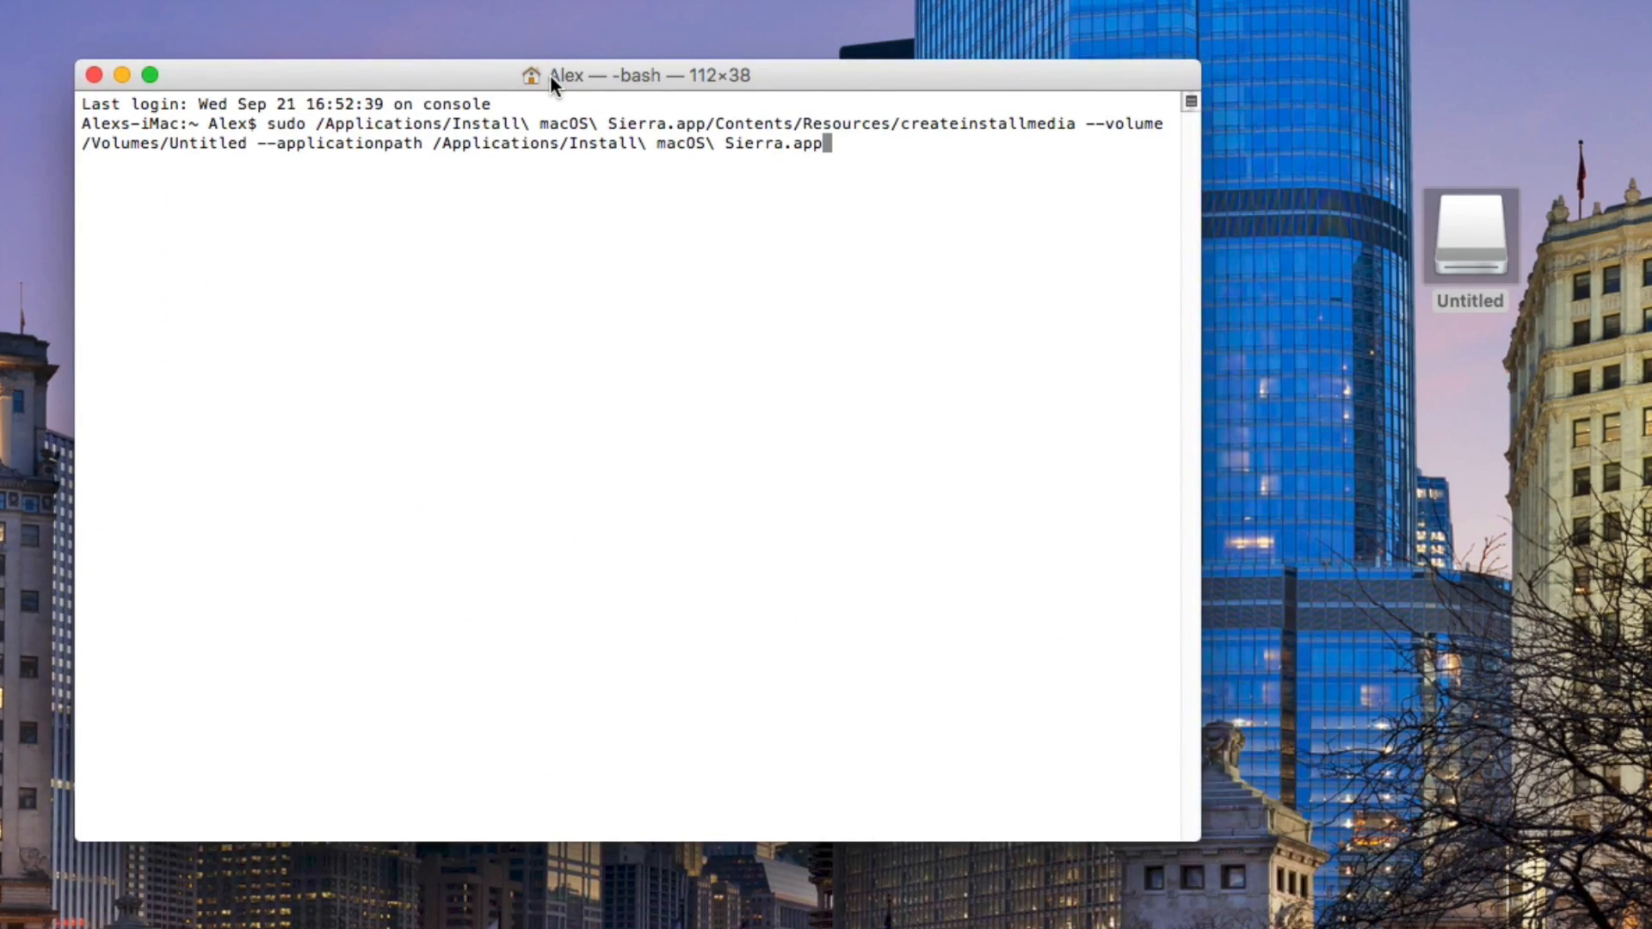
key(Return)
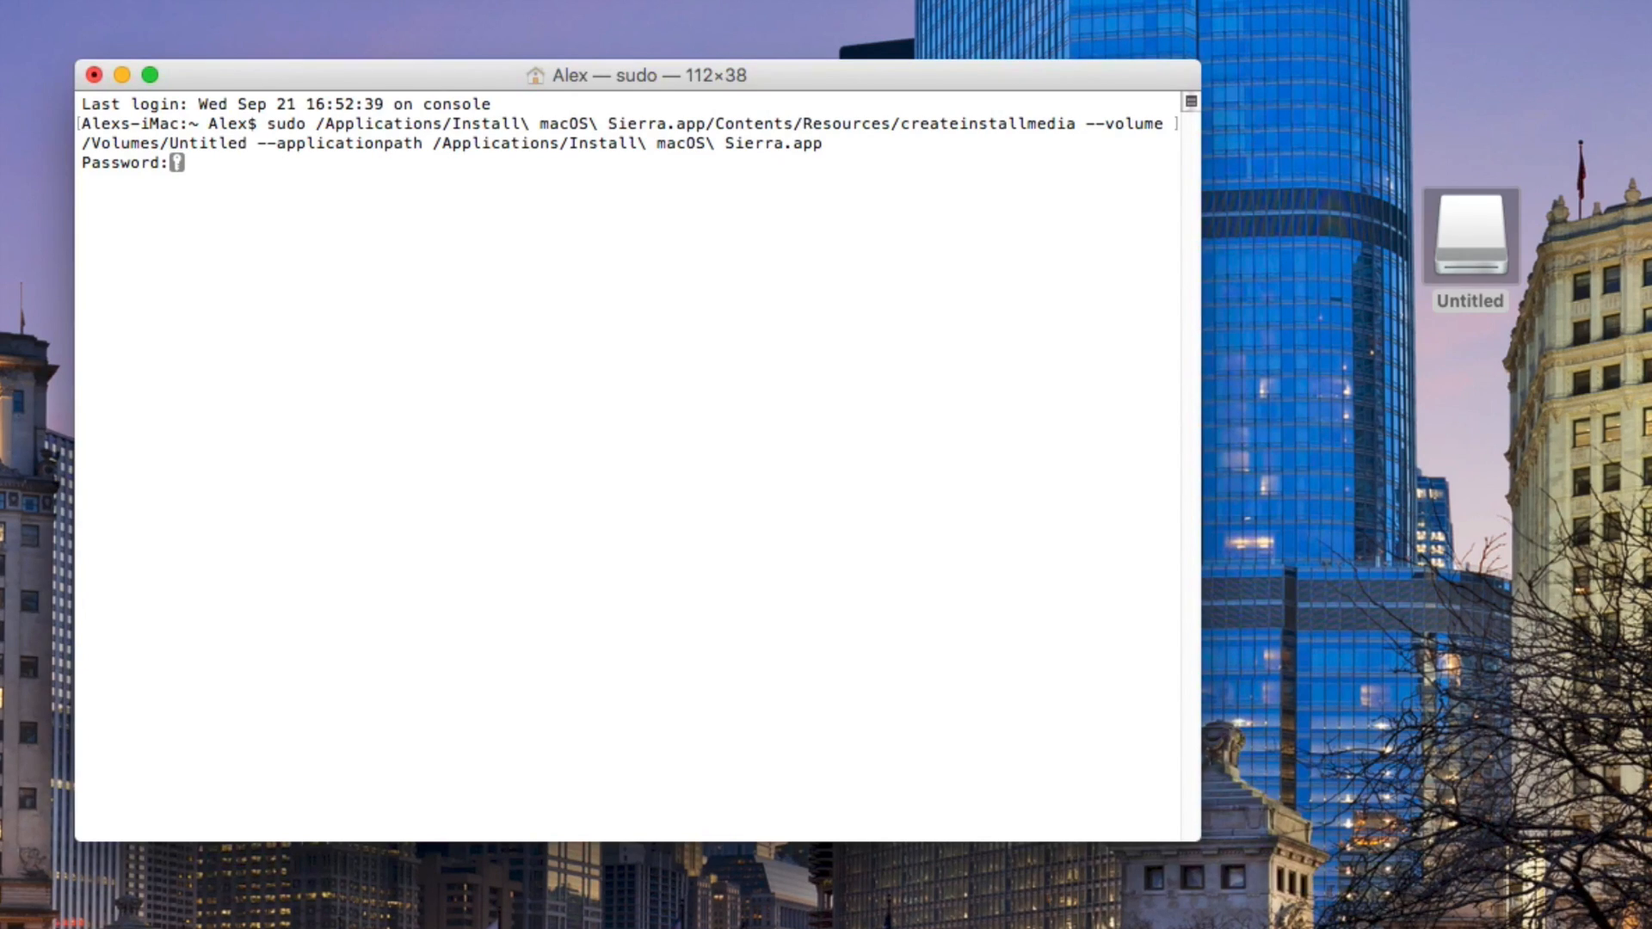
key(Return)
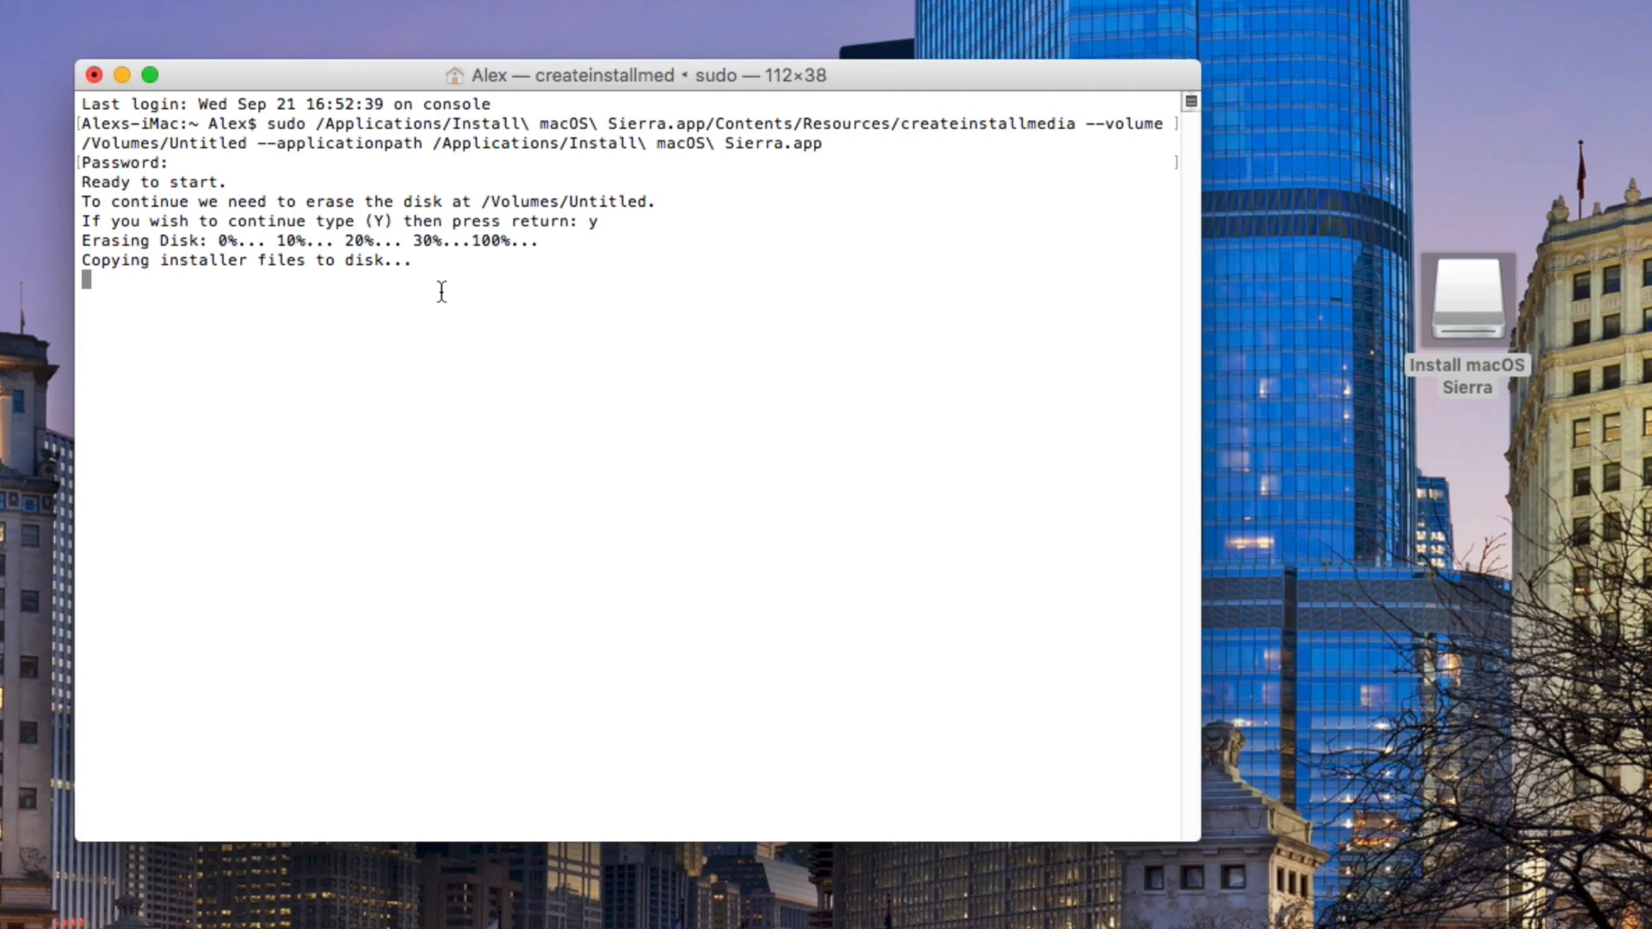
mouse_move(909, 322)
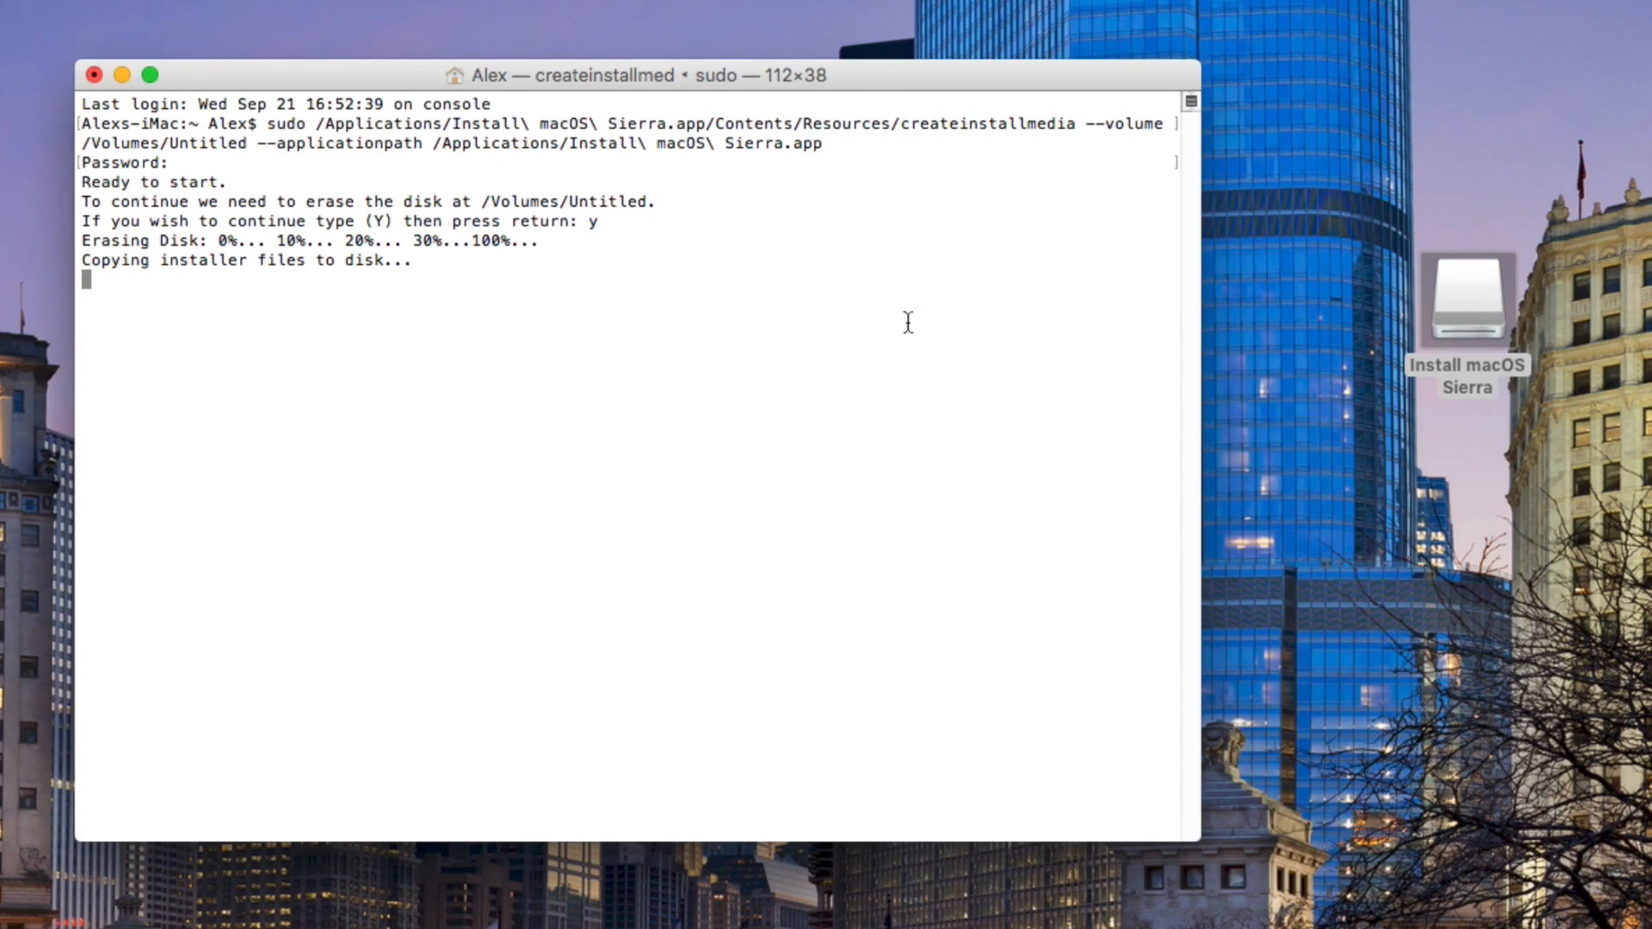
mouse_move(1425, 387)
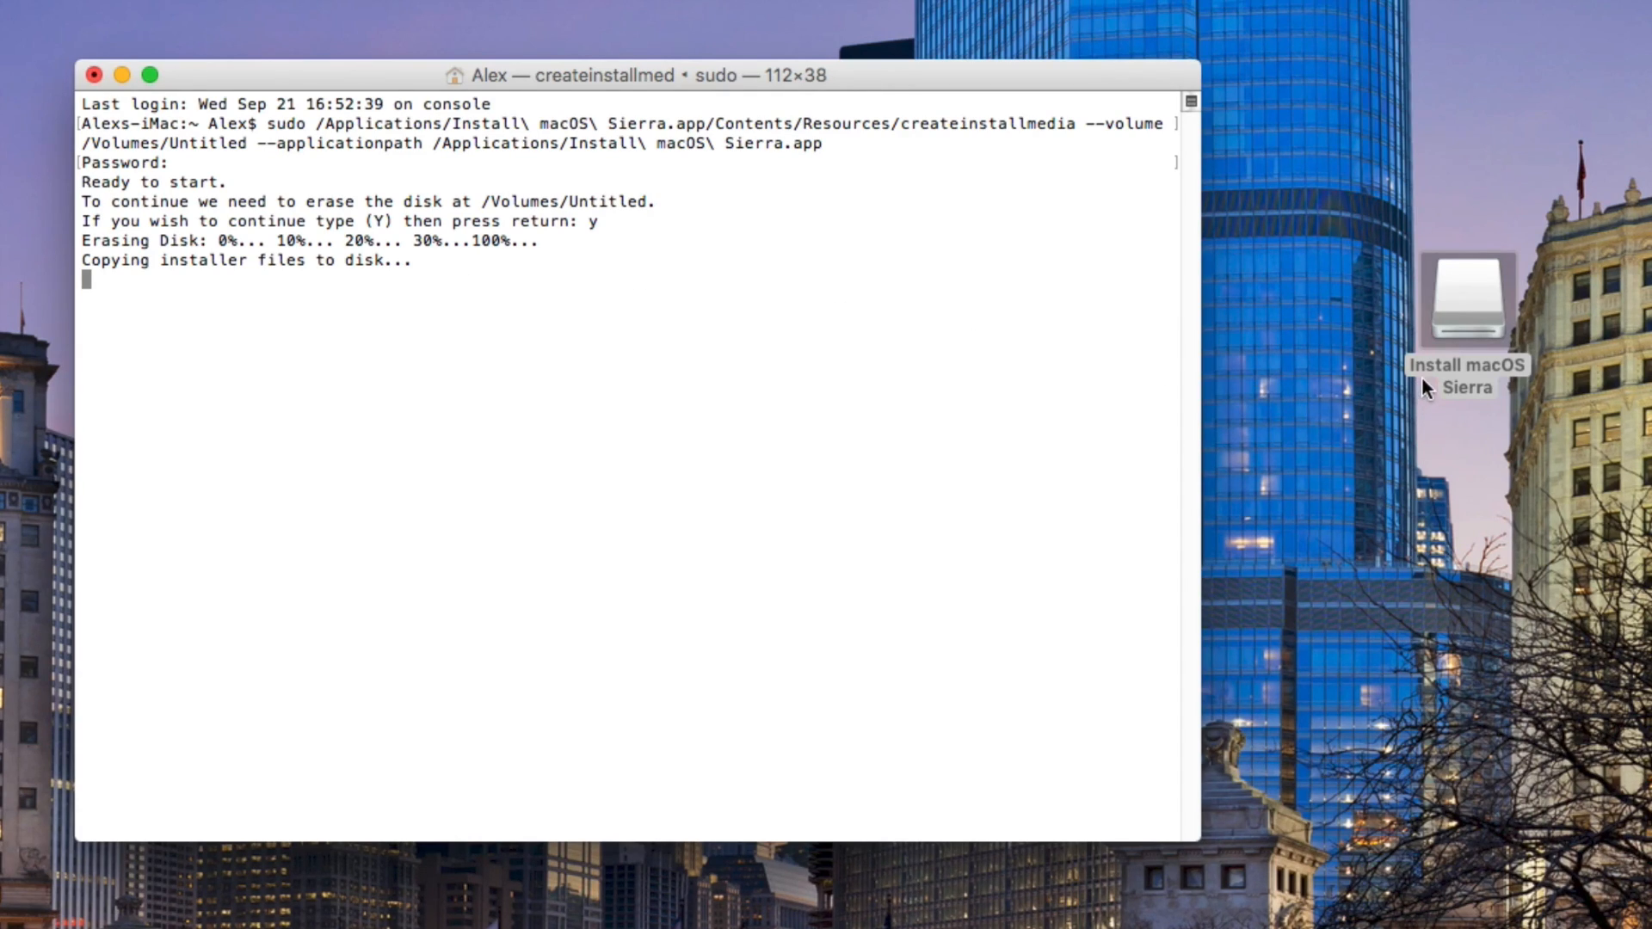
mouse_move(1468, 351)
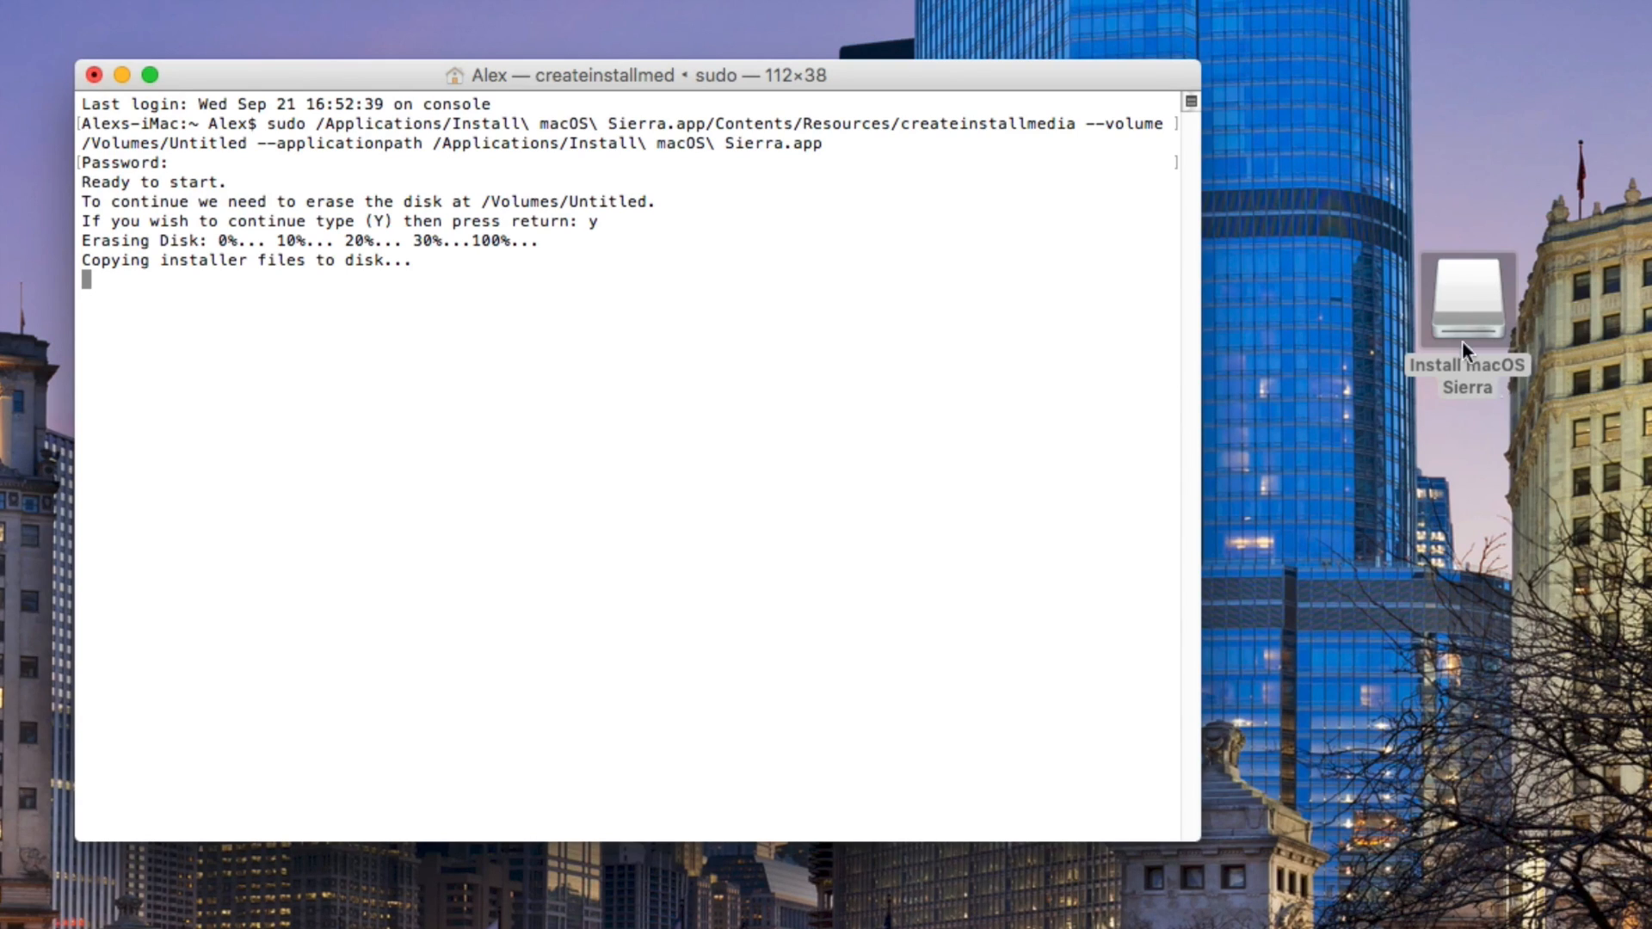
mouse_move(74, 275)
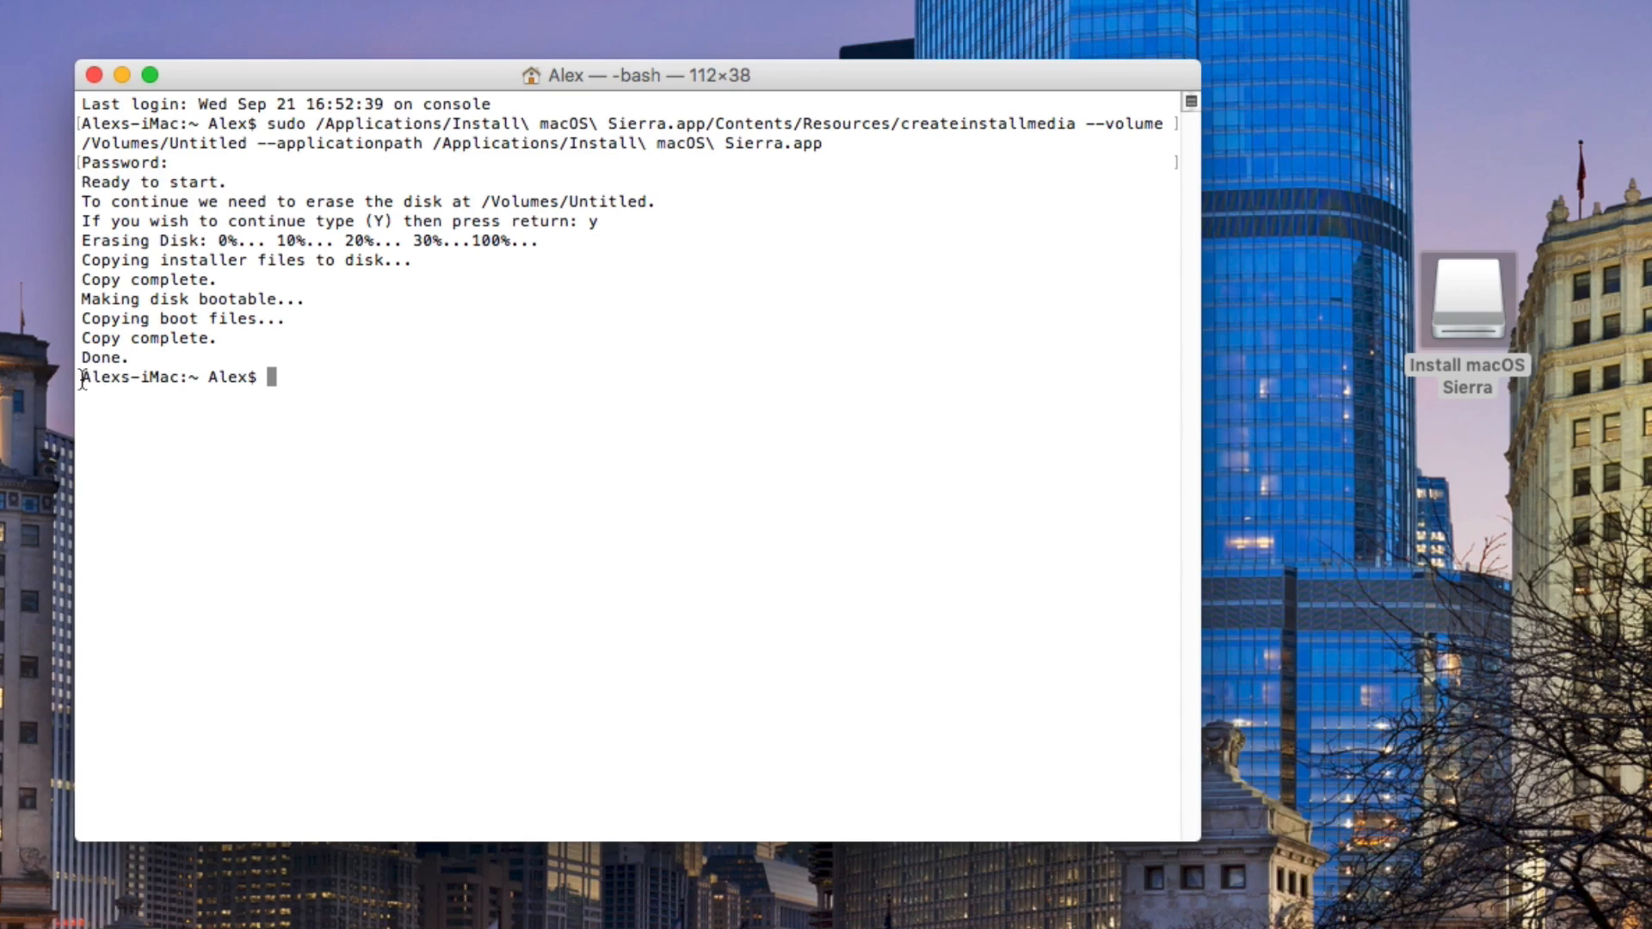
mouse_move(253, 378)
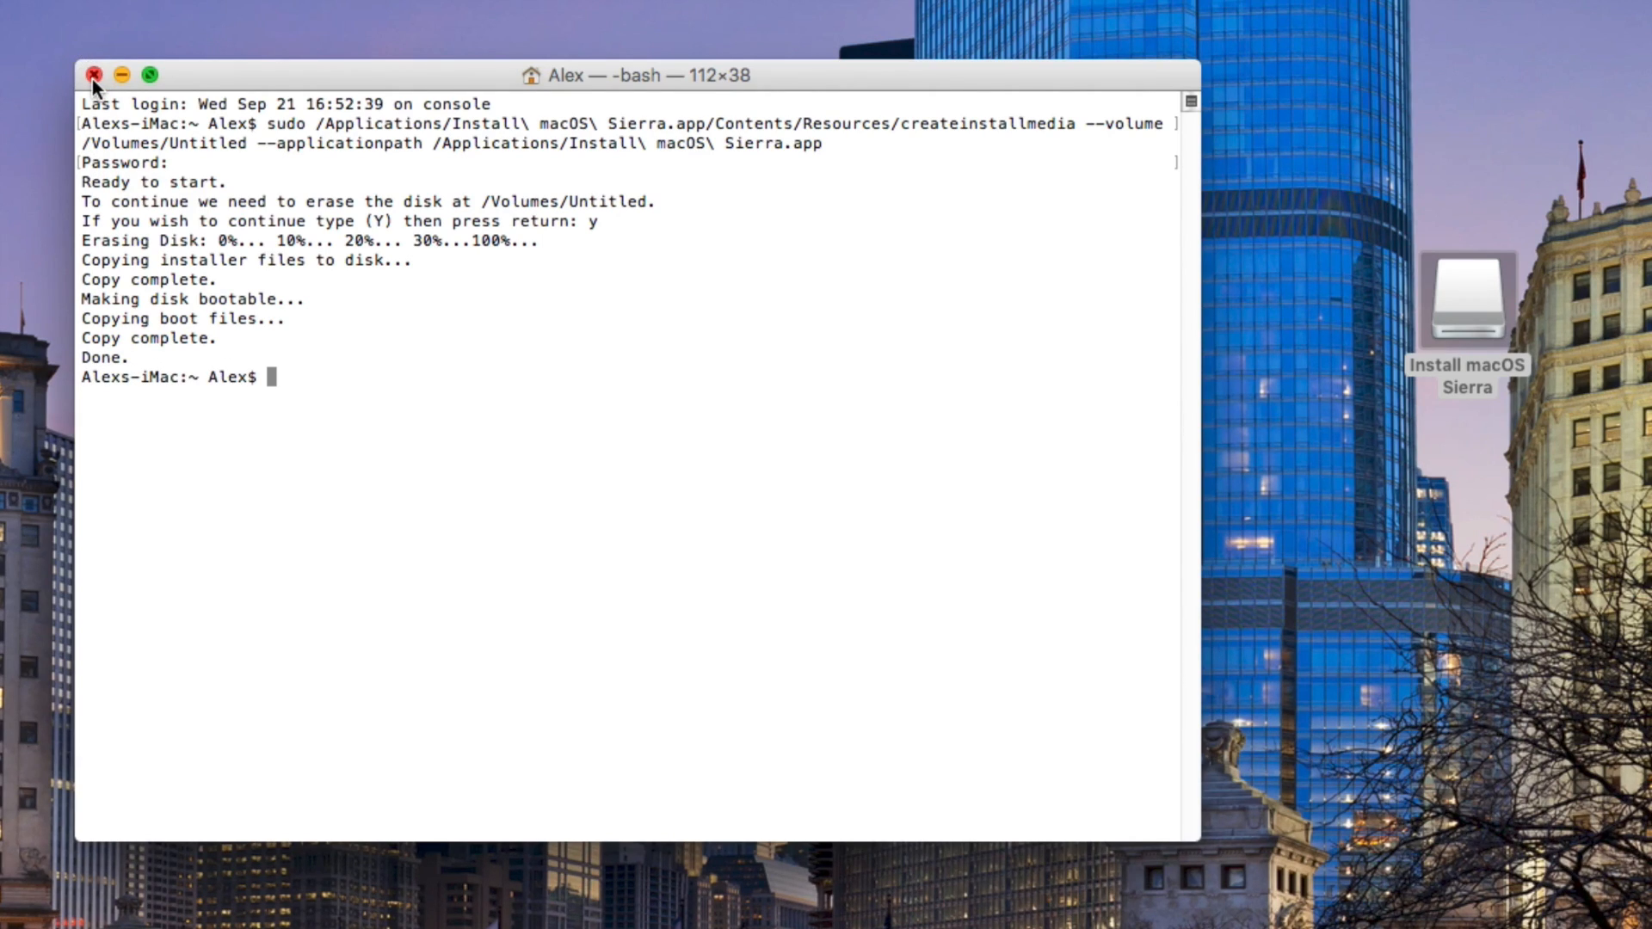
Close the Terminal window, leaving the Install macOS Sierra drive on the desktop
click(93, 74)
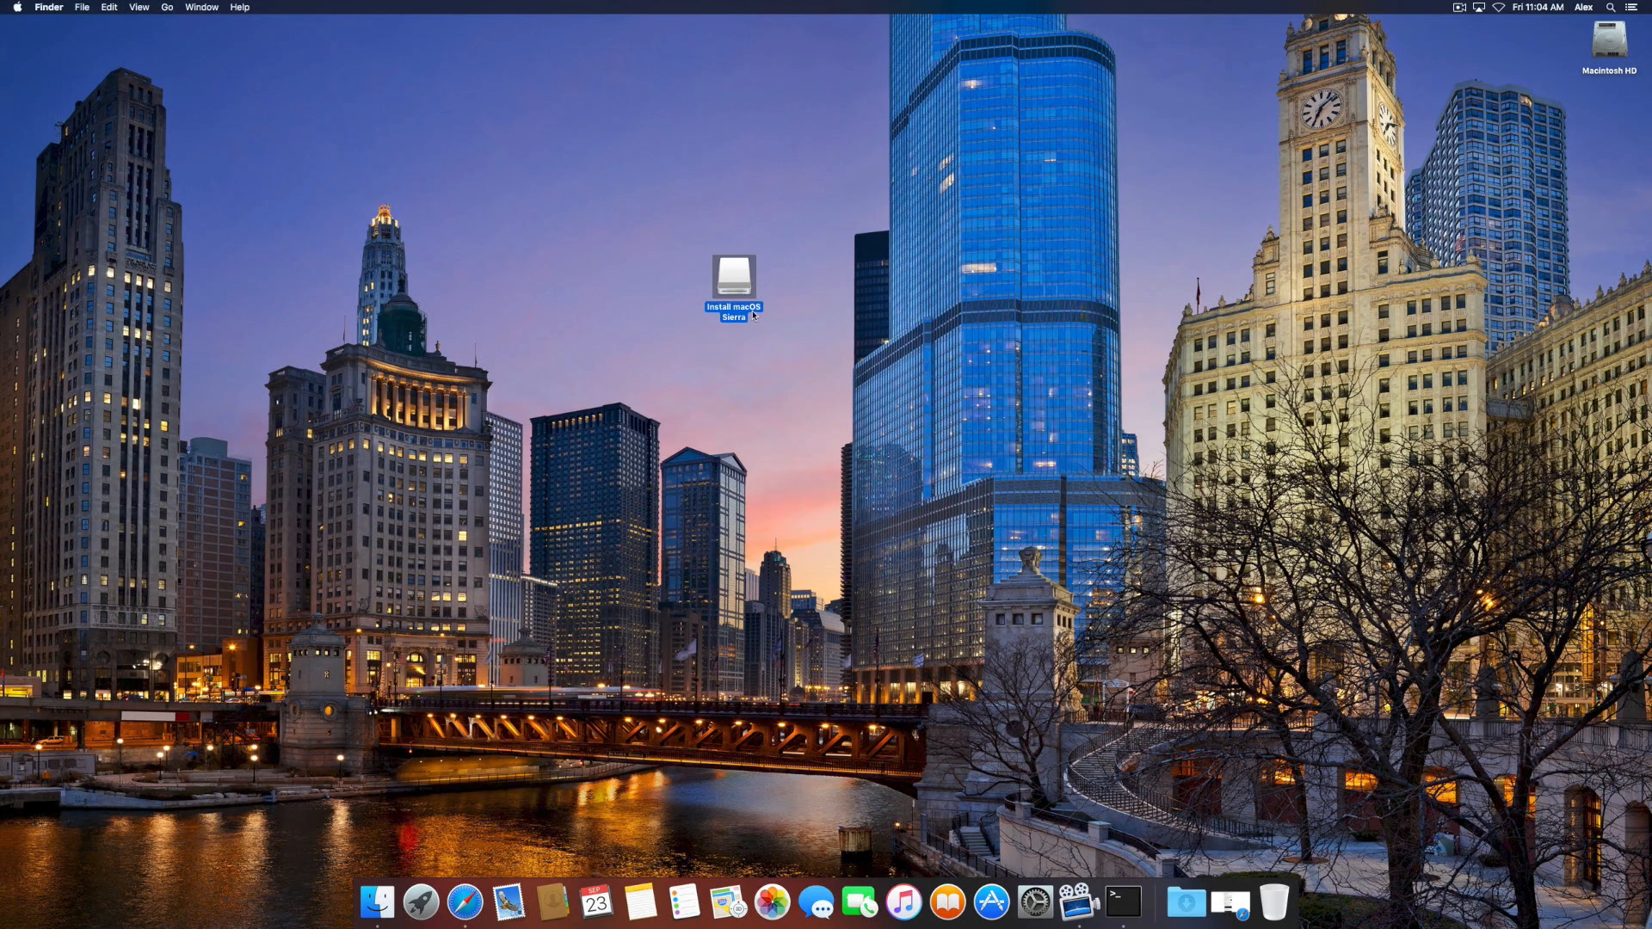
mouse_move(700, 293)
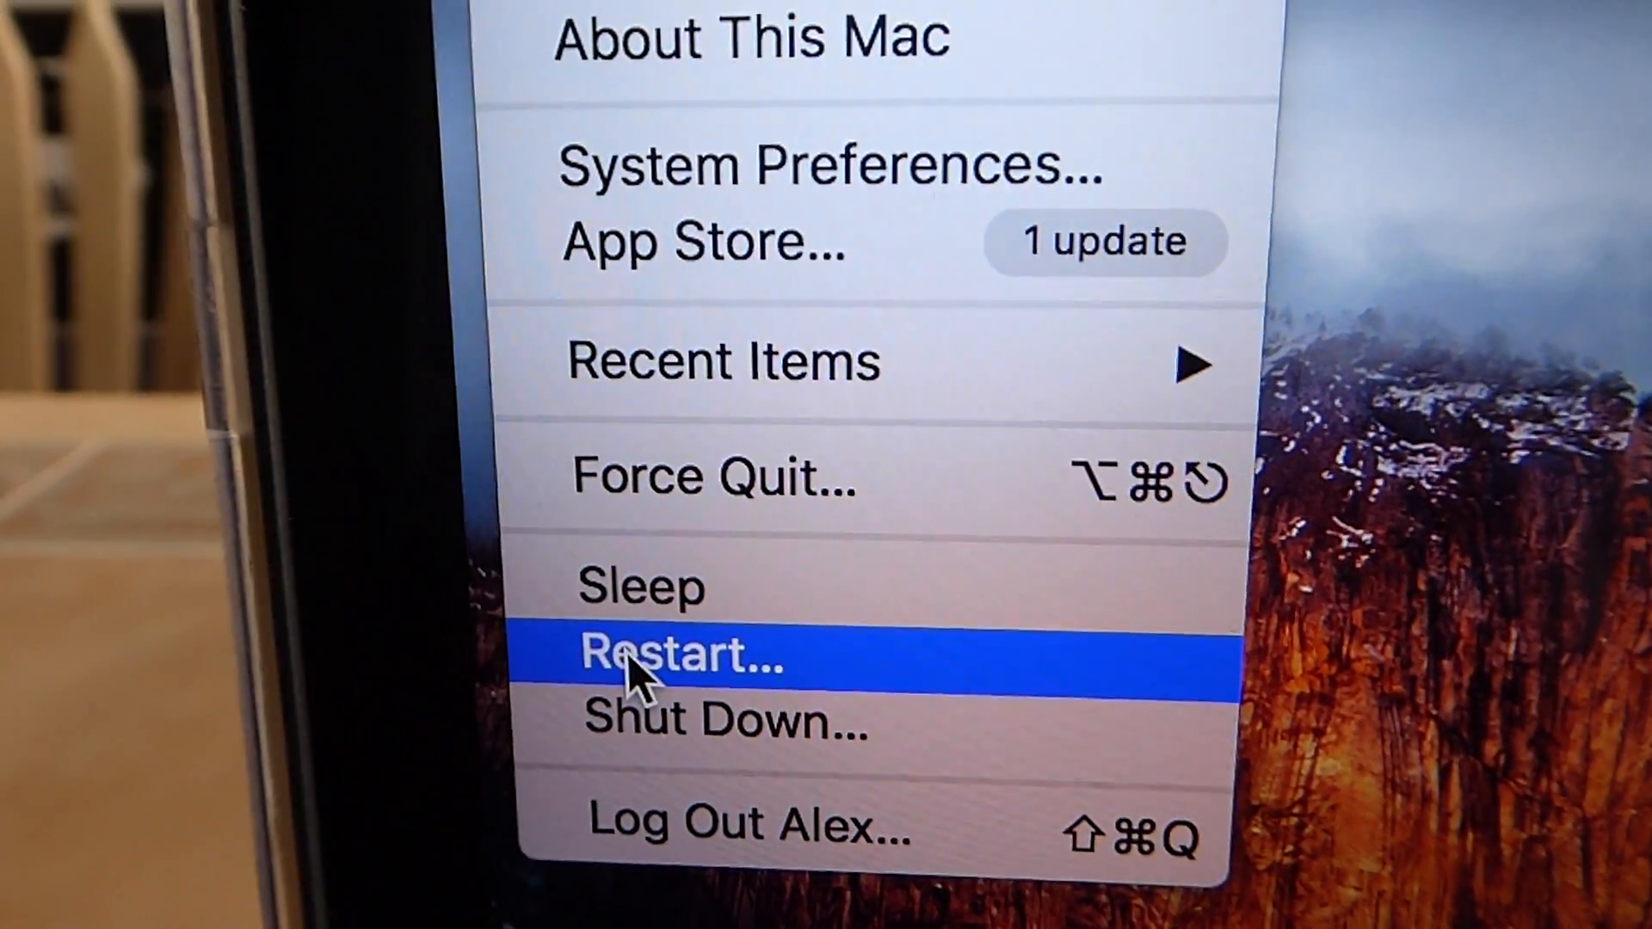
Restart the Mac from the Apple menu into the macOS Utilities recovery screen
click(680, 651)
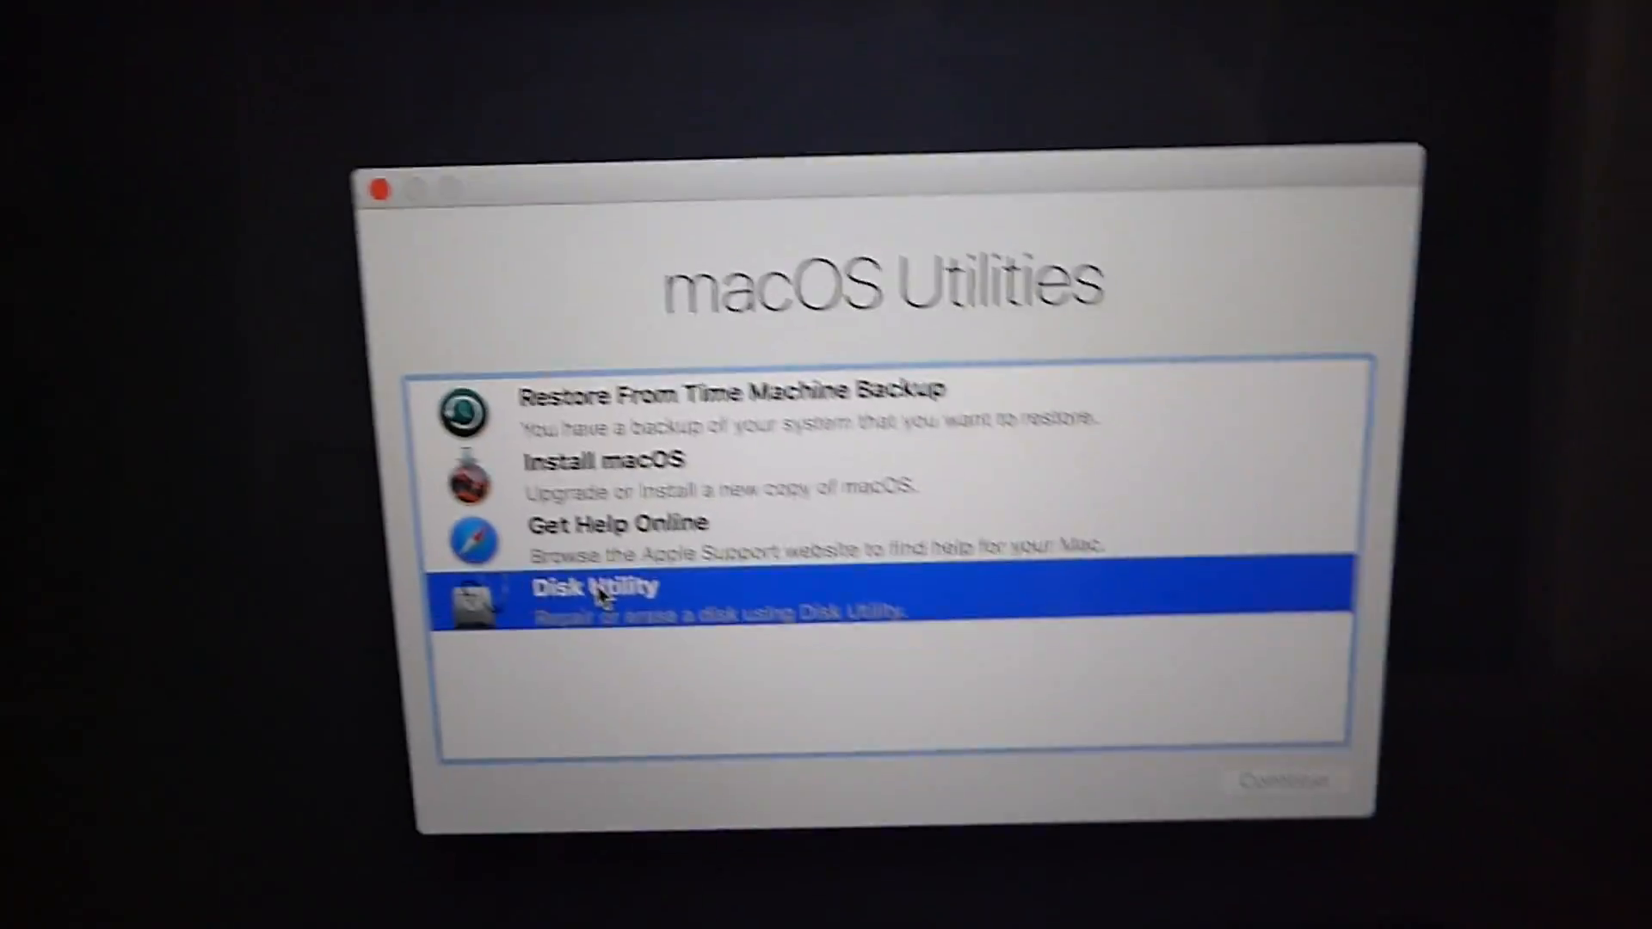
Erase the internal Apple SSD as a Mac OS Extended volume named Macintosh HD
double_click(595, 587)
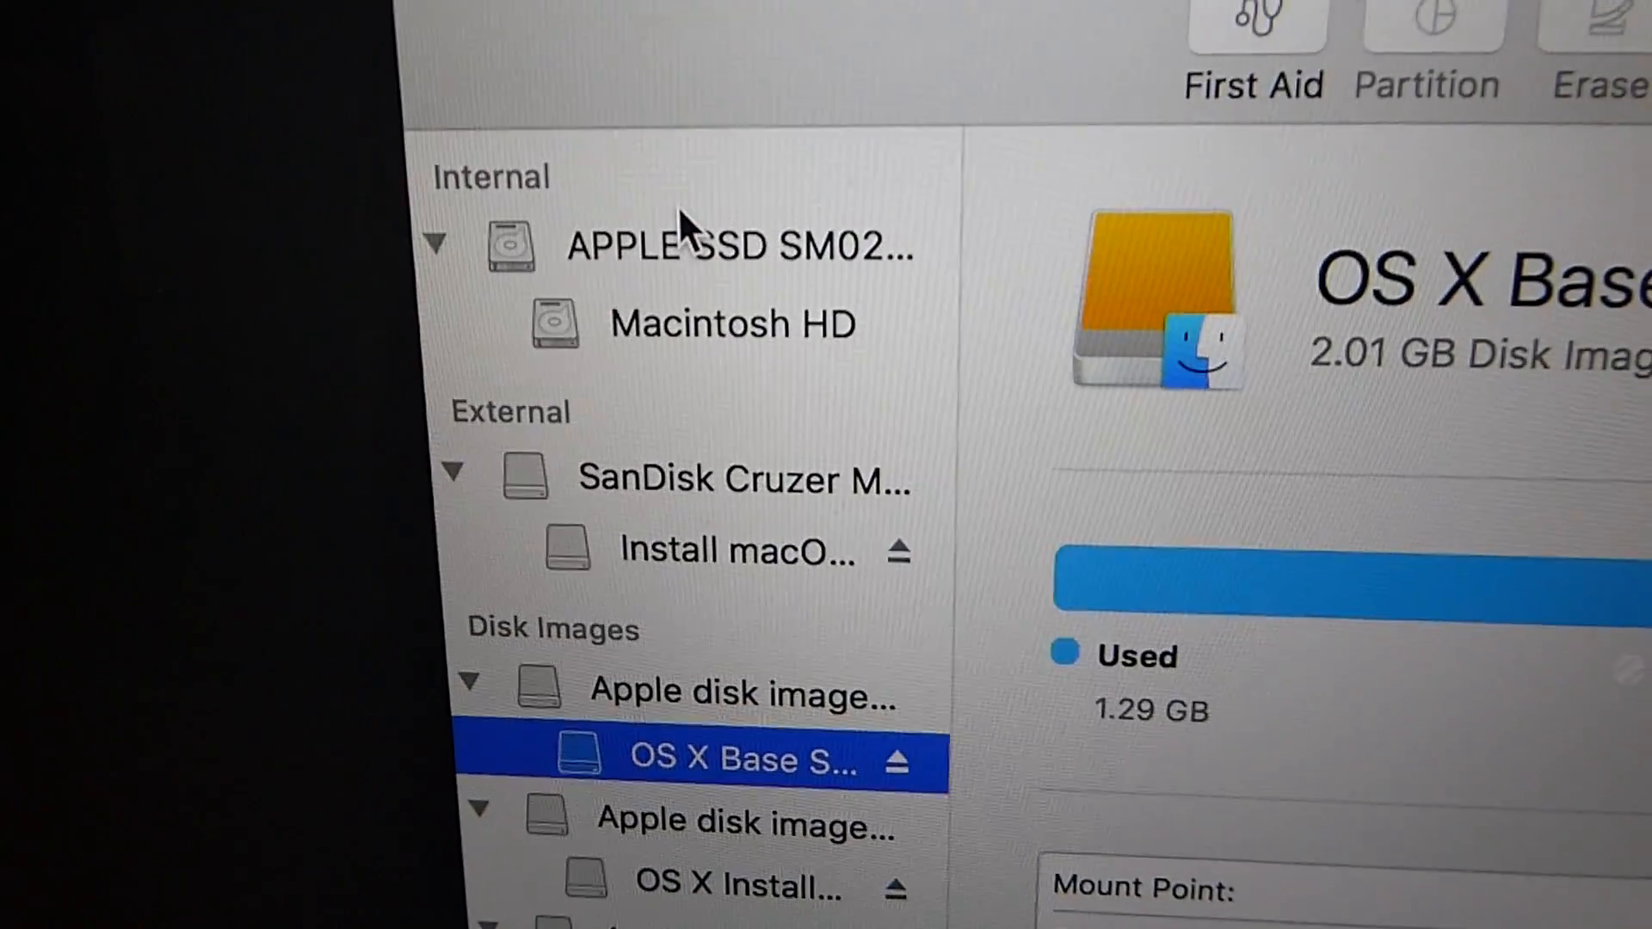
click(685, 247)
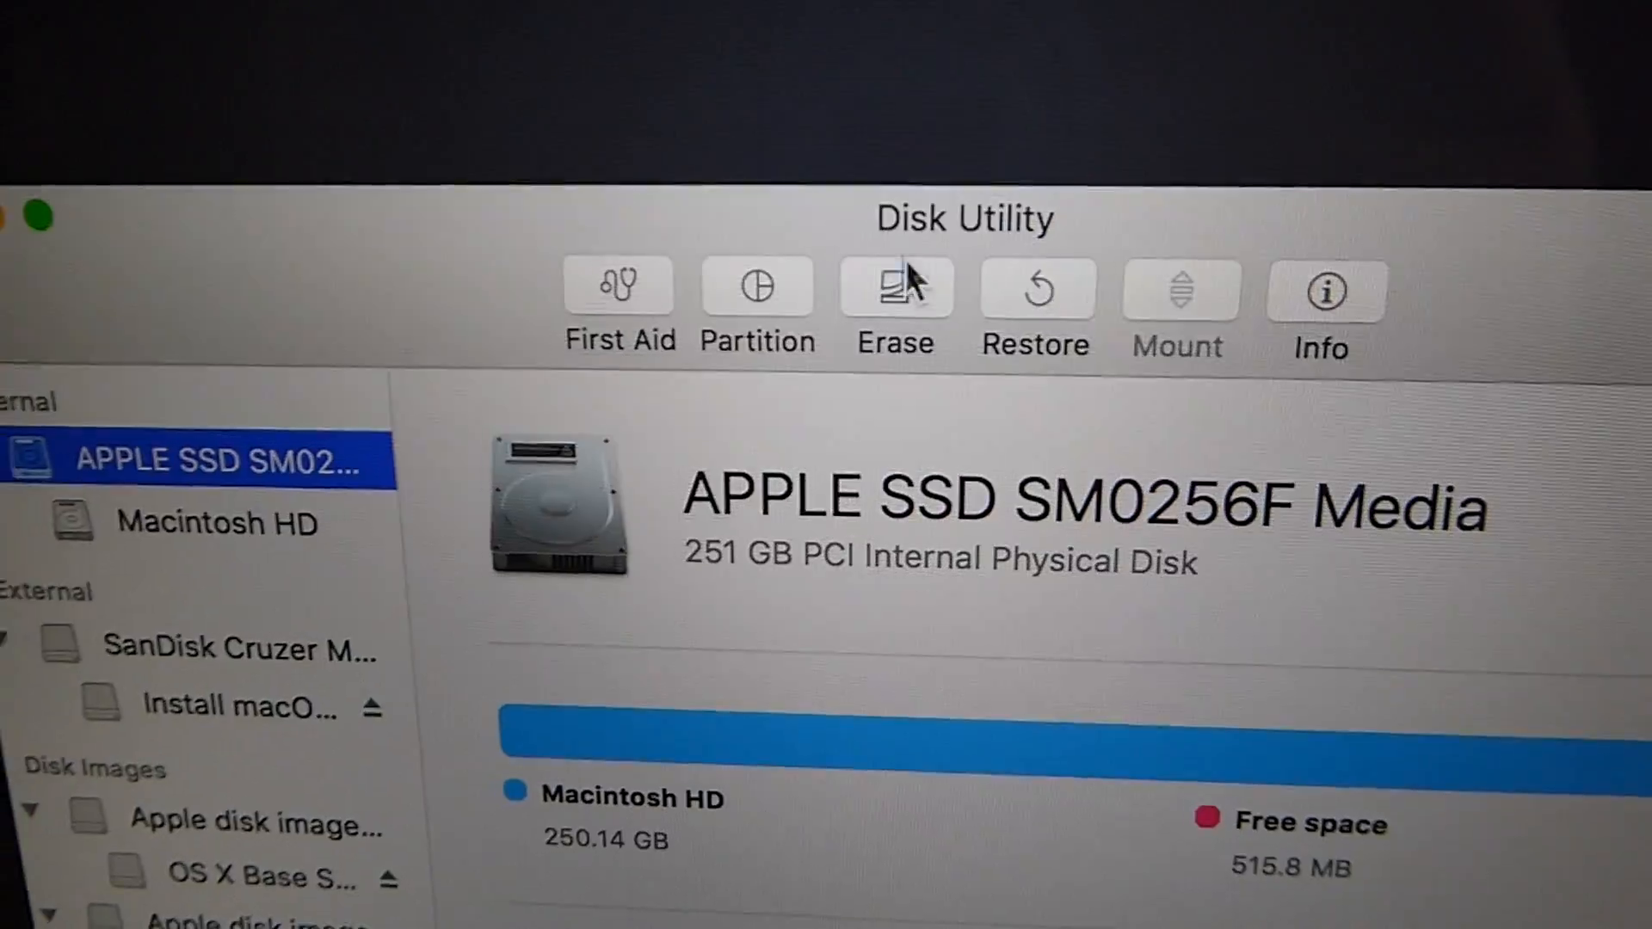
click(895, 286)
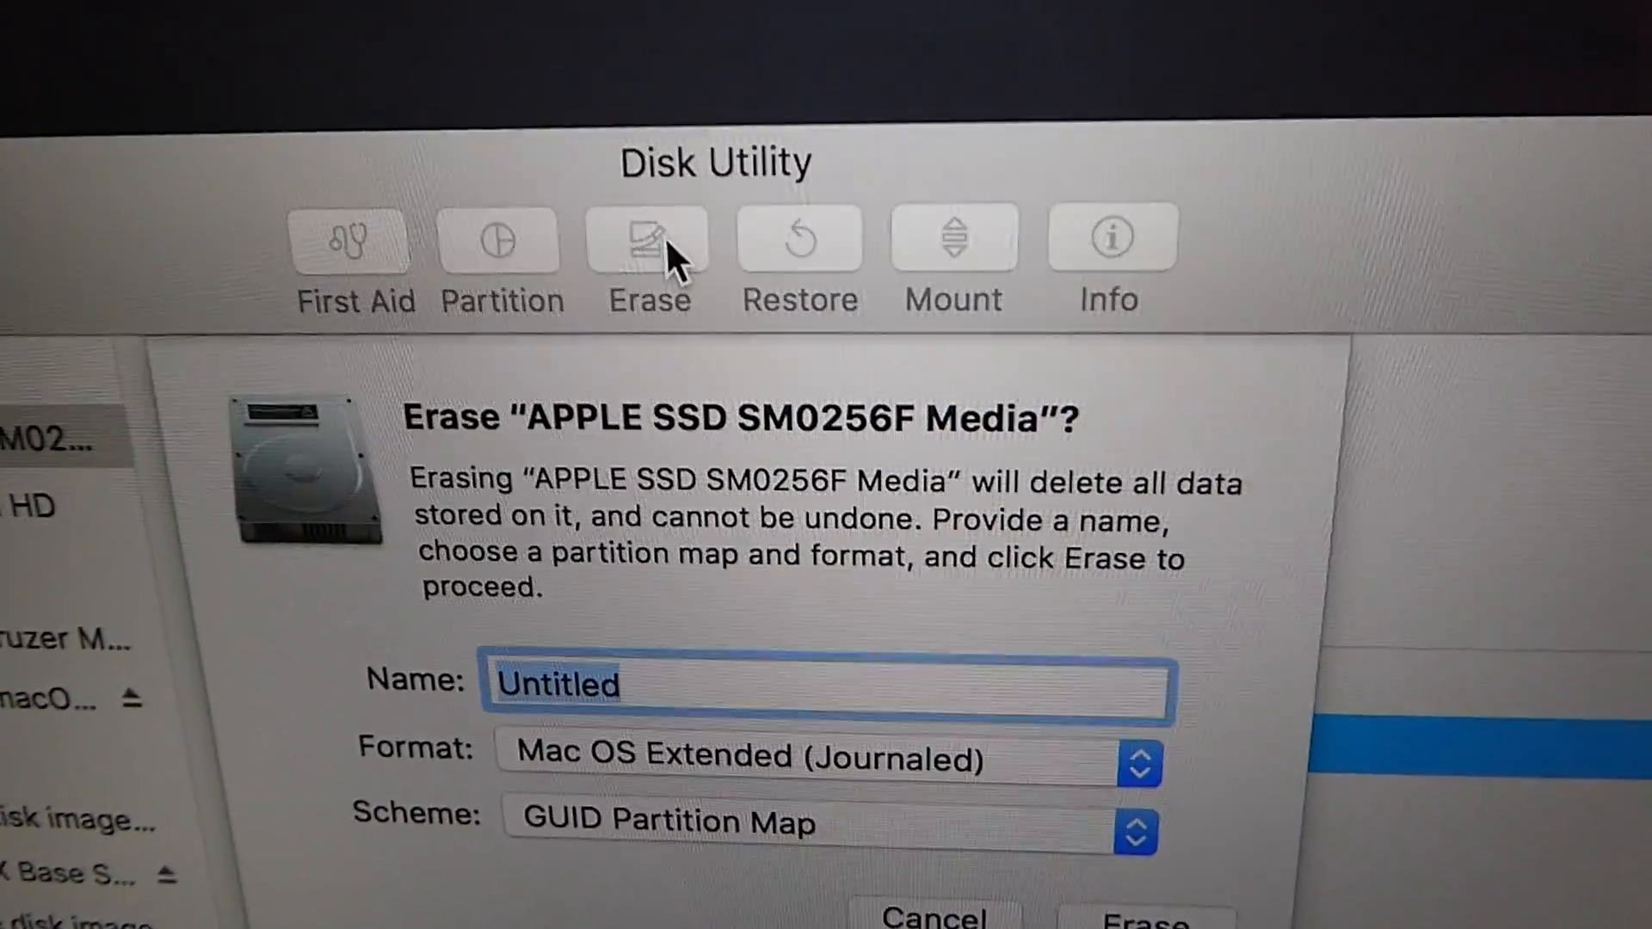
text(Macin)
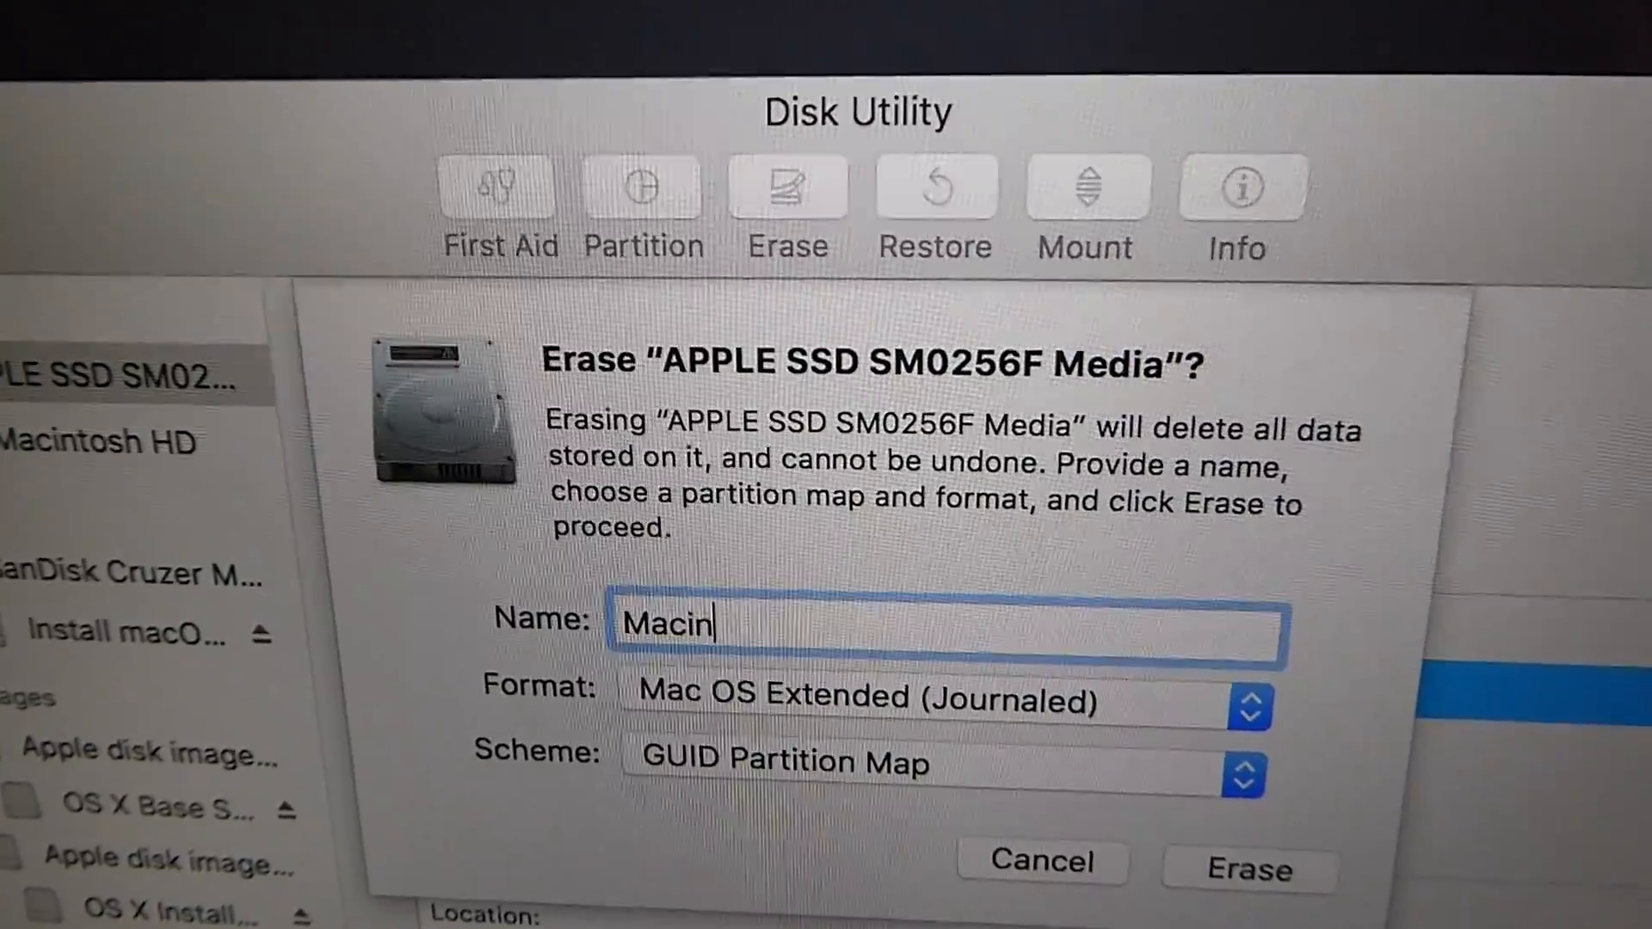
text(tos)
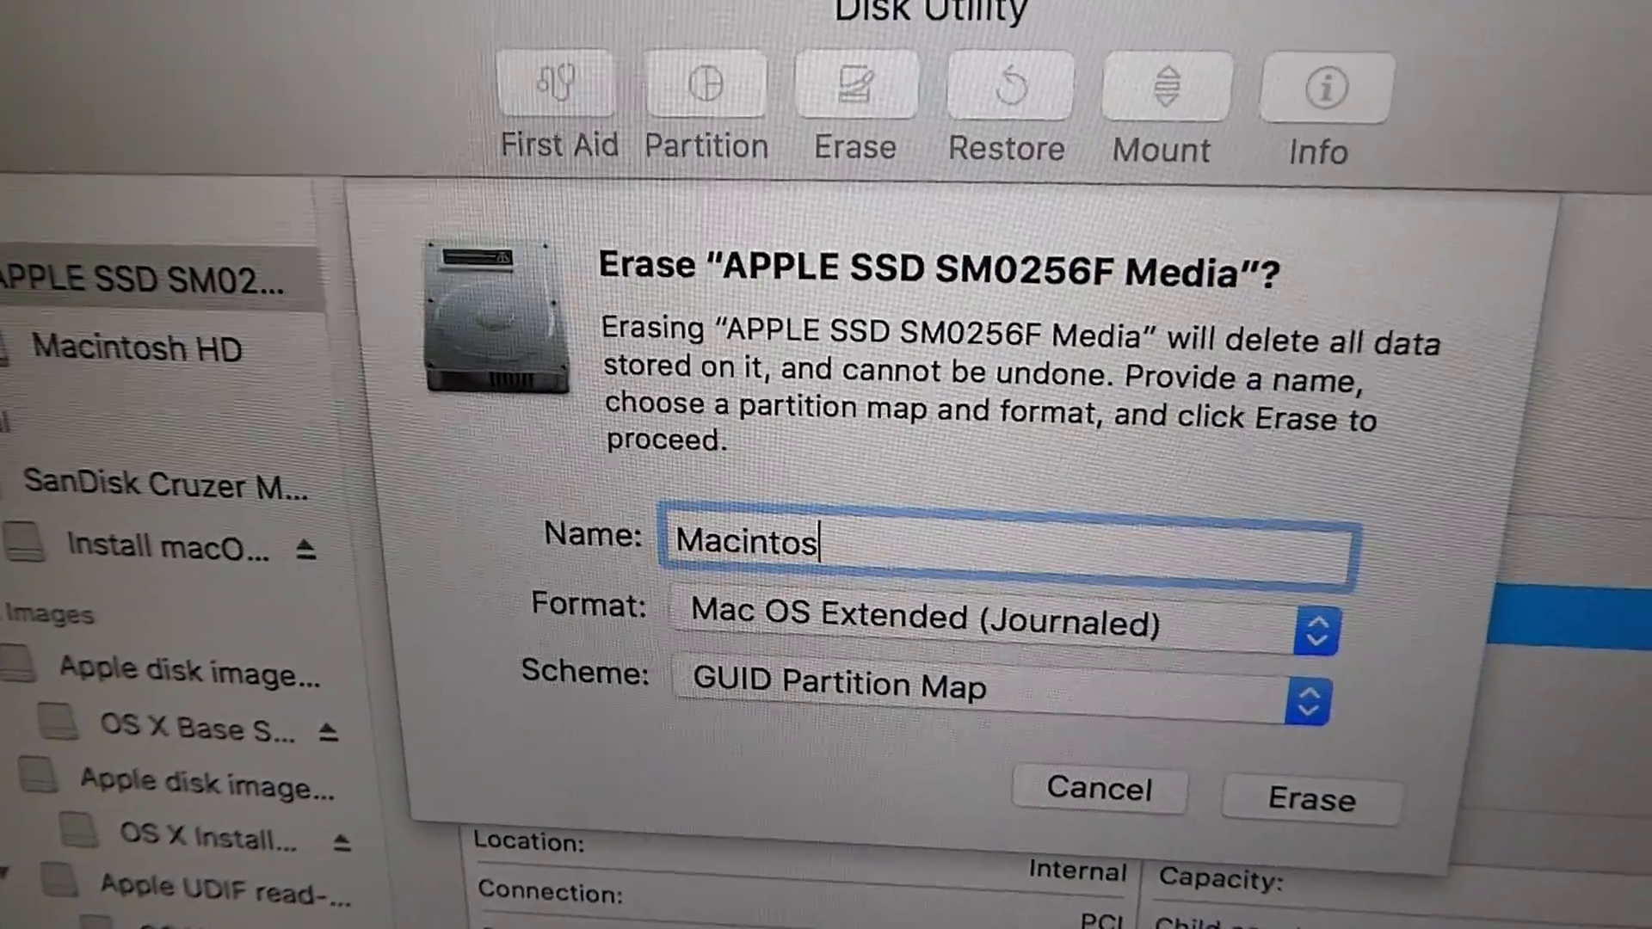
text(h HD)
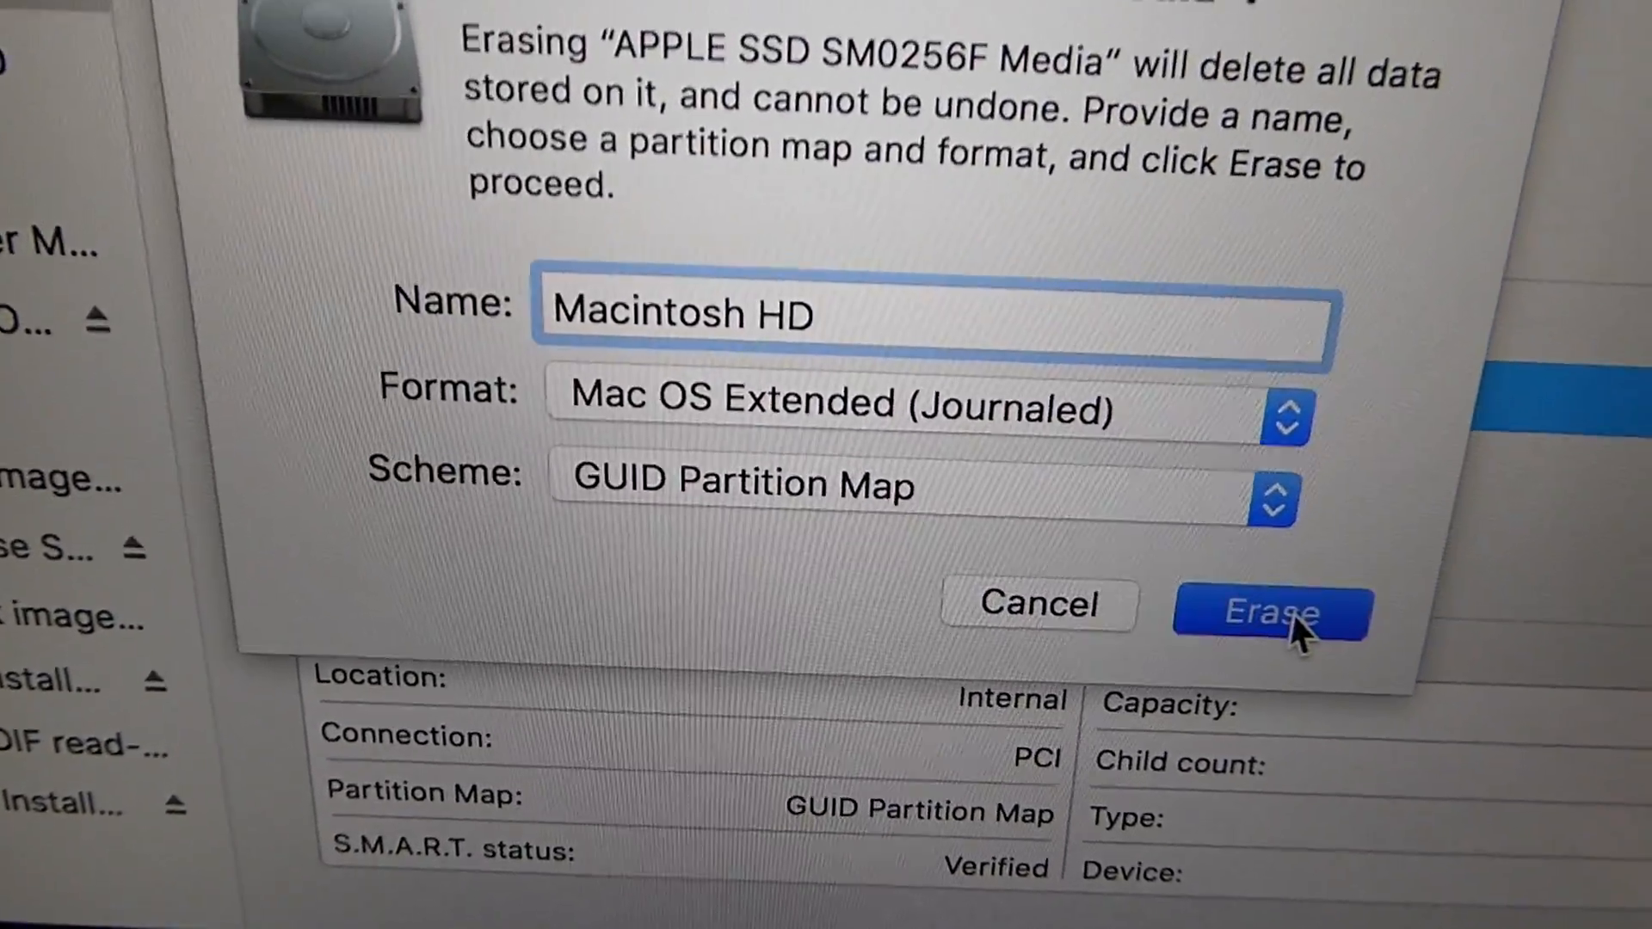
click(1270, 614)
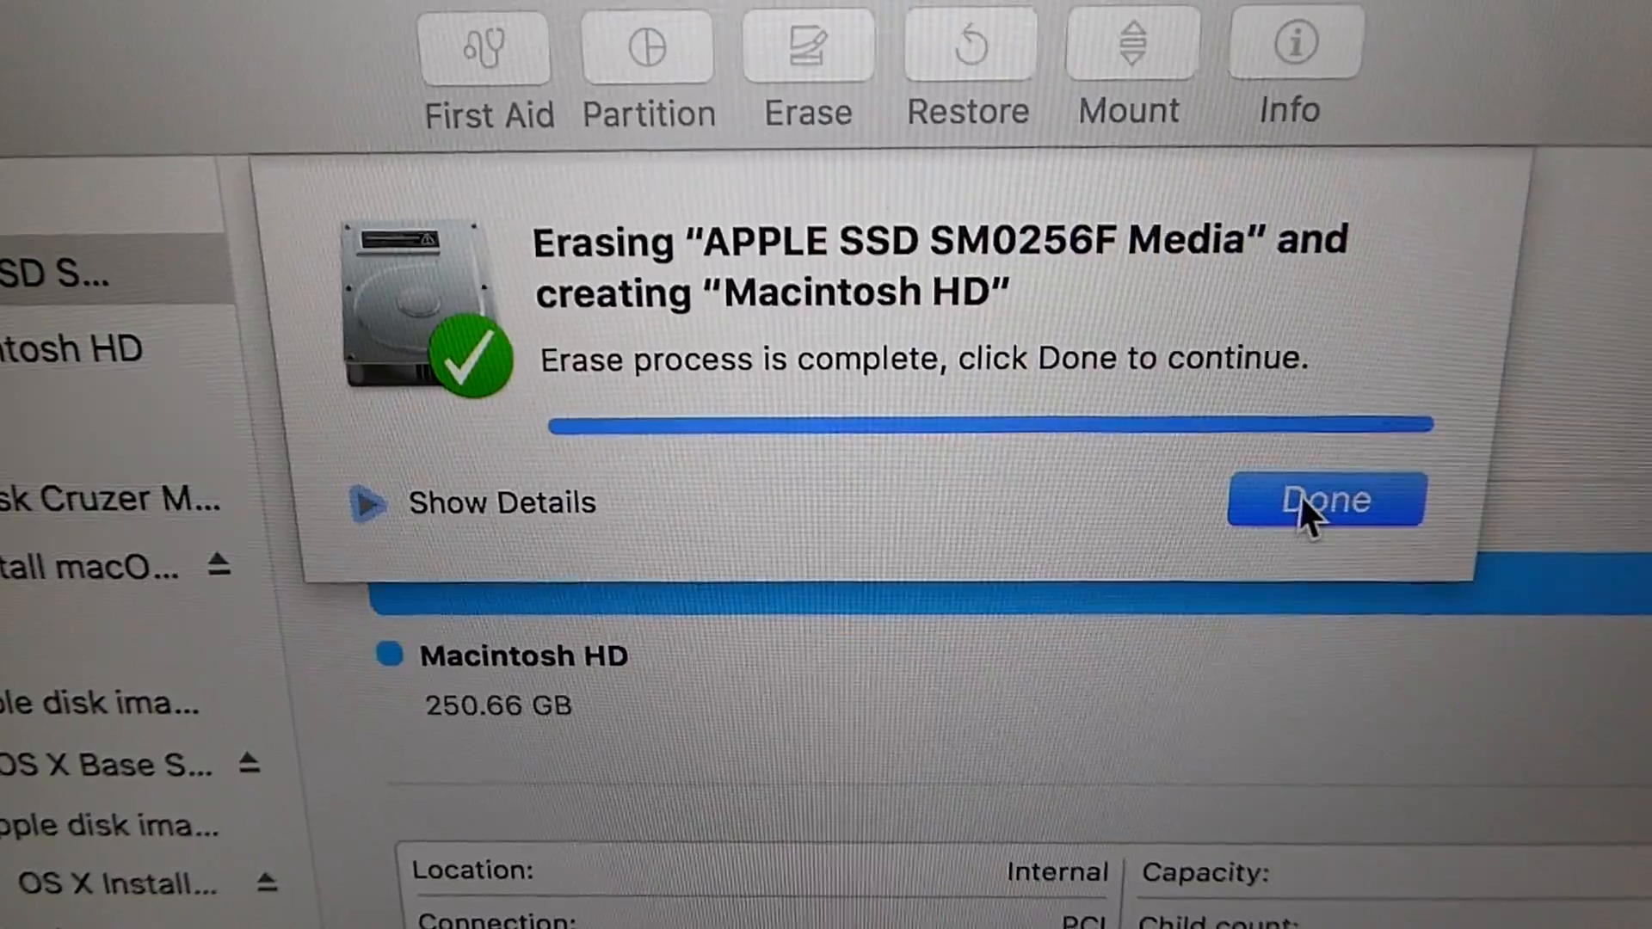
Dismiss the erase report and quit Disk Utility back to the installer
click(1325, 499)
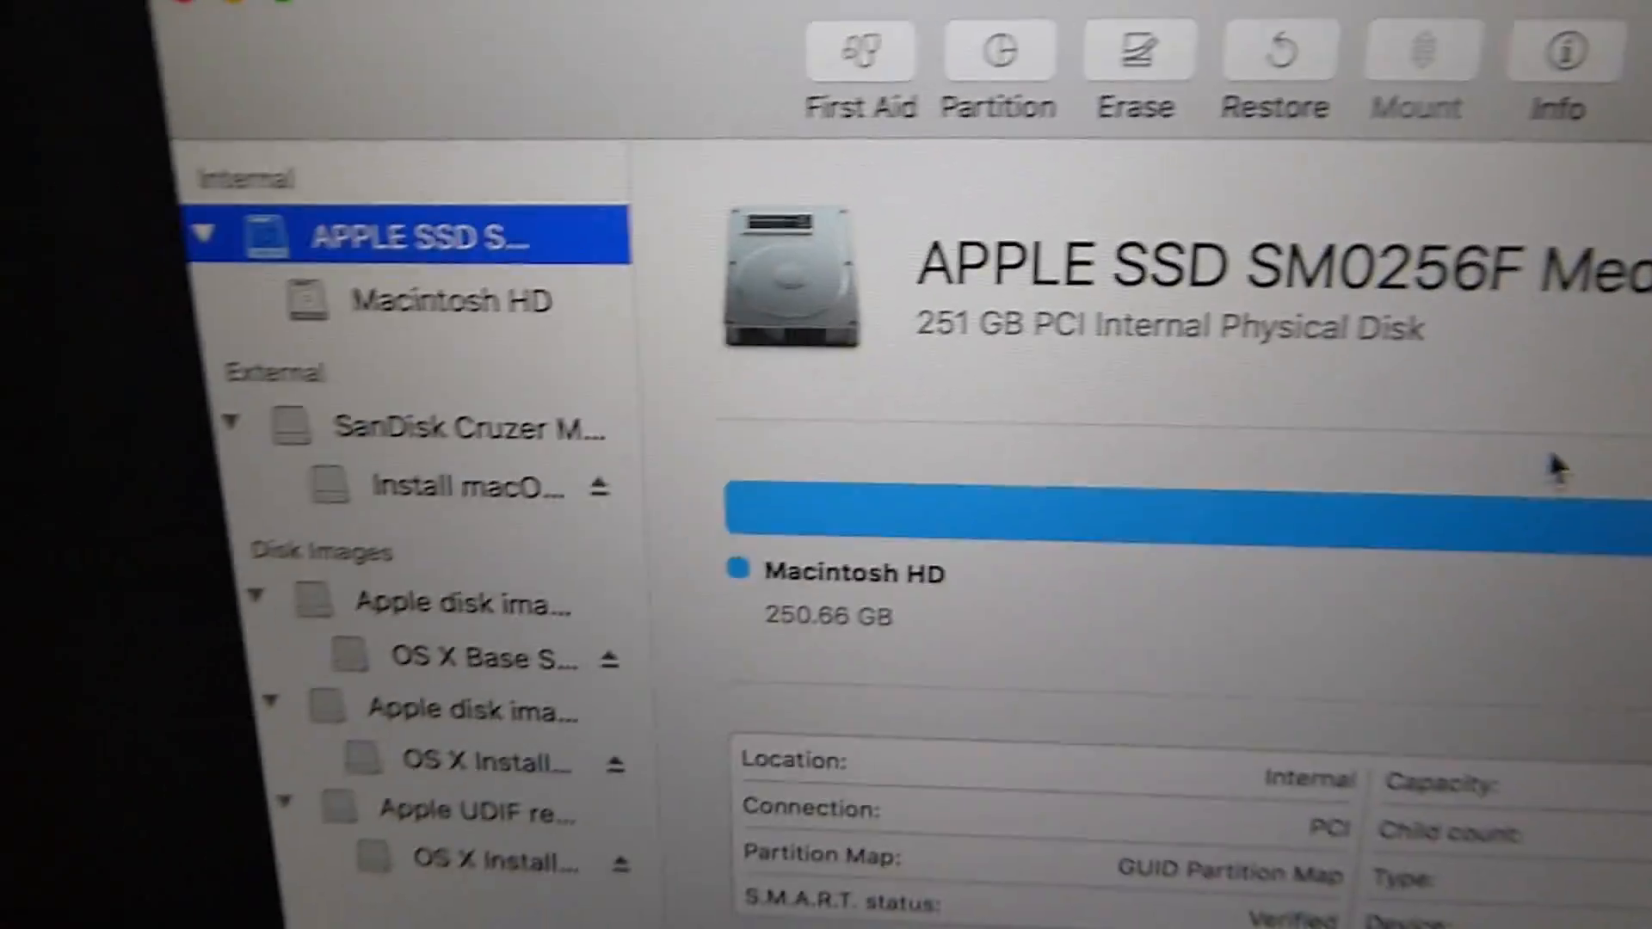
scroll(down, 3)
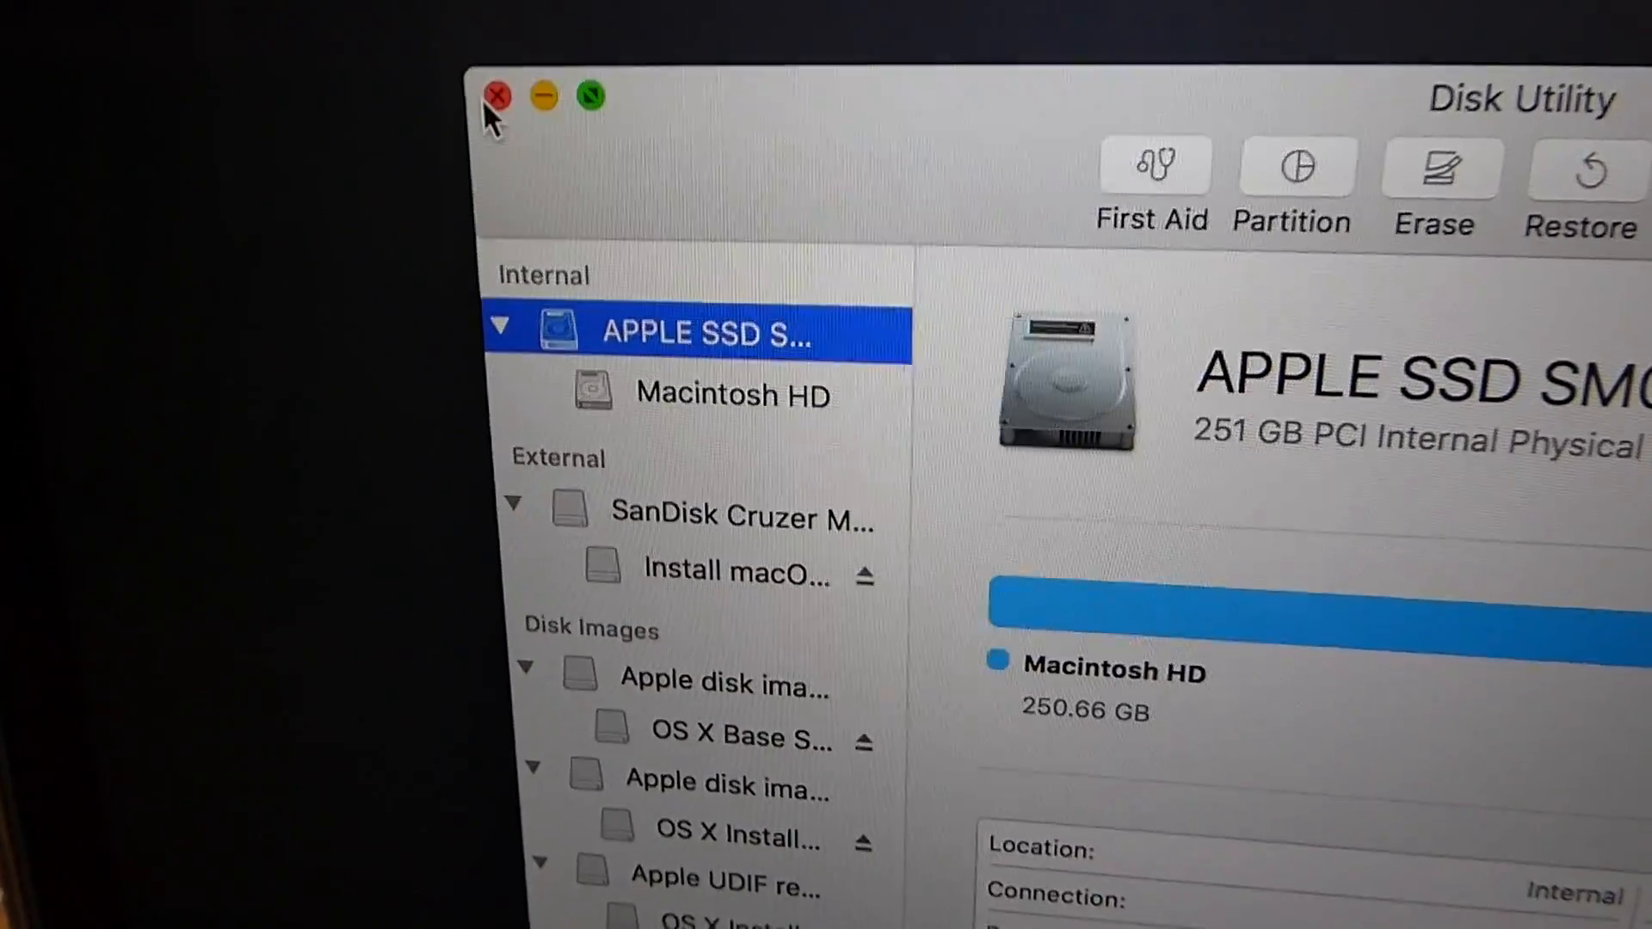
click(493, 97)
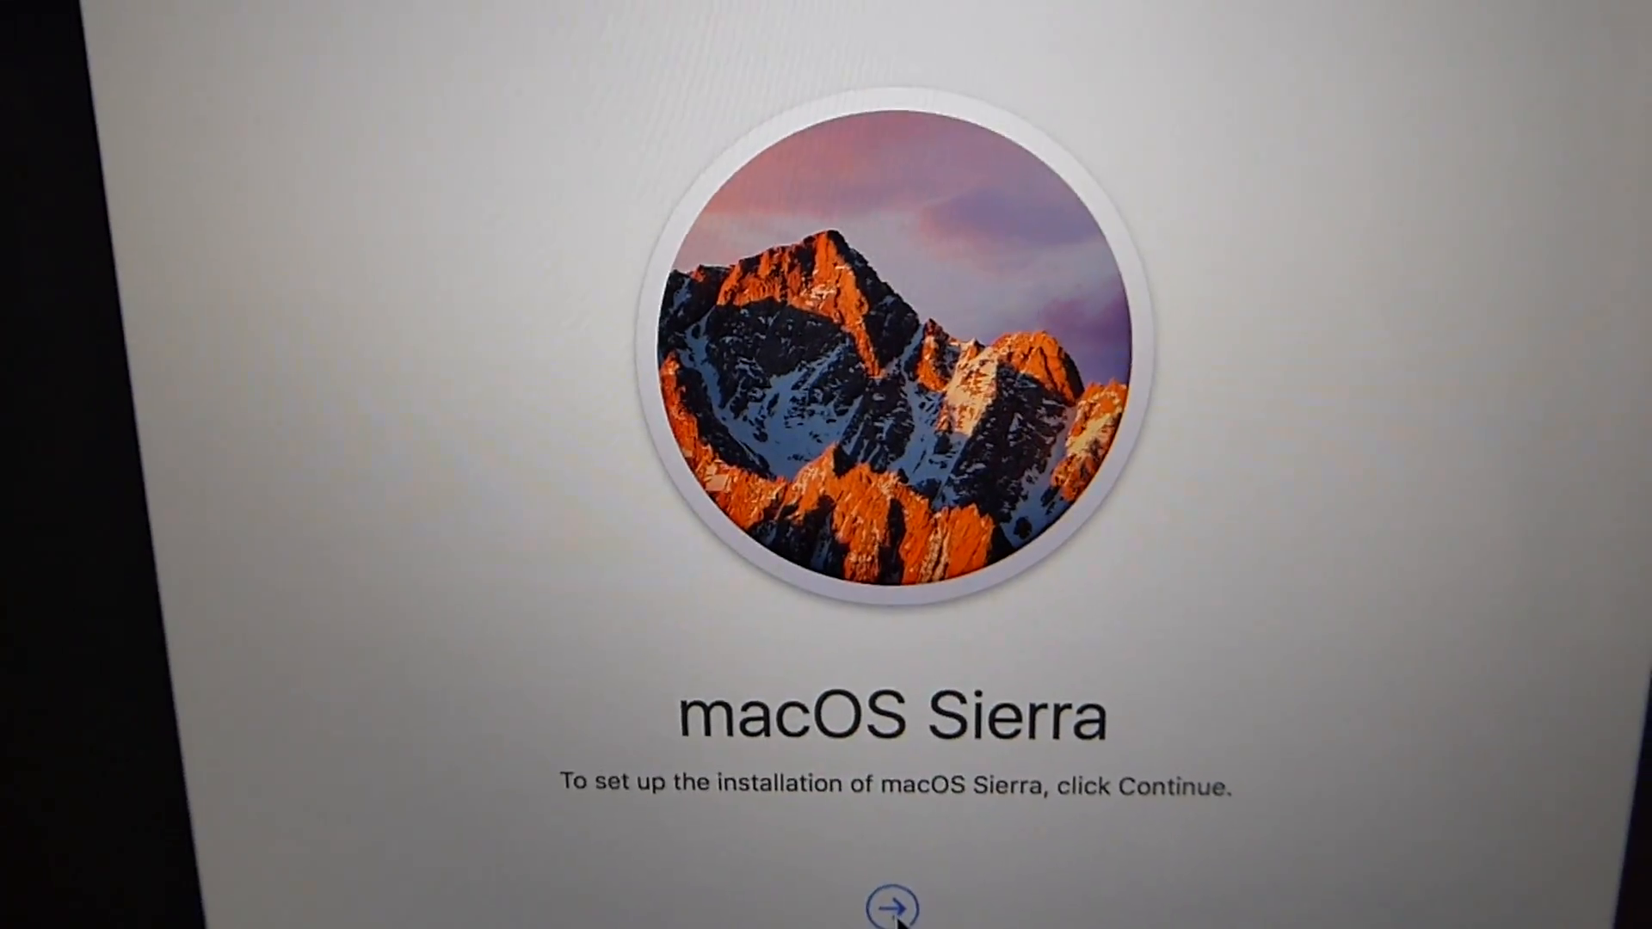
Agree to the license and install macOS Sierra onto Macintosh HD
click(887, 909)
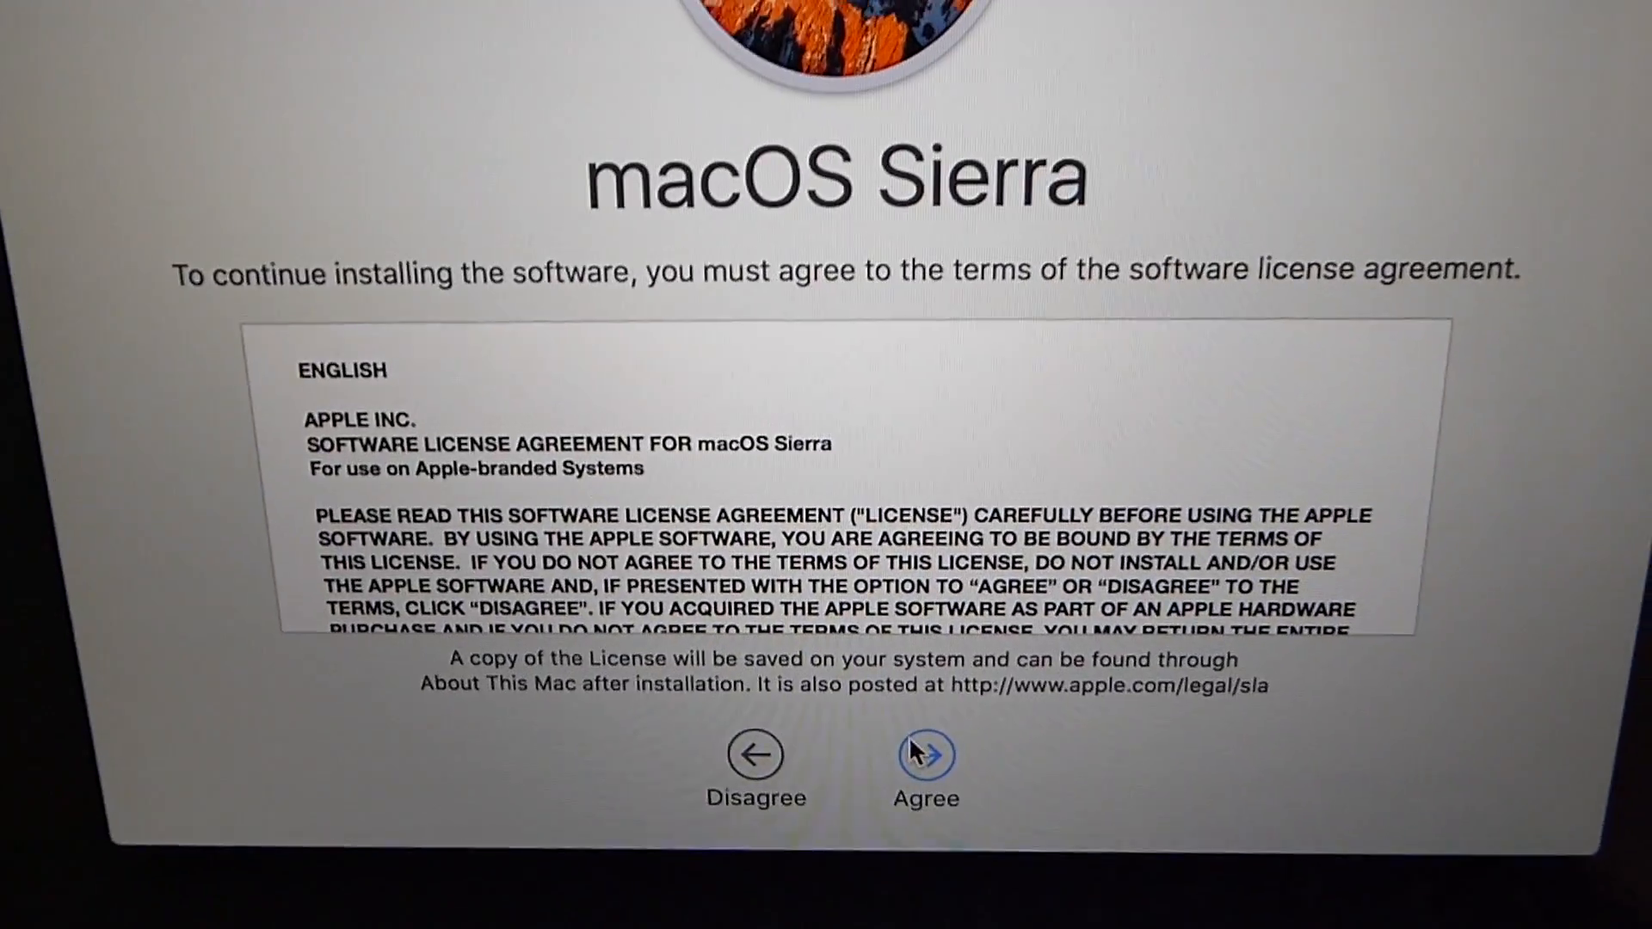
click(926, 758)
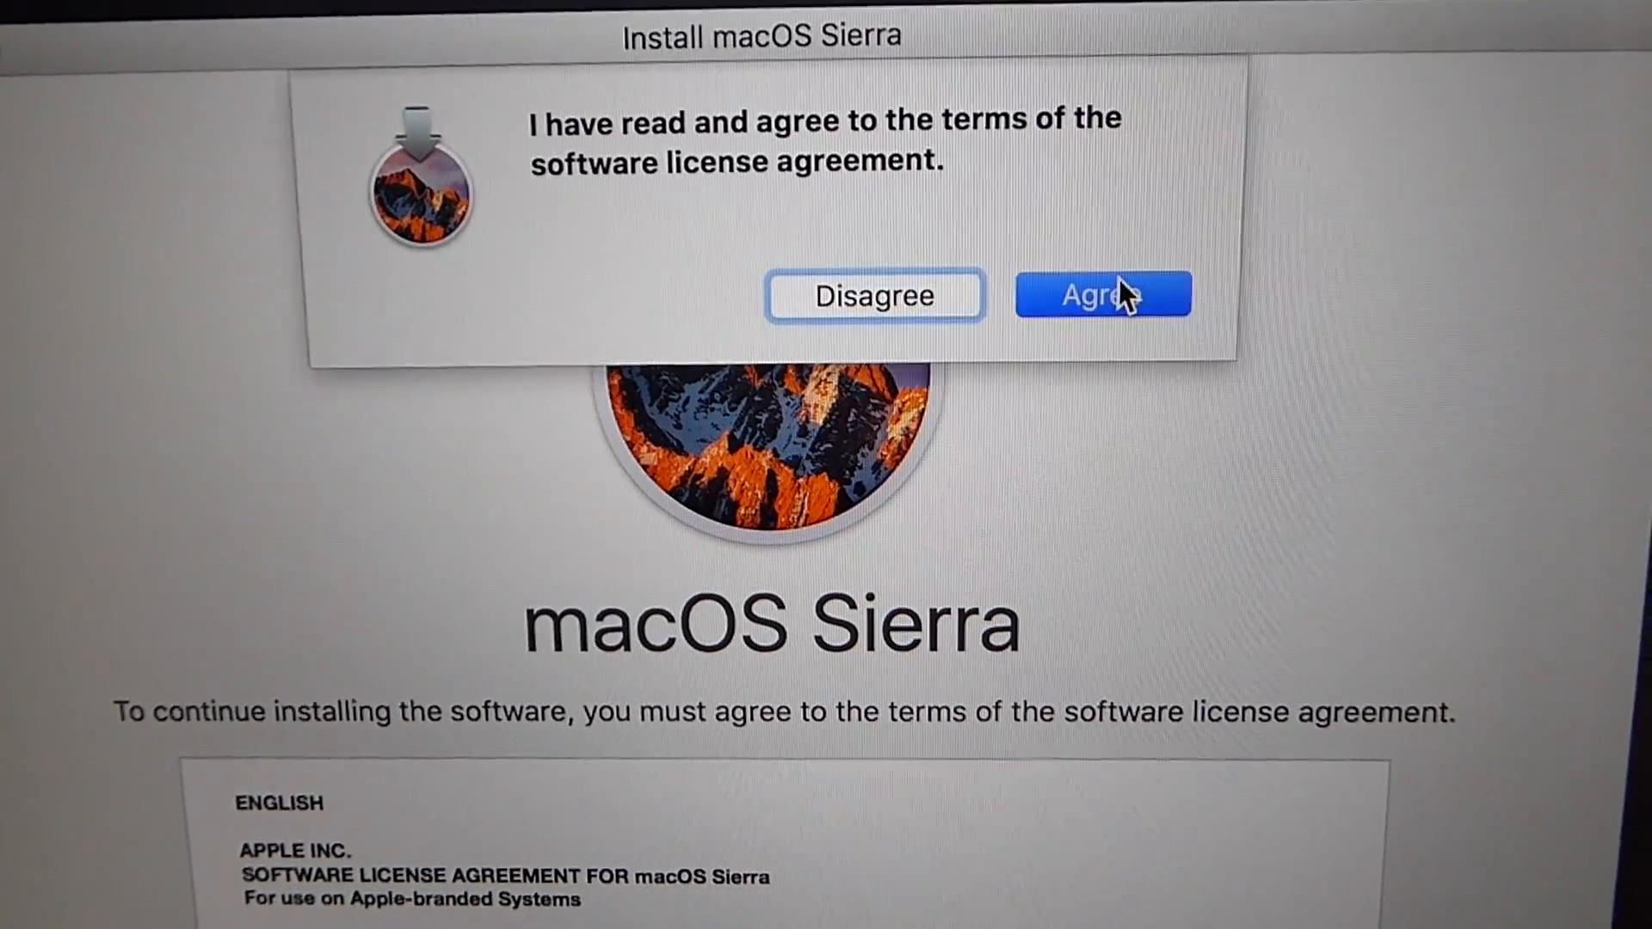
click(1101, 292)
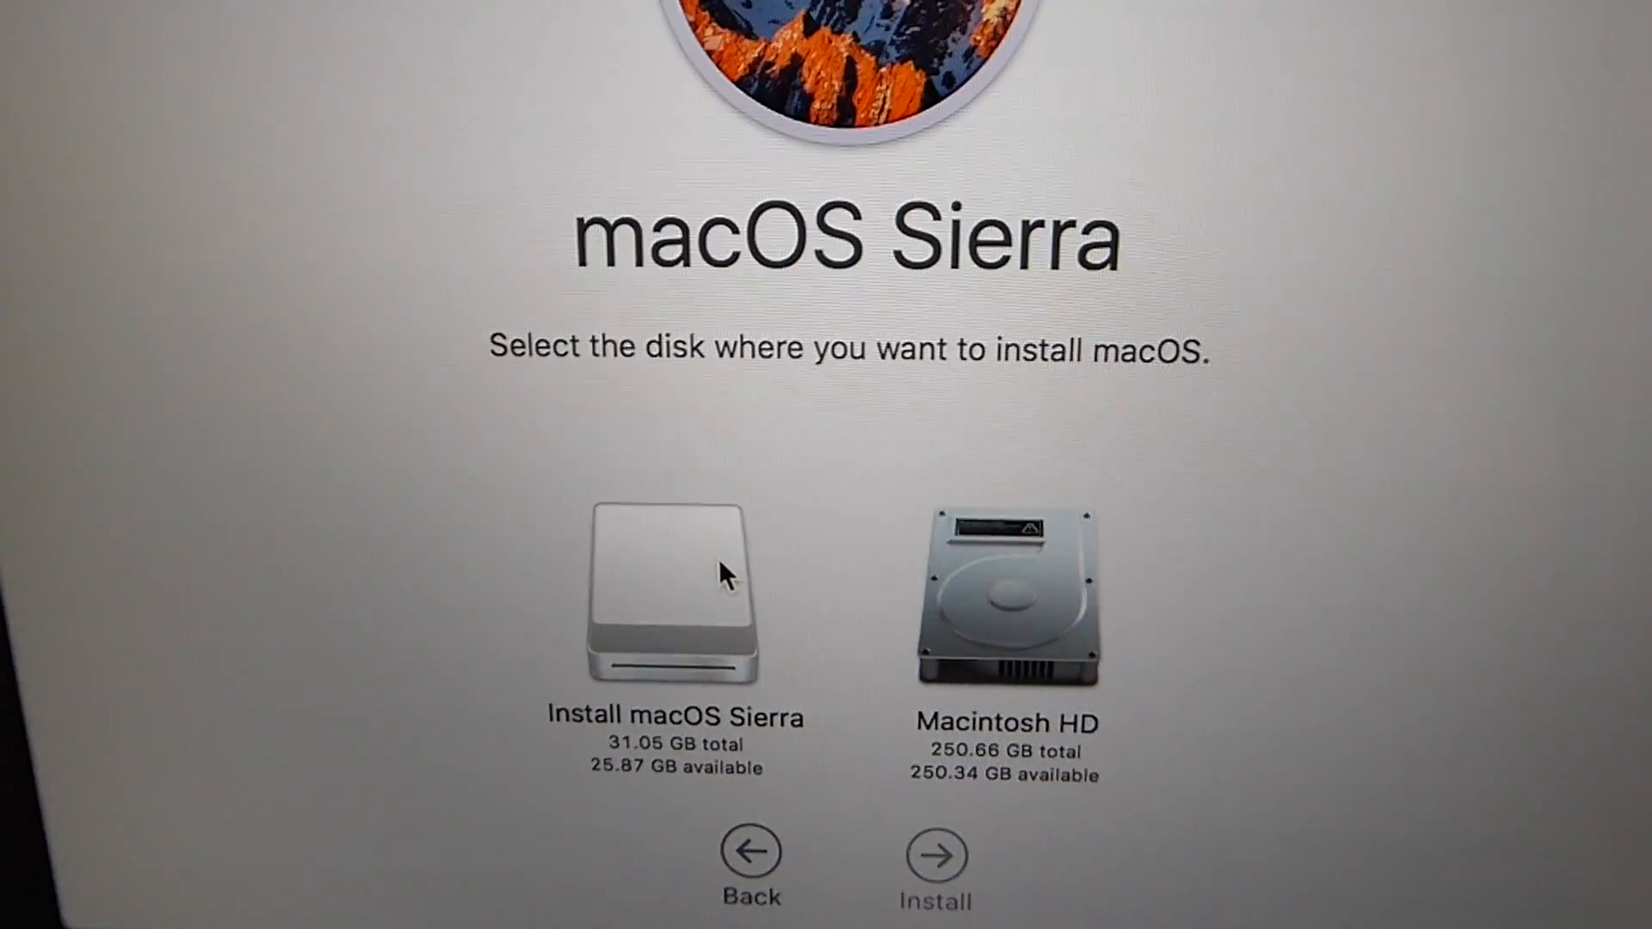
click(1006, 591)
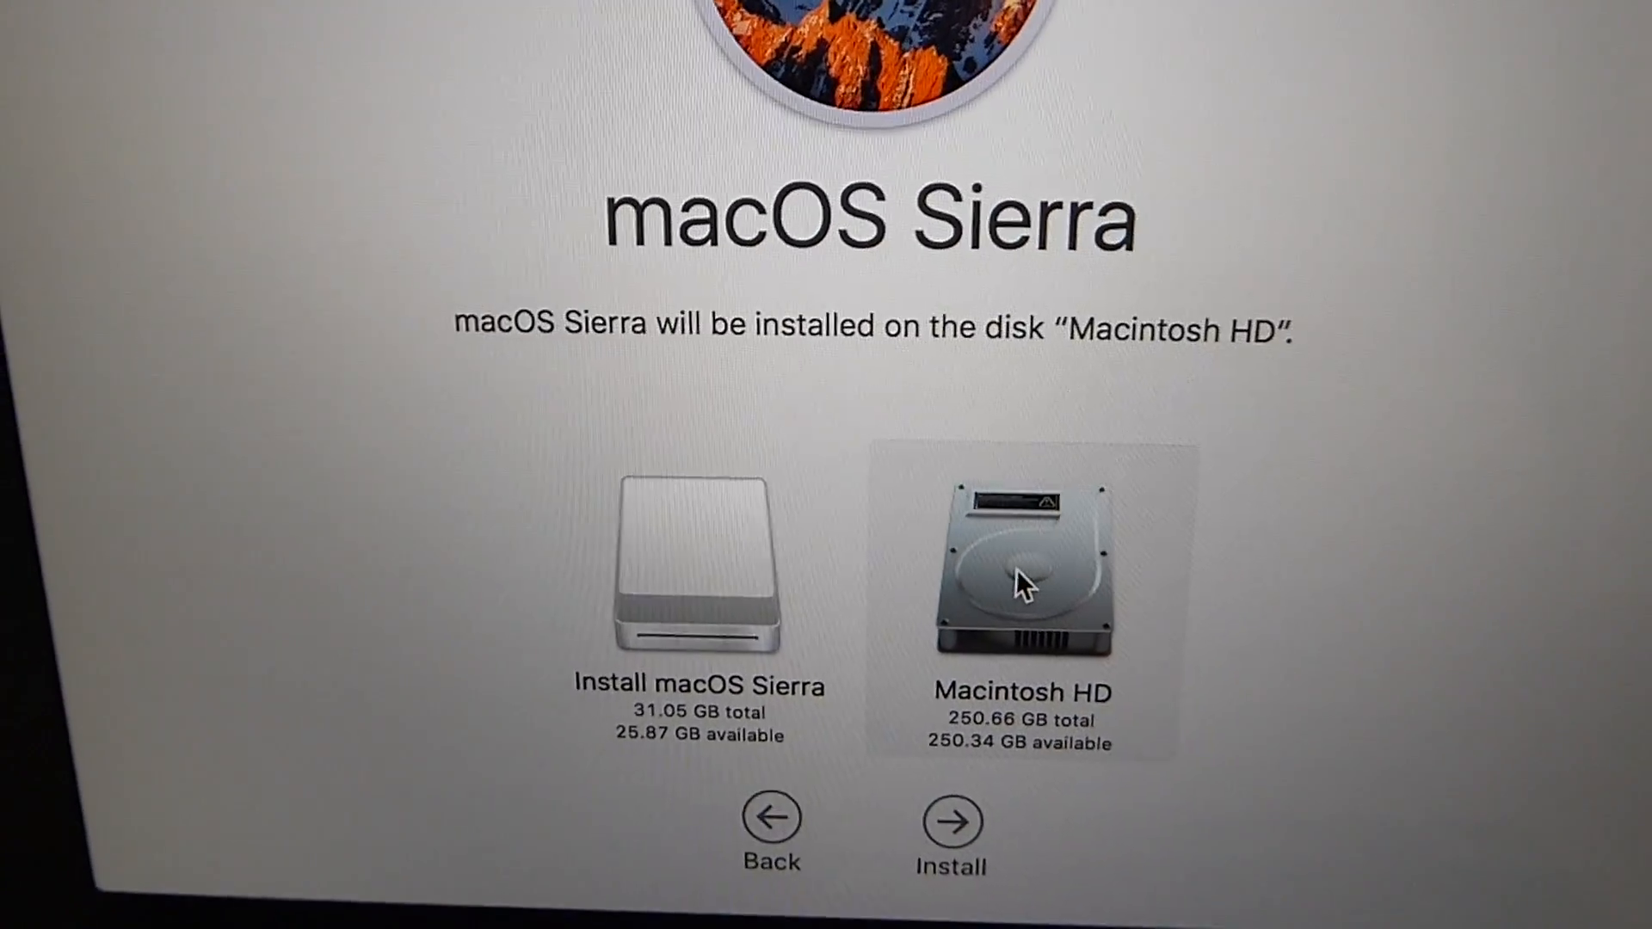
click(950, 815)
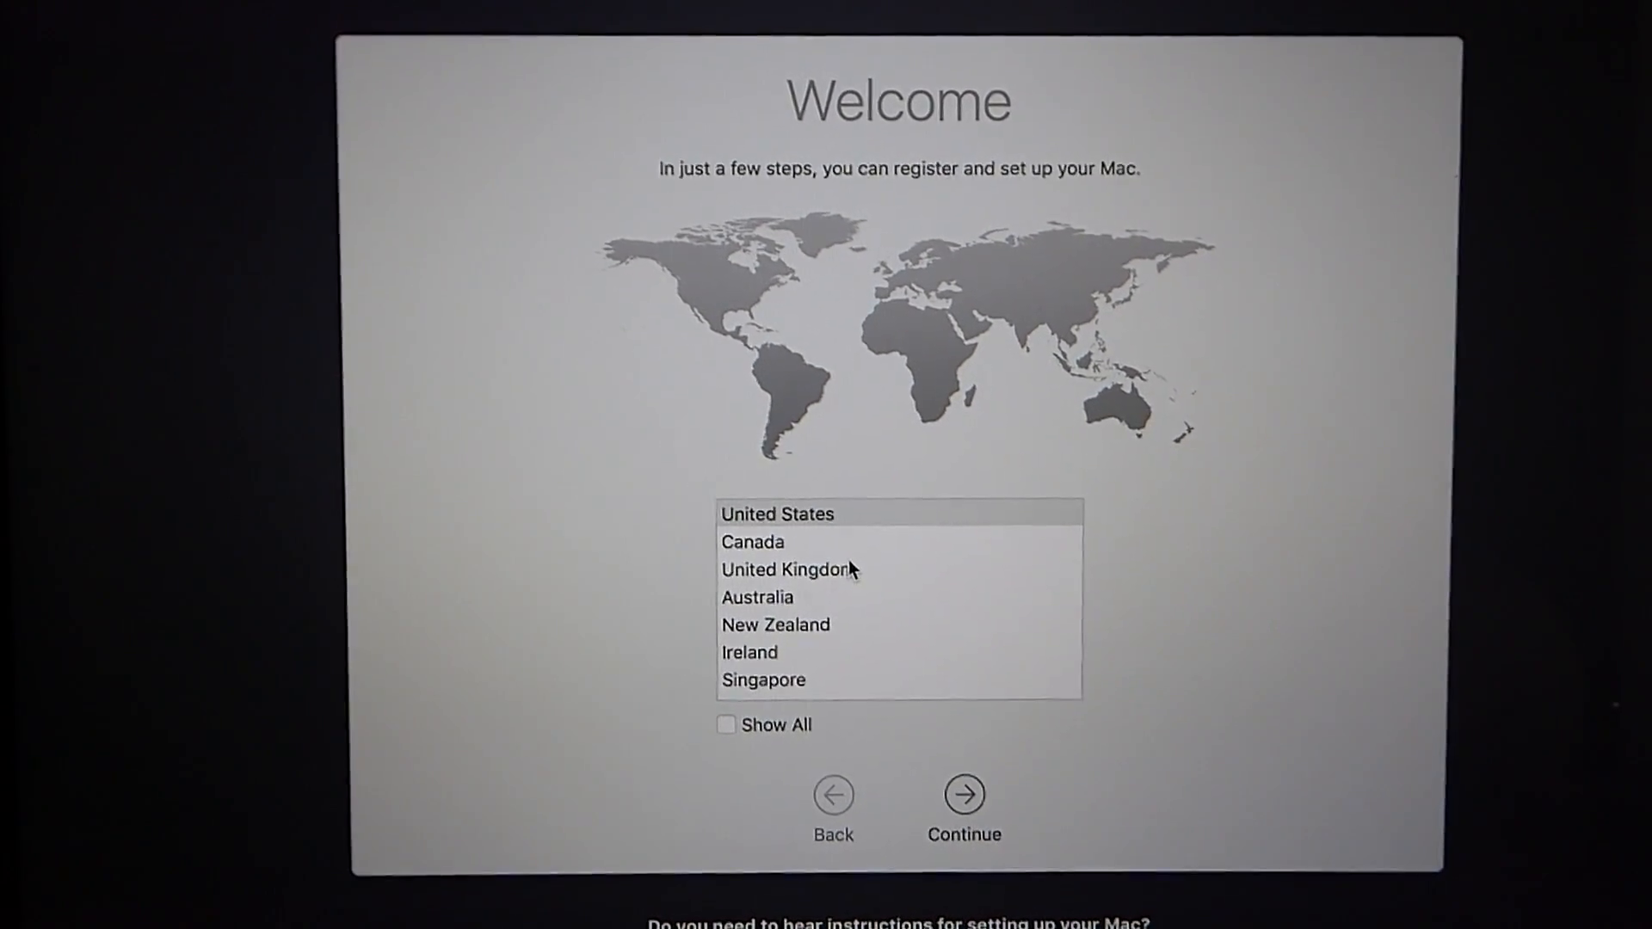
Choose United States as the country and continue
click(752, 540)
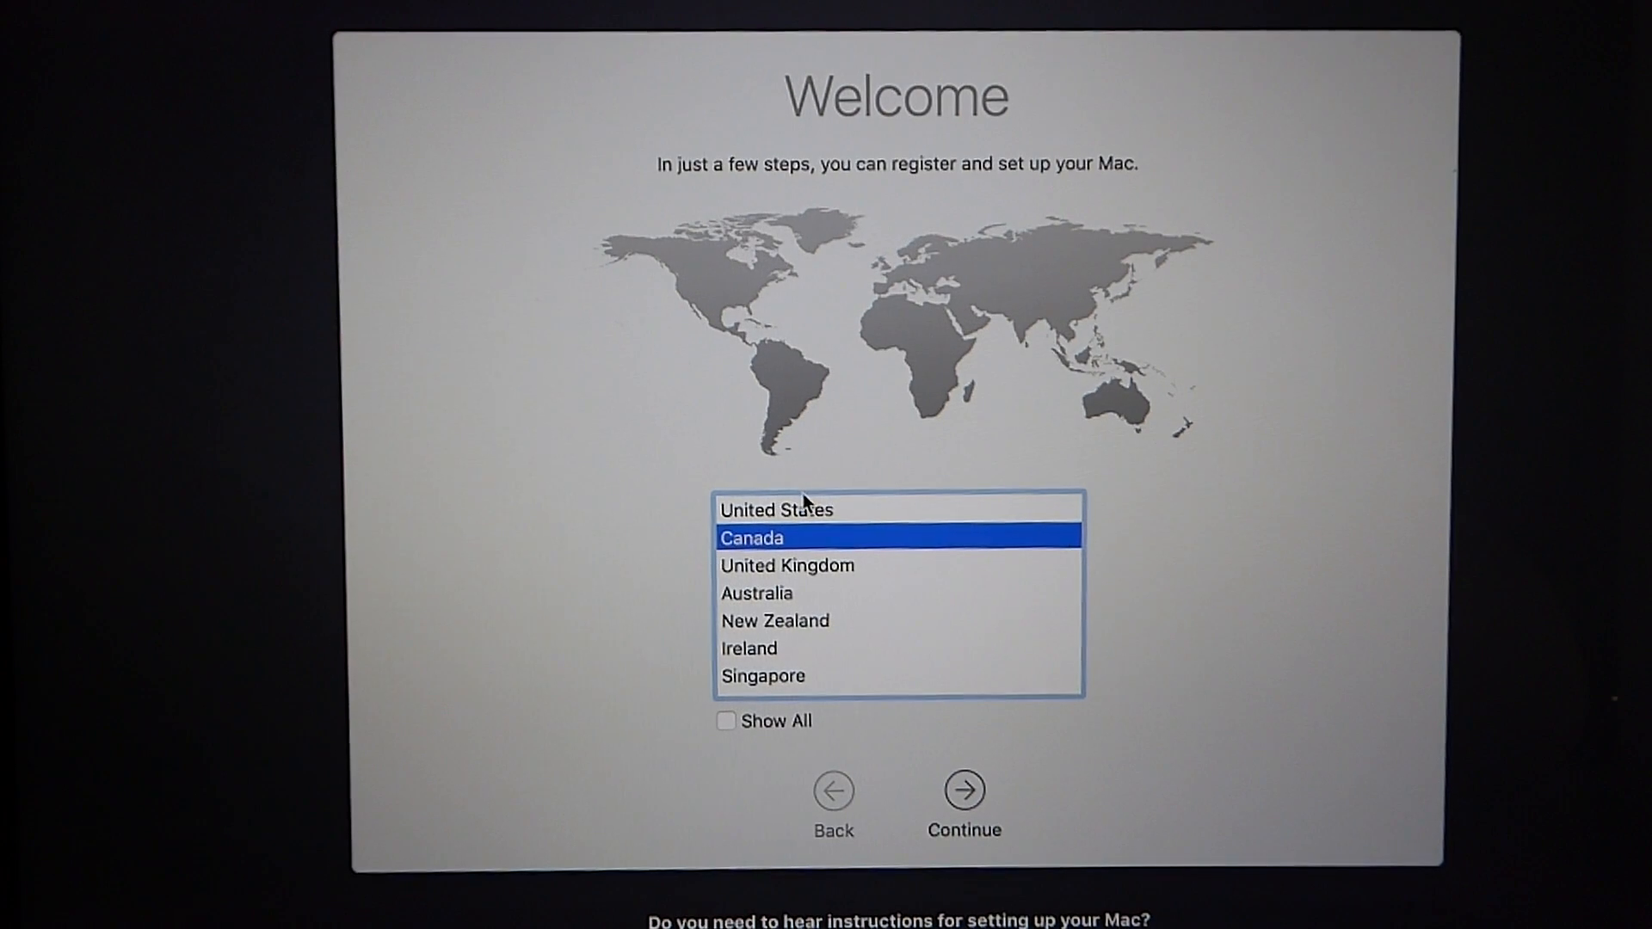
click(776, 508)
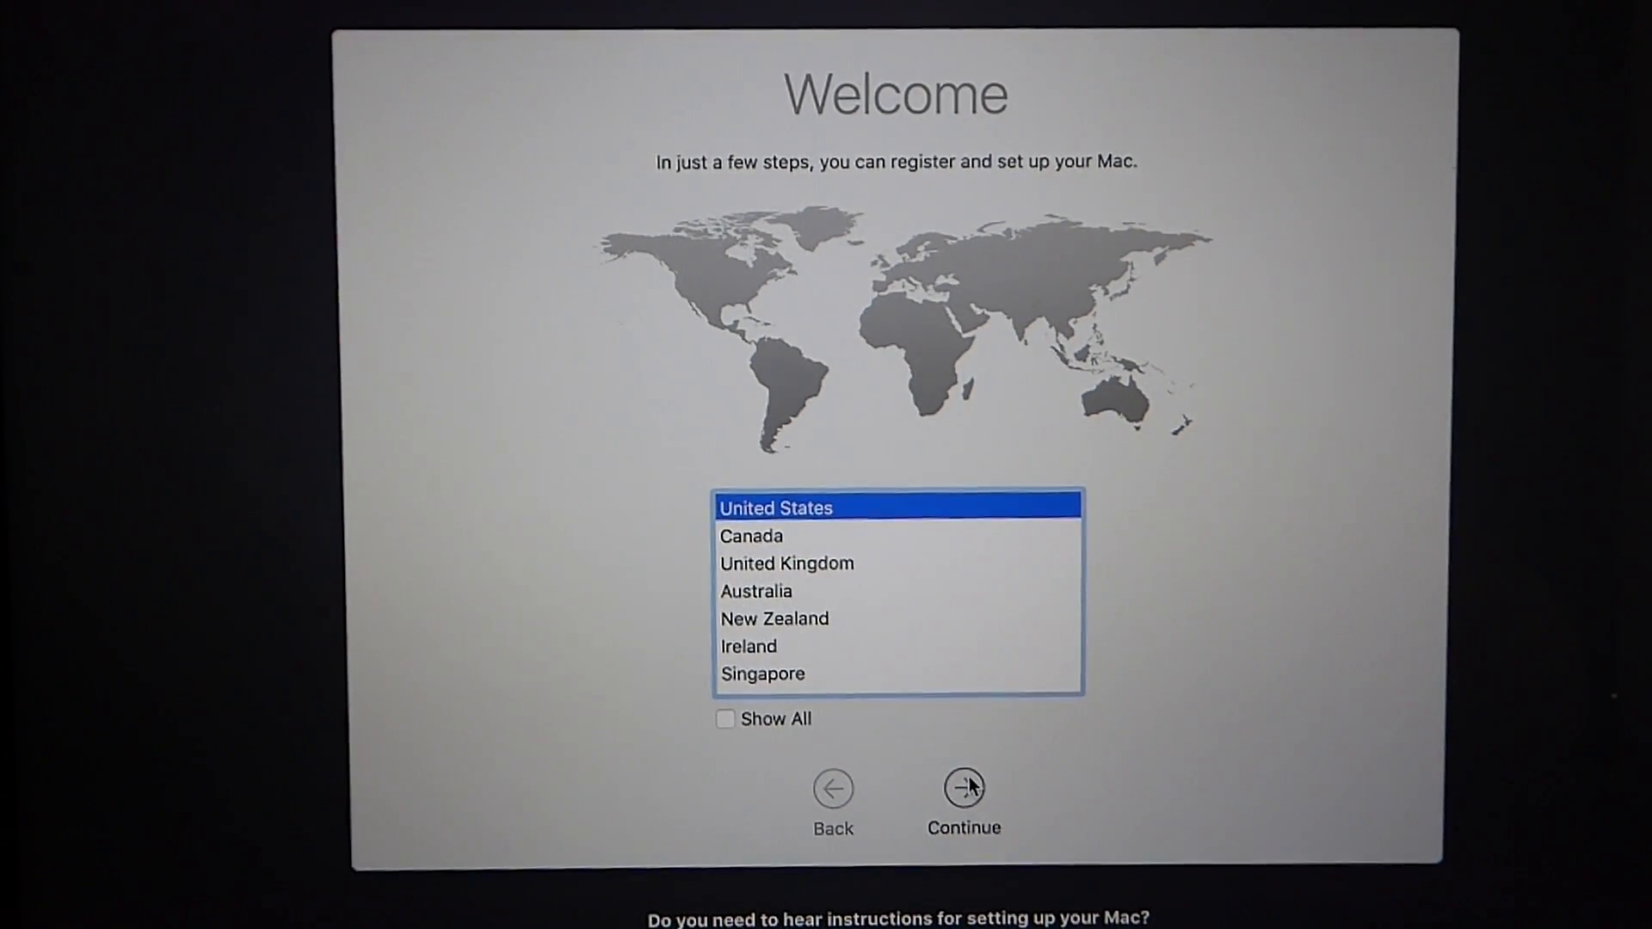
click(962, 788)
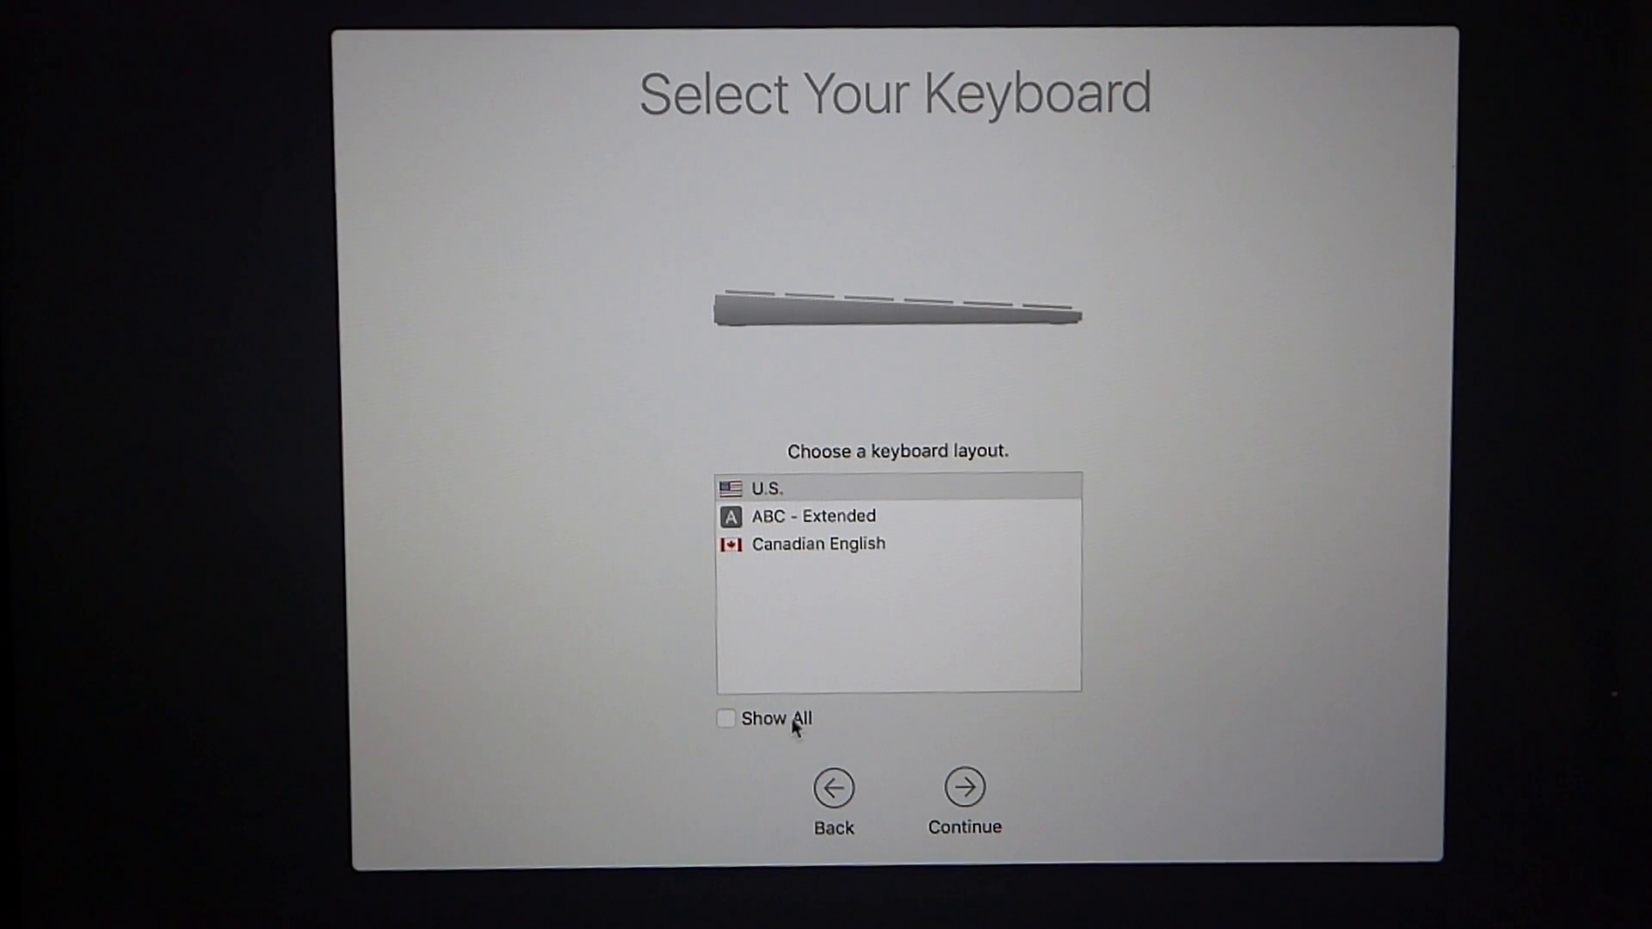
Show all keyboard layouts, choose U.S. and continue
click(726, 719)
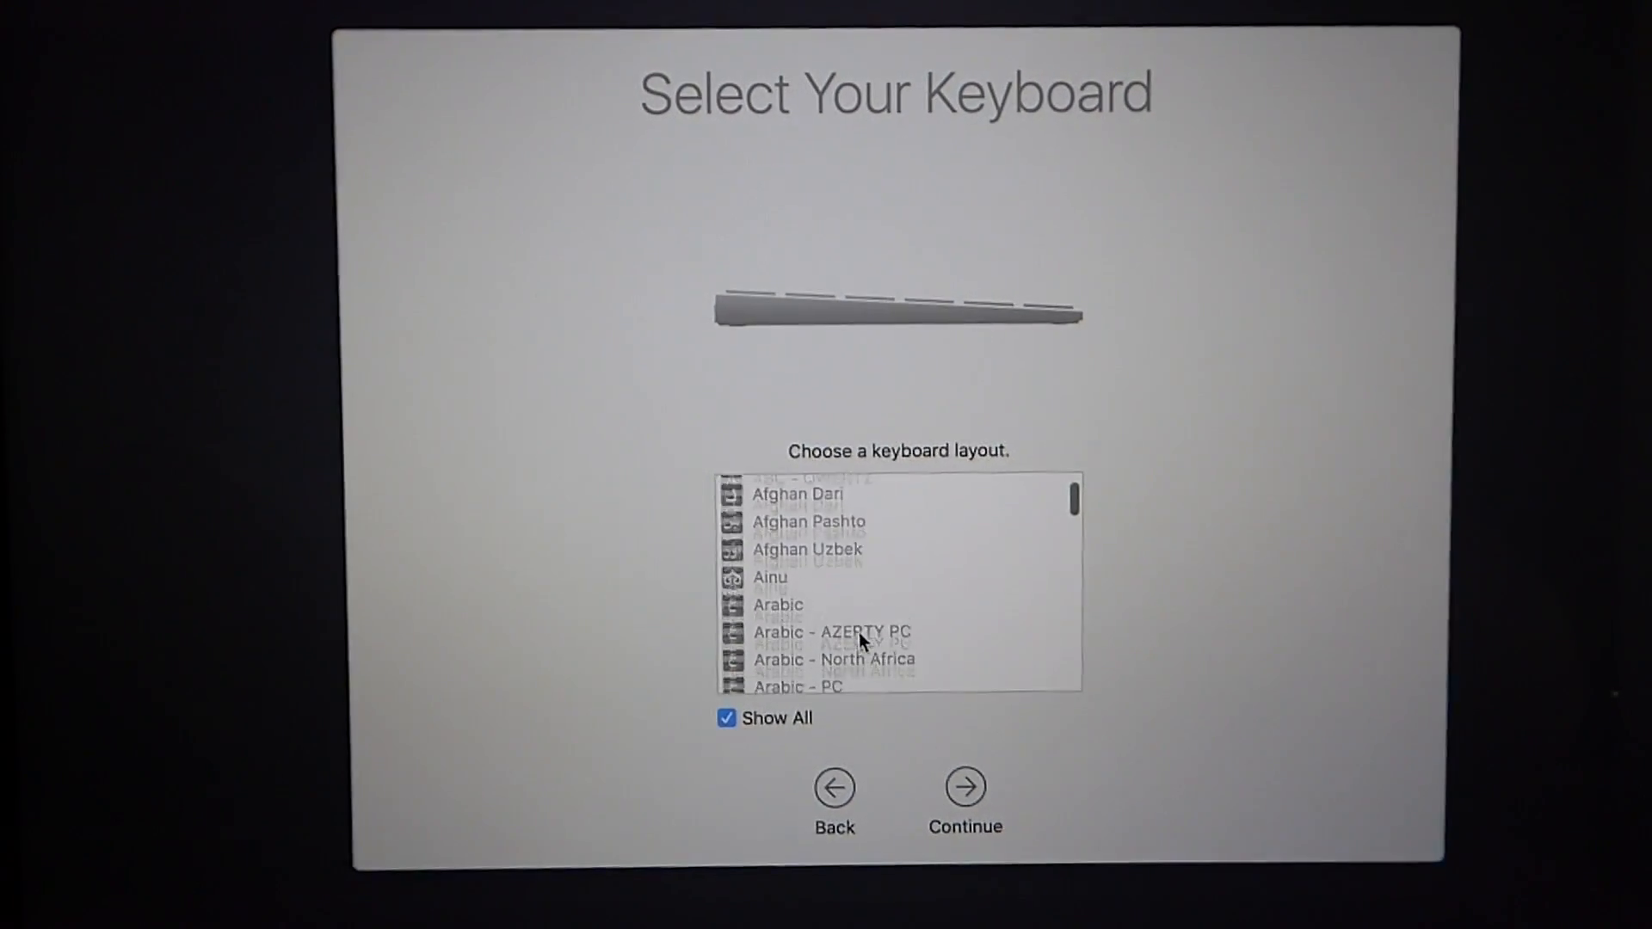
scroll(up, 3)
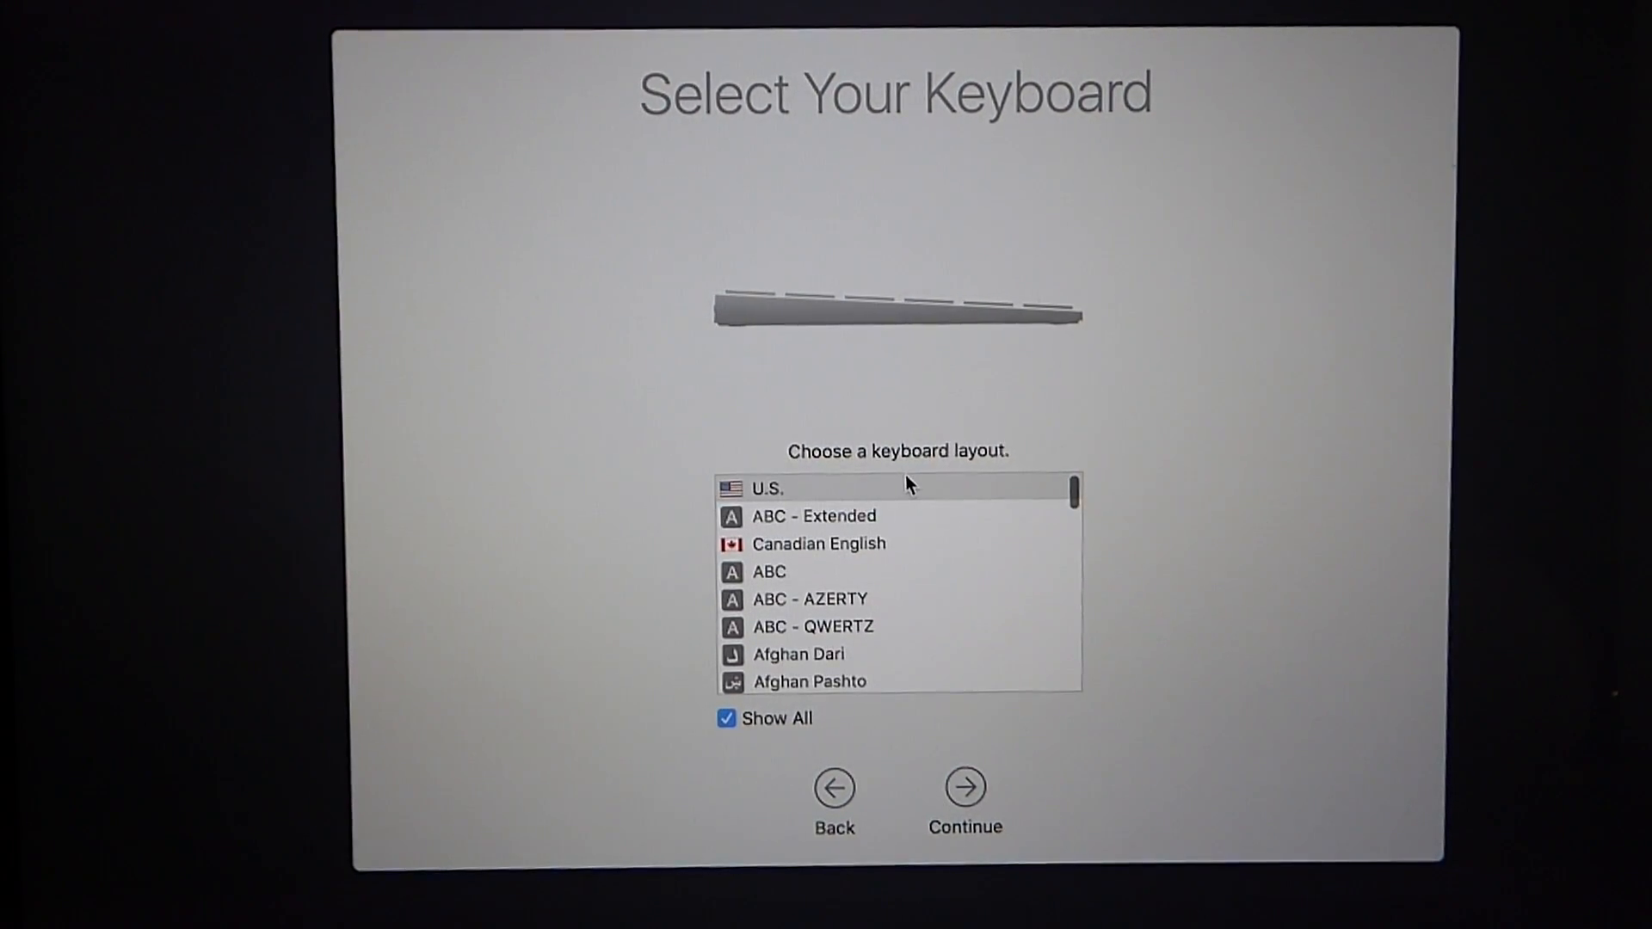
click(767, 487)
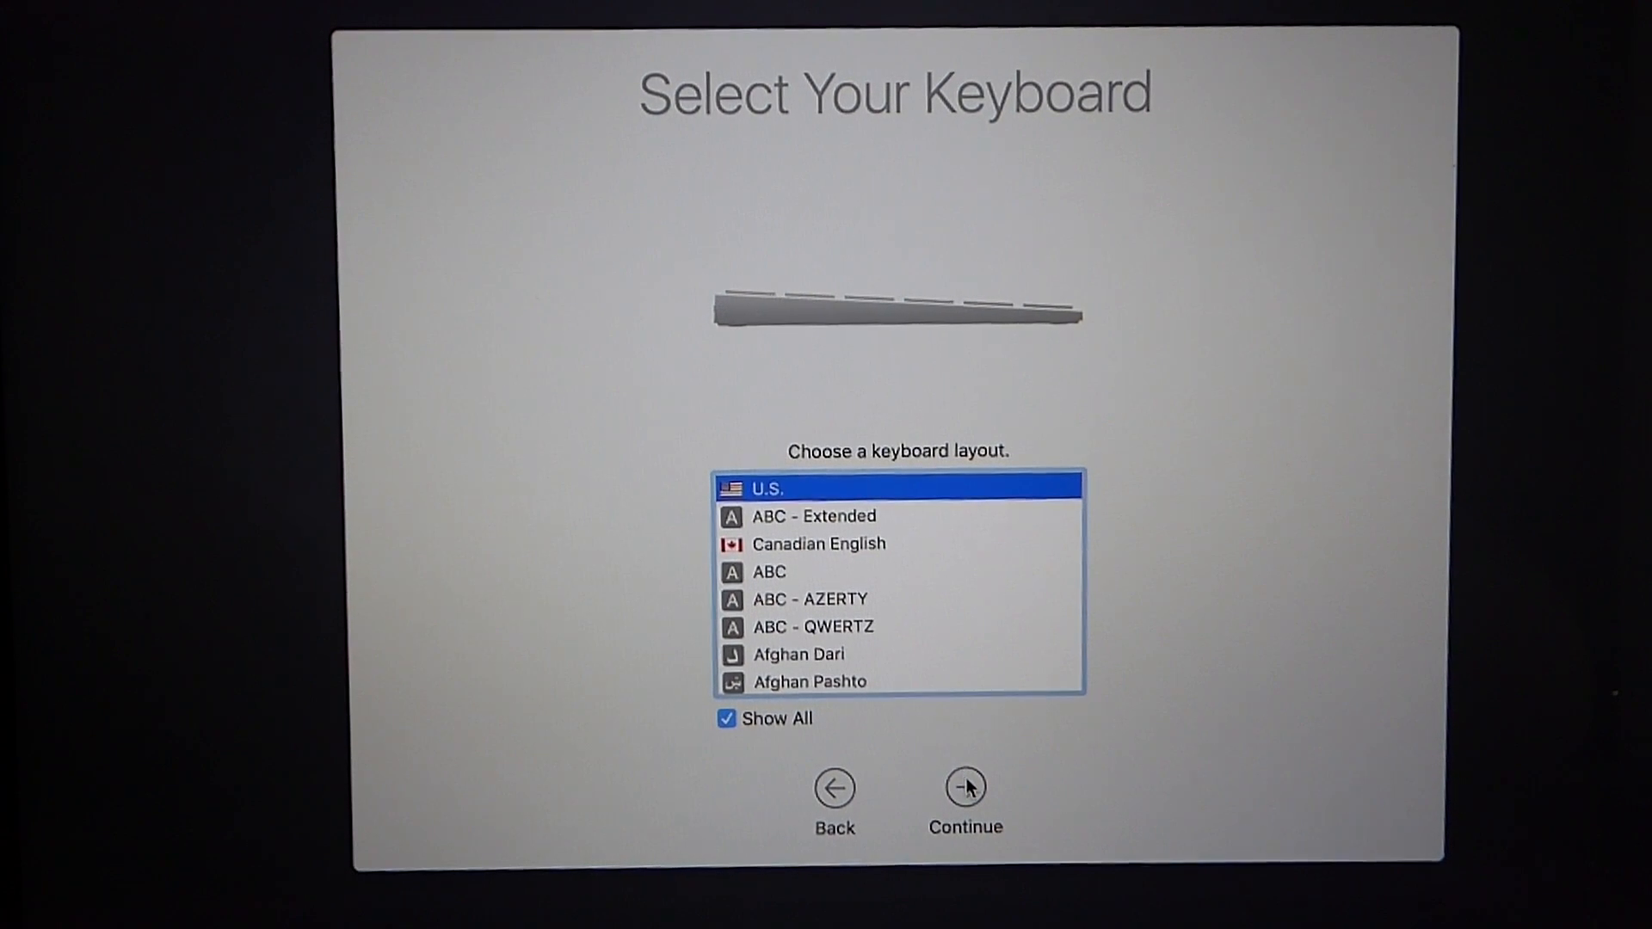
click(964, 787)
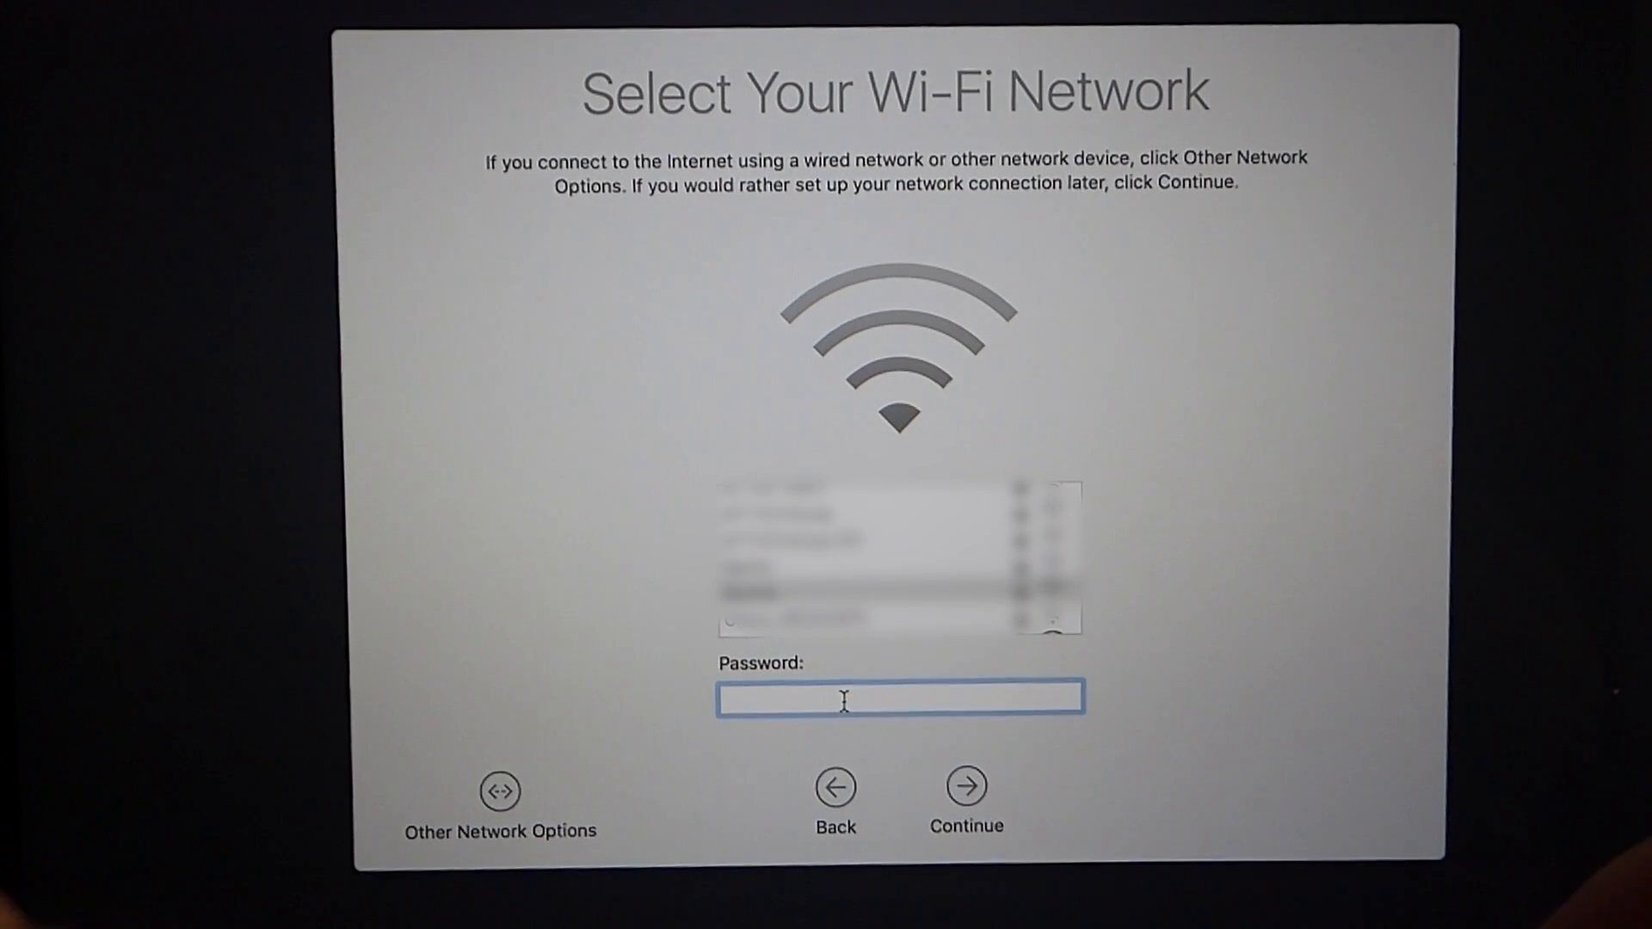
Join the Wi-Fi network with its password and skip transferring any information
text(password)
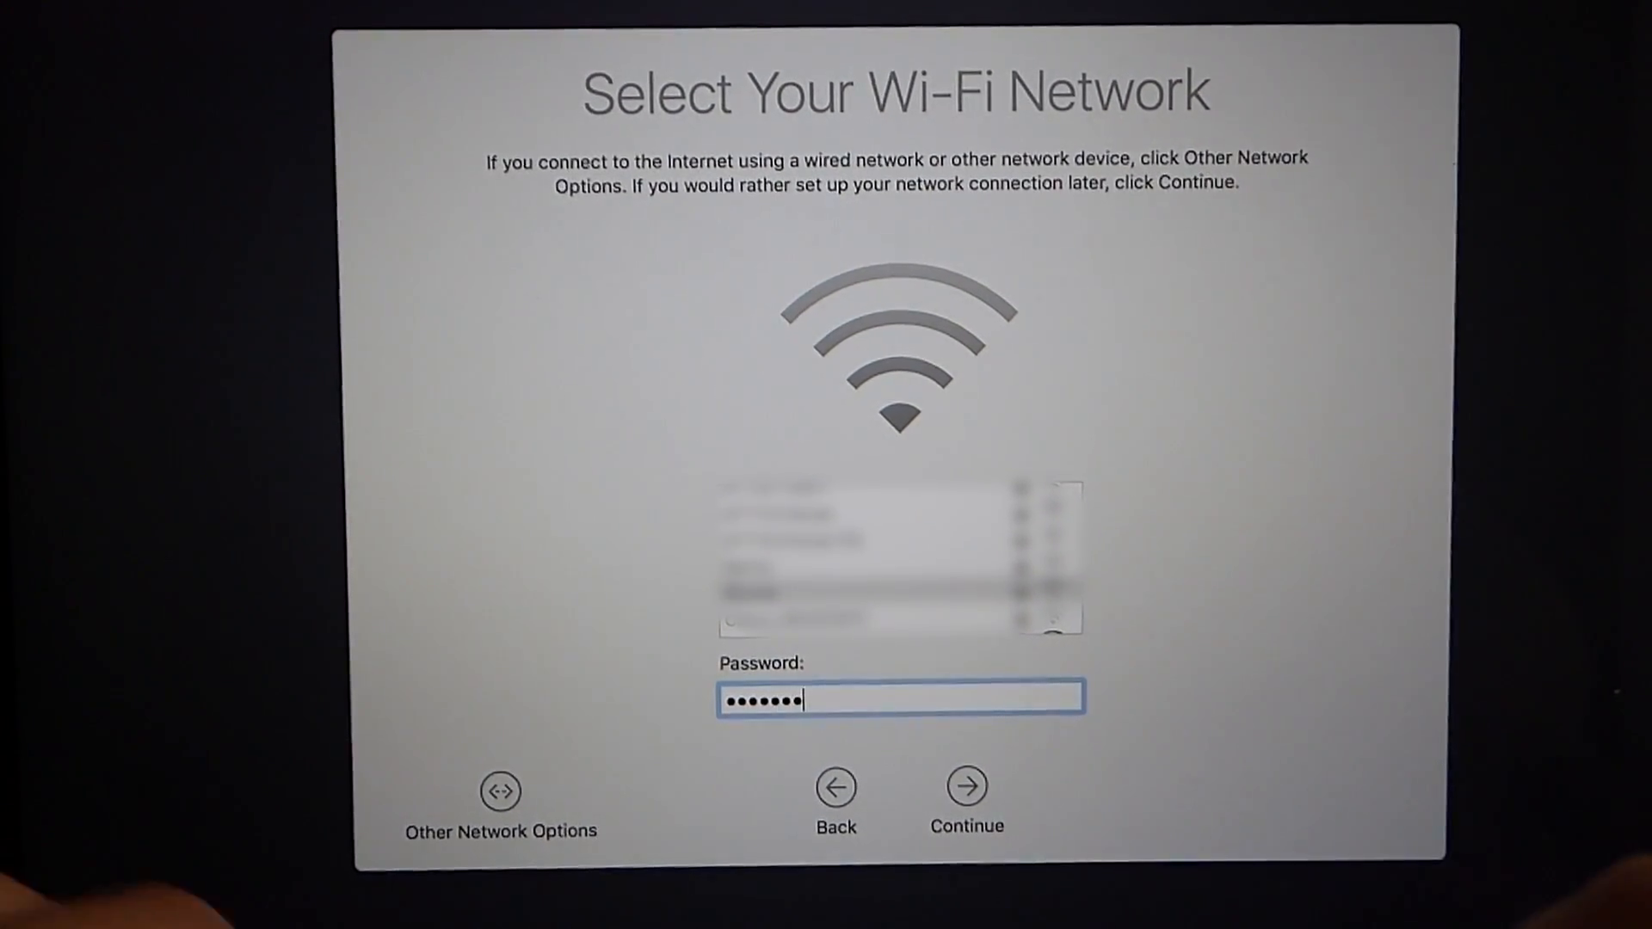
click(965, 787)
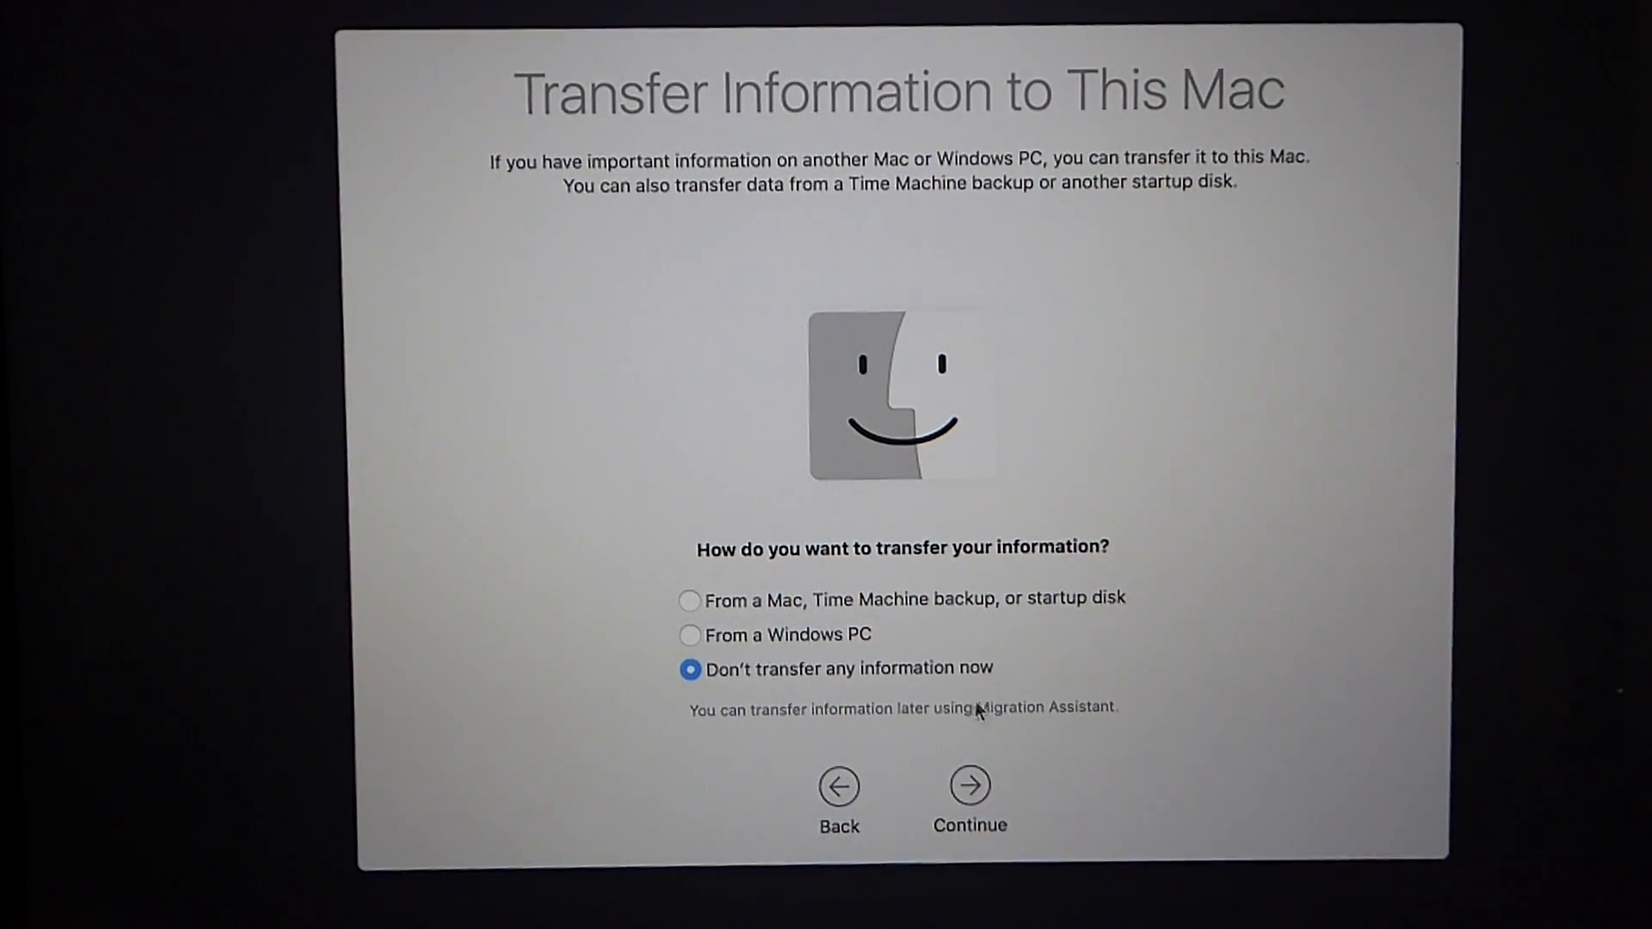
click(969, 786)
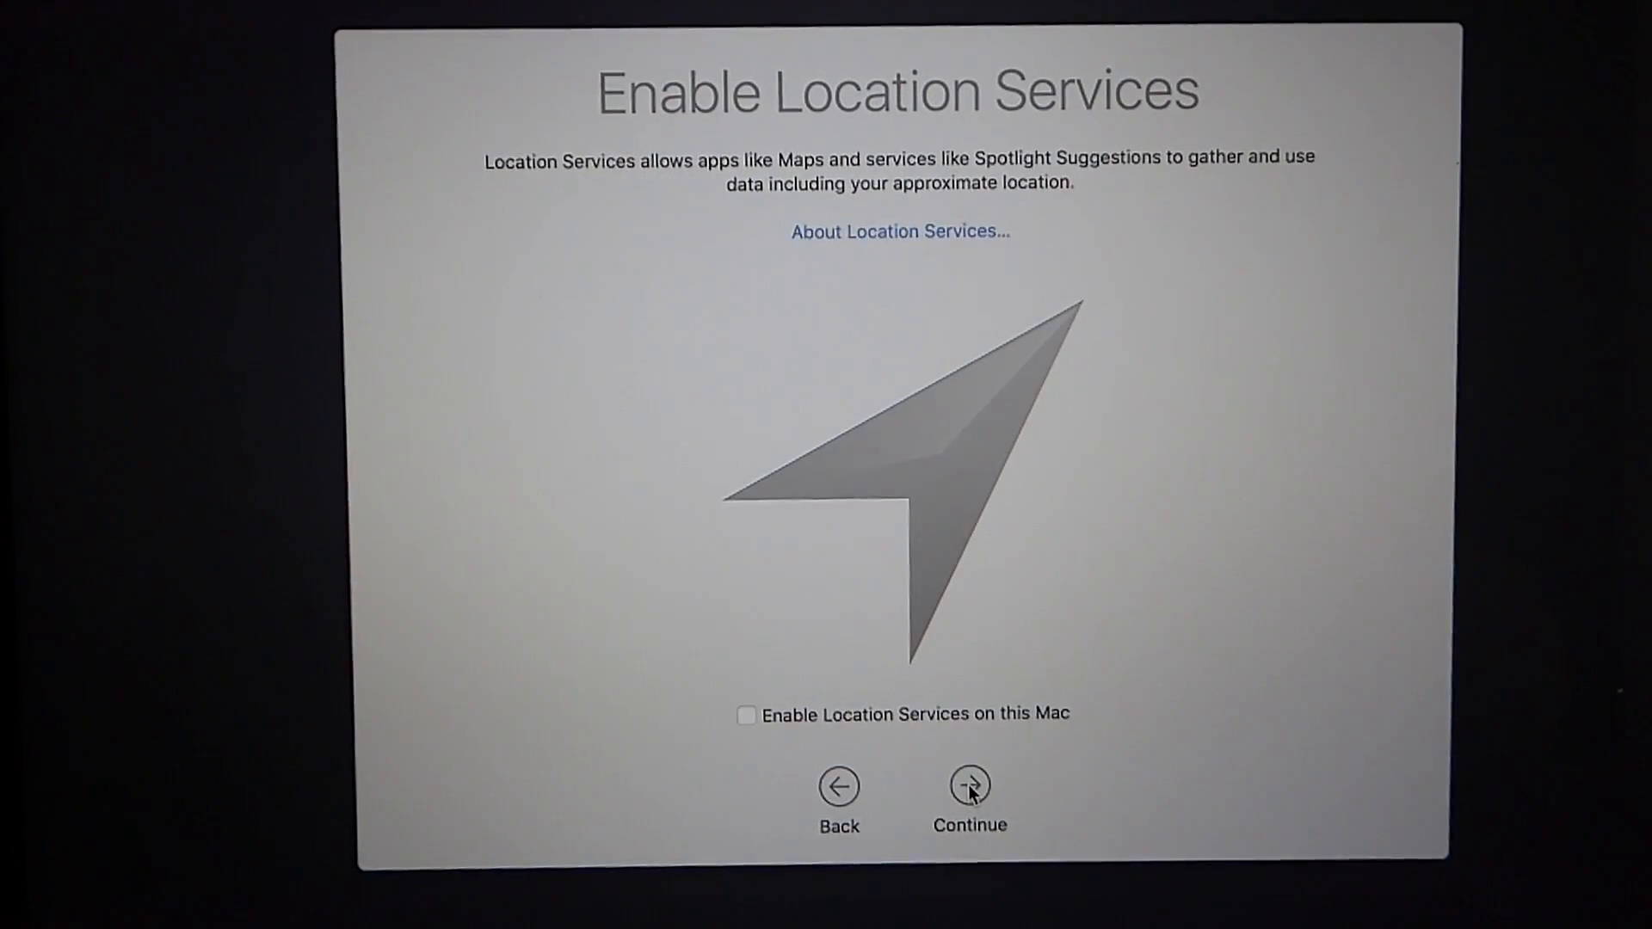
mouse_move(972, 724)
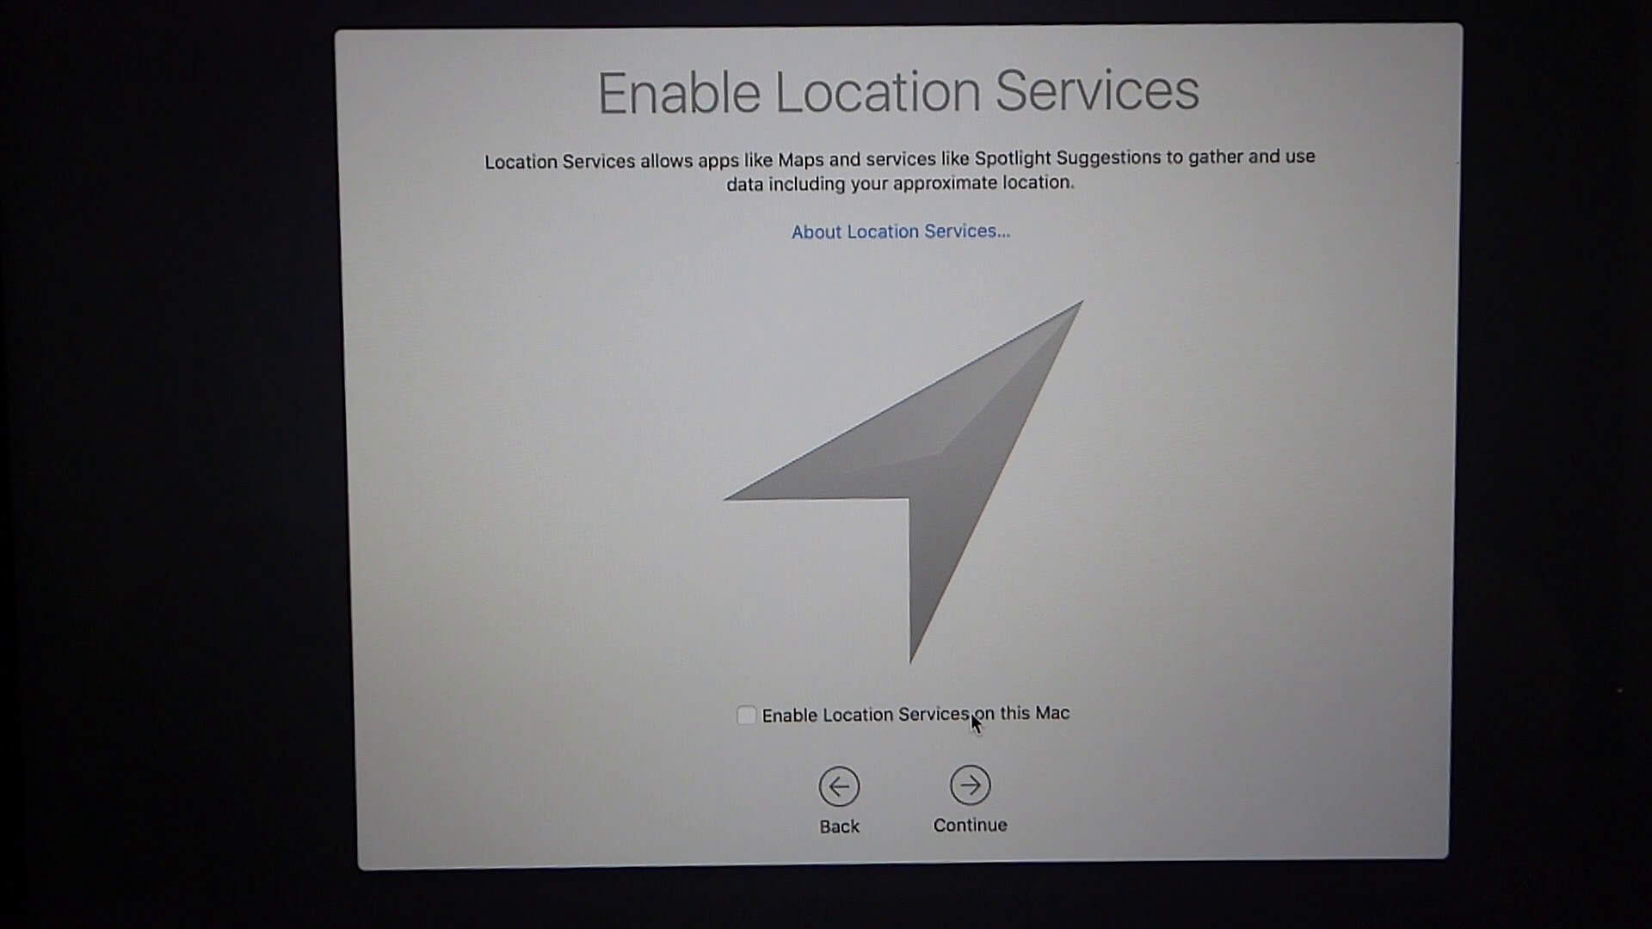
Enable Location Services on this Mac and continue
click(745, 714)
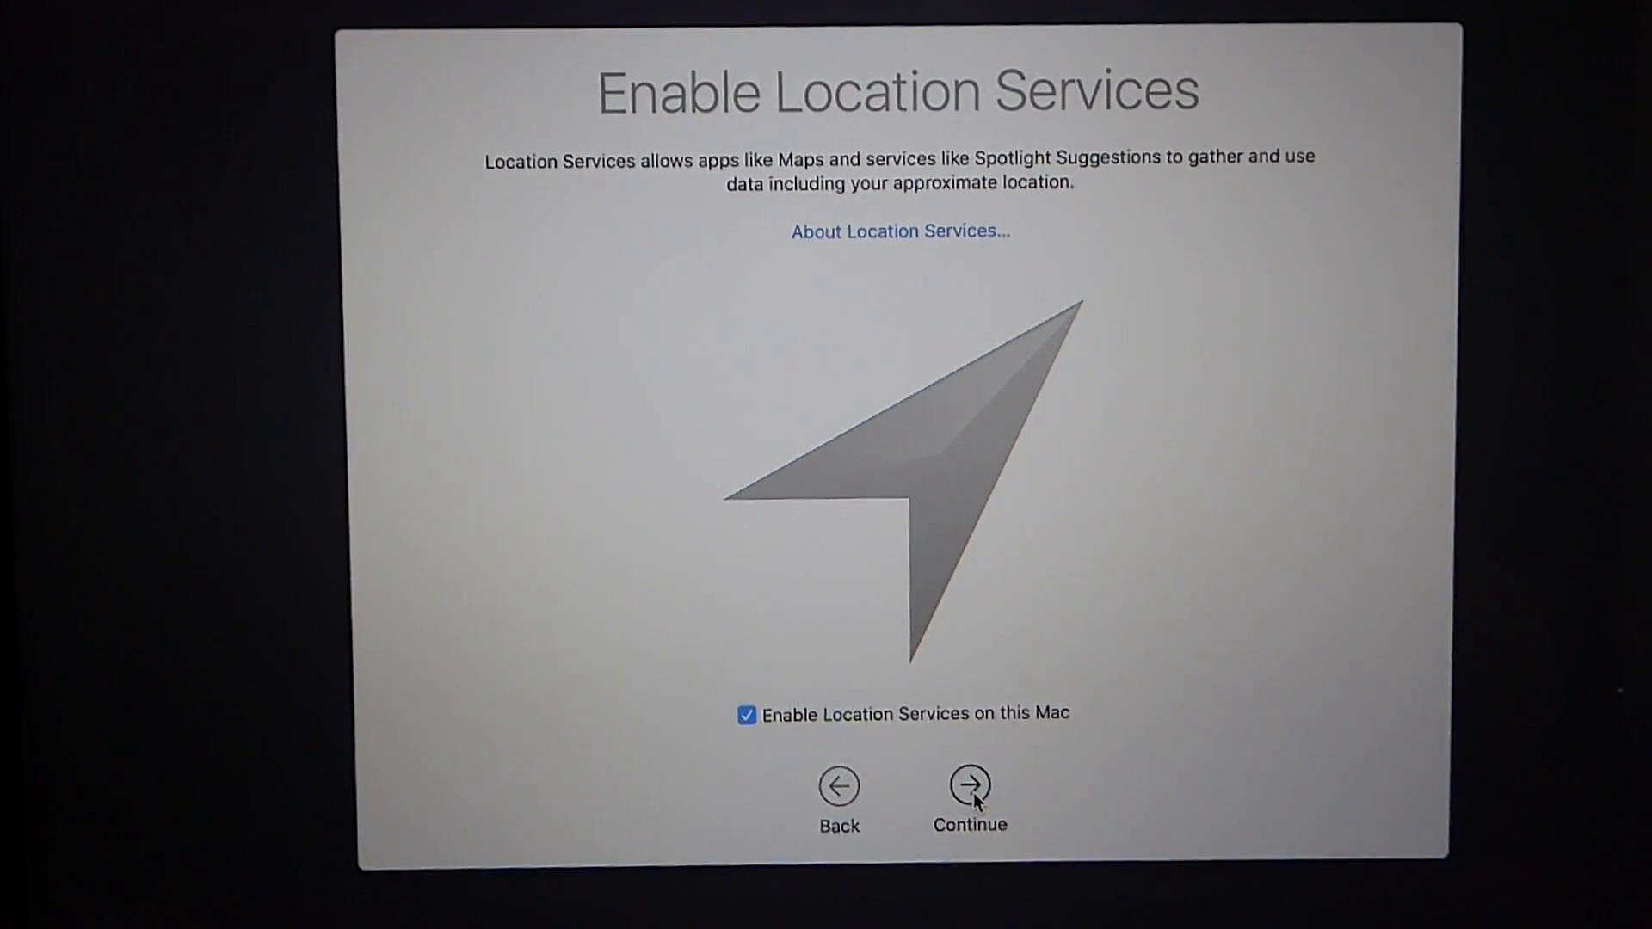
click(968, 784)
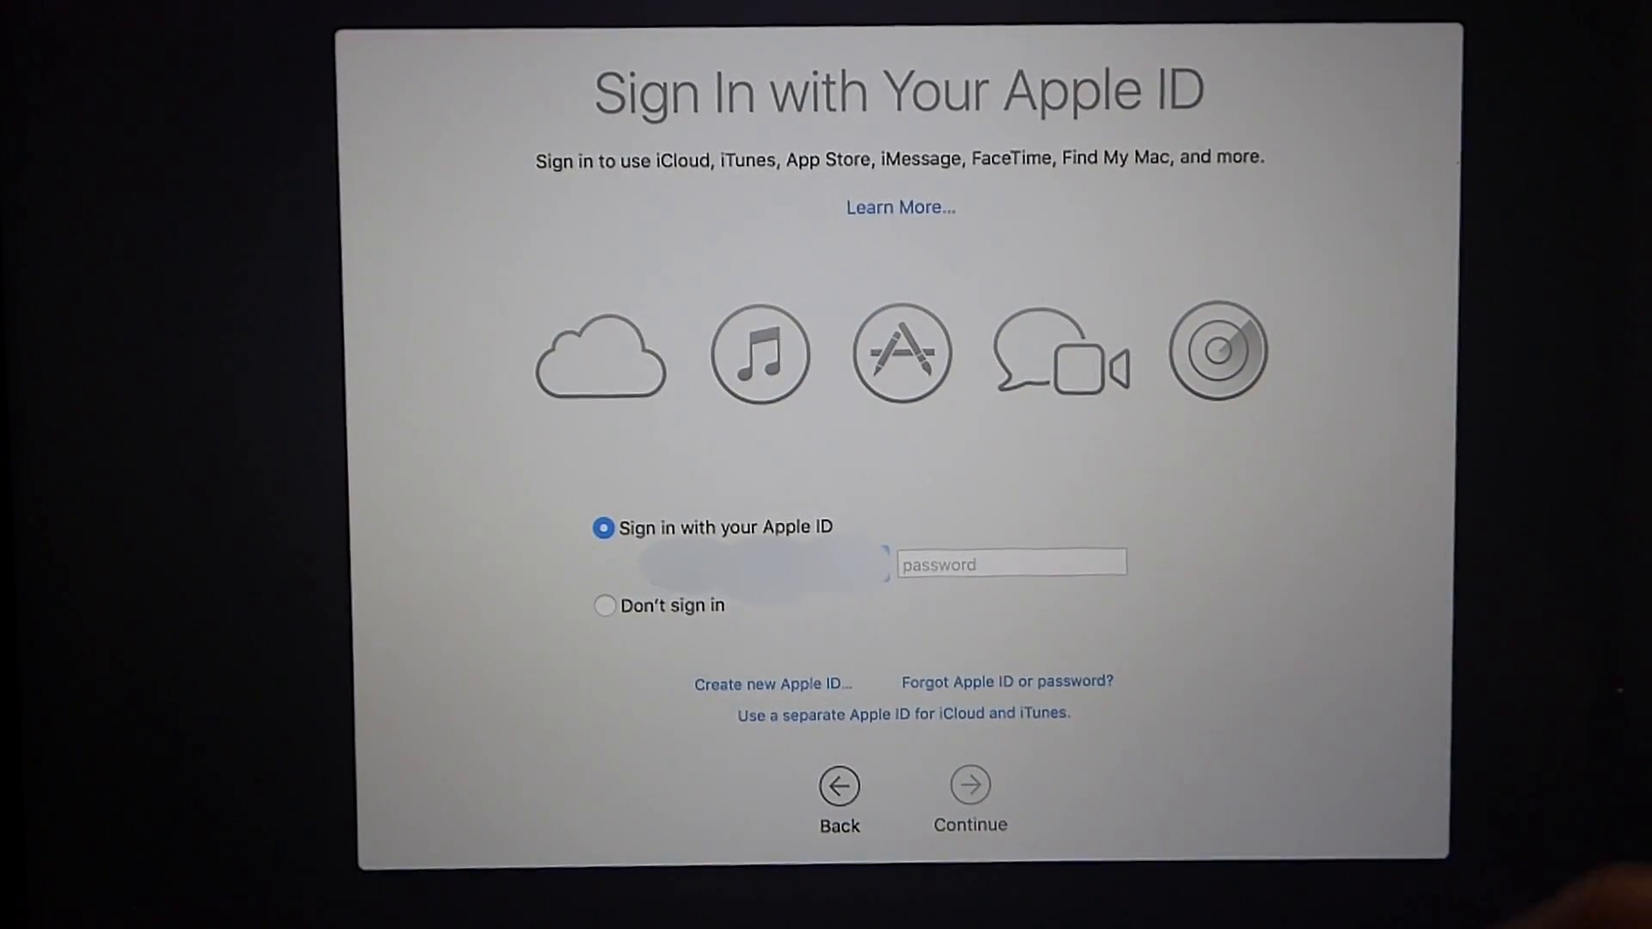
Sign in with the Apple ID password and continue past the verification code step
text(password)
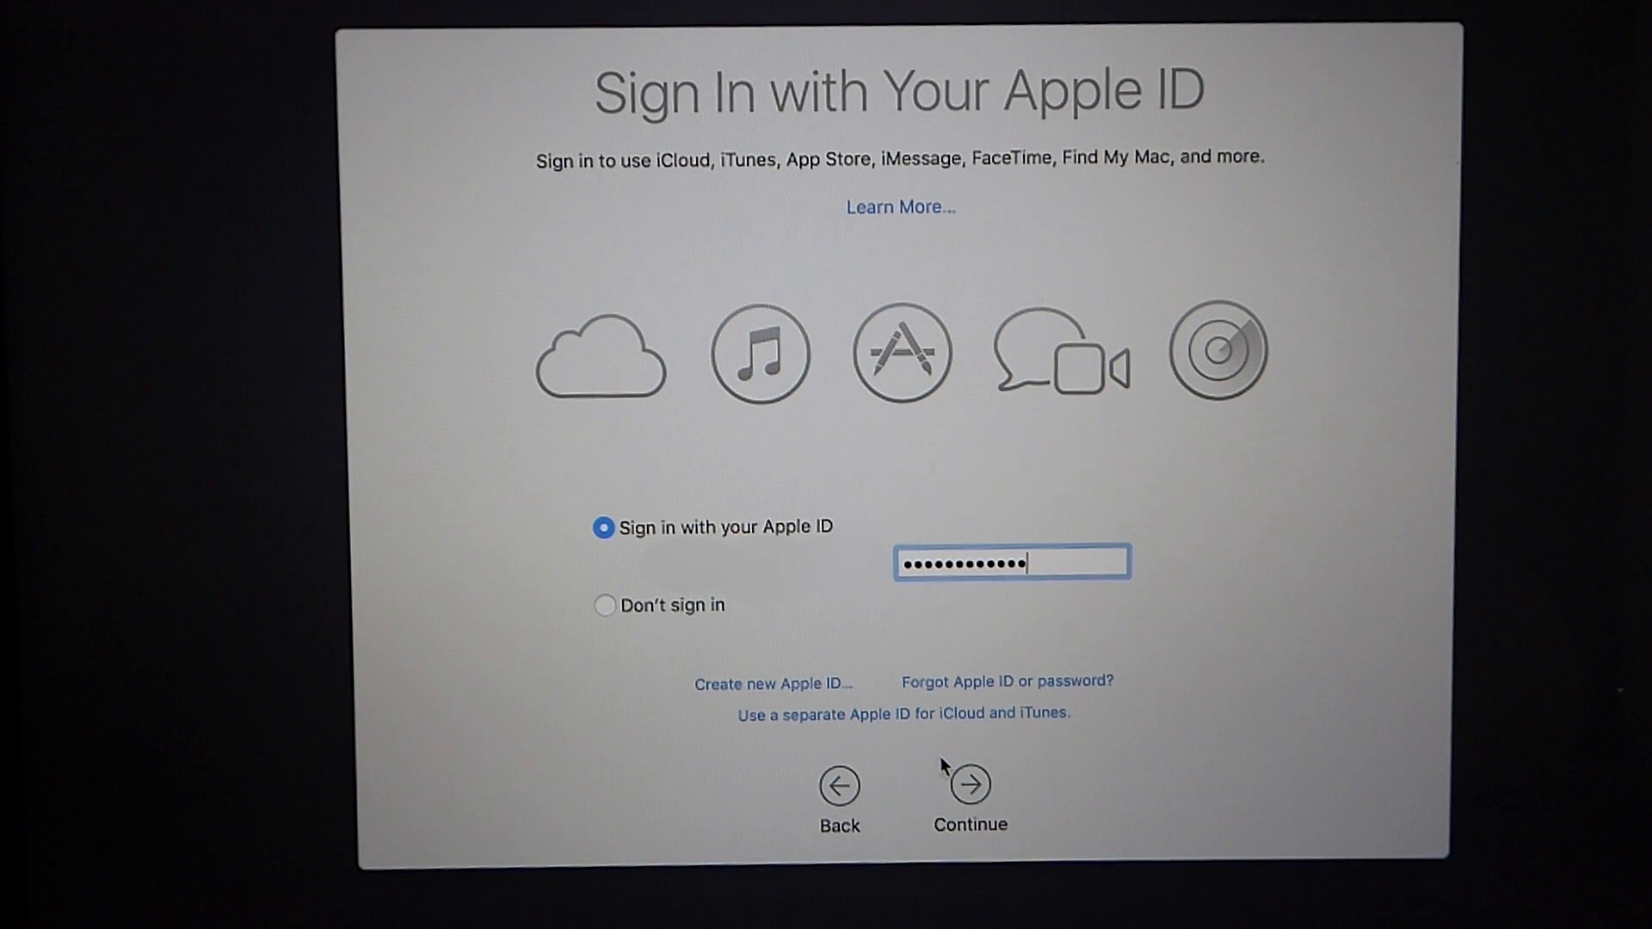
click(968, 787)
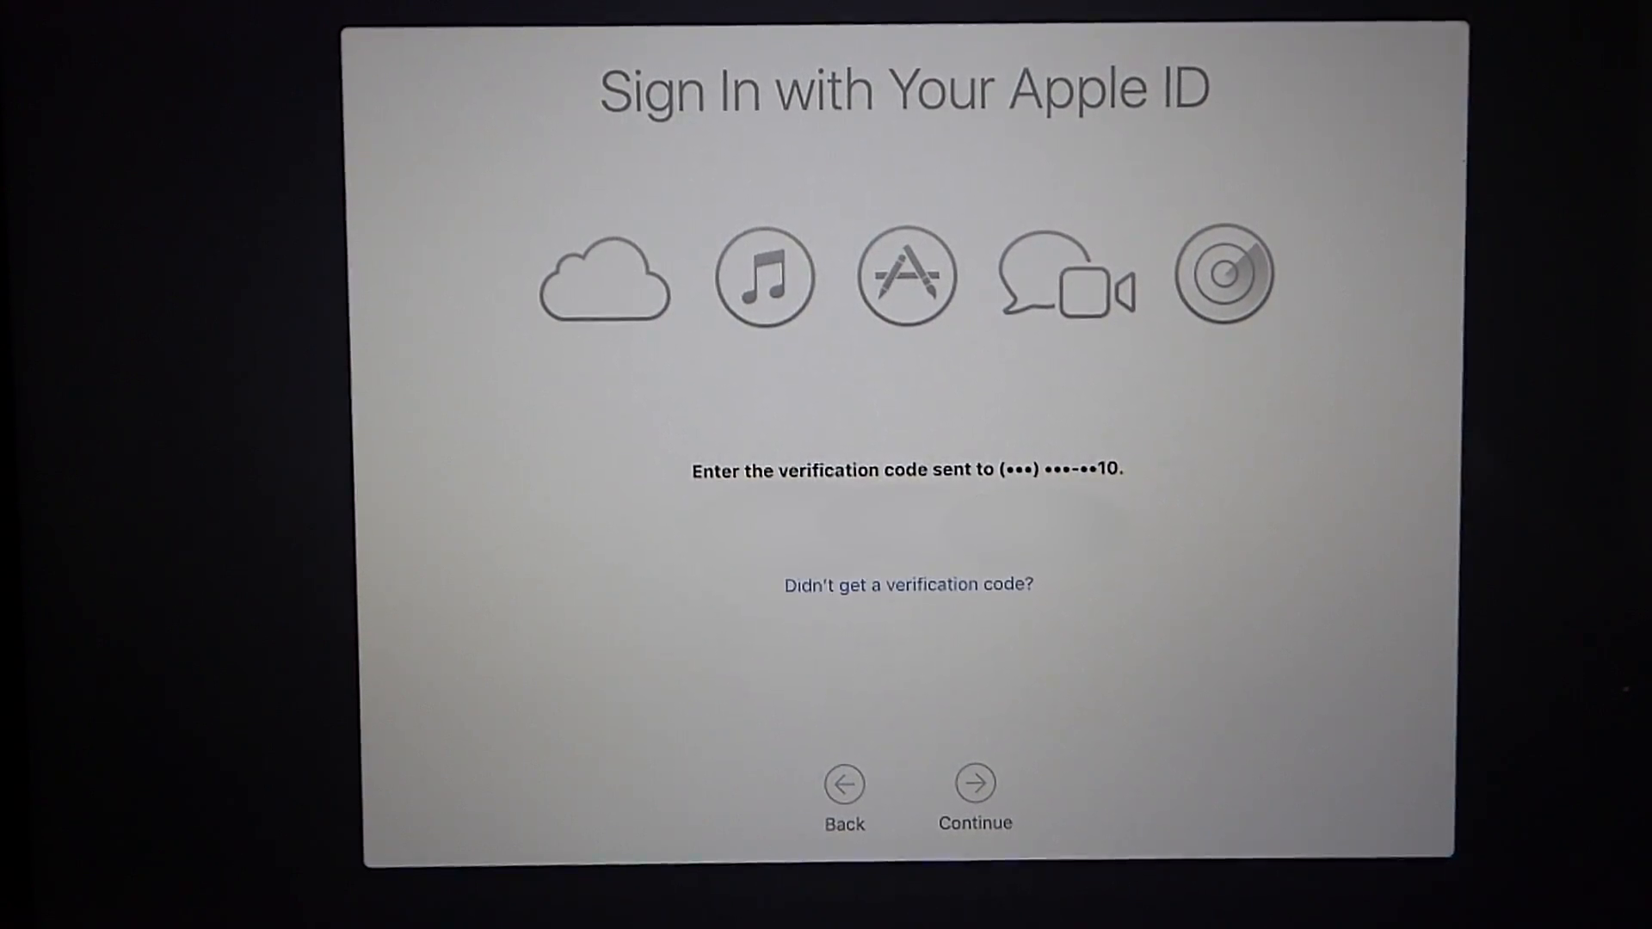
click(974, 785)
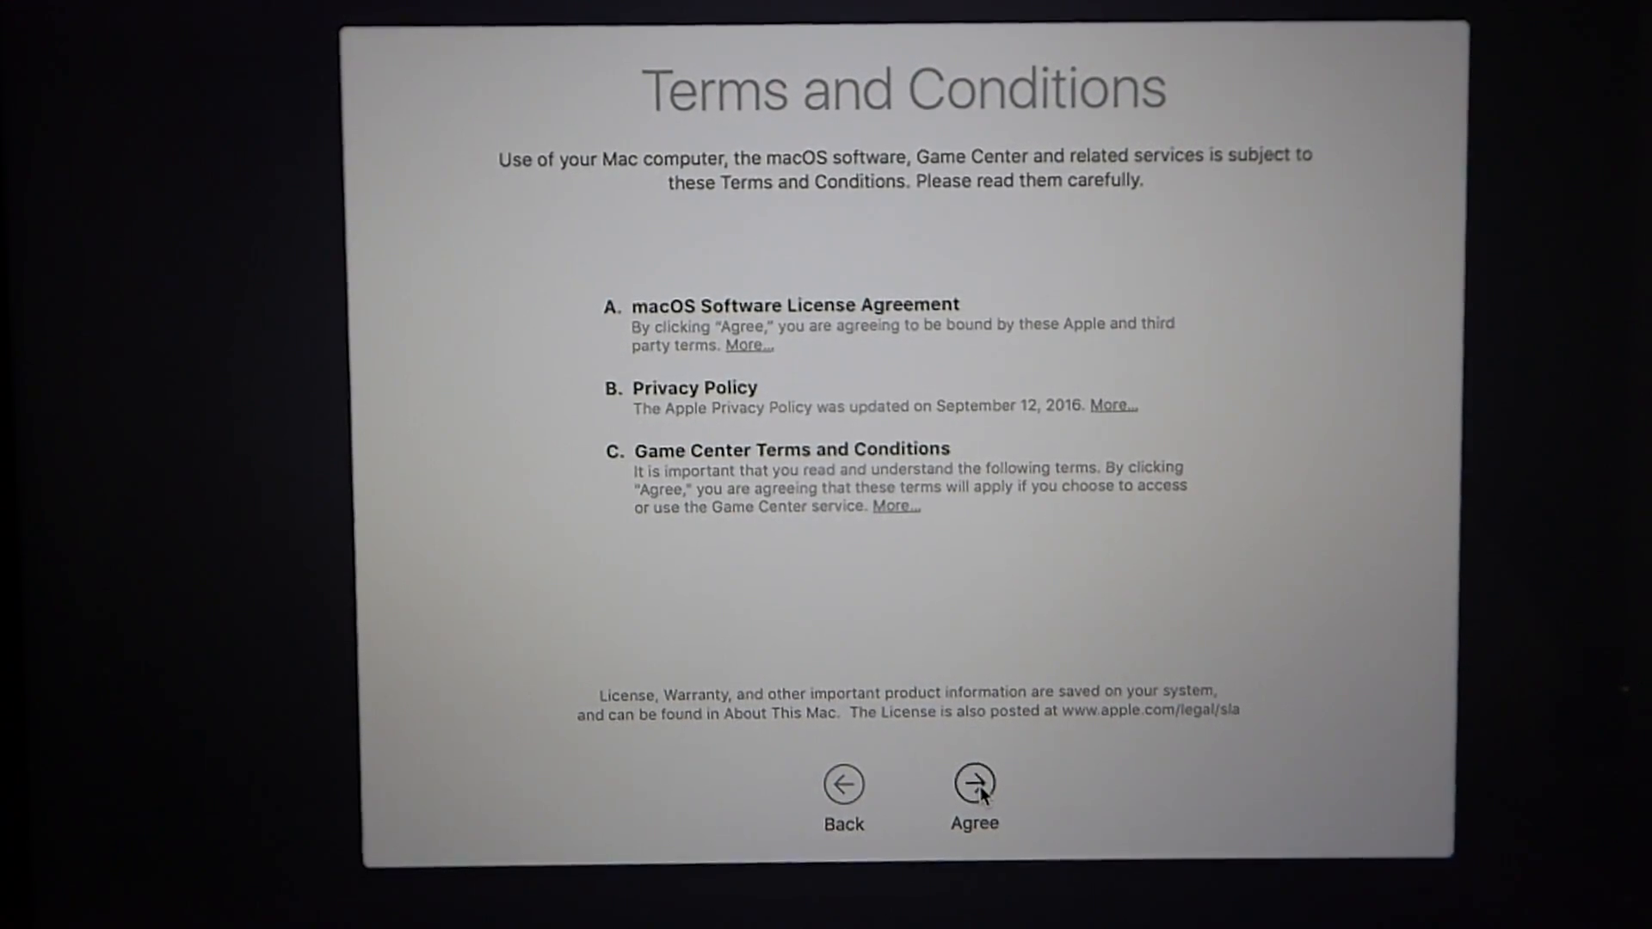
Agree to the Terms and Conditions and confirm
click(974, 782)
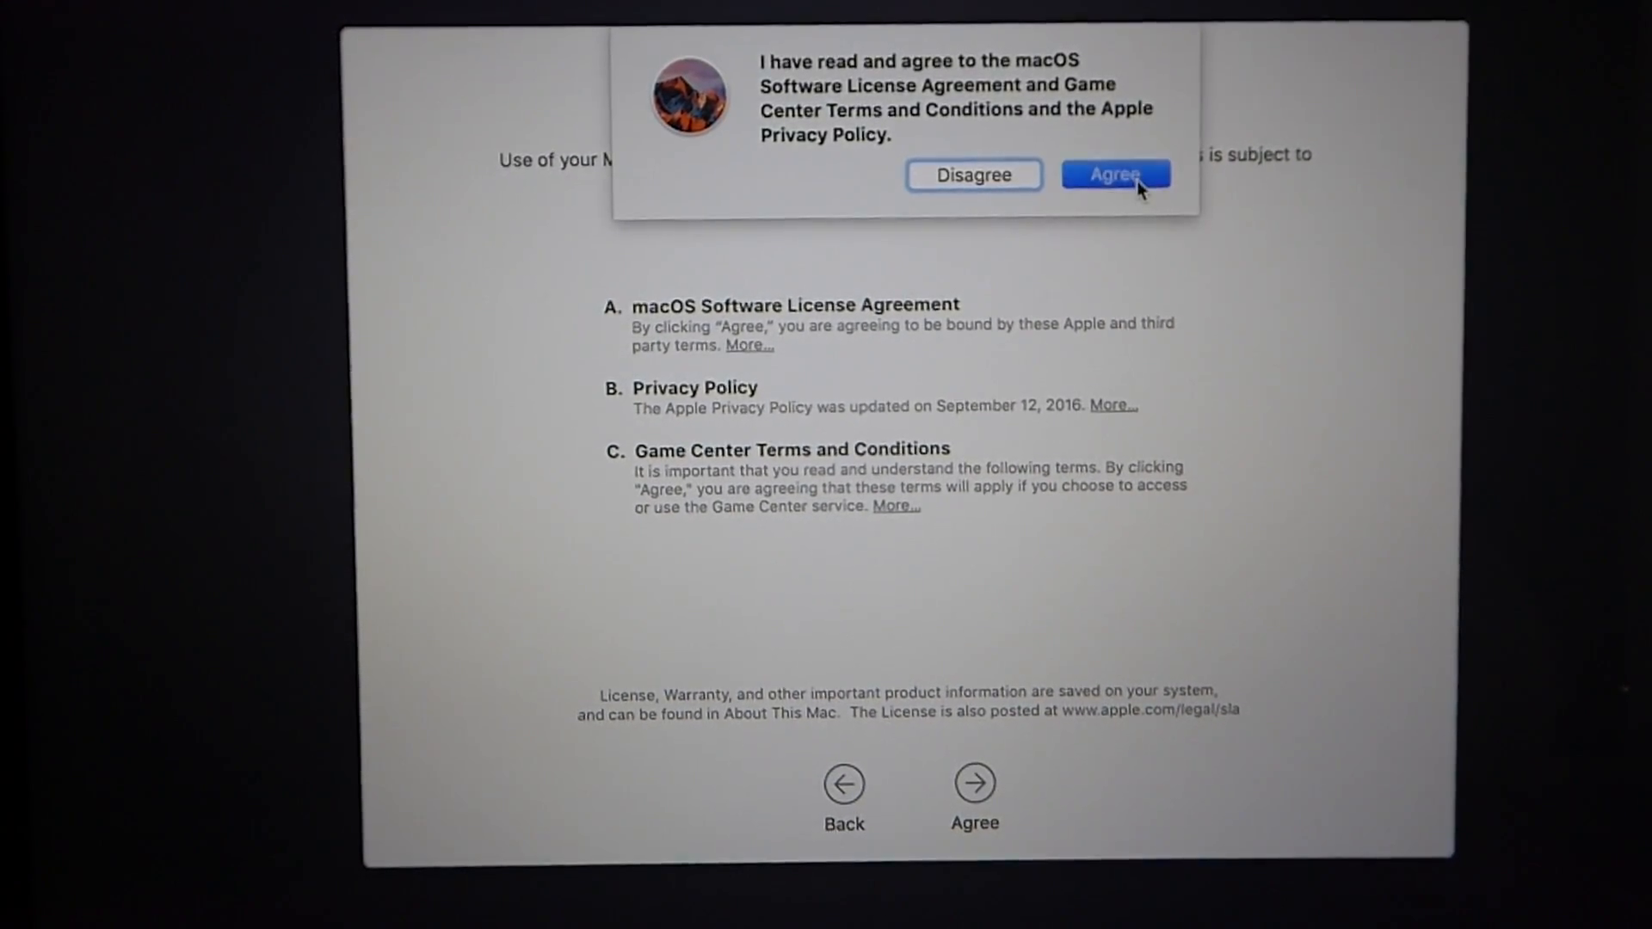
click(1113, 173)
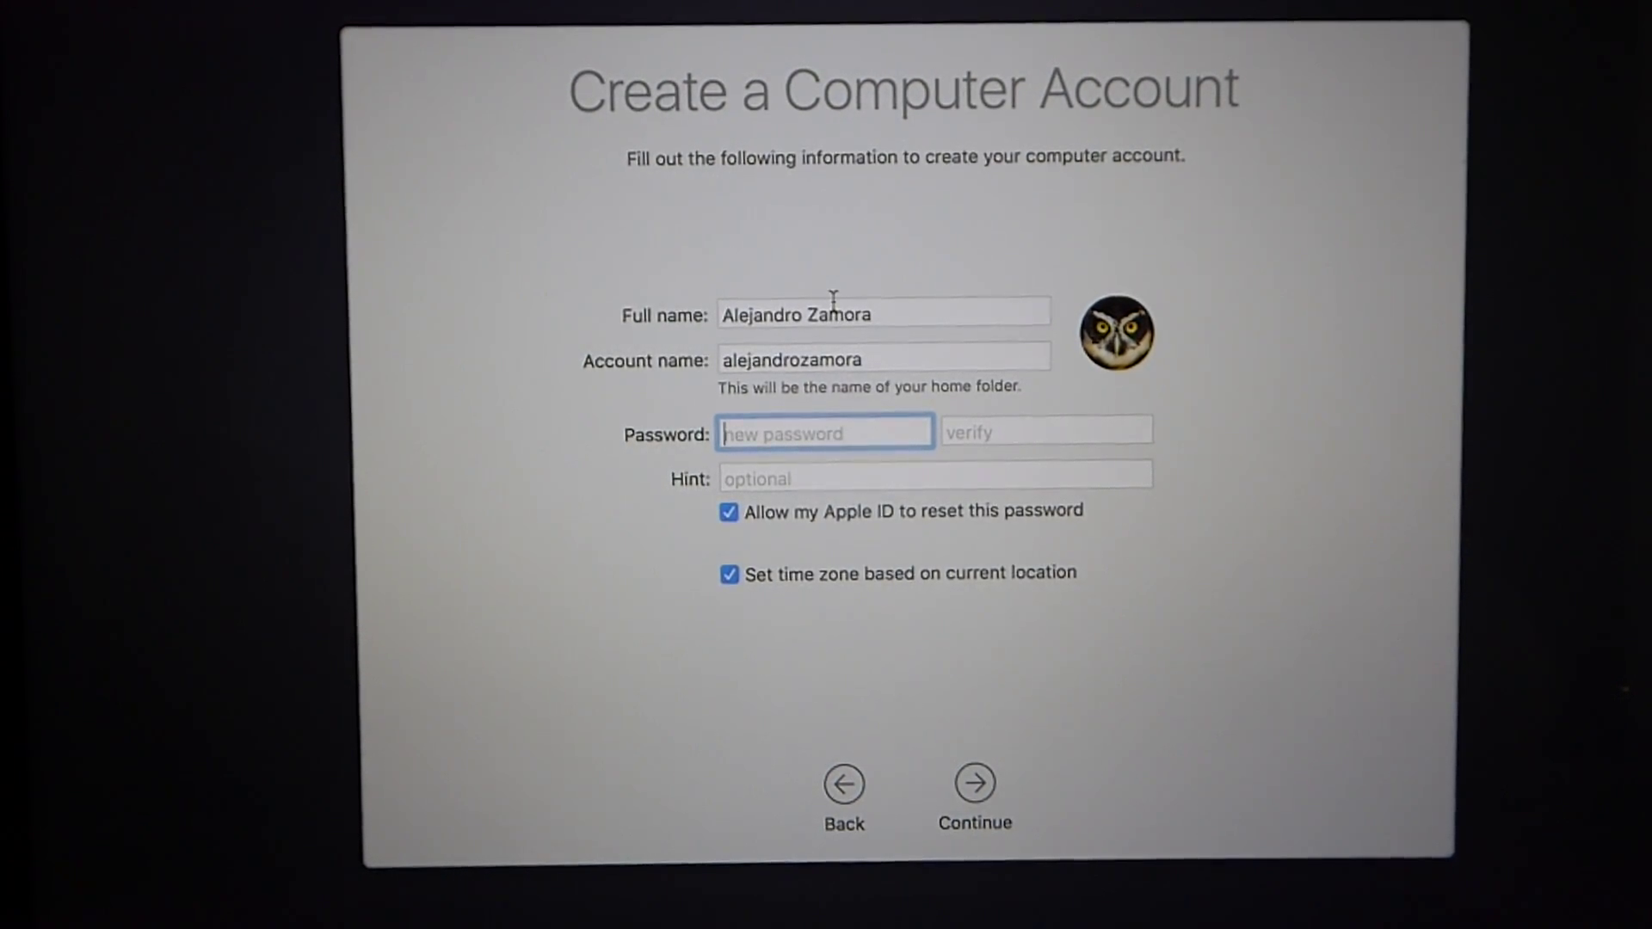
Create the computer account with account name alex and a password
click(883, 313)
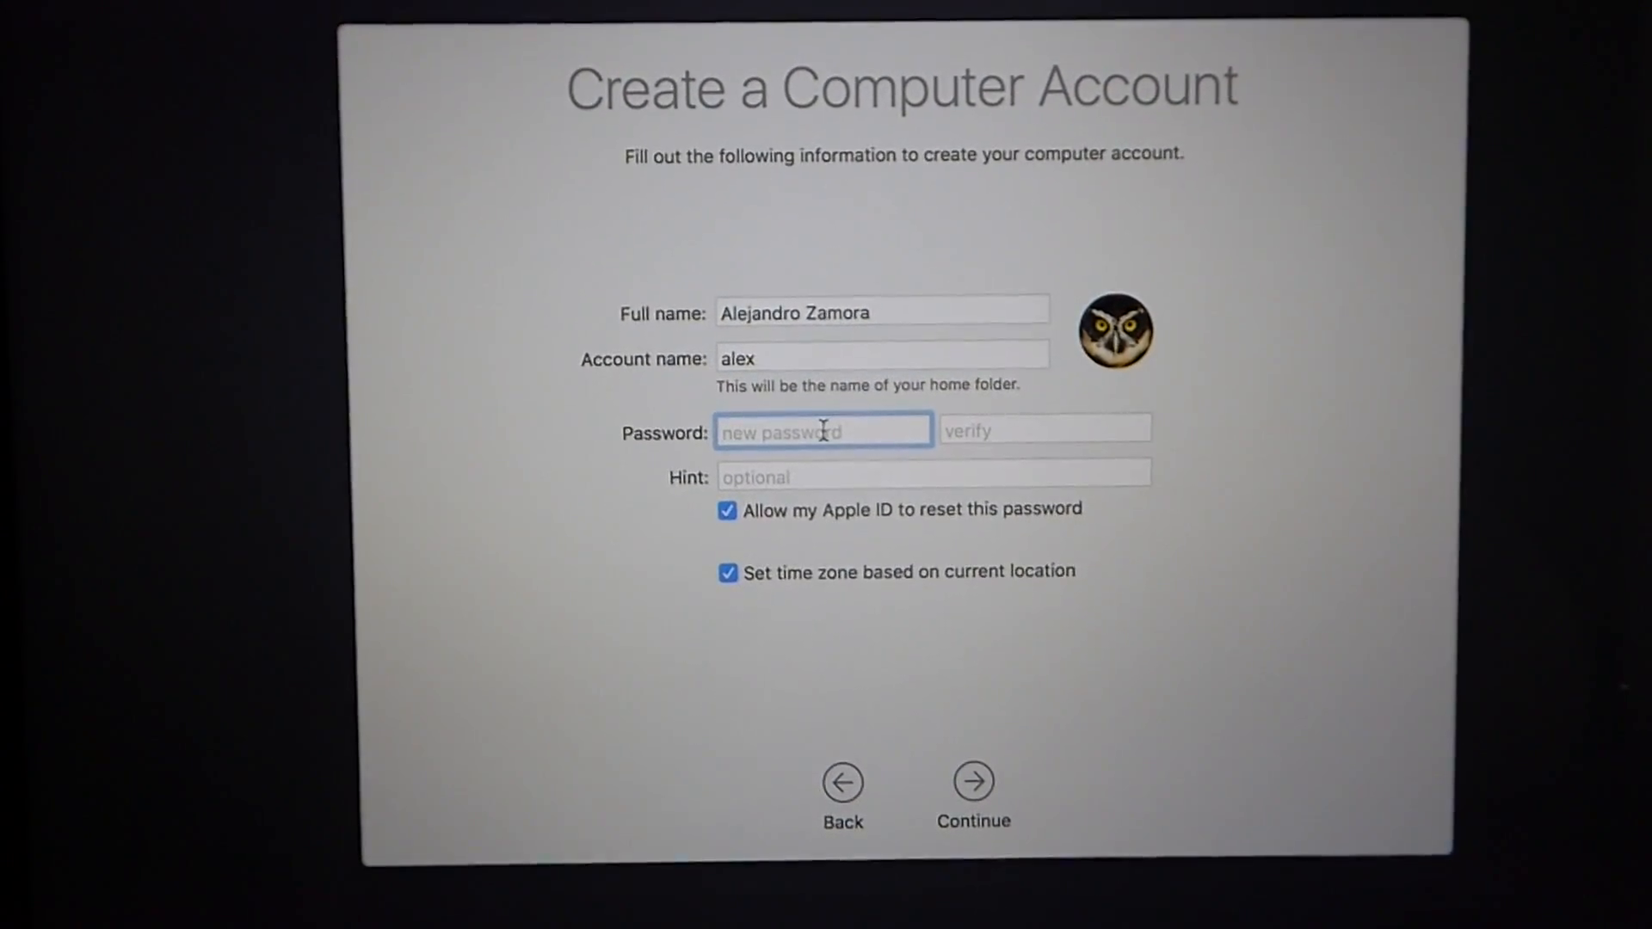
text(•)
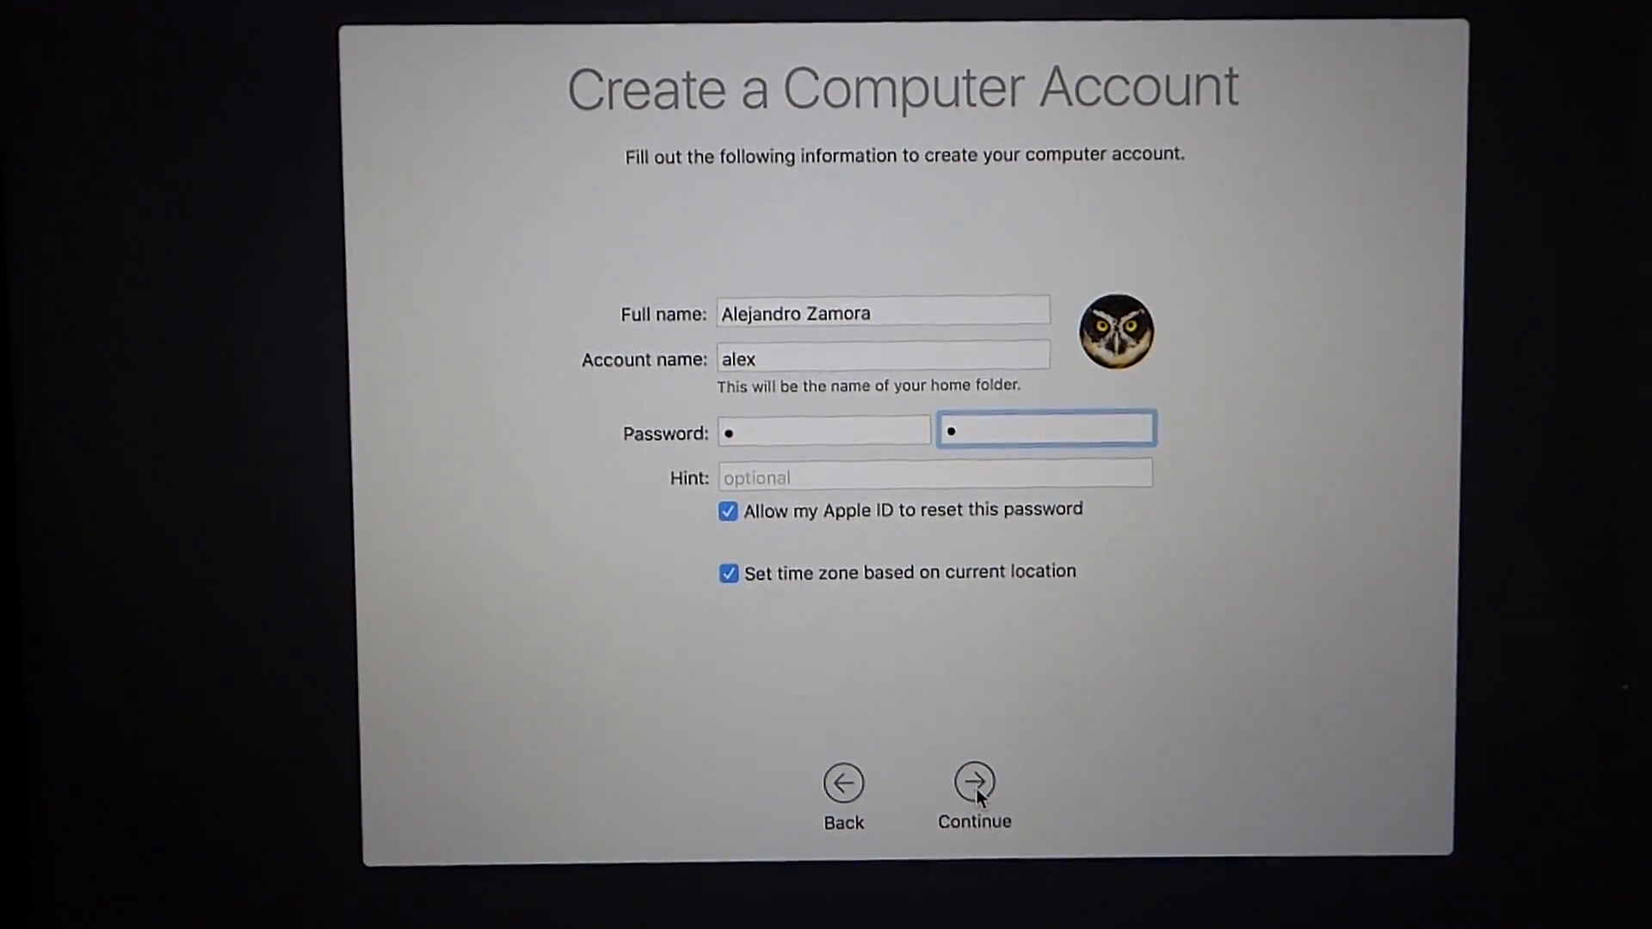
click(972, 782)
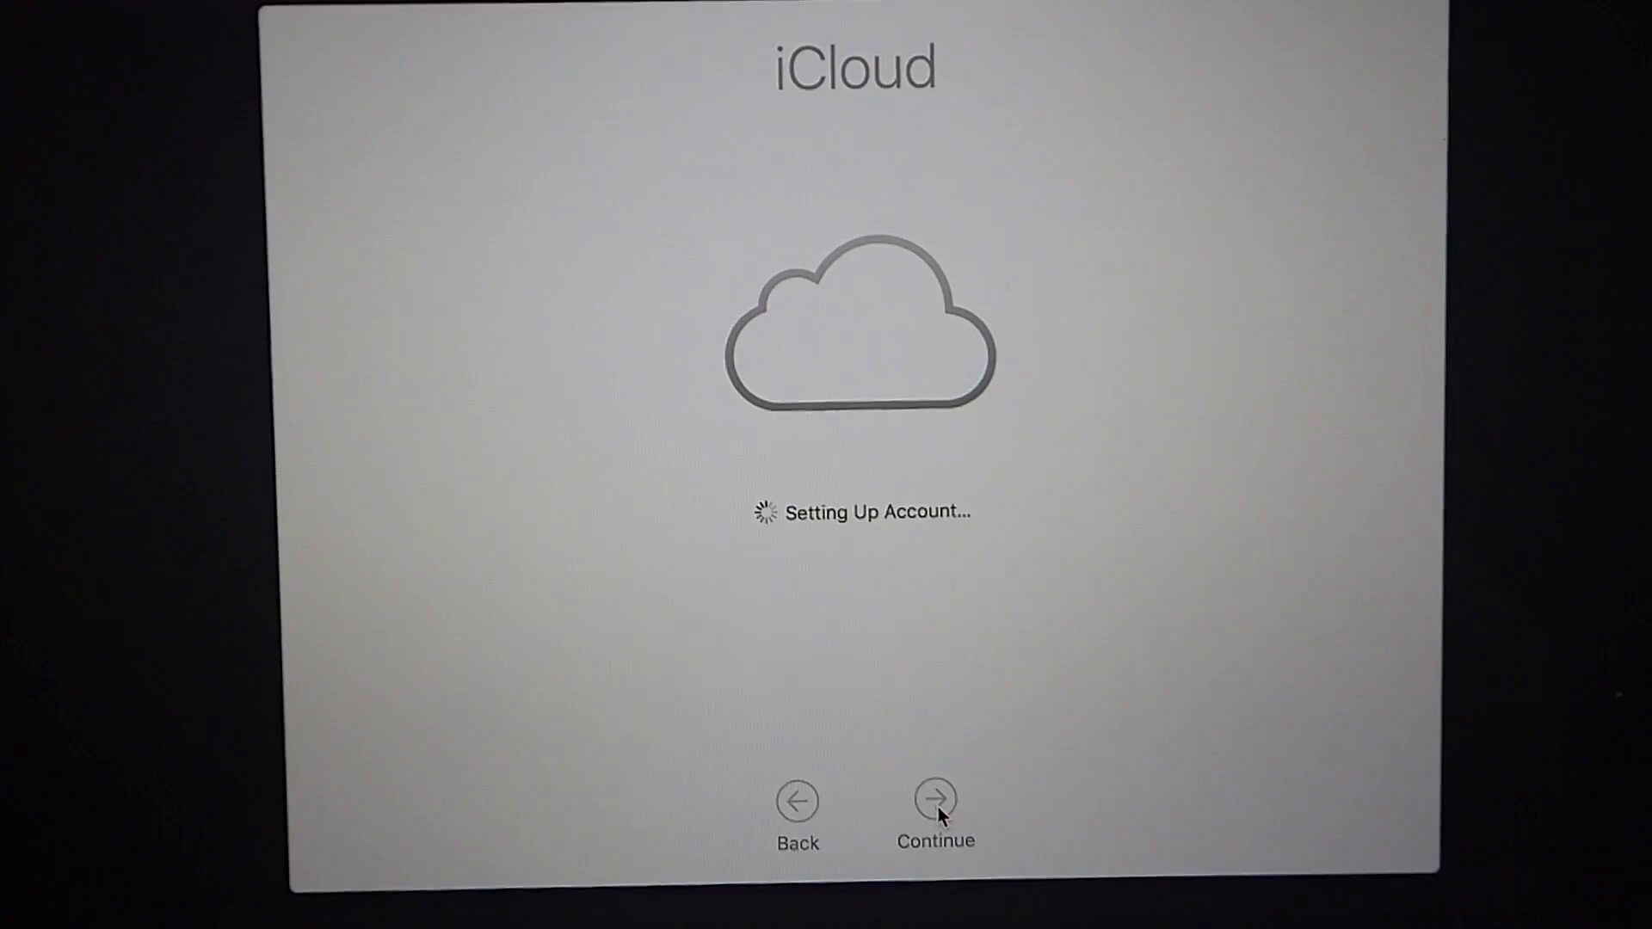
Keep FileVault encryption on and untick storing Documents and Desktop in iCloud Drive
click(931, 797)
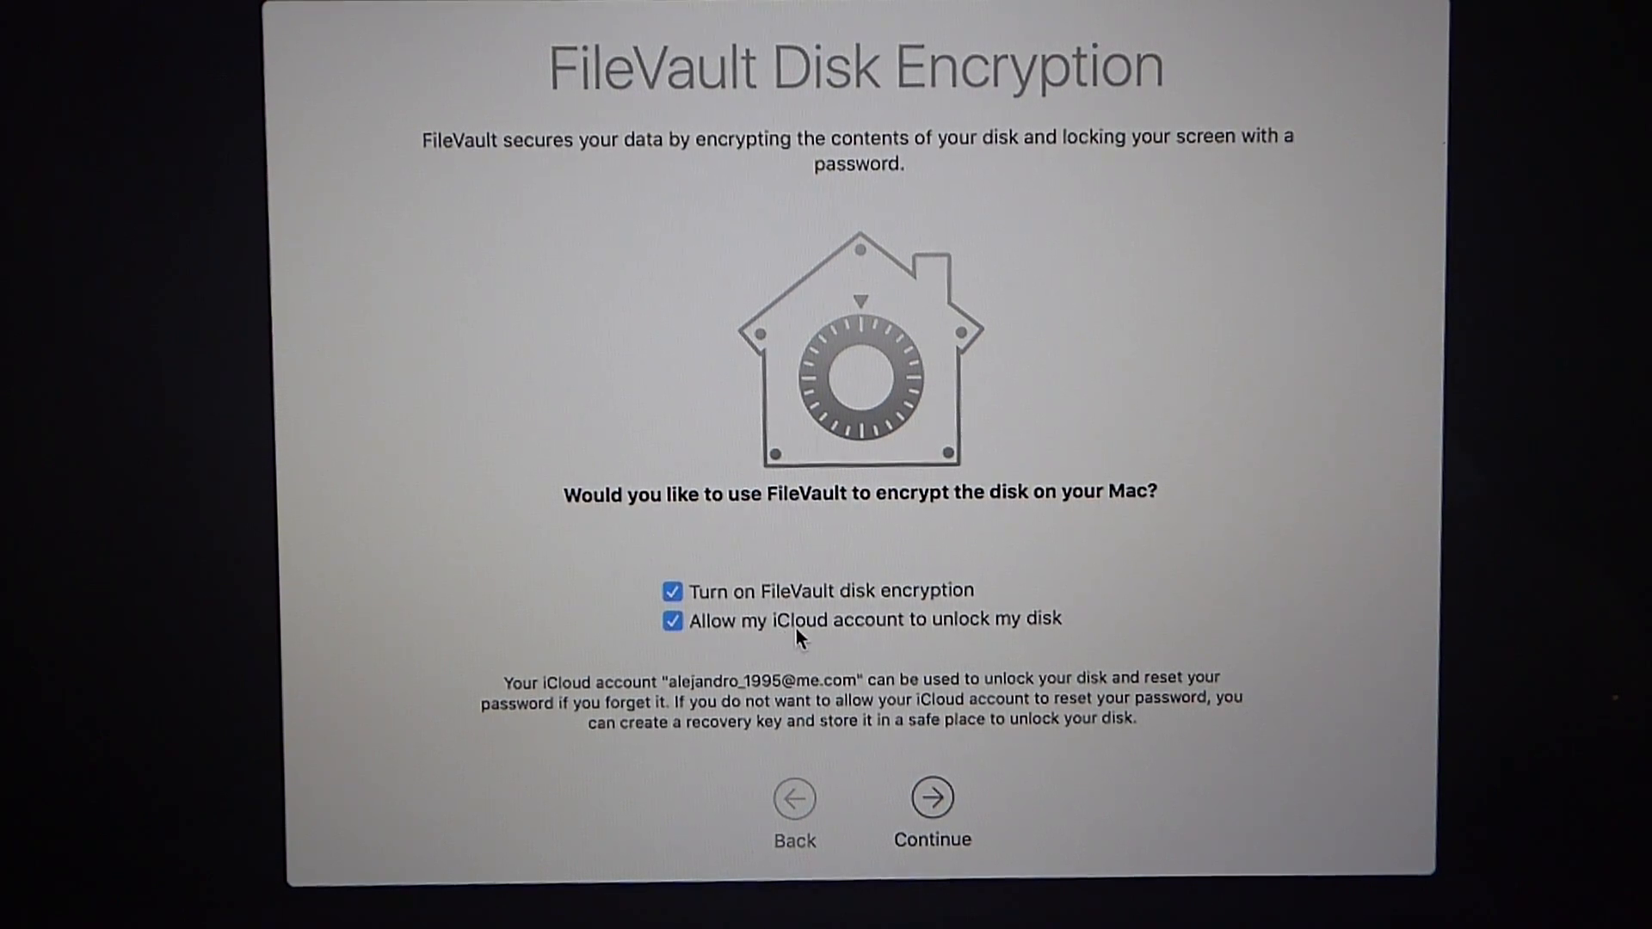
mouse_move(884, 685)
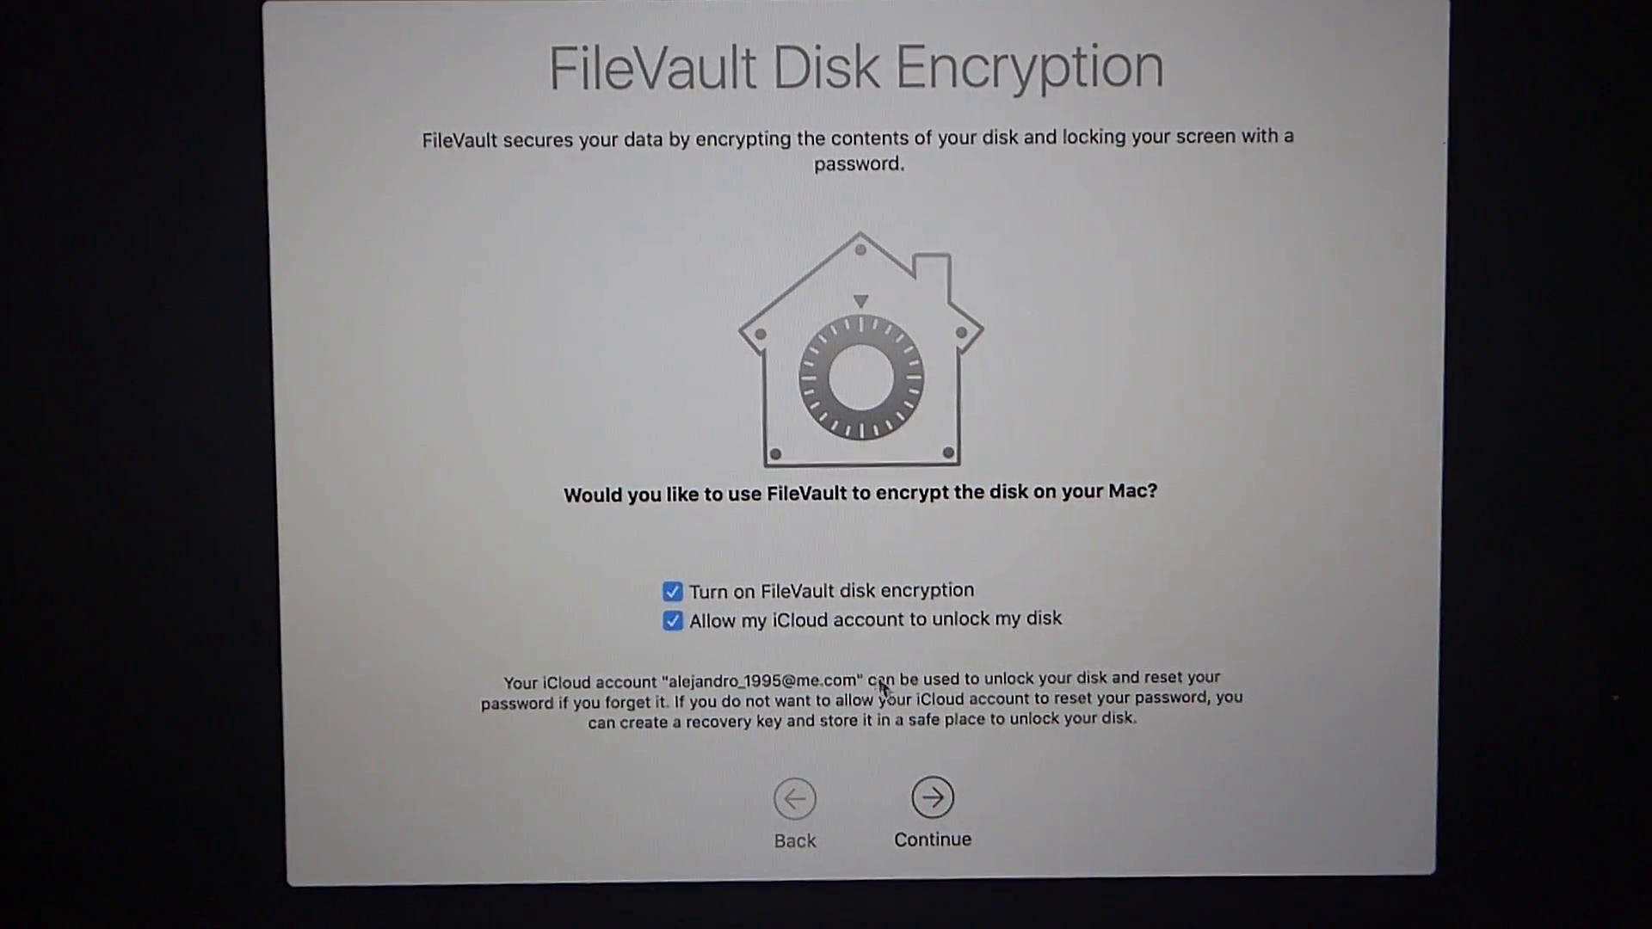
click(931, 797)
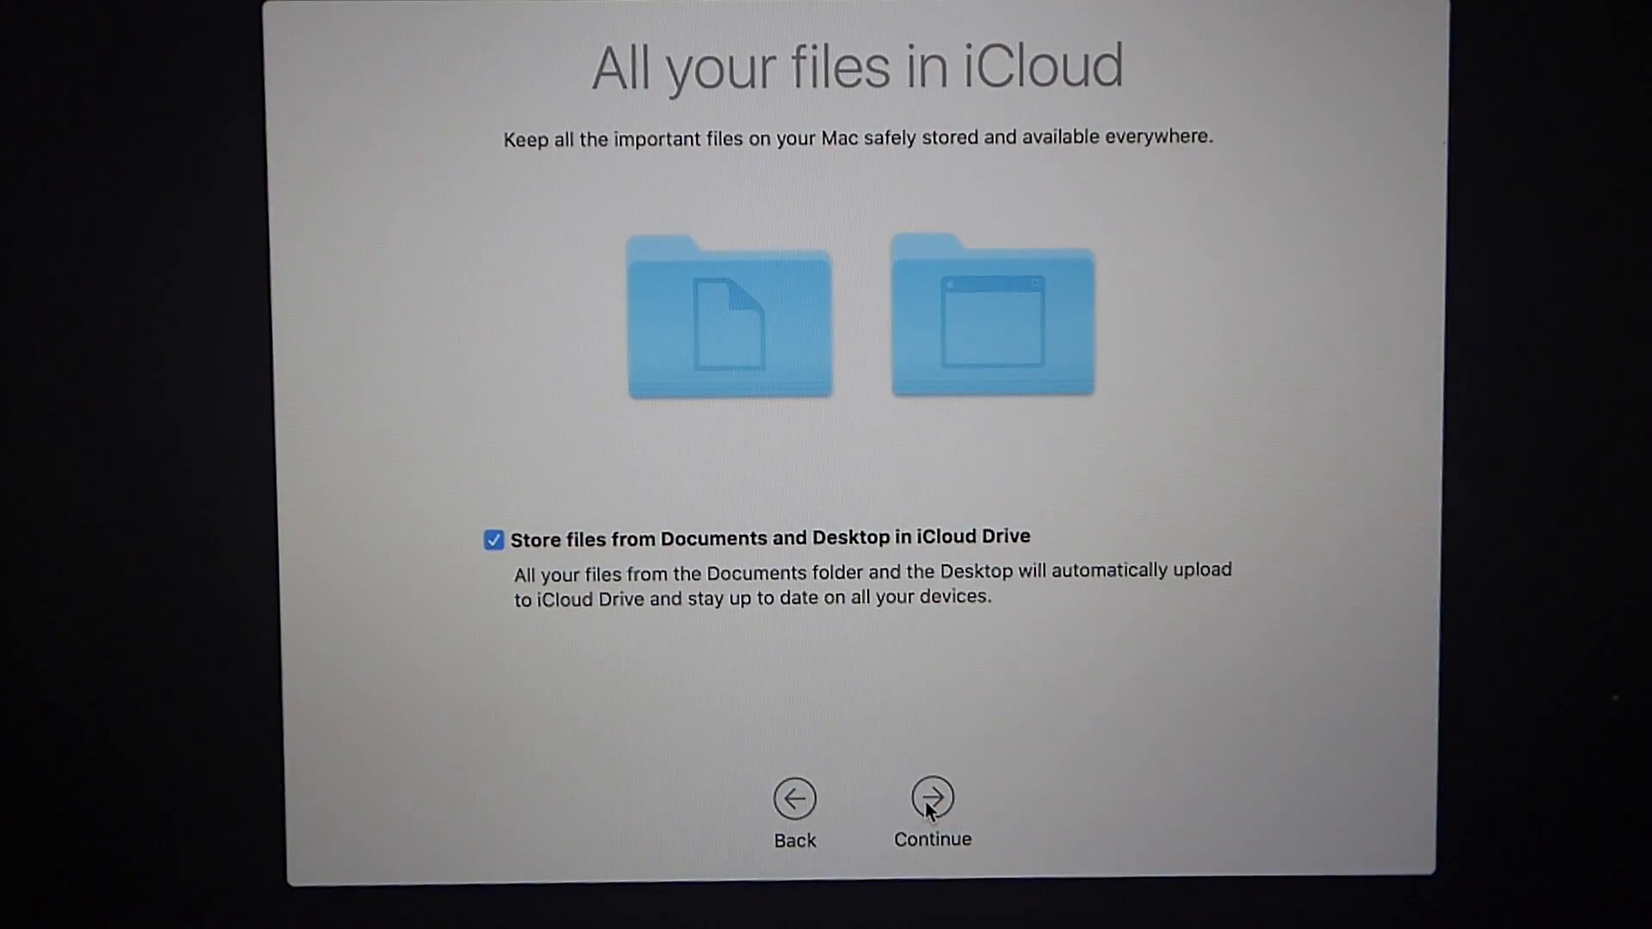
mouse_move(804, 629)
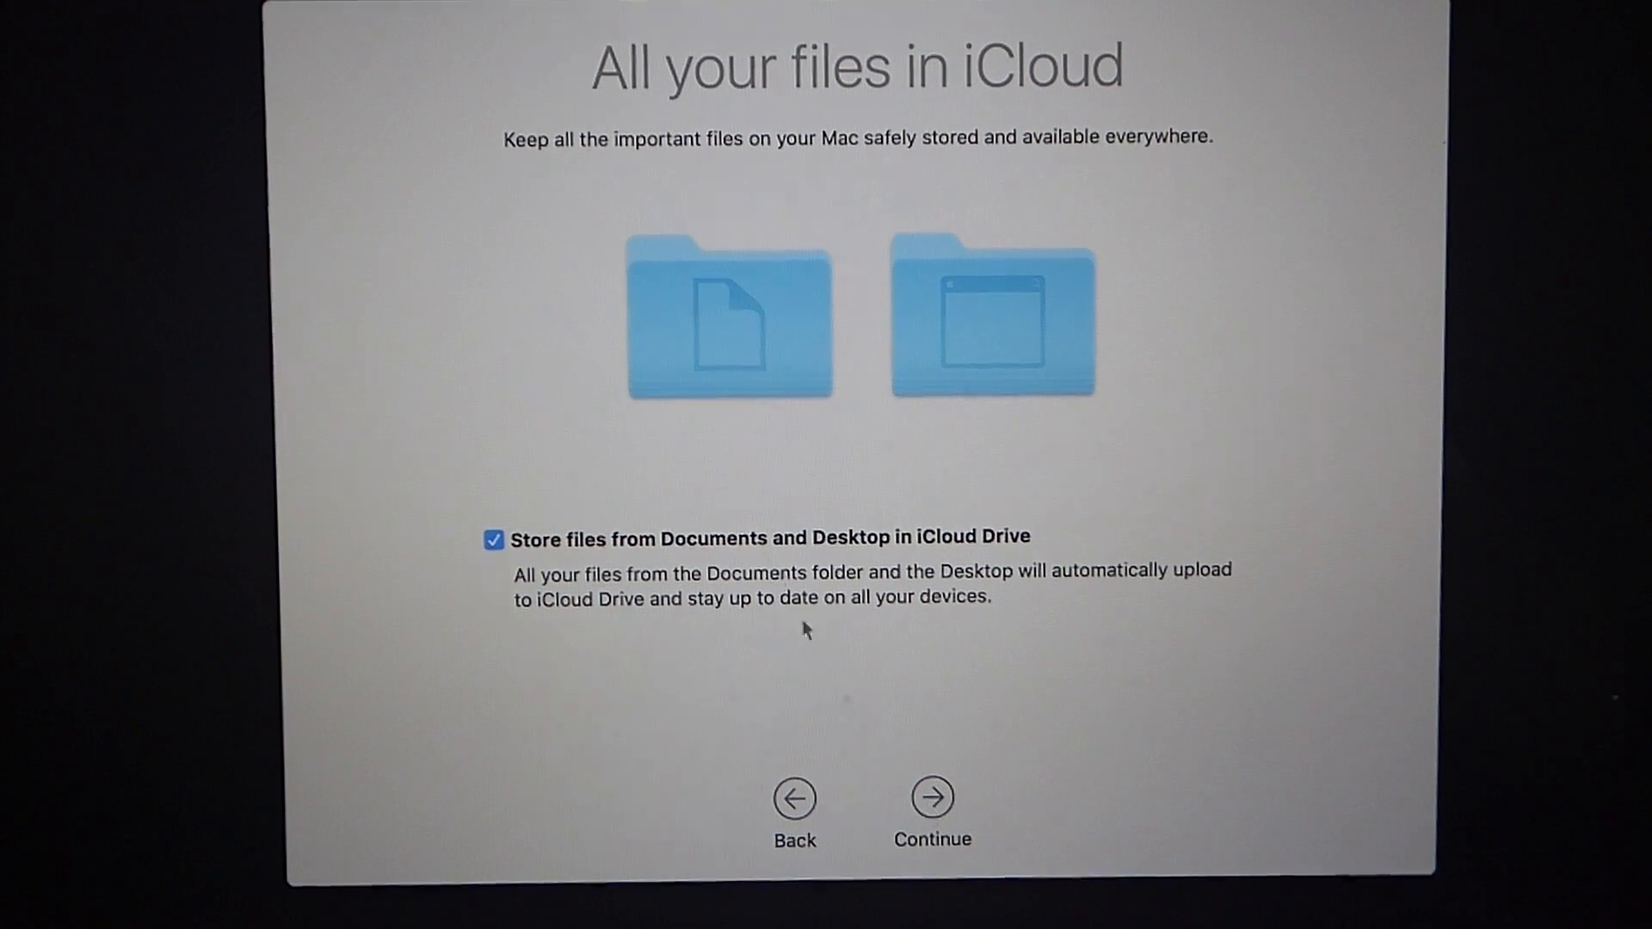
click(494, 538)
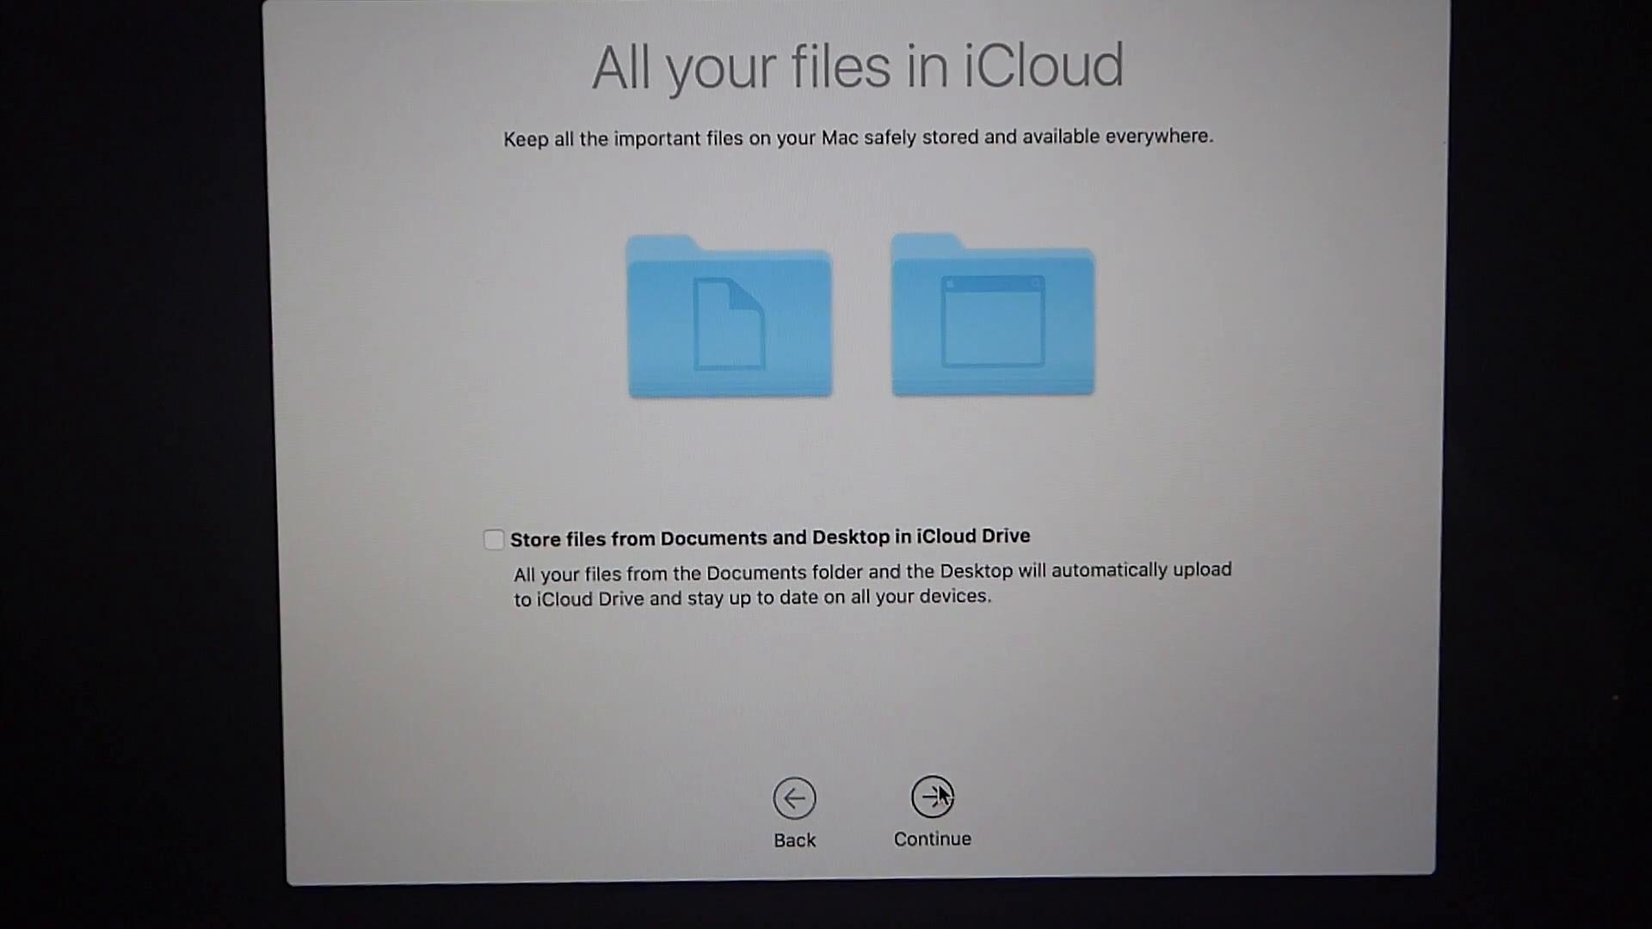
Decline sending diagnostics & usage data to Apple, keep Siri enabled, and continue to Setting Up Your Mac
click(931, 795)
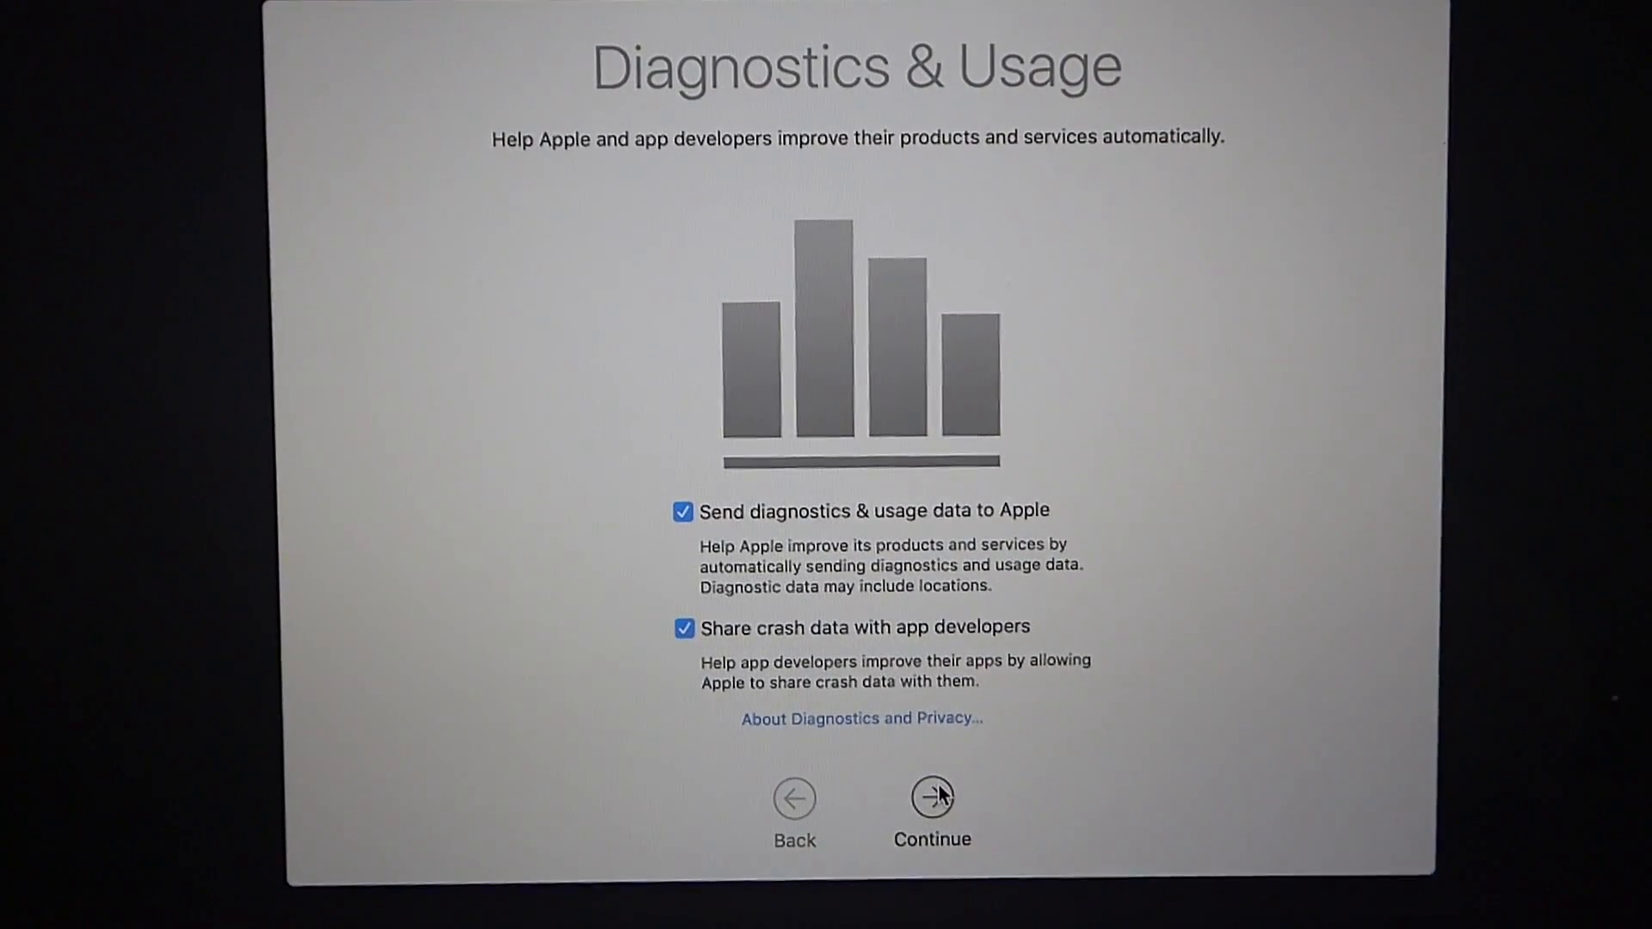
mouse_move(927, 480)
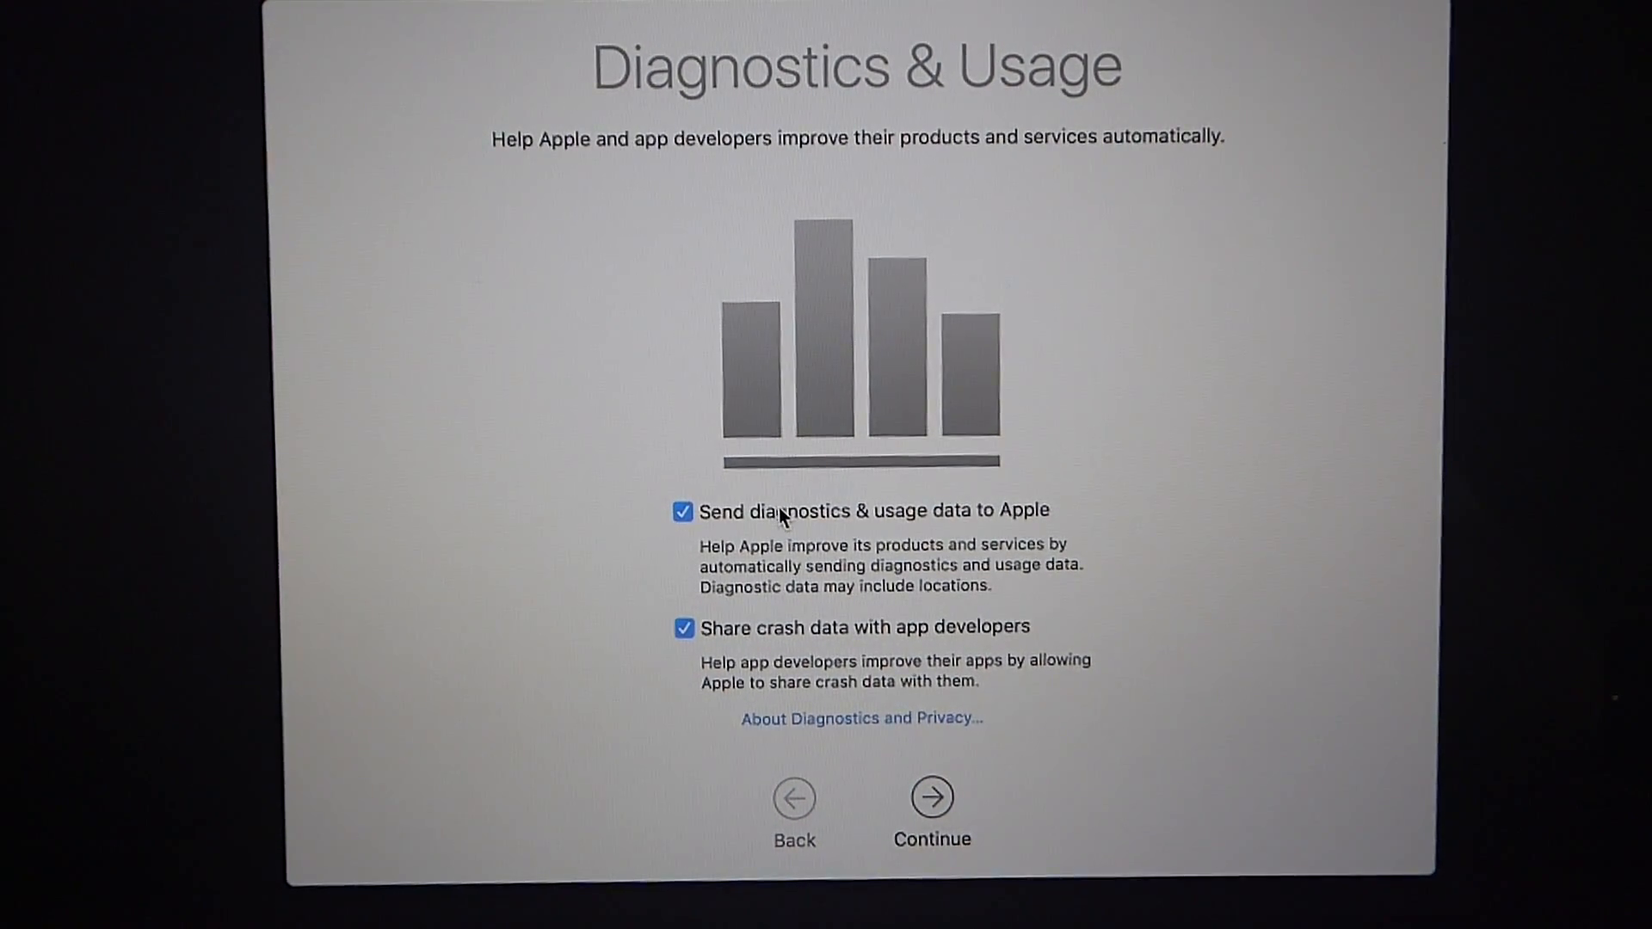
click(683, 511)
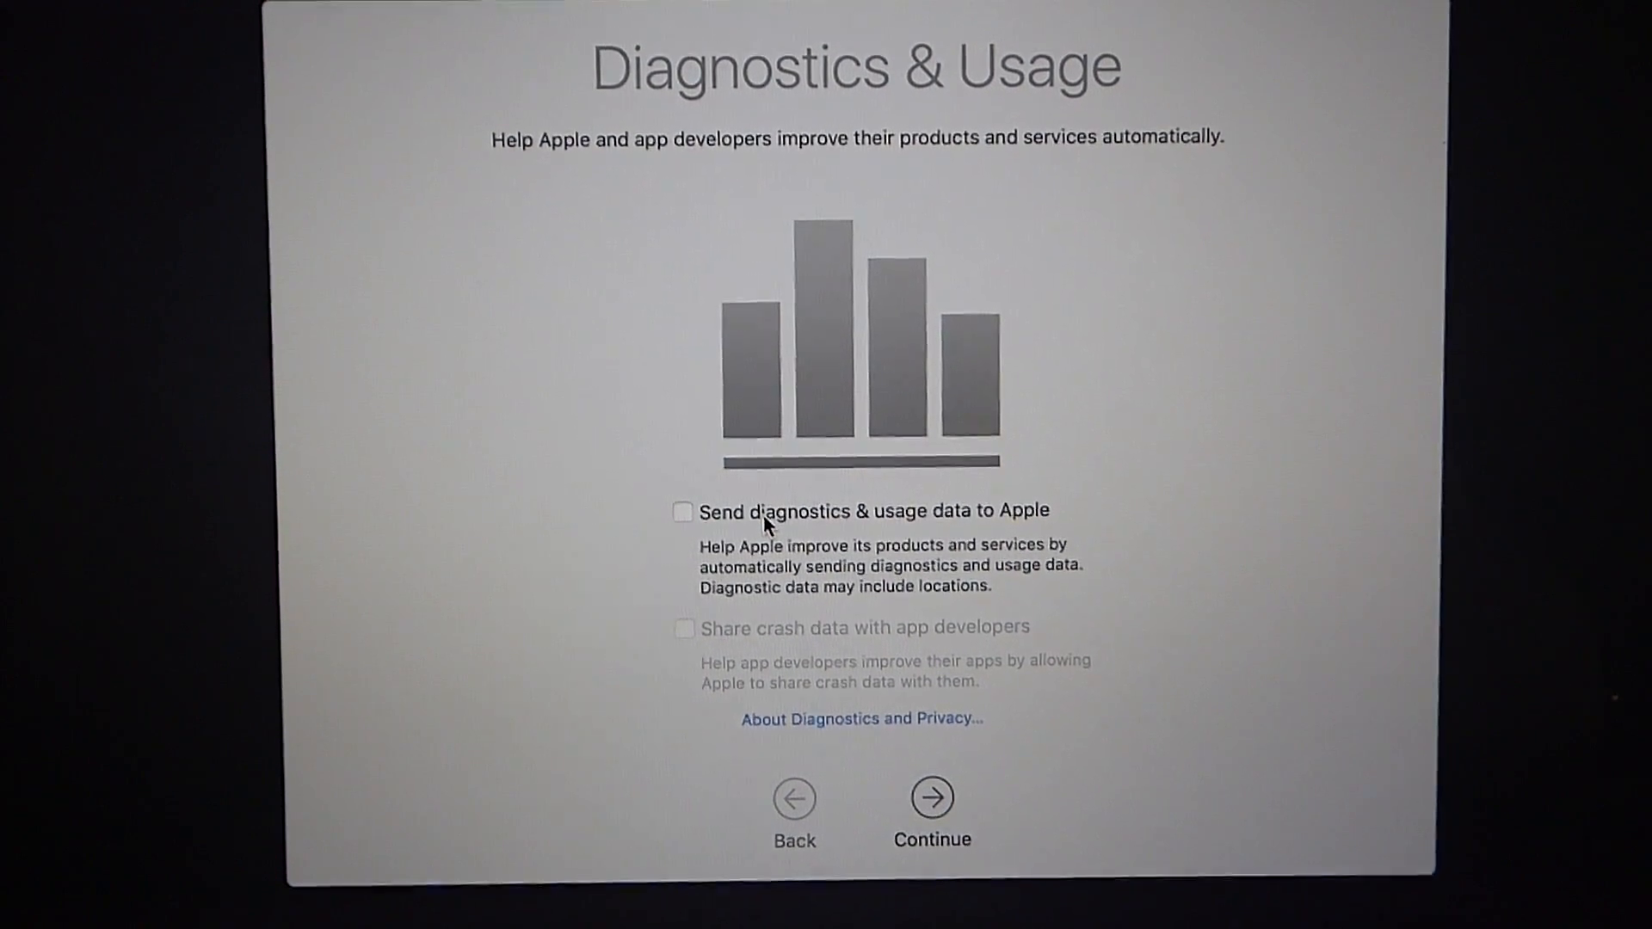
mouse_move(951, 581)
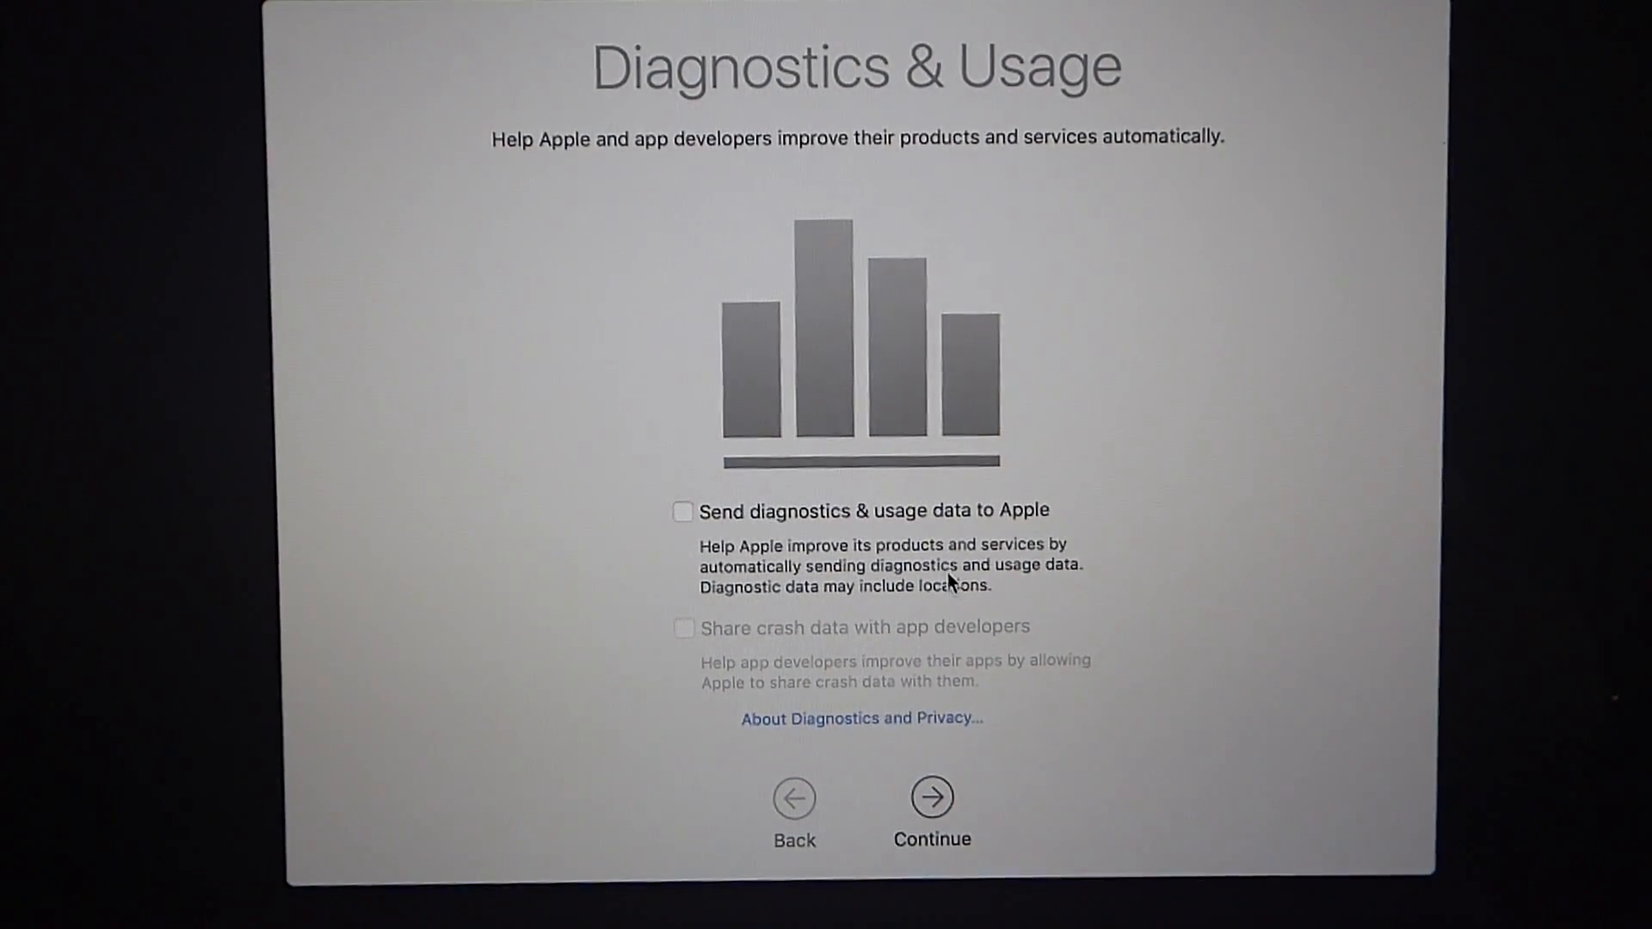
click(931, 797)
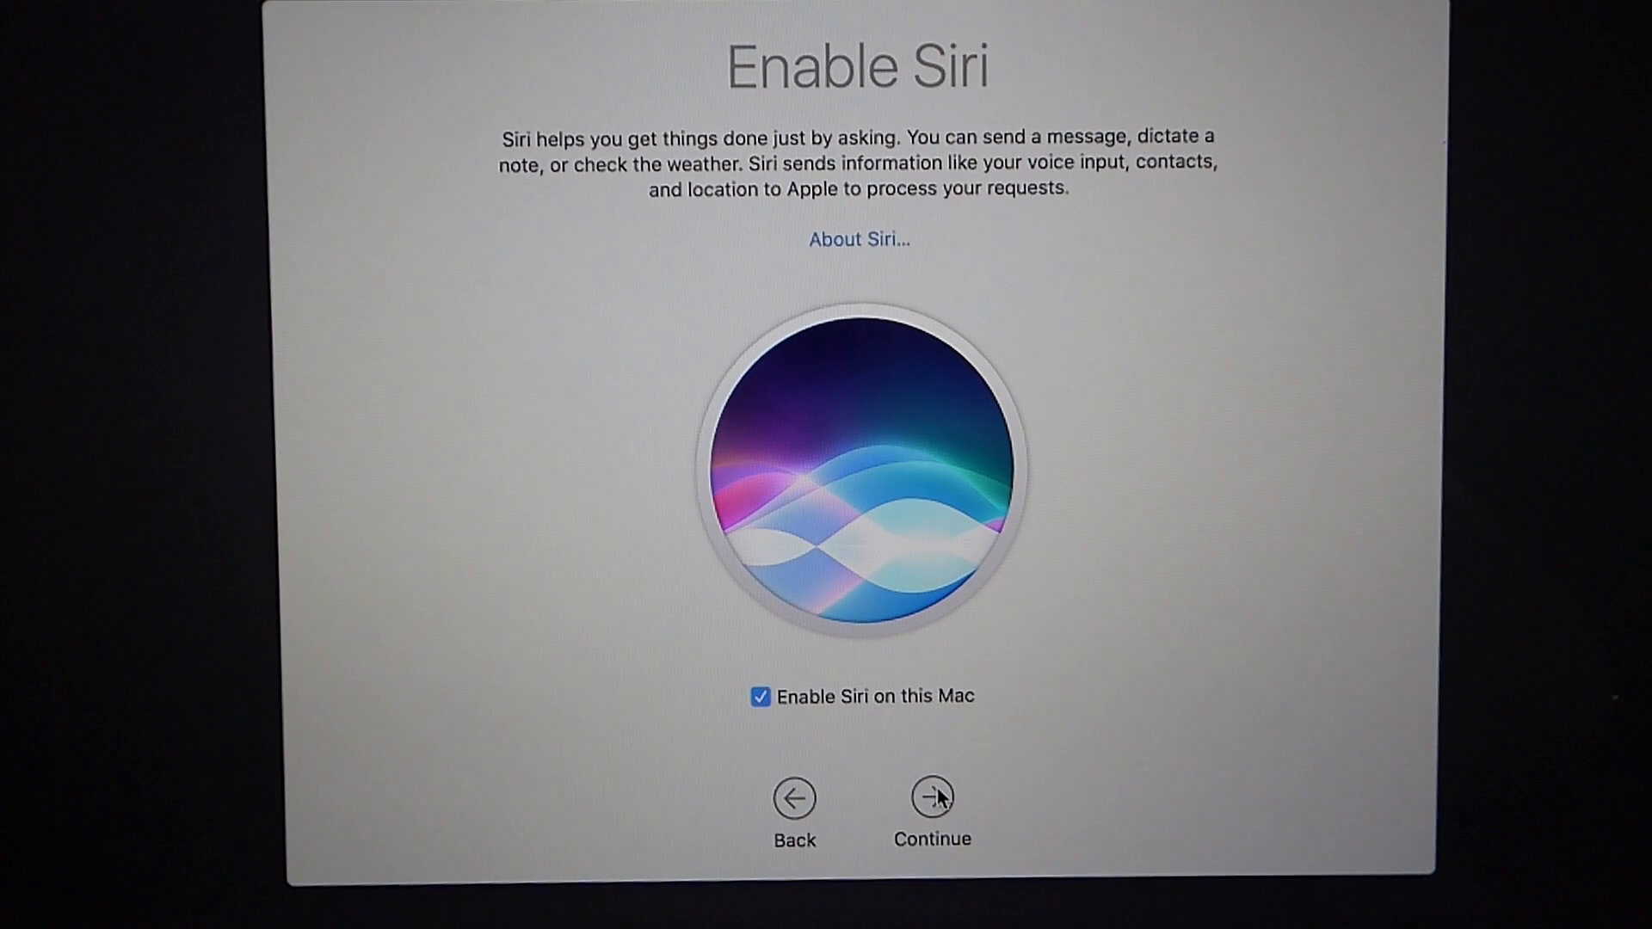
mouse_move(895, 700)
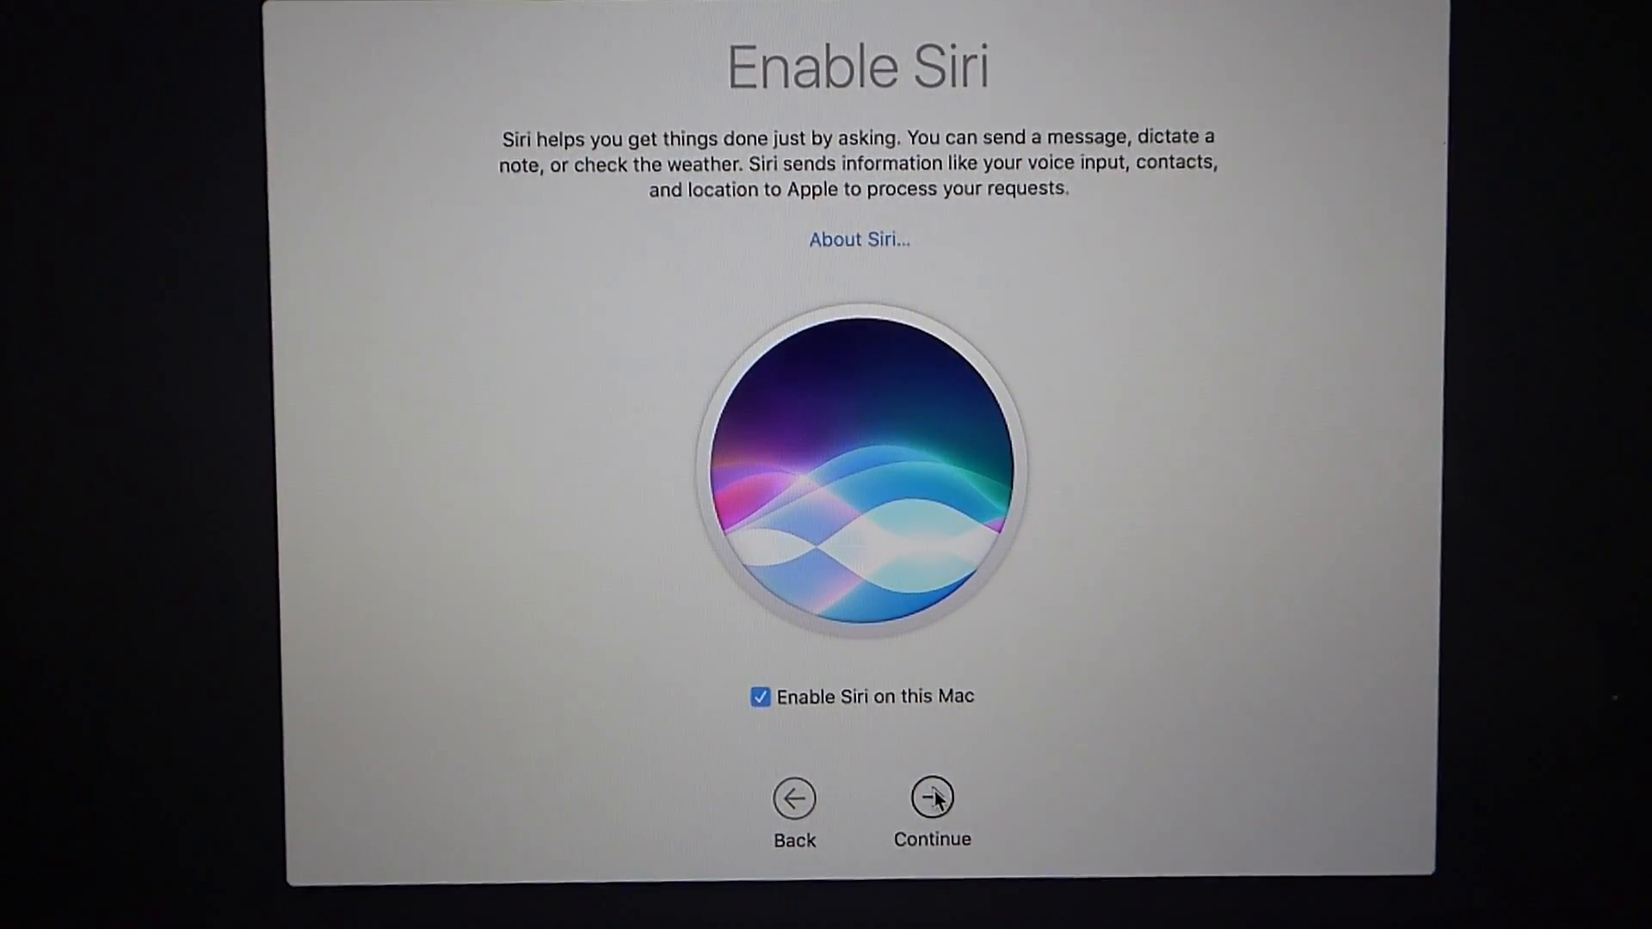
click(931, 797)
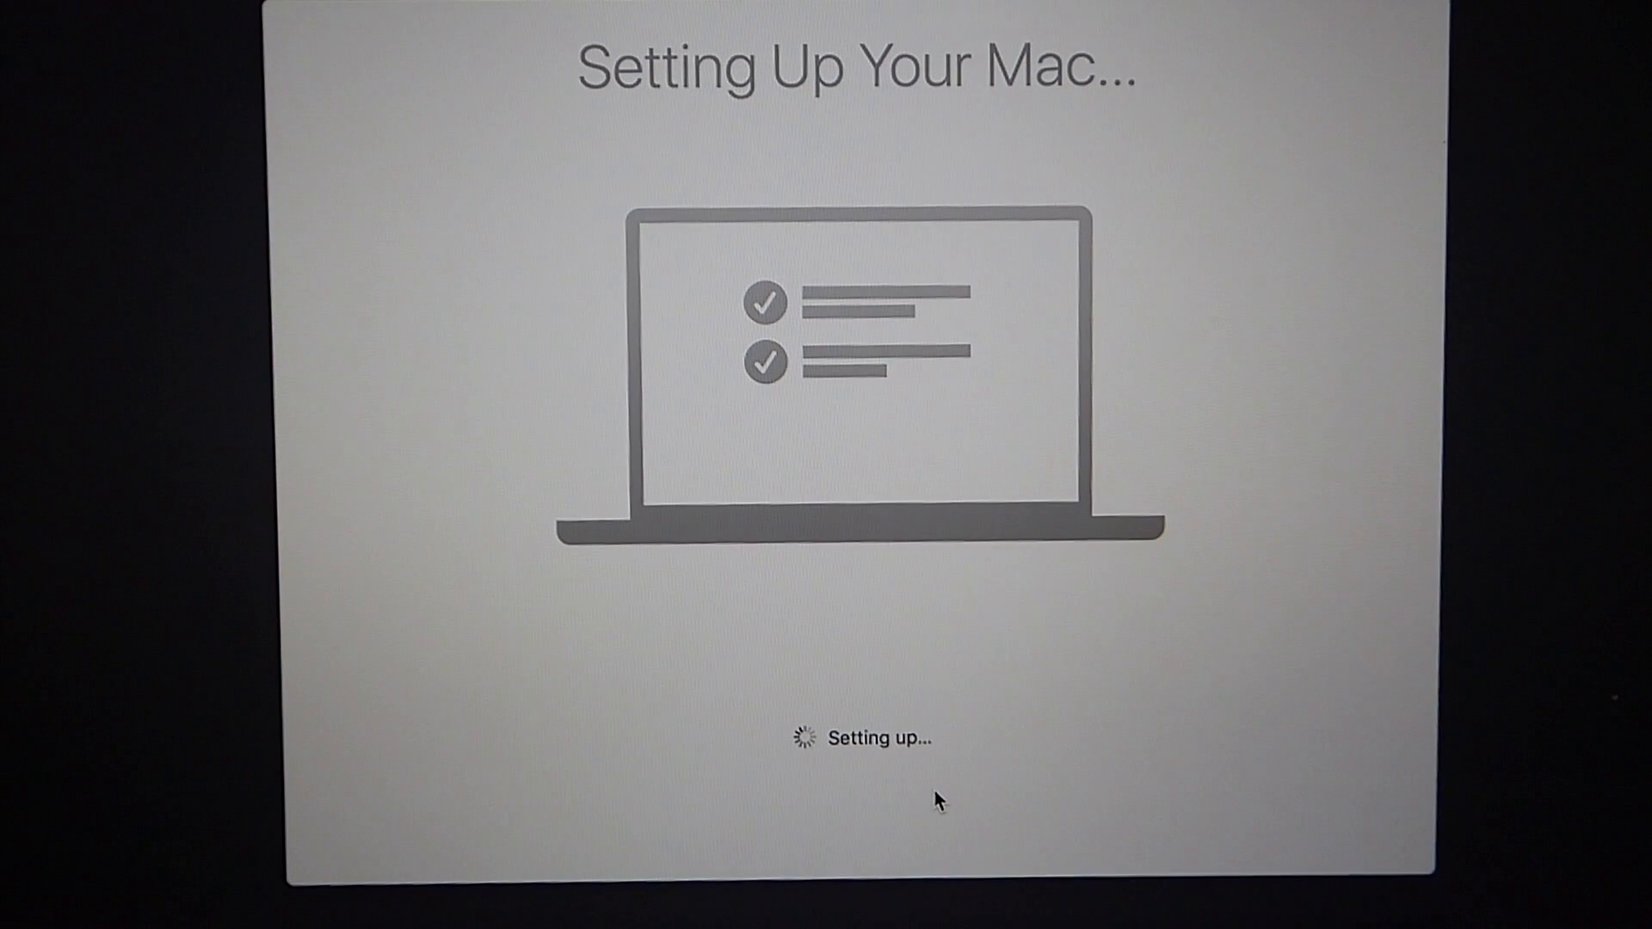